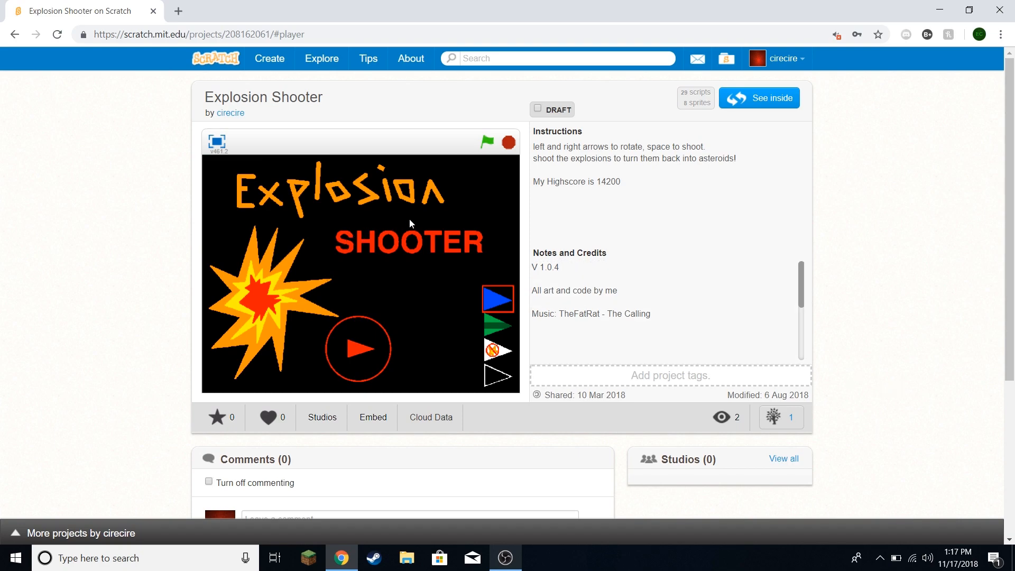
pyautogui.moveTo(398, 221)
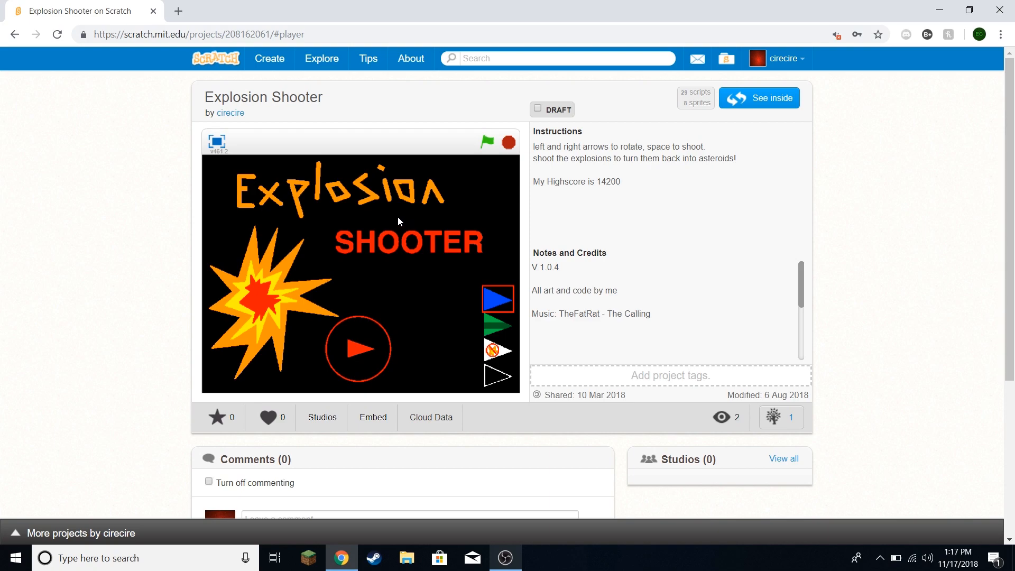
pyautogui.moveTo(292, 229)
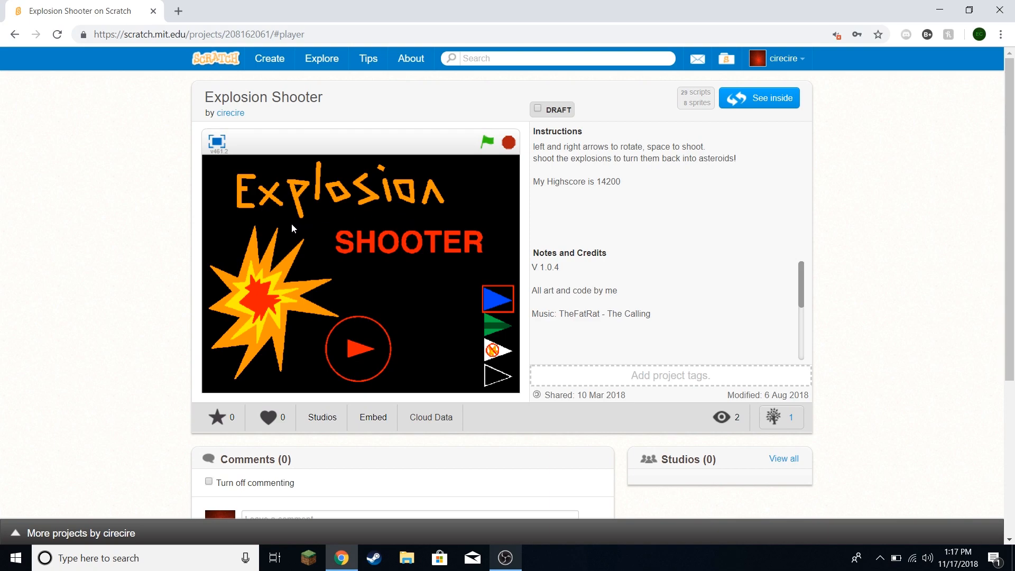
pyautogui.moveTo(450, 220)
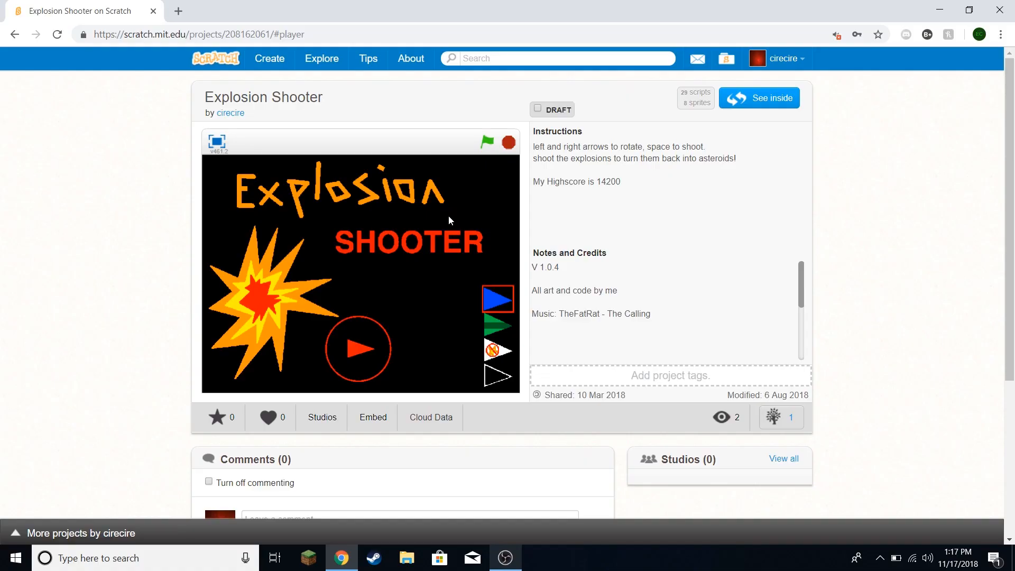
pyautogui.moveTo(349, 134)
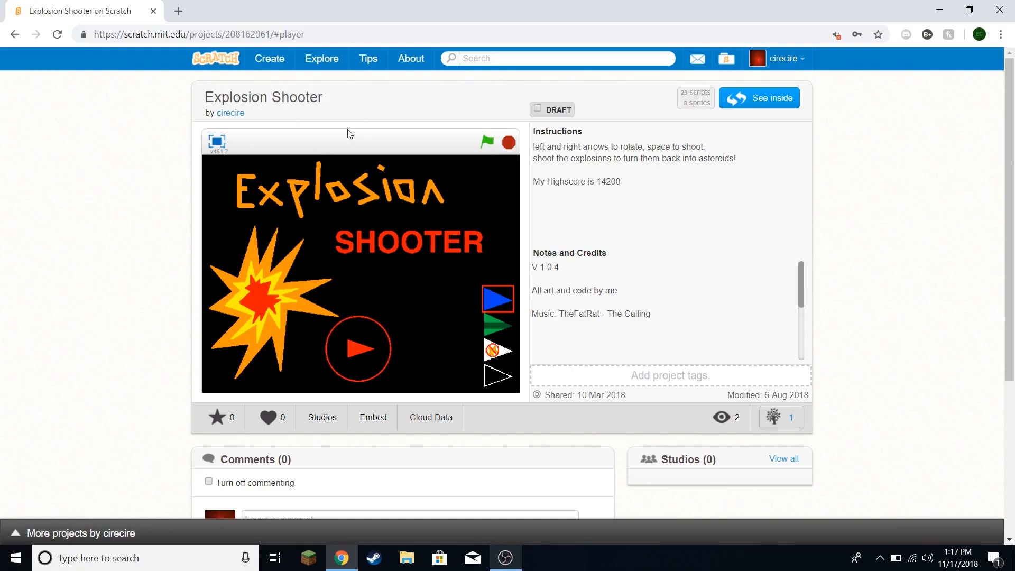
pyautogui.moveTo(409, 206)
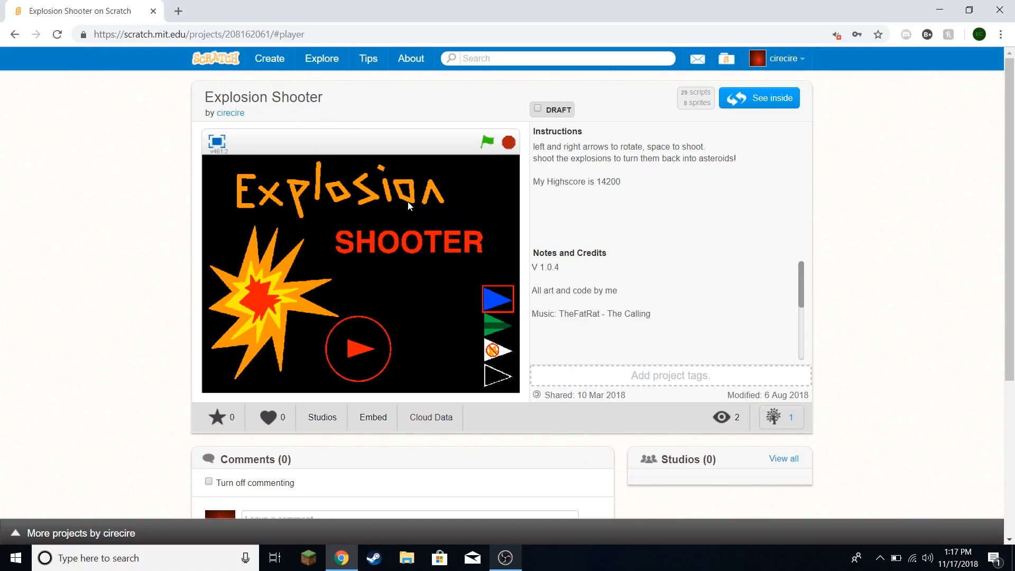
pyautogui.moveTo(460, 224)
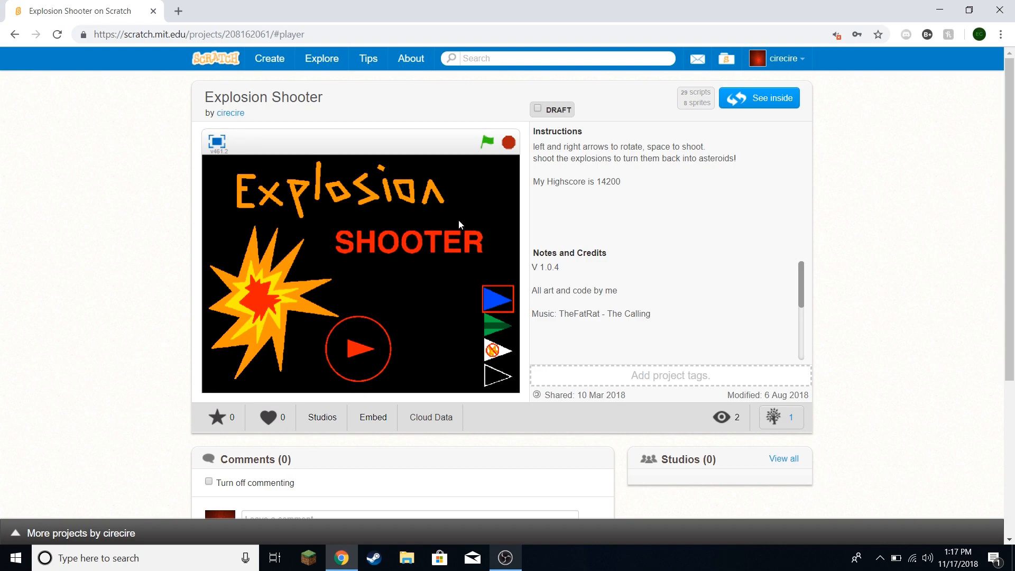
pyautogui.moveTo(230, 211)
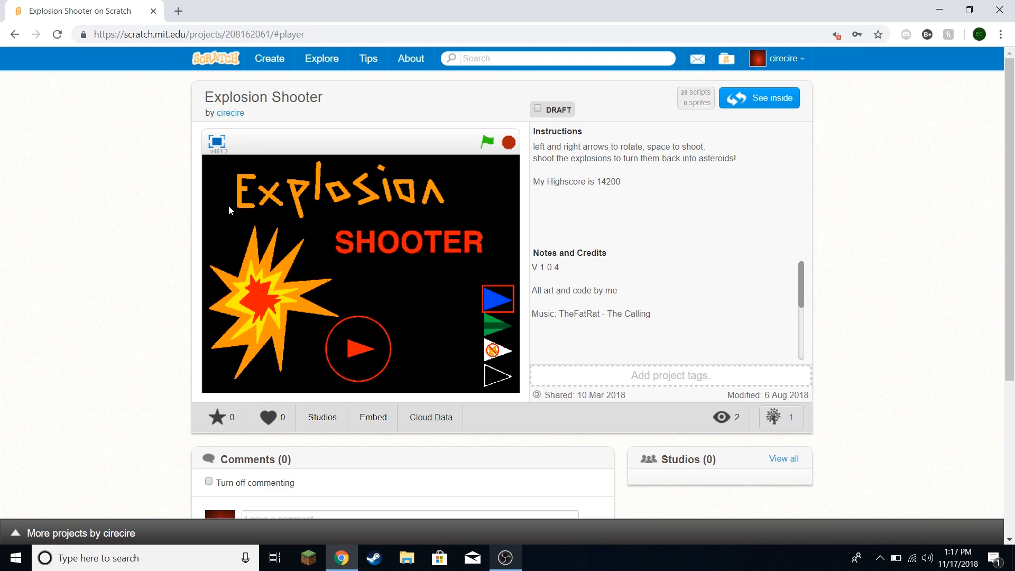
pyautogui.moveTo(523, 263)
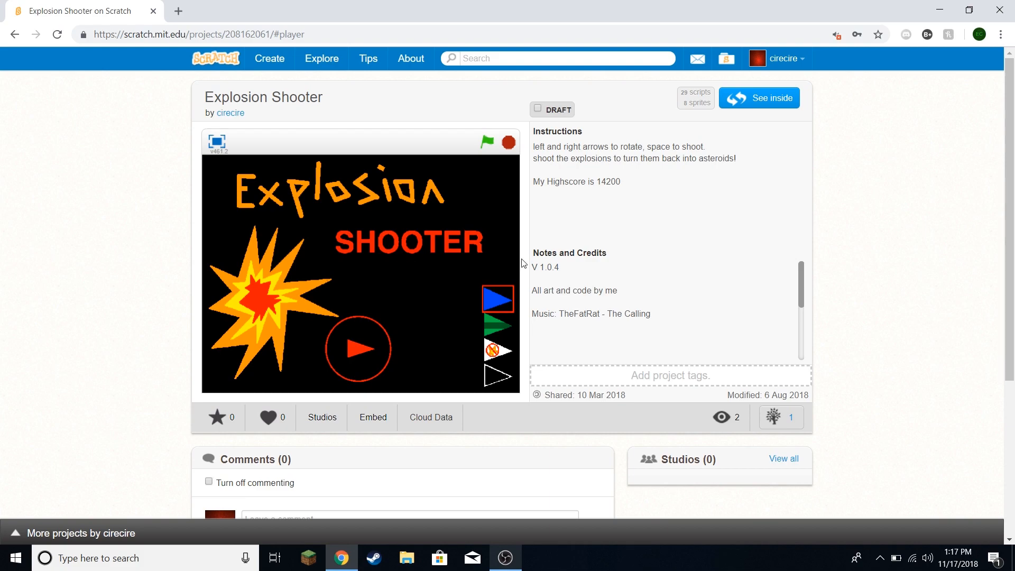
pyautogui.moveTo(415, 308)
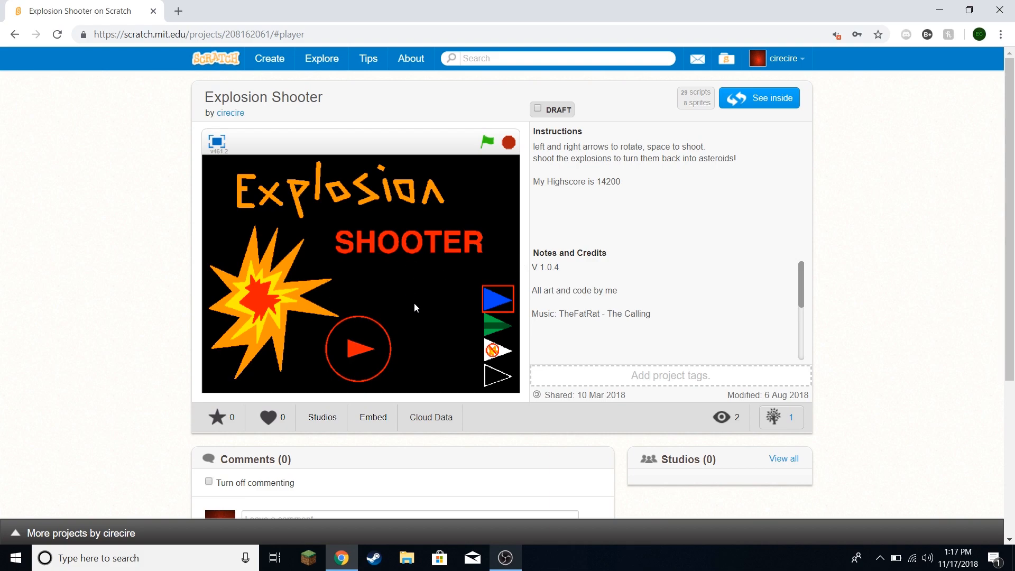
pyautogui.moveTo(367, 349)
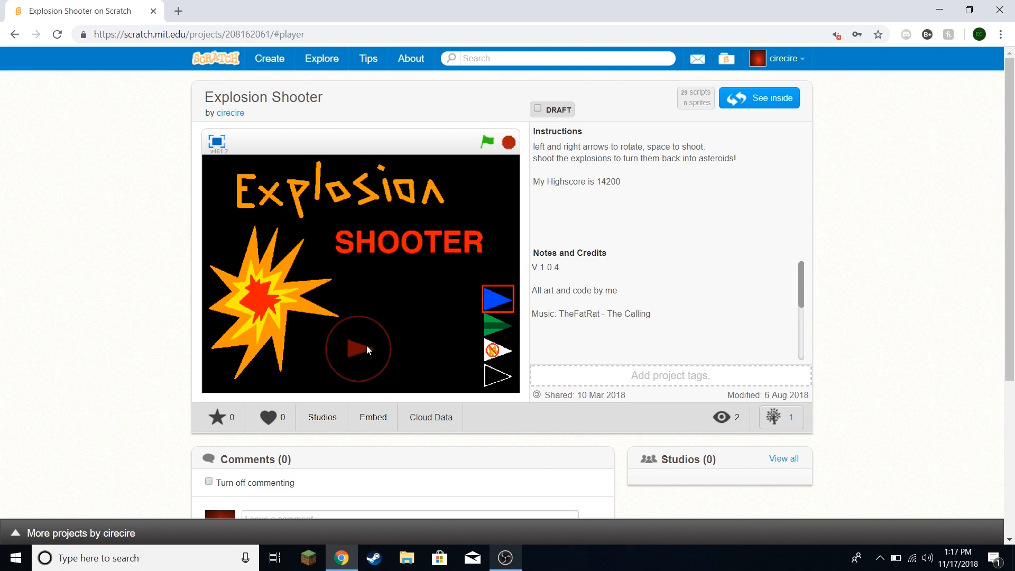
pyautogui.moveTo(389, 347)
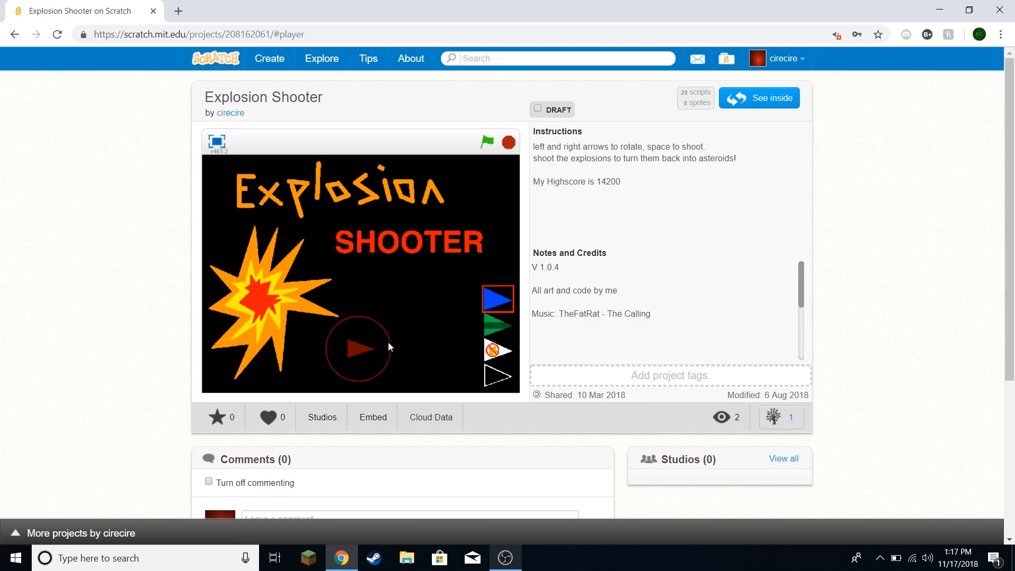
pyautogui.moveTo(375, 343)
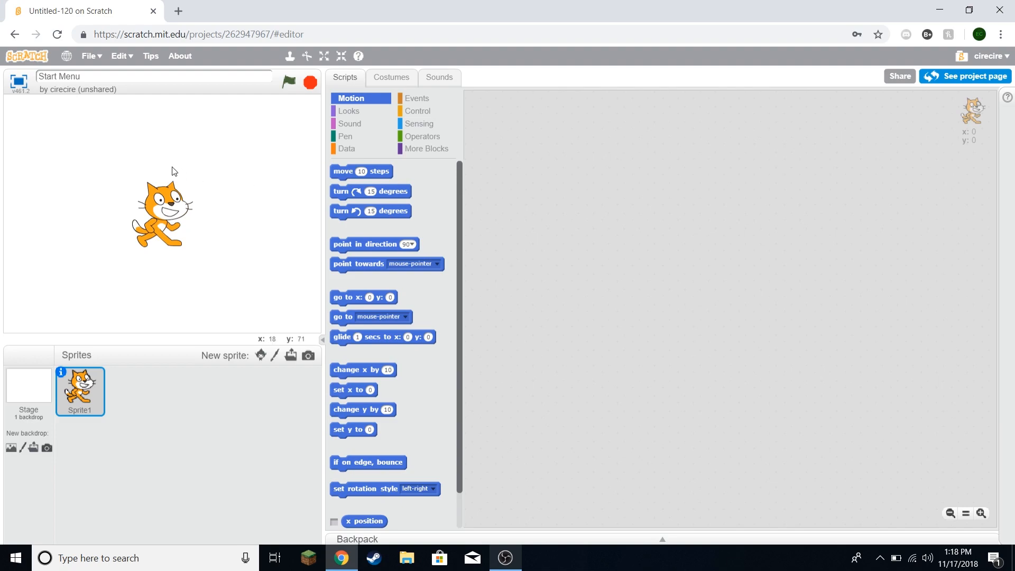
pyautogui.moveTo(154, 216)
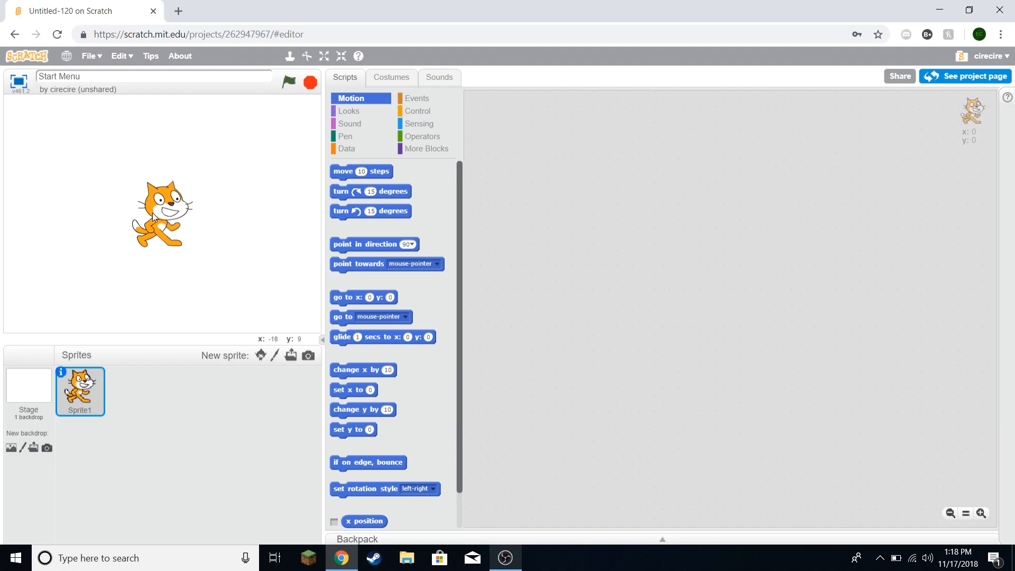
# Step: Delete costume2 and clear the cat, leaving one empty bitmap costume
pyautogui.click(391, 77)
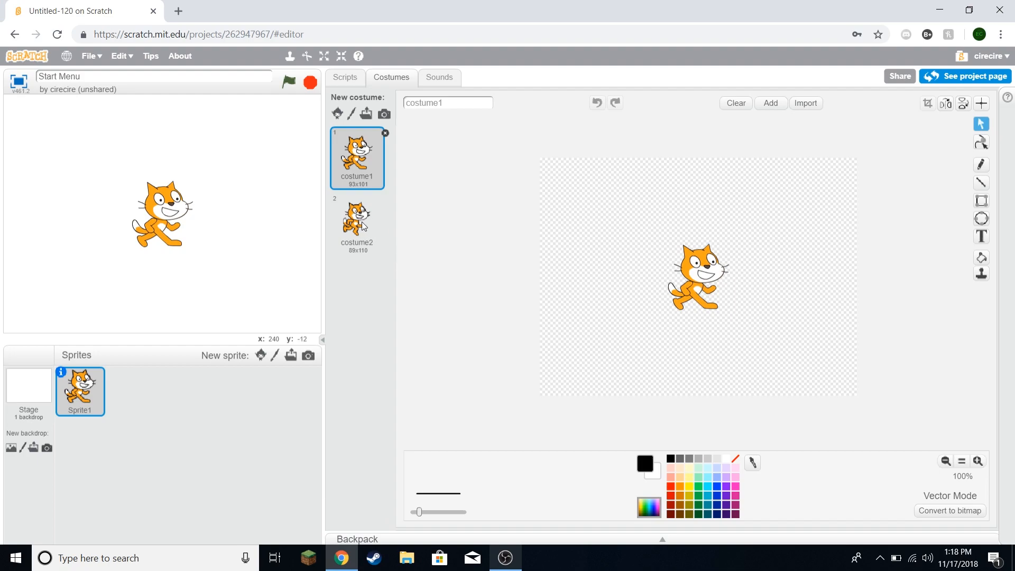
pyautogui.click(356, 220)
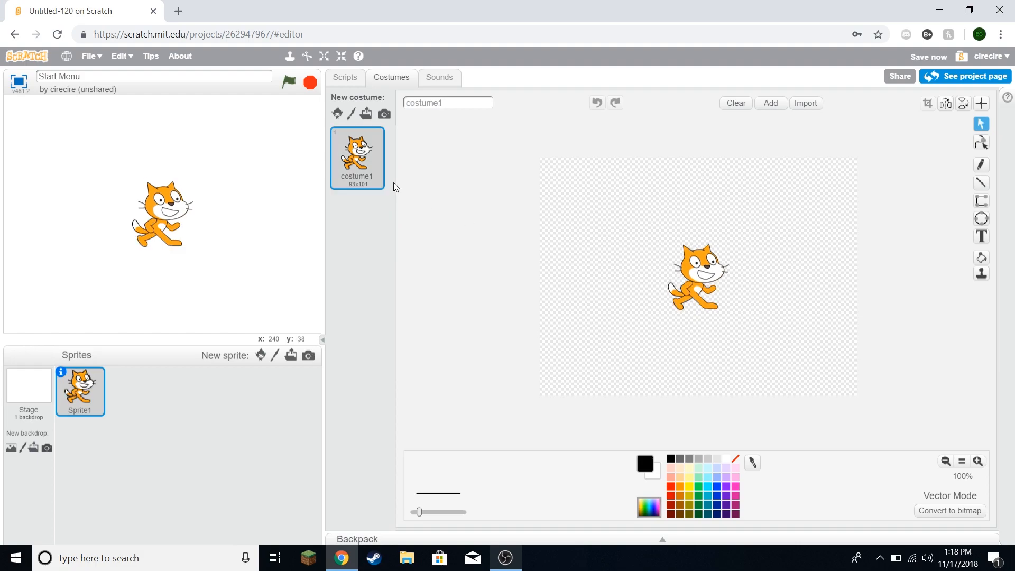
pyautogui.click(351, 115)
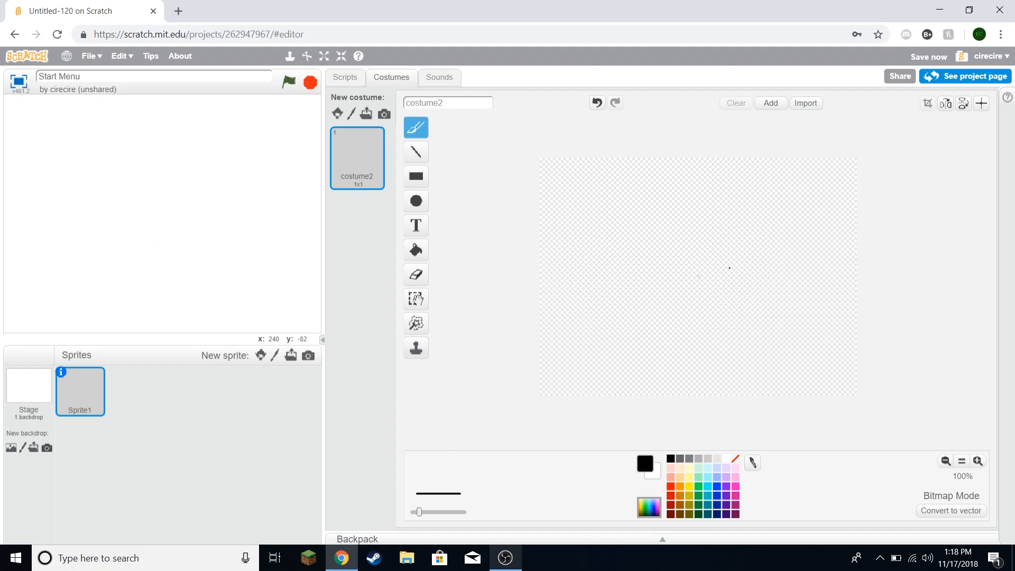
# Step: Draw a rectangle and write START! in red across it
pyautogui.click(415, 225)
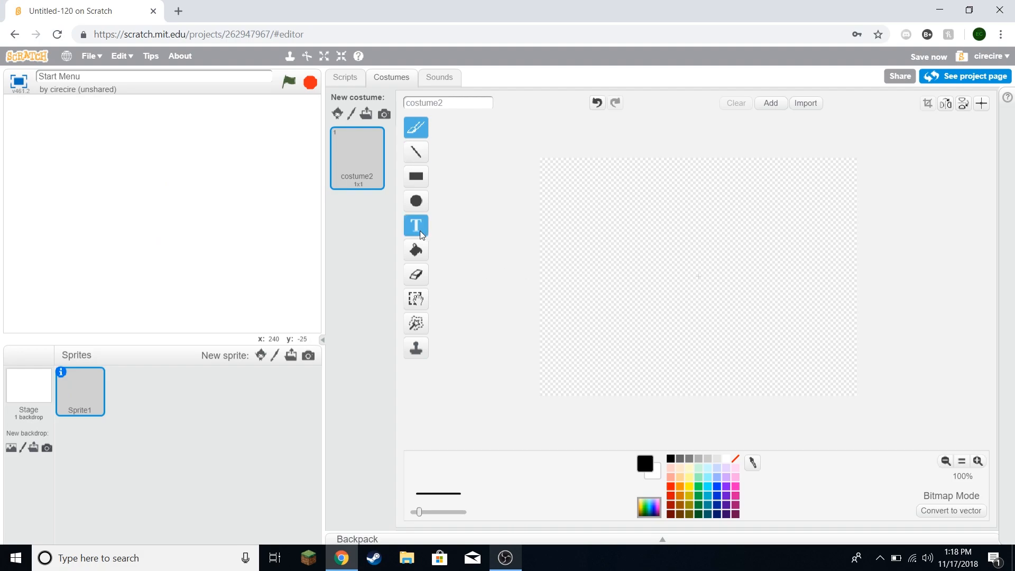
pyautogui.click(416, 176)
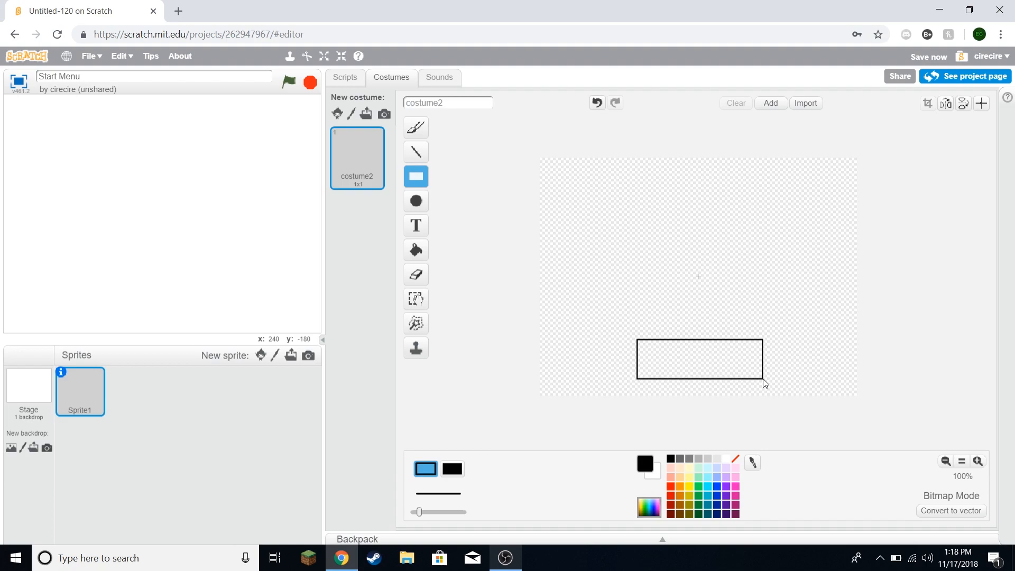
pyautogui.click(415, 225)
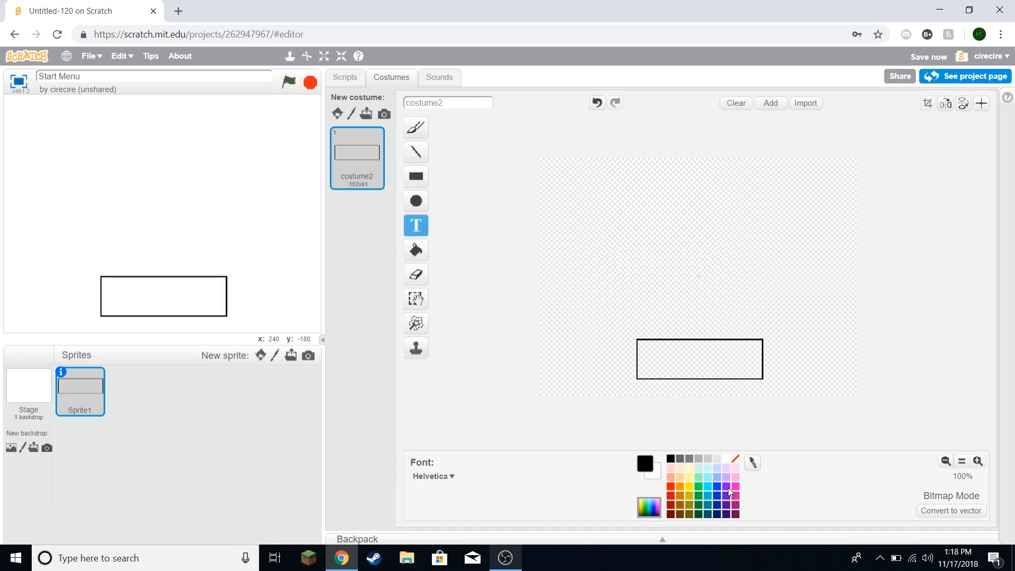
pyautogui.click(672, 486)
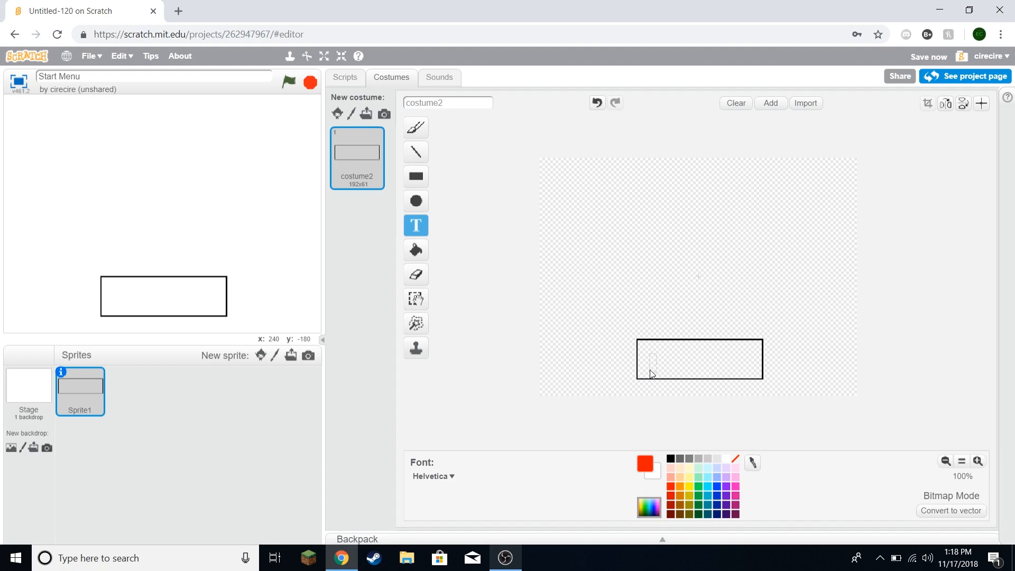
pyautogui.write('START!')
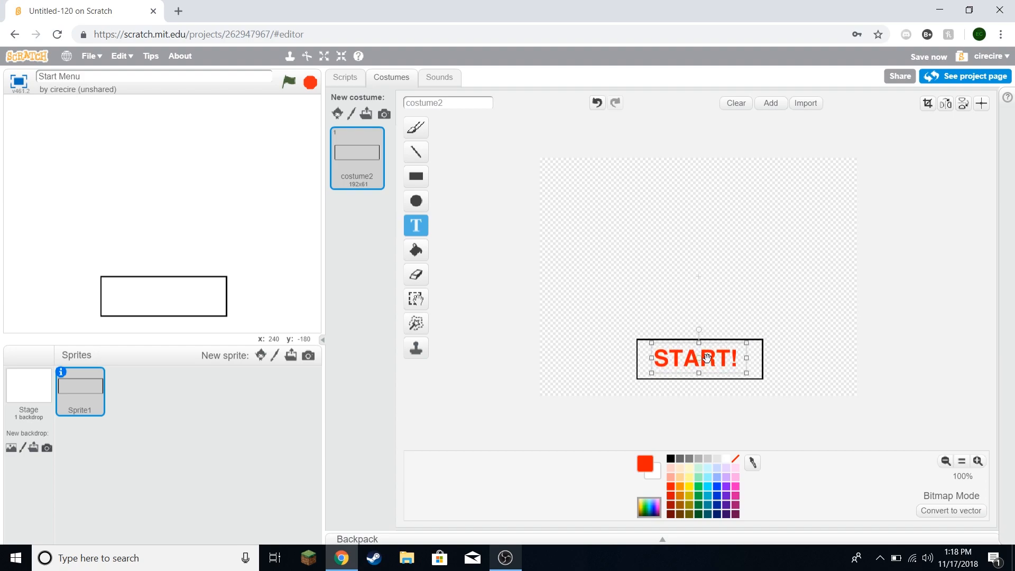
# Step: Fill the START! box with black
pyautogui.click(416, 250)
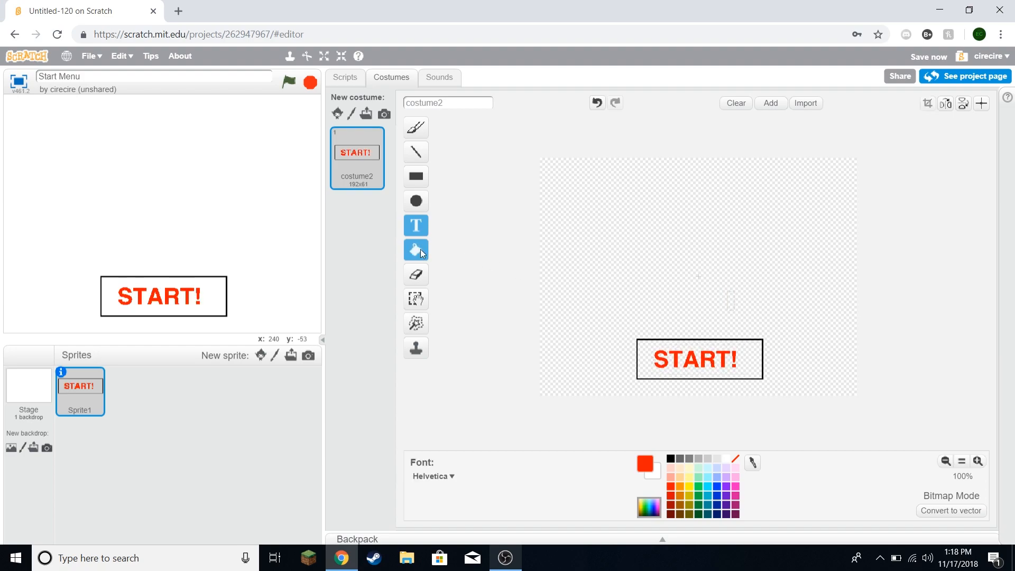
pyautogui.click(415, 250)
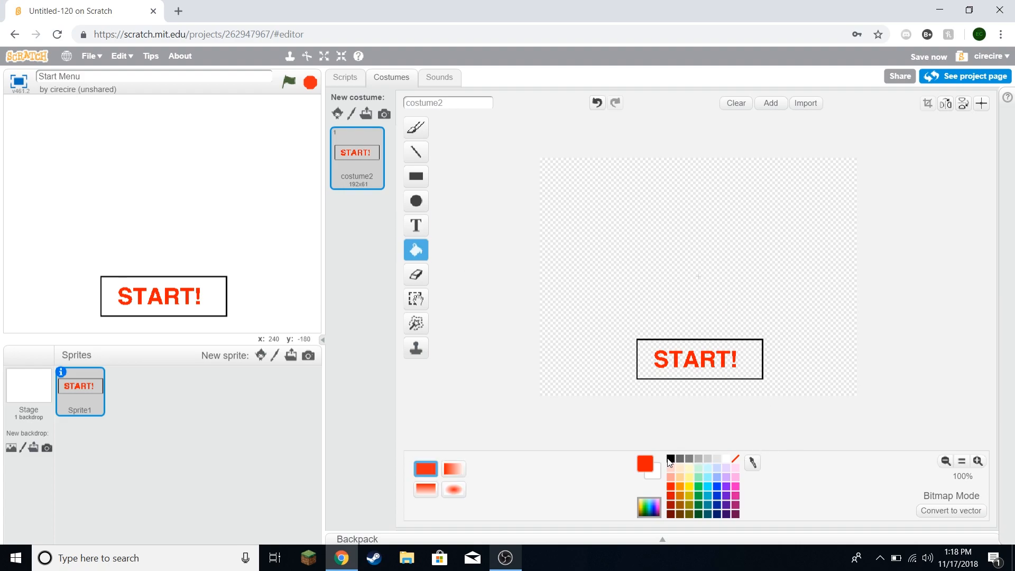
pyautogui.click(669, 459)
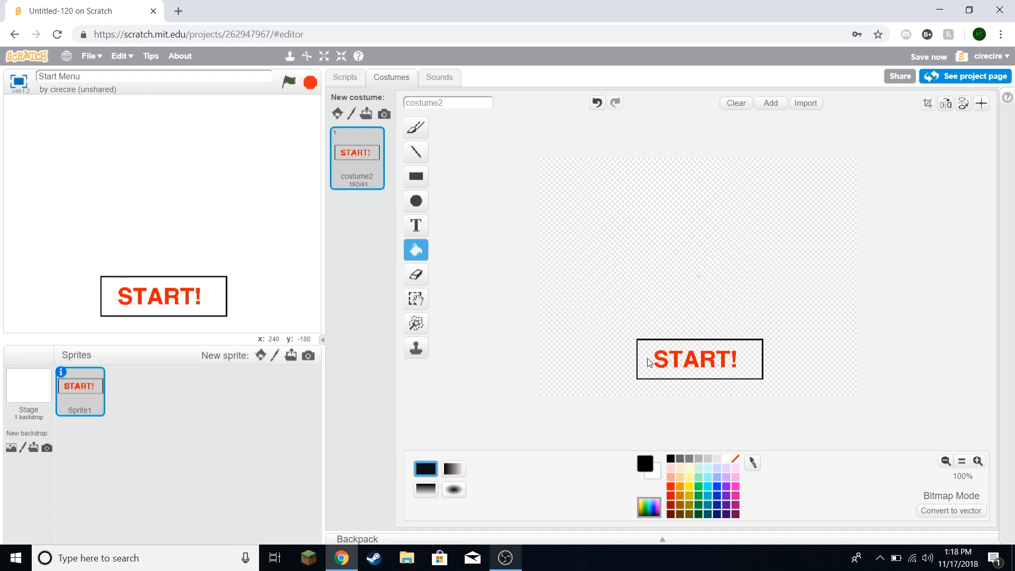
pyautogui.moveTo(213, 299)
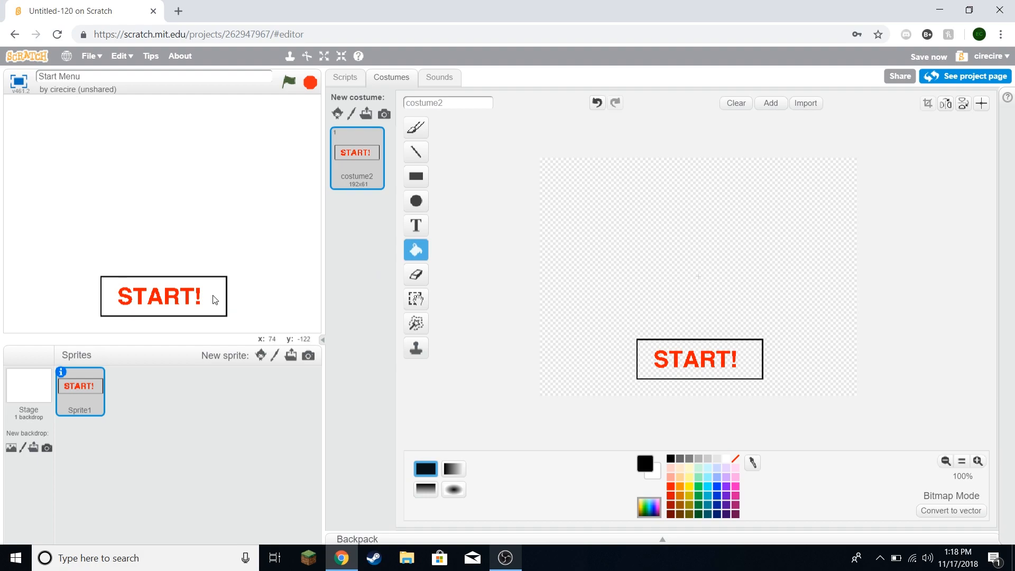
pyautogui.moveTo(213, 297)
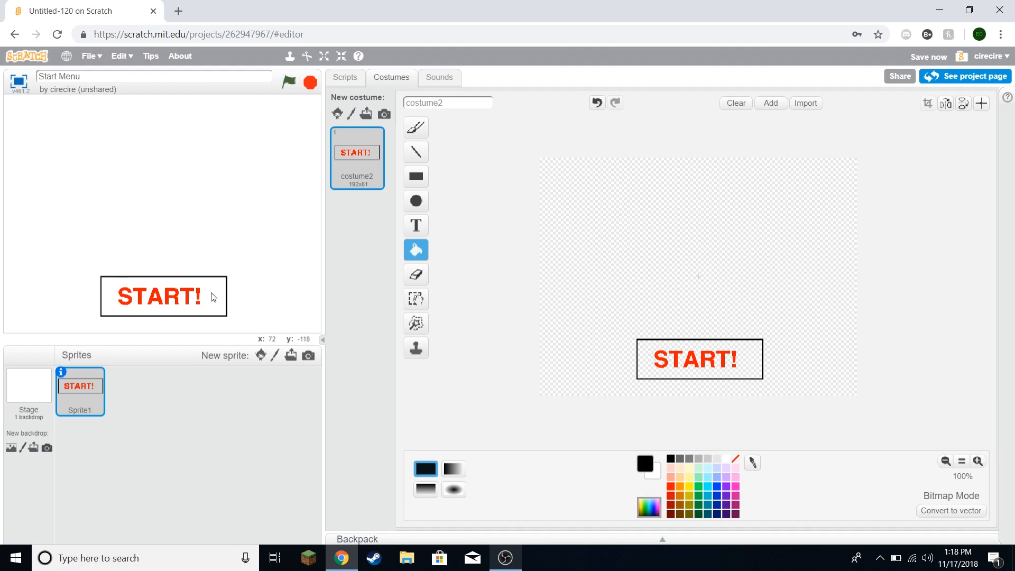
pyautogui.moveTo(657, 350)
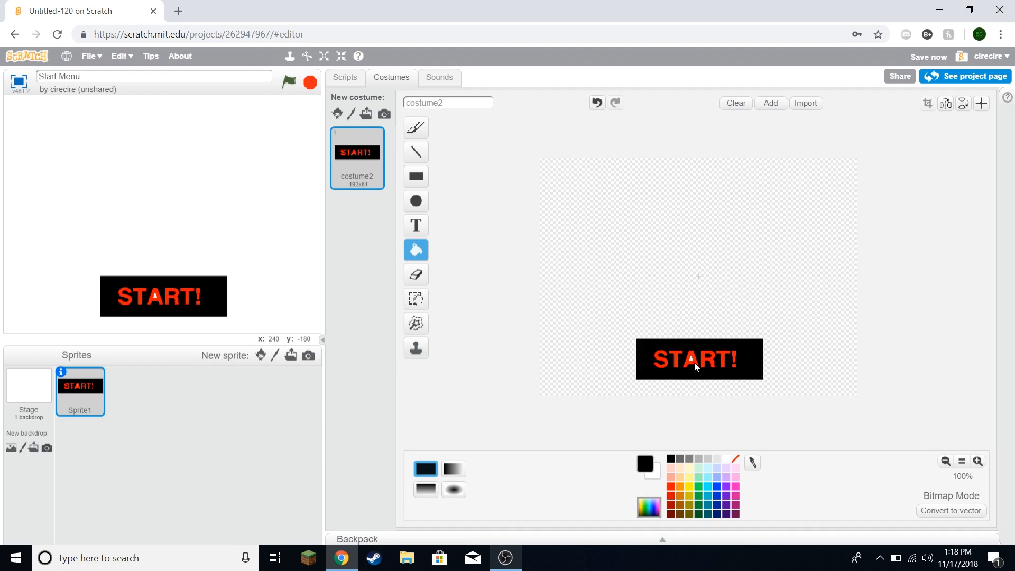
pyautogui.moveTo(525, 343)
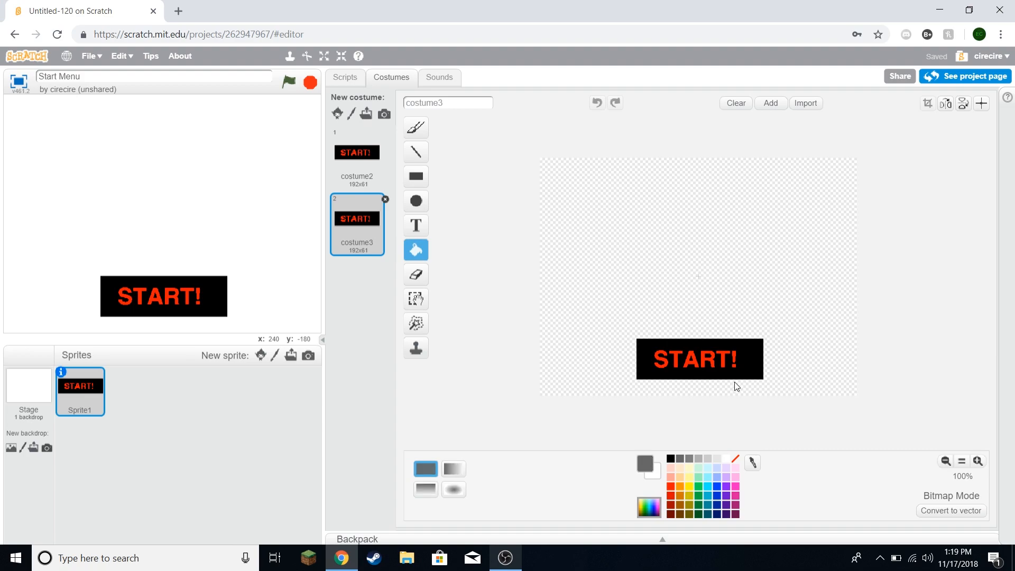
pyautogui.moveTo(689, 340)
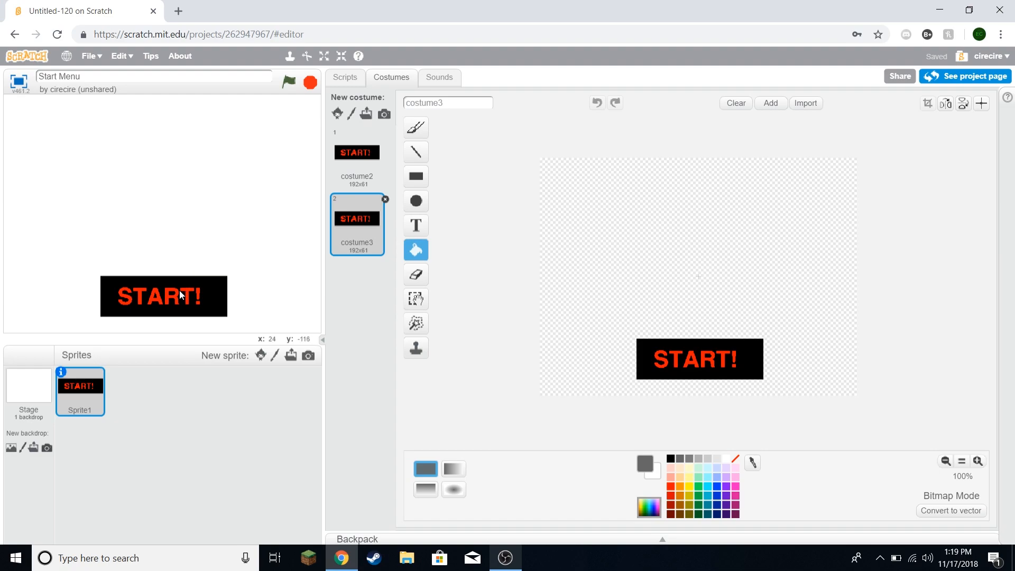
# Step: Duplicate the button costume and recolour its START! text dark green
pyautogui.click(415, 274)
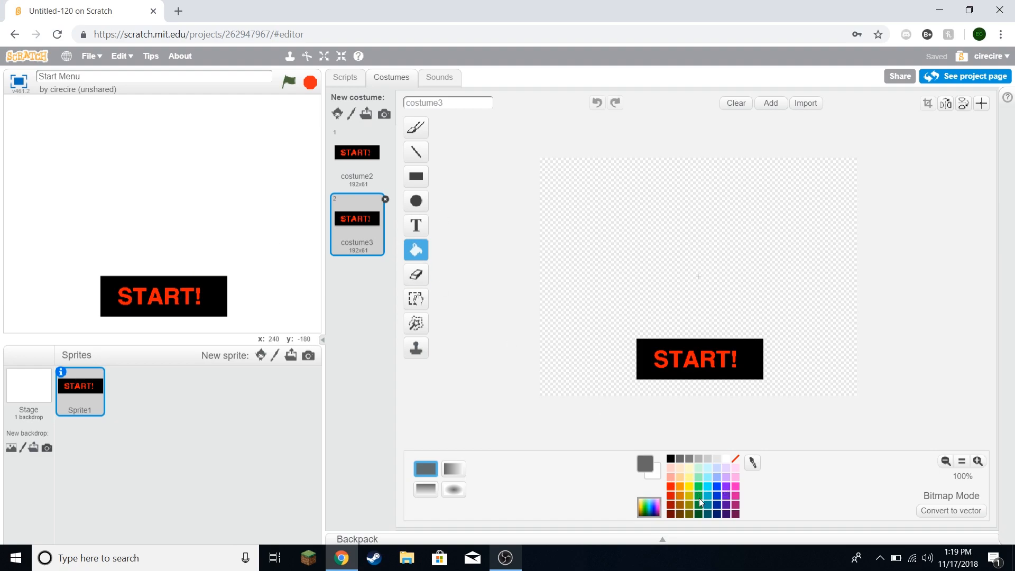
pyautogui.click(693, 486)
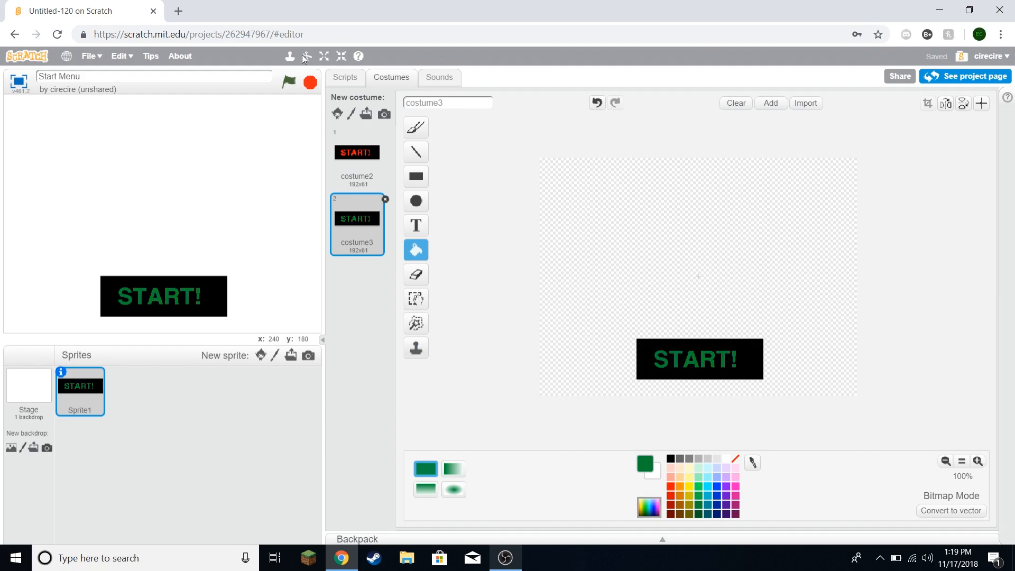
pyautogui.click(344, 77)
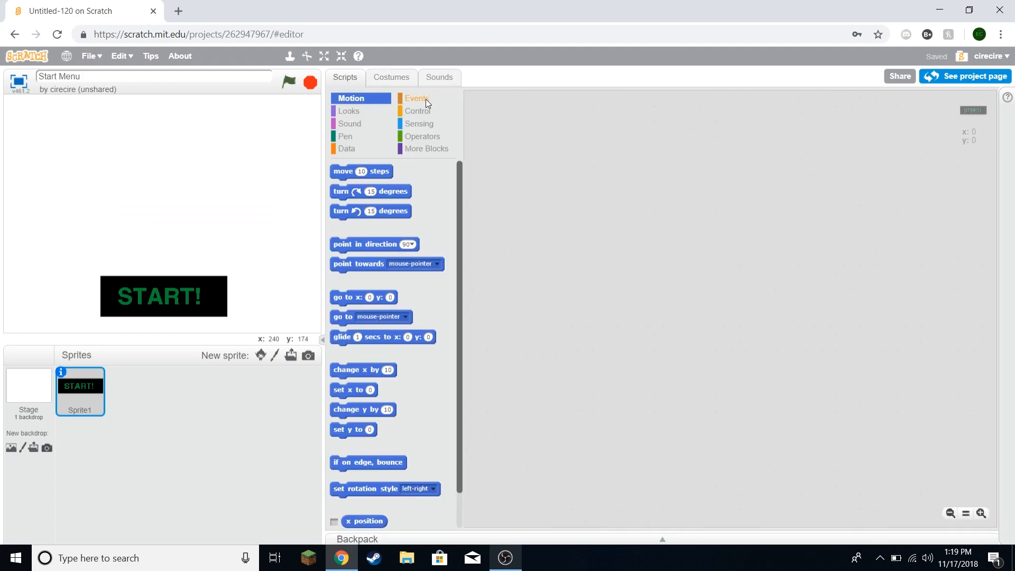
# Step: Build a green-flag forever loop with an if-else checking touching mouse-pointer
pyautogui.click(416, 98)
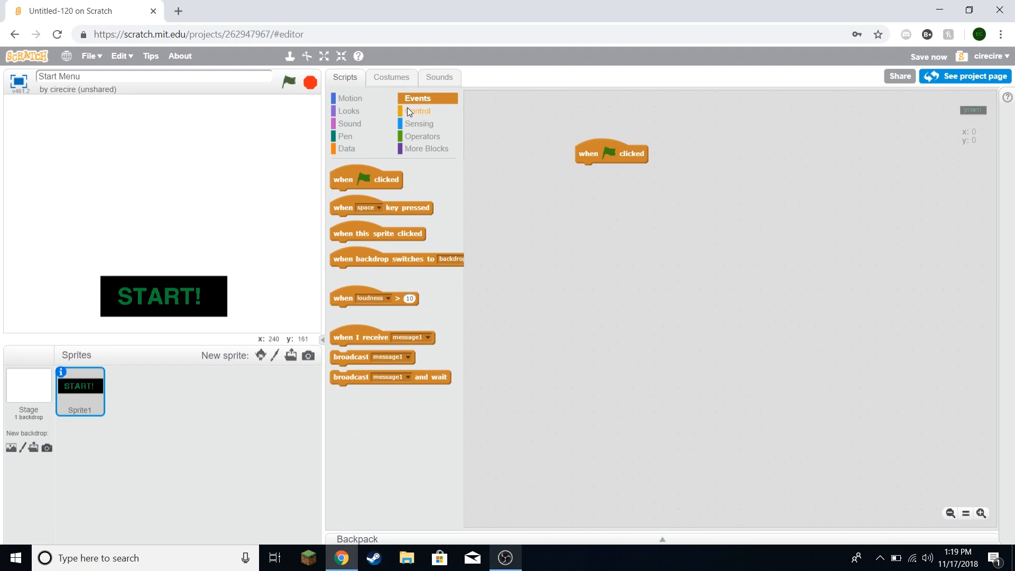
pyautogui.click(418, 110)
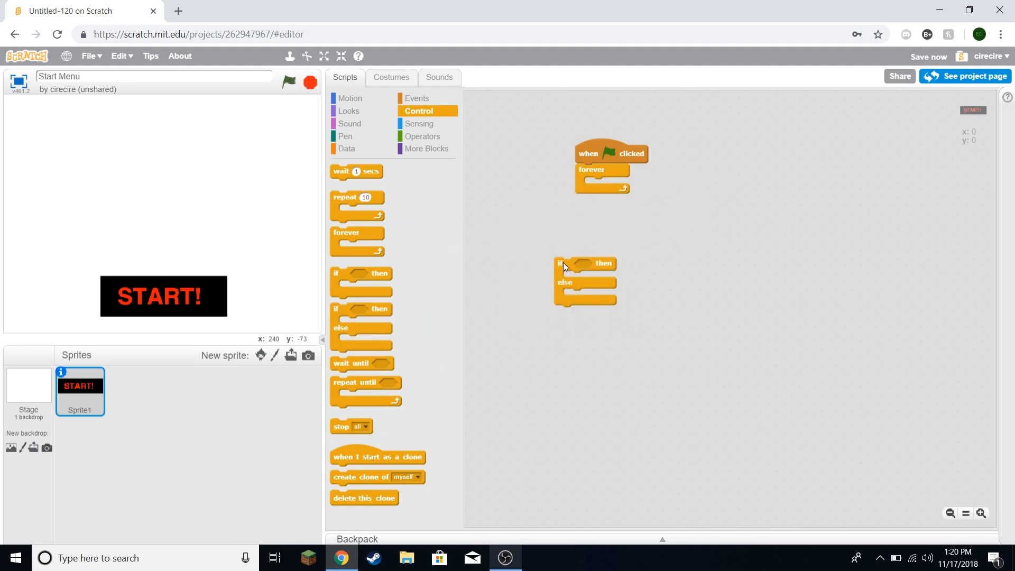
pyautogui.moveTo(563, 265); pyautogui.dragTo(590, 185)
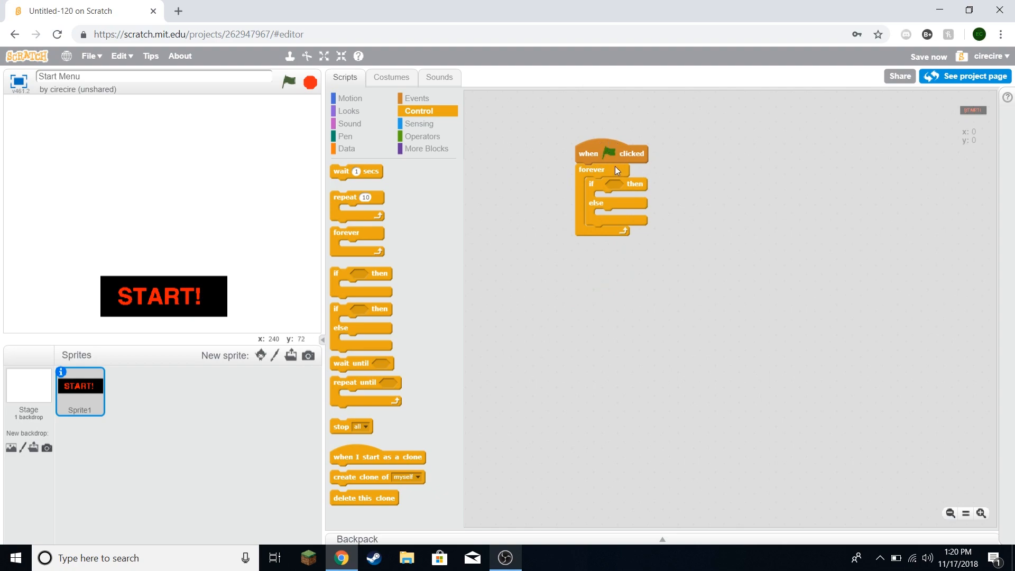
pyautogui.moveTo(611, 188)
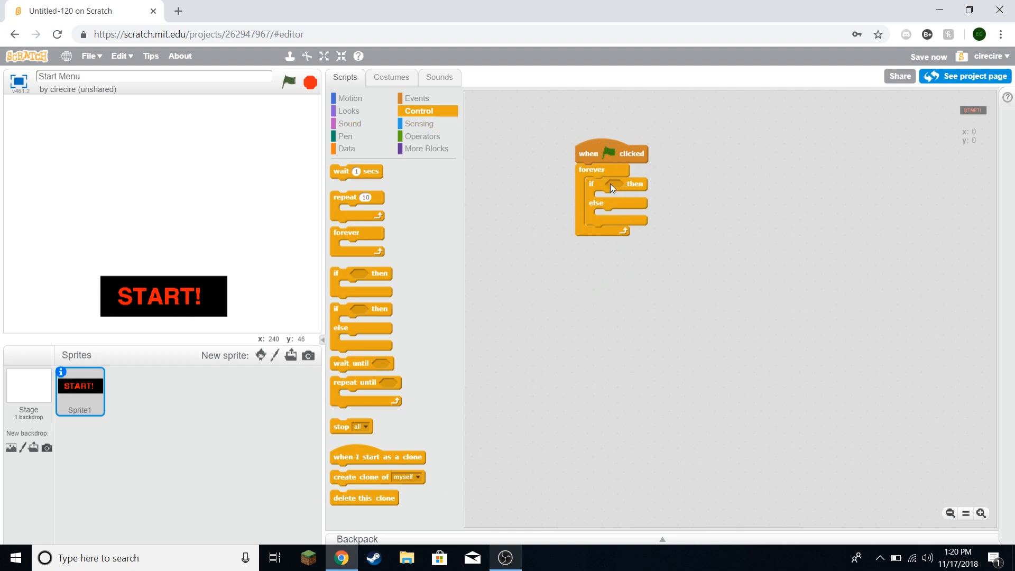
pyautogui.click(421, 136)
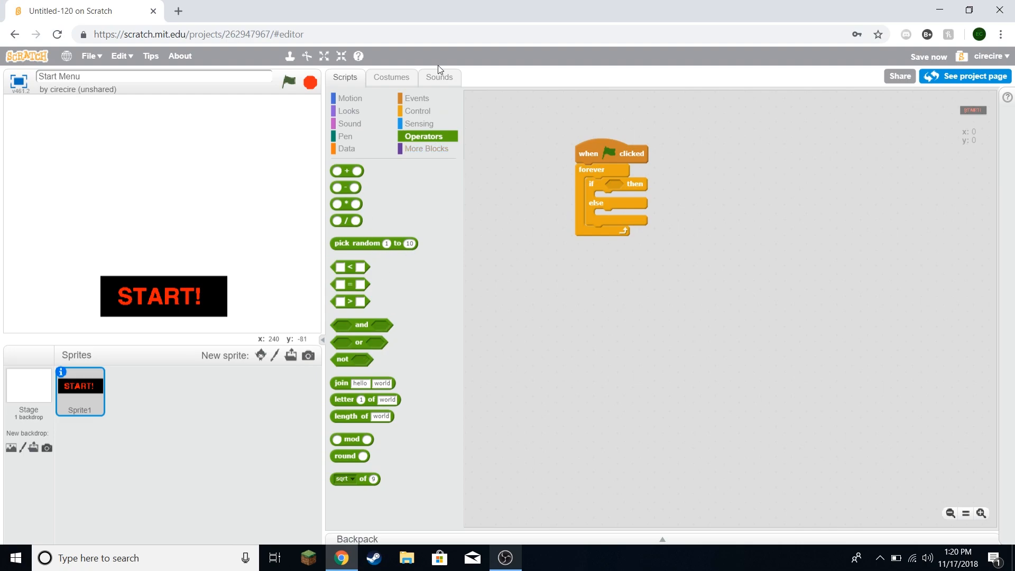
pyautogui.click(421, 123)
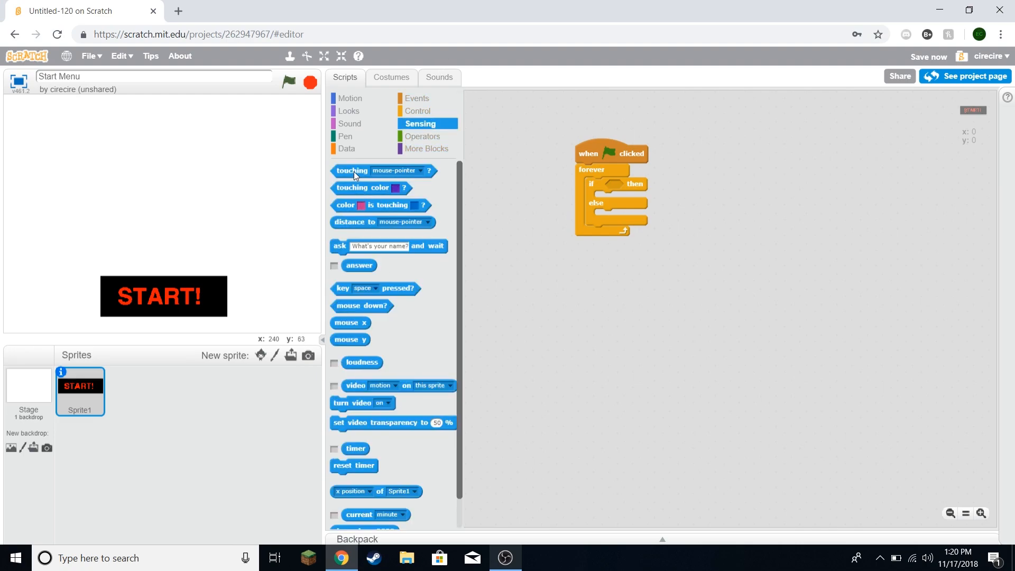
pyautogui.moveTo(351, 170); pyautogui.dragTo(638, 185)
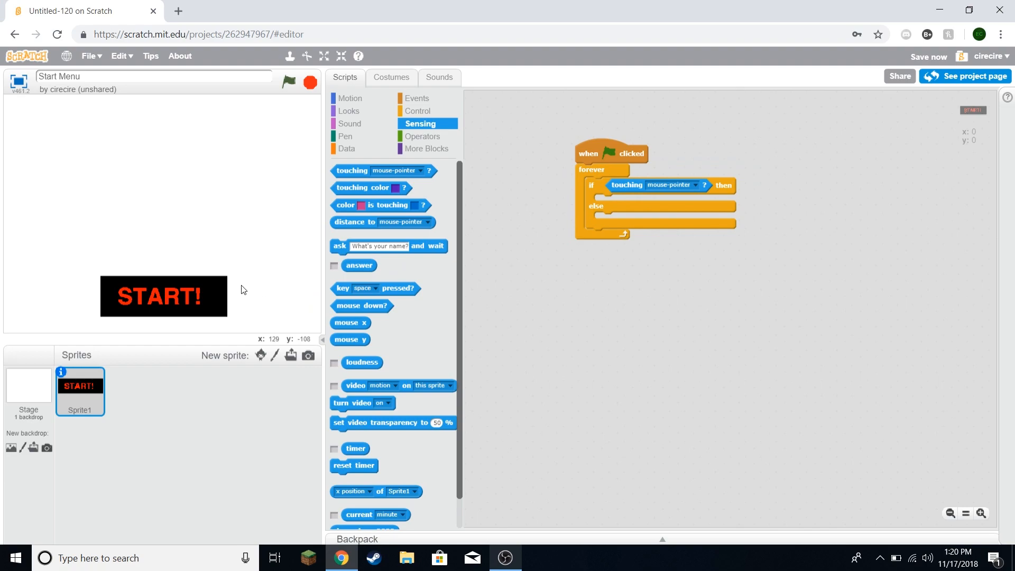
pyautogui.moveTo(426, 71)
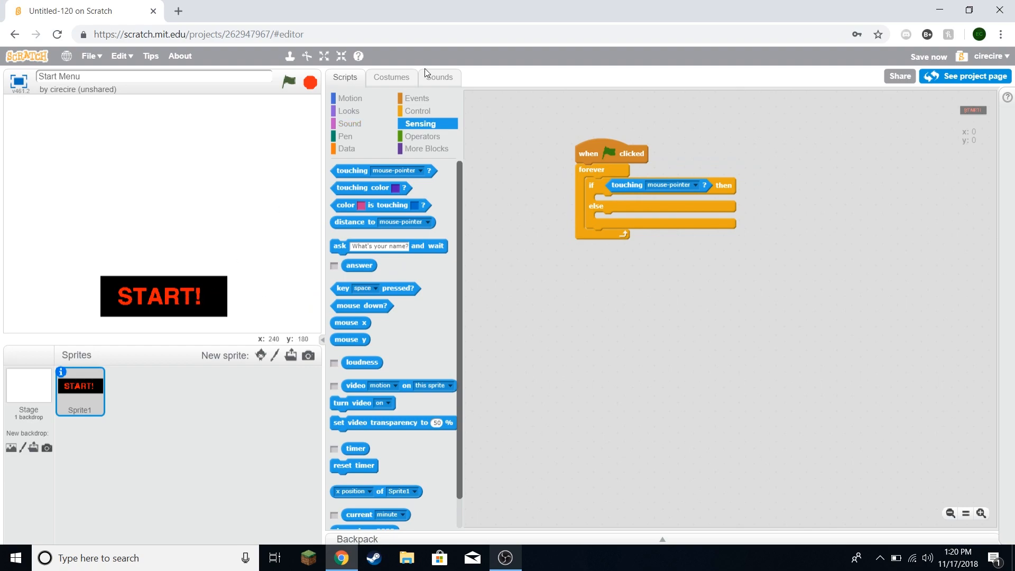
# Step: Switch costume to Highlighted in the if branch and Unhighlighted in the else
pyautogui.click(348, 110)
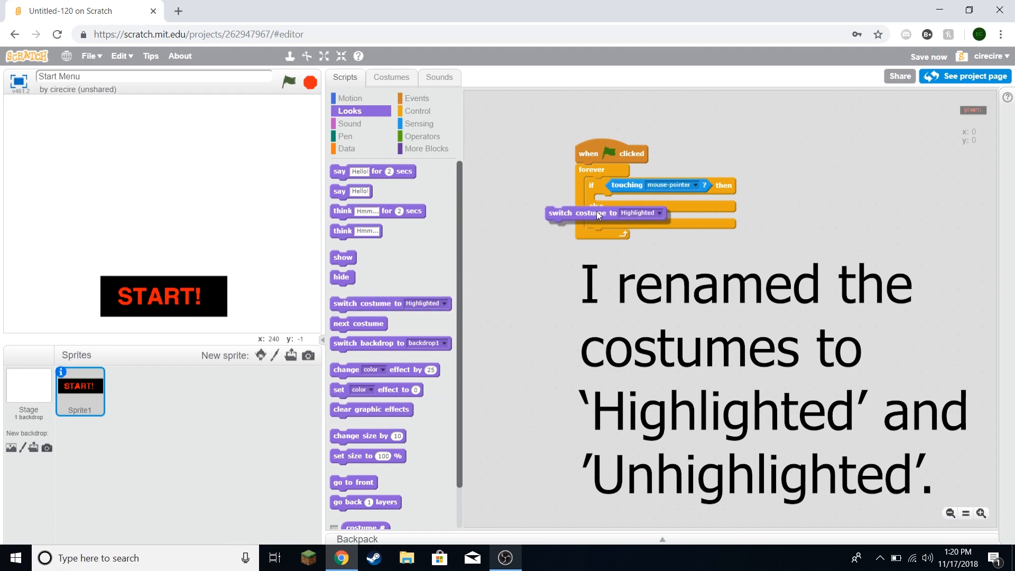
pyautogui.moveTo(558, 213); pyautogui.dragTo(631, 201)
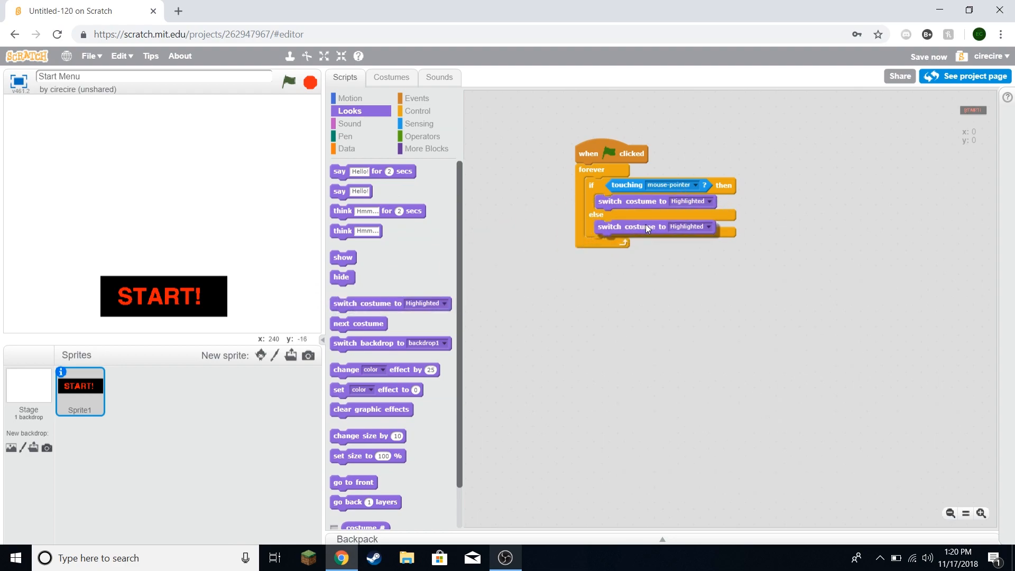
pyautogui.click(706, 227)
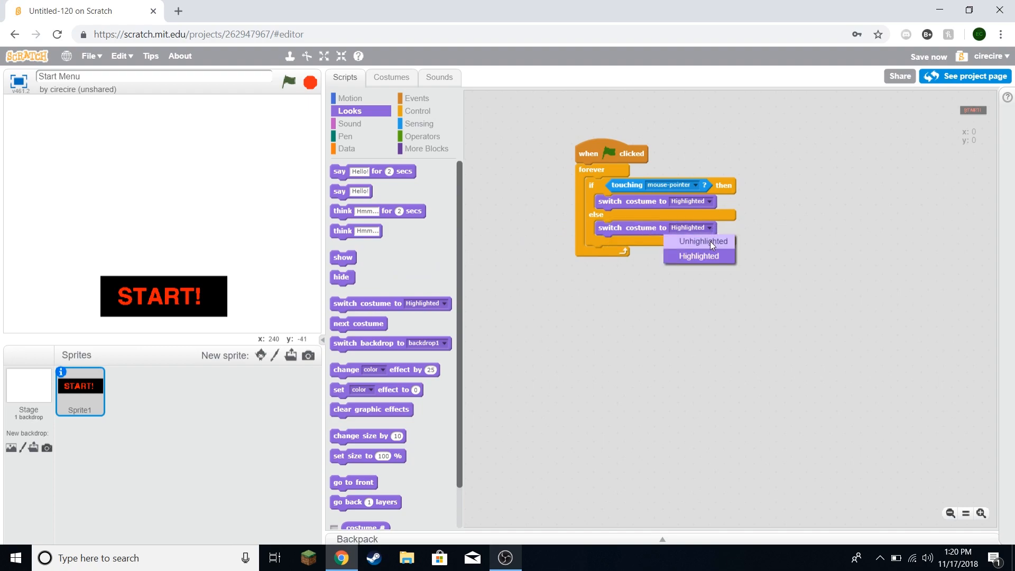
pyautogui.click(698, 241)
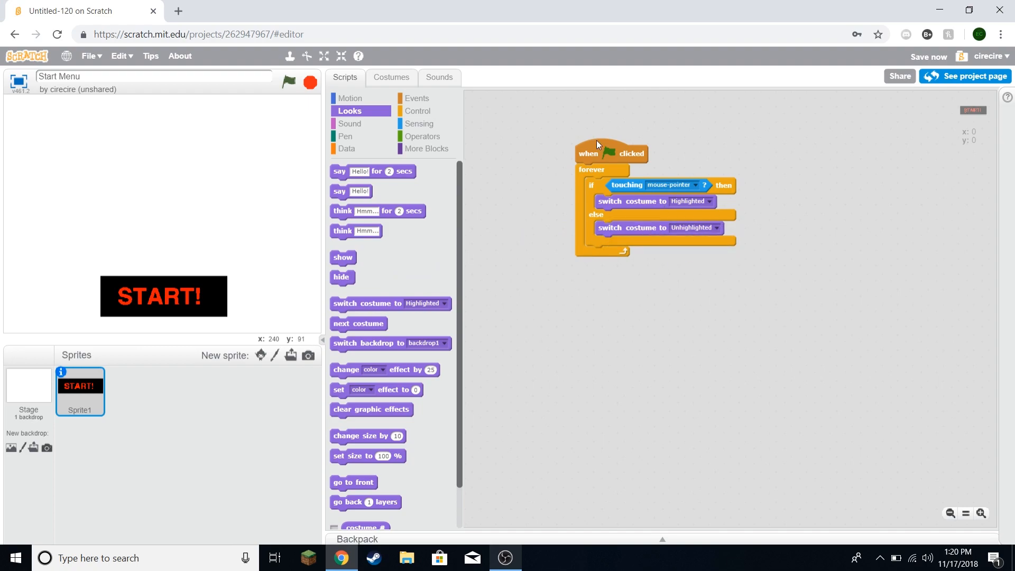
pyautogui.moveTo(629, 156)
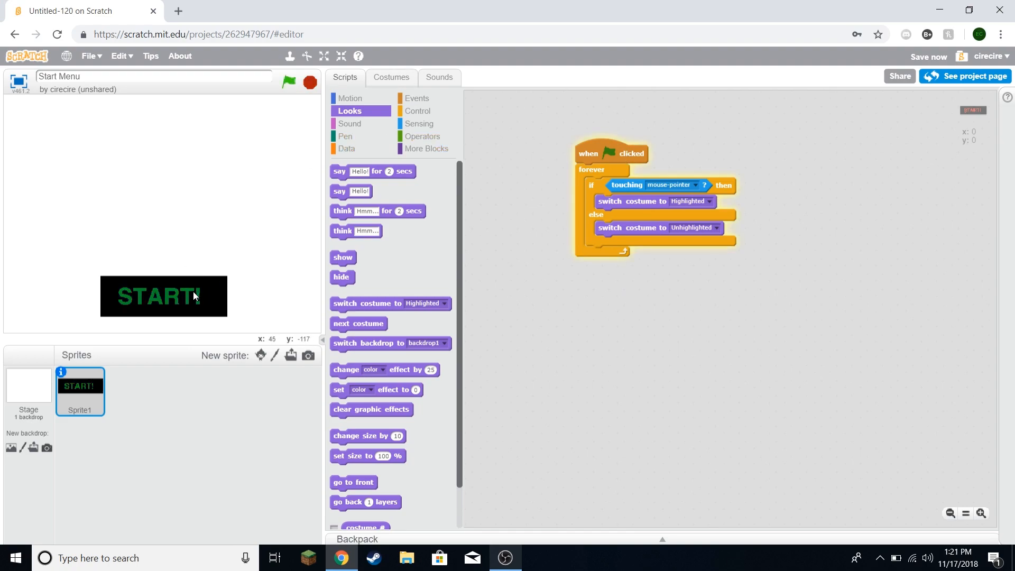
pyautogui.moveTo(227, 193)
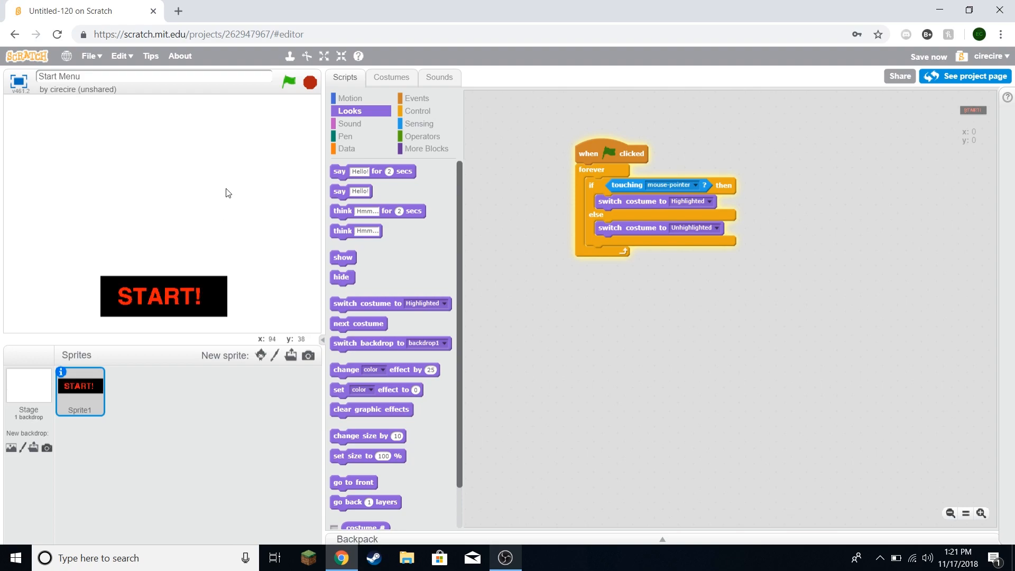
pyautogui.moveTo(632, 115)
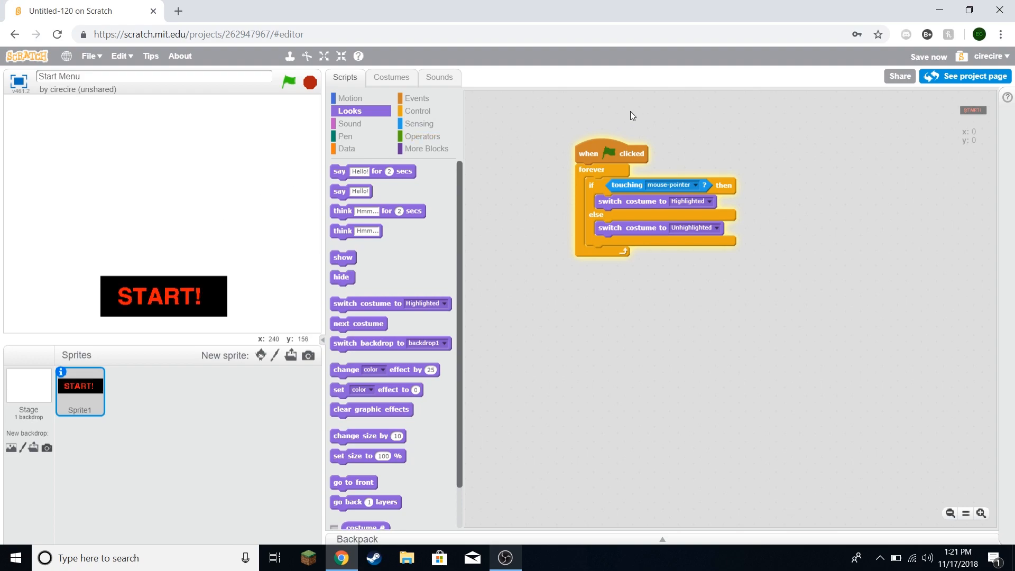
pyautogui.moveTo(407, 106)
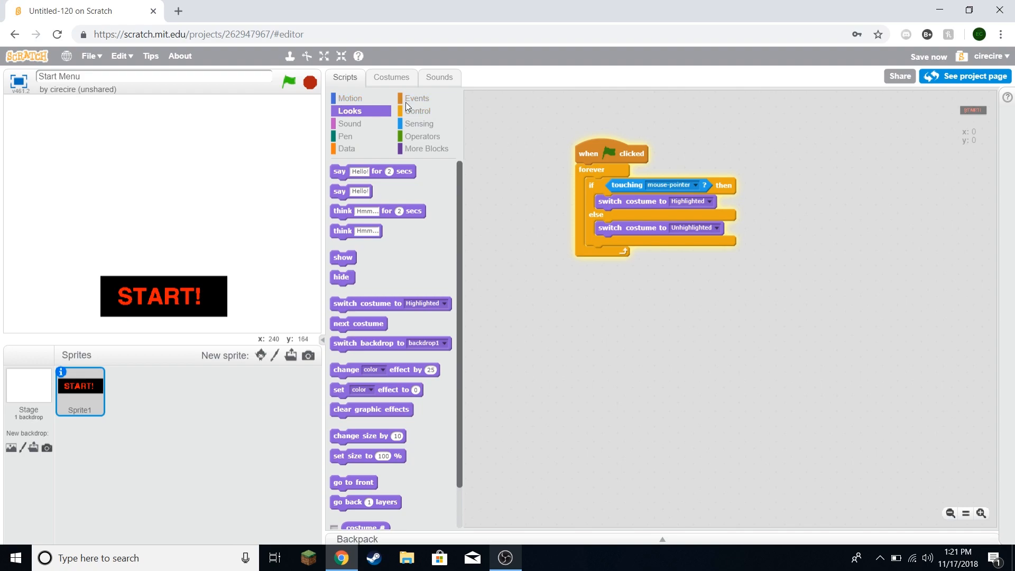
# Step: Nest an if mouse down? block that broadcasts a new 'Start Game' message
pyautogui.click(418, 110)
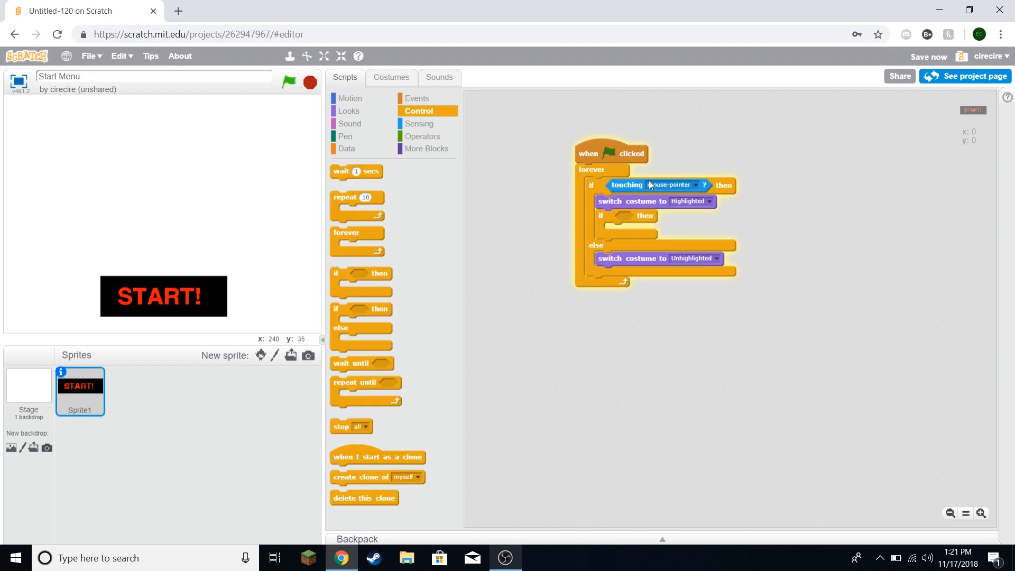
pyautogui.moveTo(201, 296)
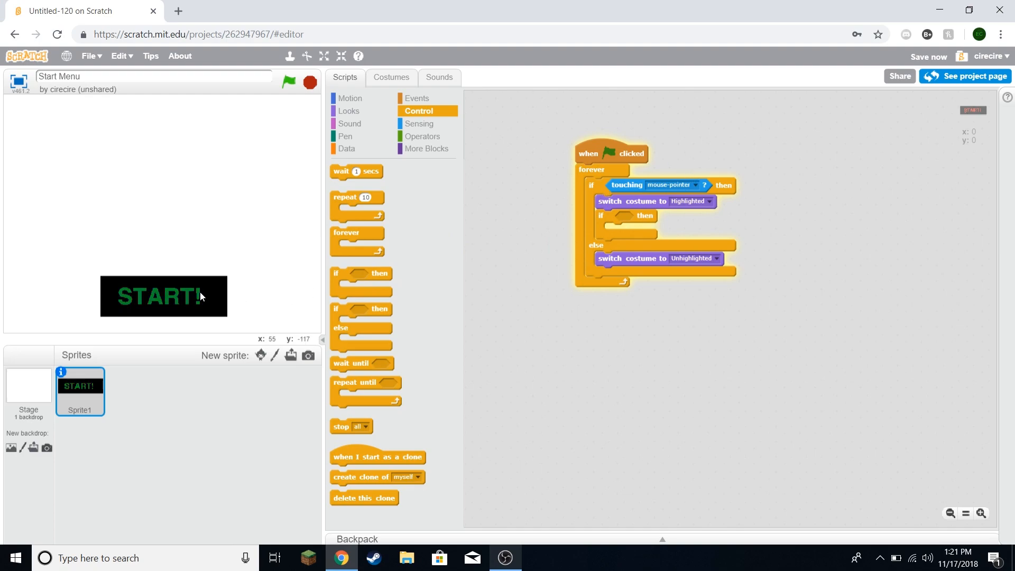
pyautogui.click(420, 124)
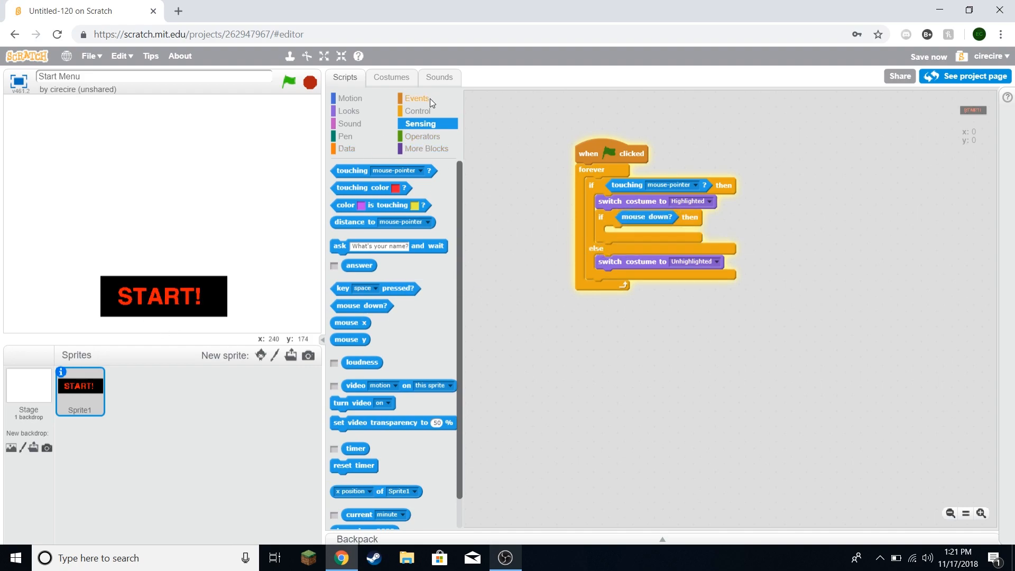
pyautogui.click(417, 98)
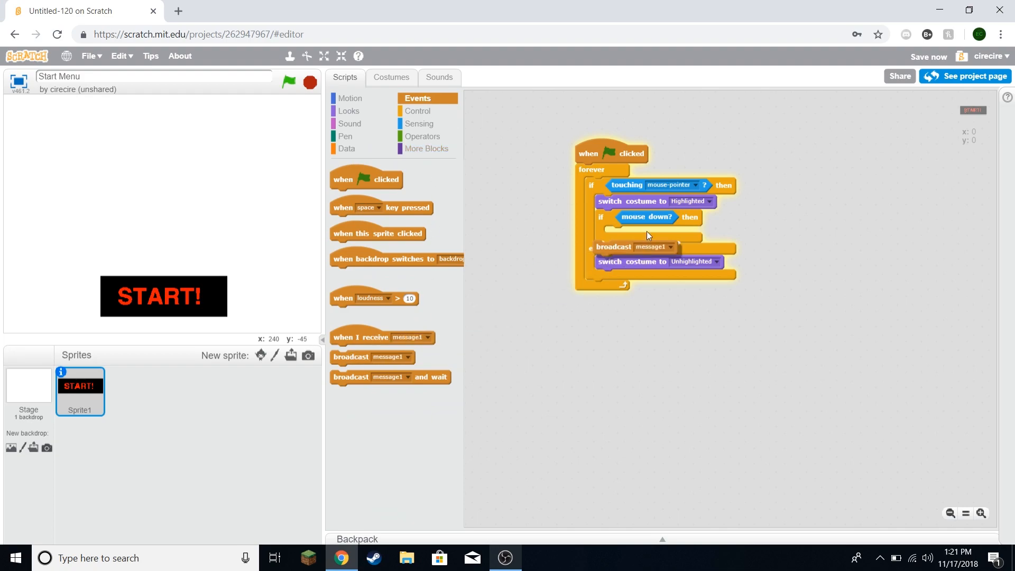
pyautogui.click(683, 233)
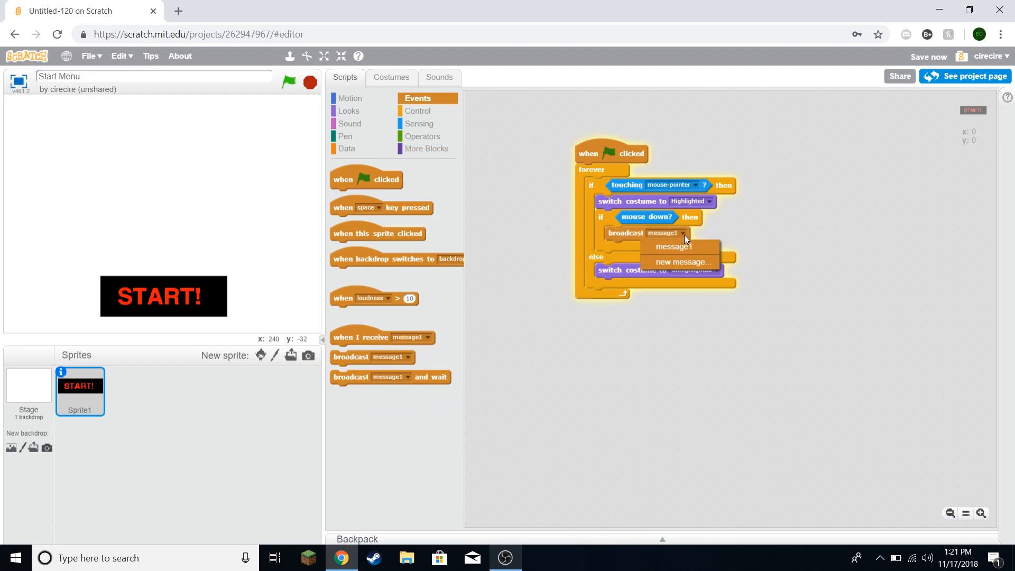
pyautogui.click(681, 262)
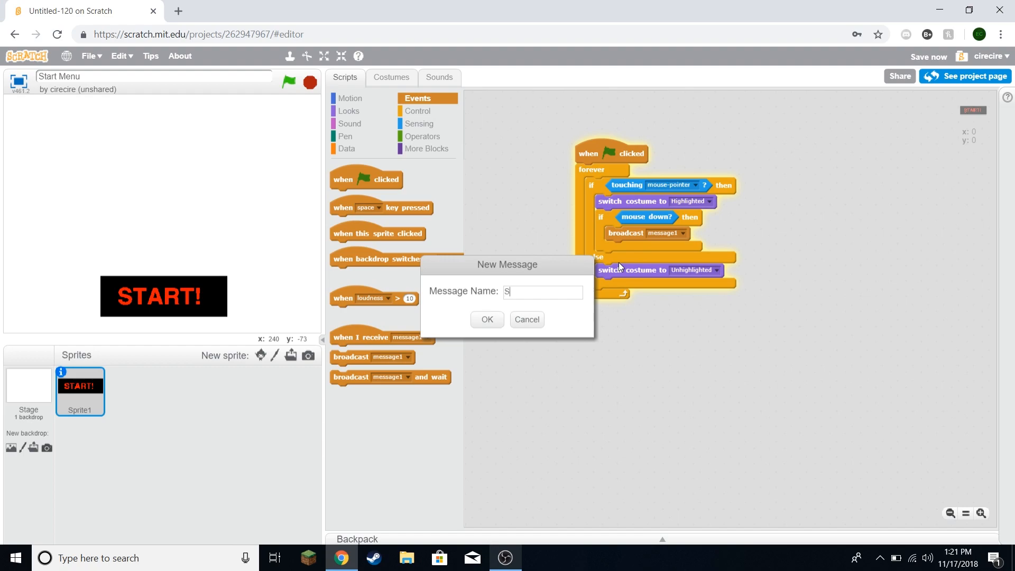
pyautogui.write('tart Game')
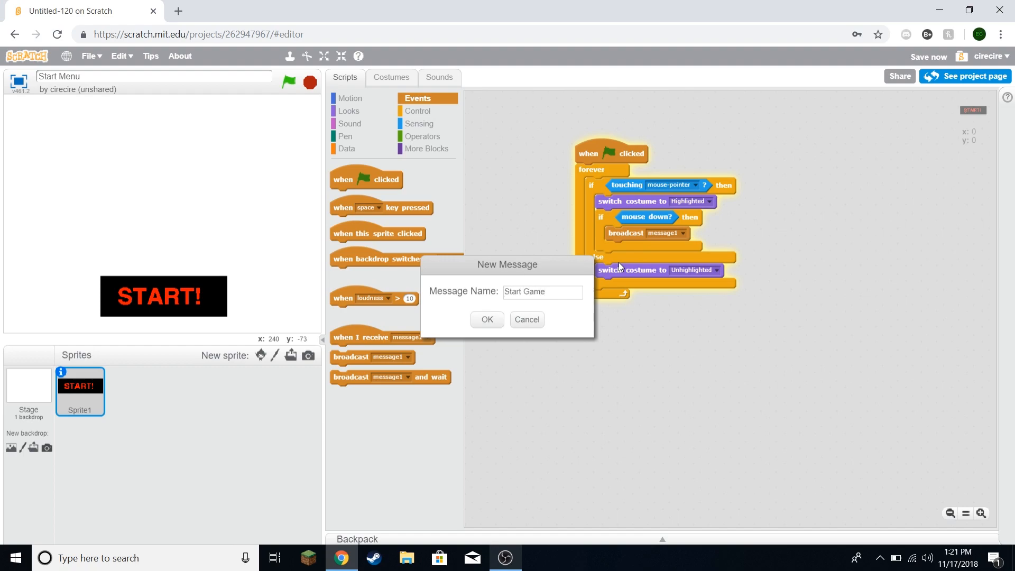
pyautogui.click(487, 319)
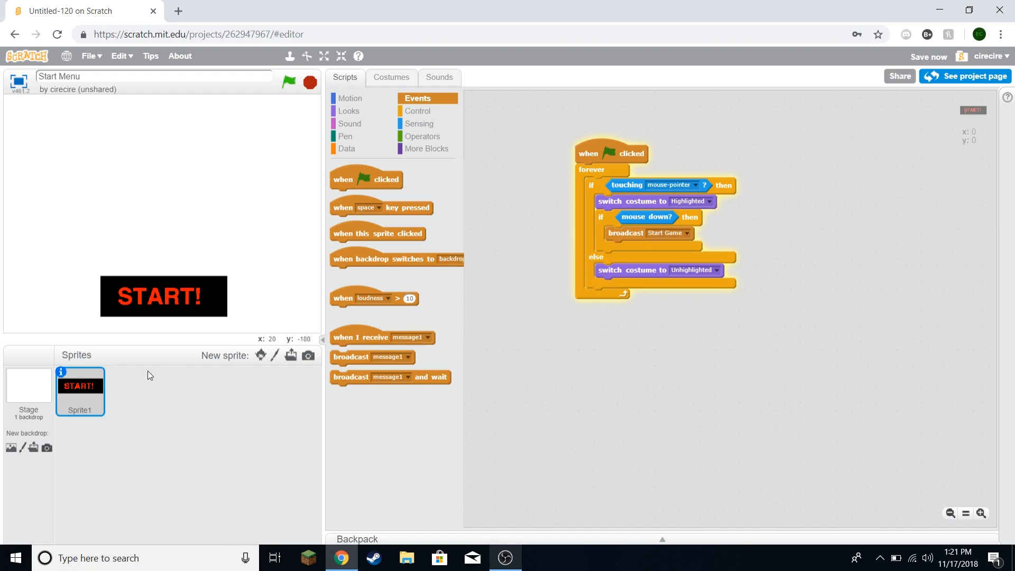
# Step: Rename the sprite 'Start Button' and add hide after broadcast Start Game
pyautogui.click(60, 371)
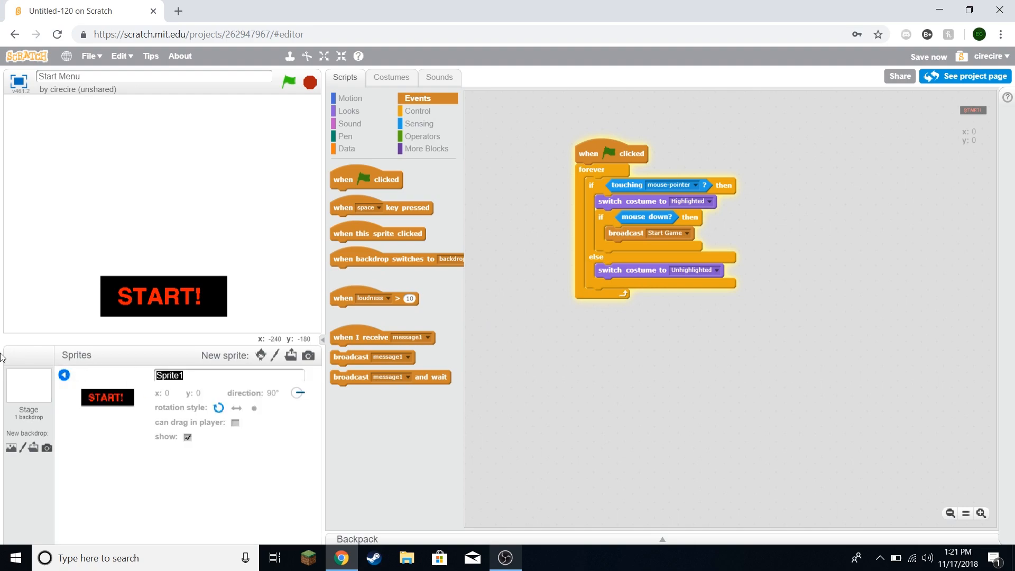
pyautogui.write('Start Button')
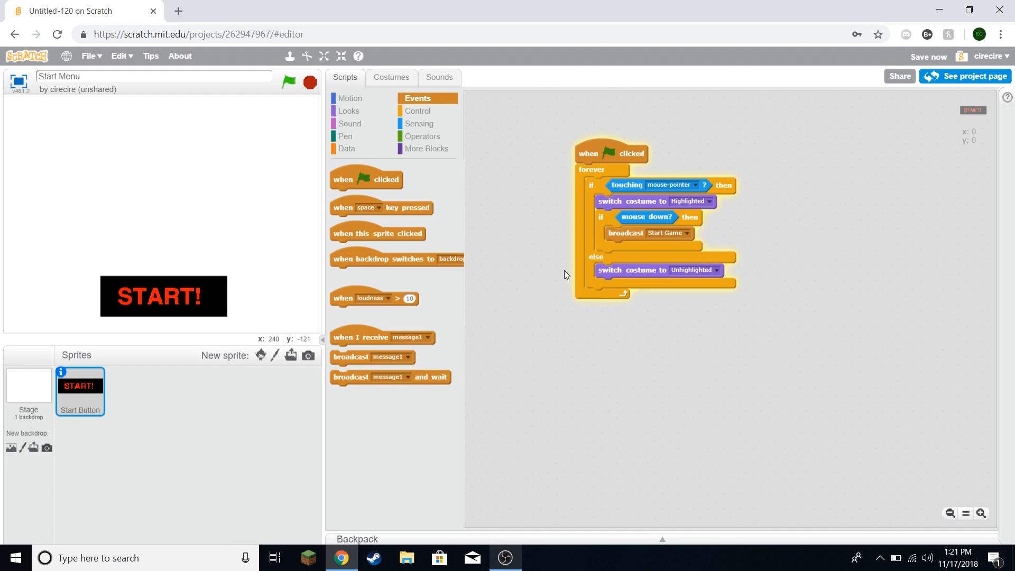
pyautogui.moveTo(575, 228)
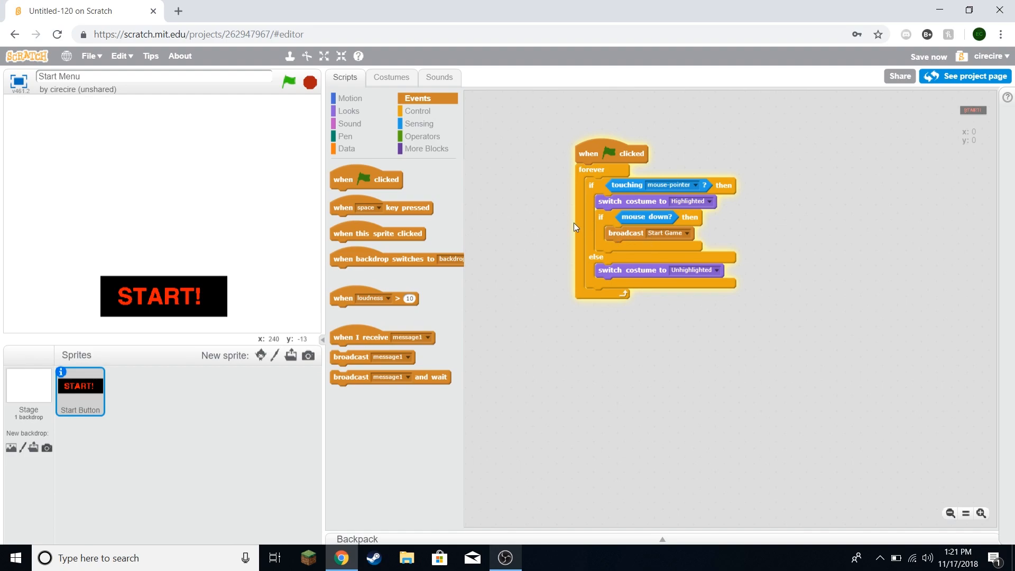
pyautogui.moveTo(354, 193)
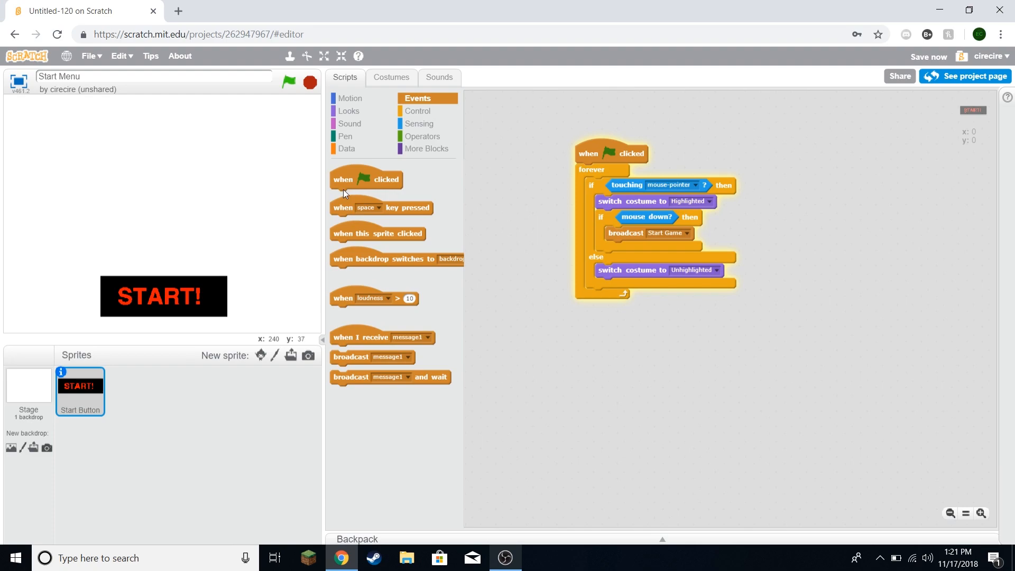
pyautogui.moveTo(403, 226)
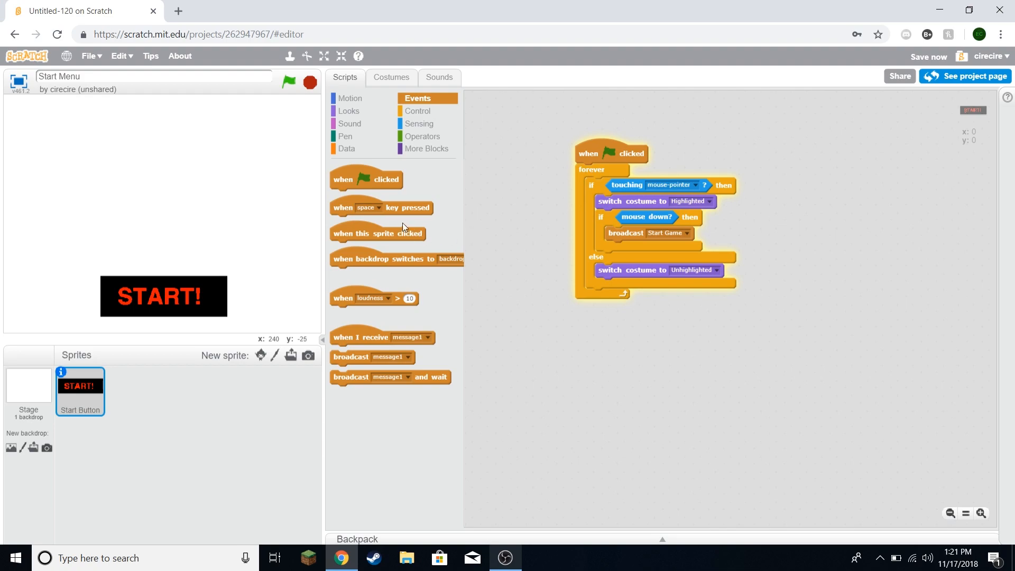
pyautogui.moveTo(398, 173)
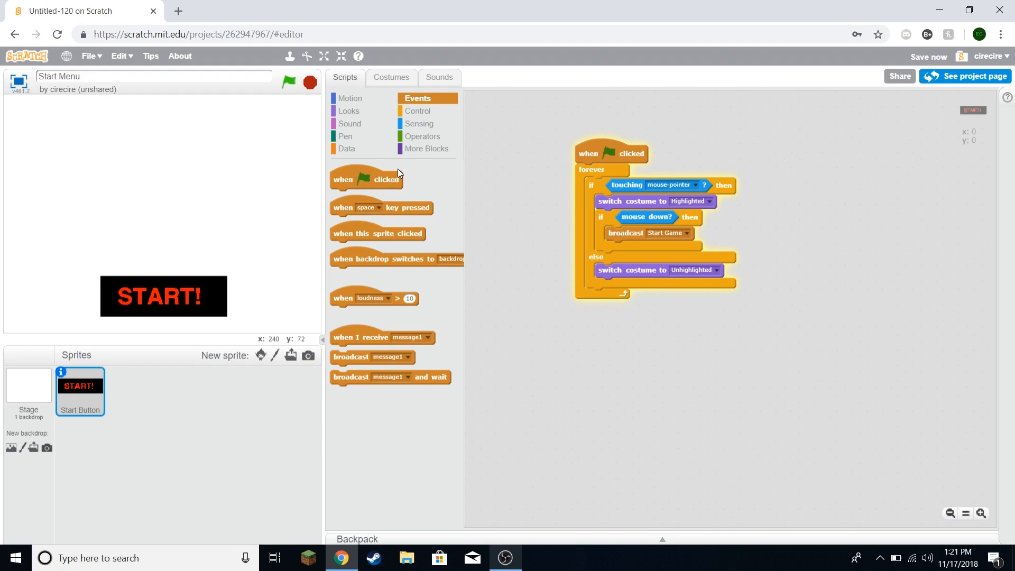
pyautogui.moveTo(374, 178)
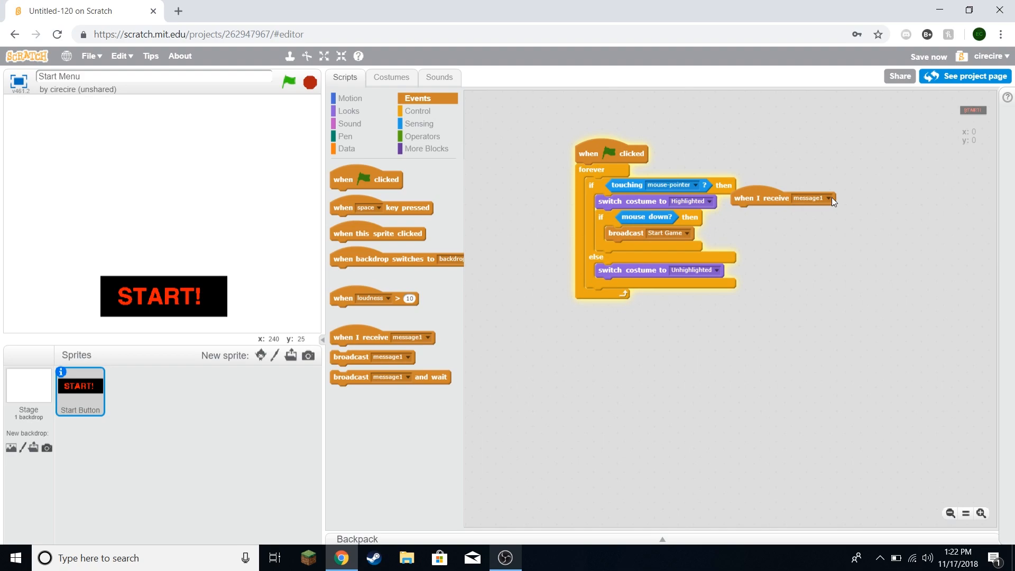
pyautogui.click(829, 198)
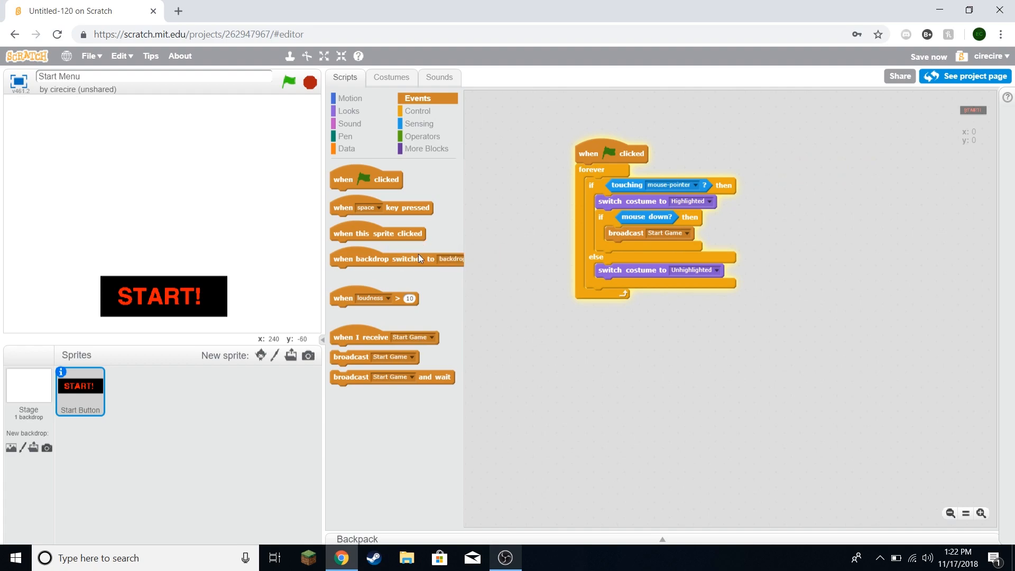
pyautogui.moveTo(233, 299)
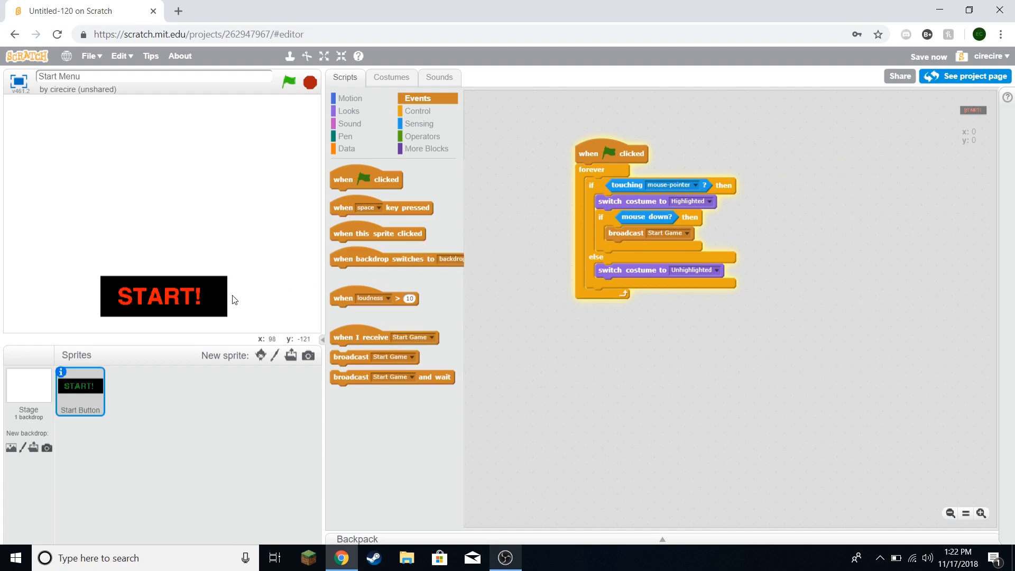
pyautogui.moveTo(381, 94)
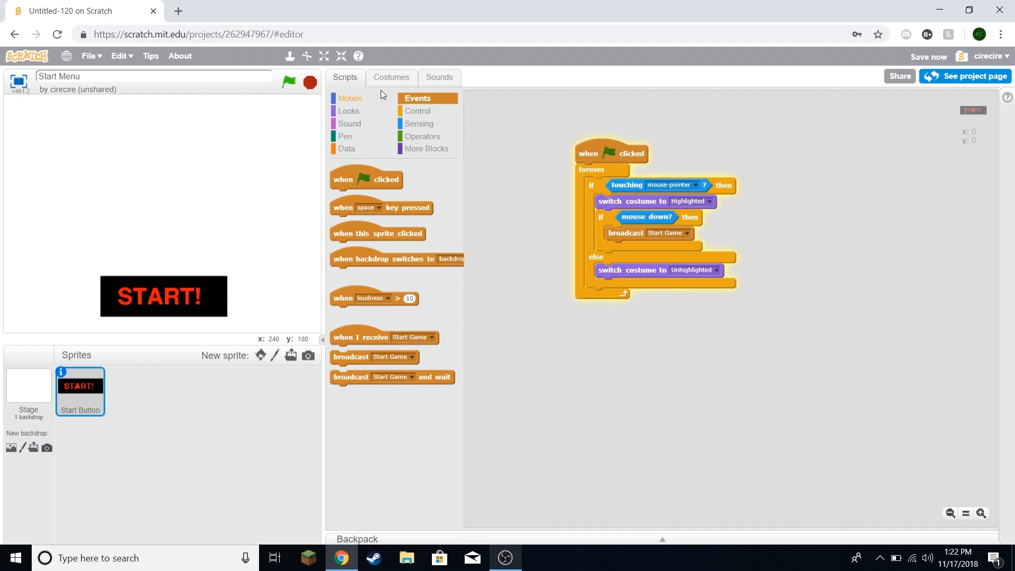
pyautogui.click(349, 124)
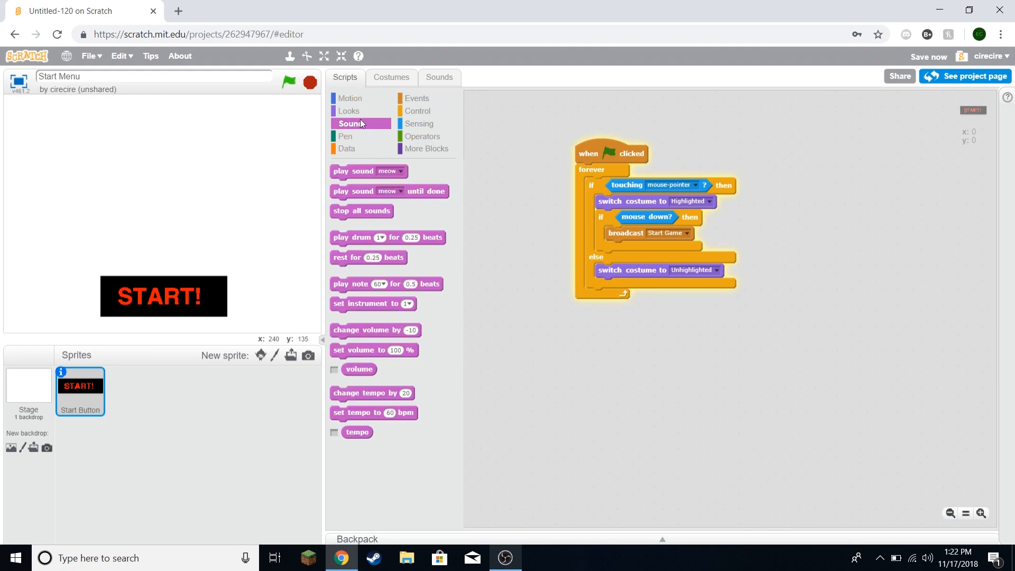
pyautogui.click(348, 110)
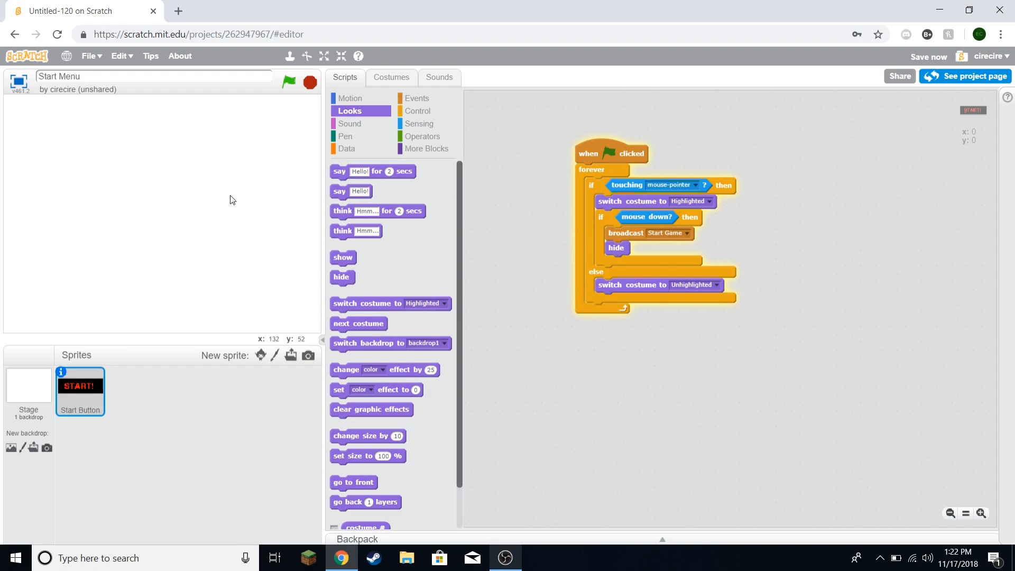
# Step: Fill the stage's backdrop1 dark grey and write AWESOME GAME in white at the top
pyautogui.click(28, 387)
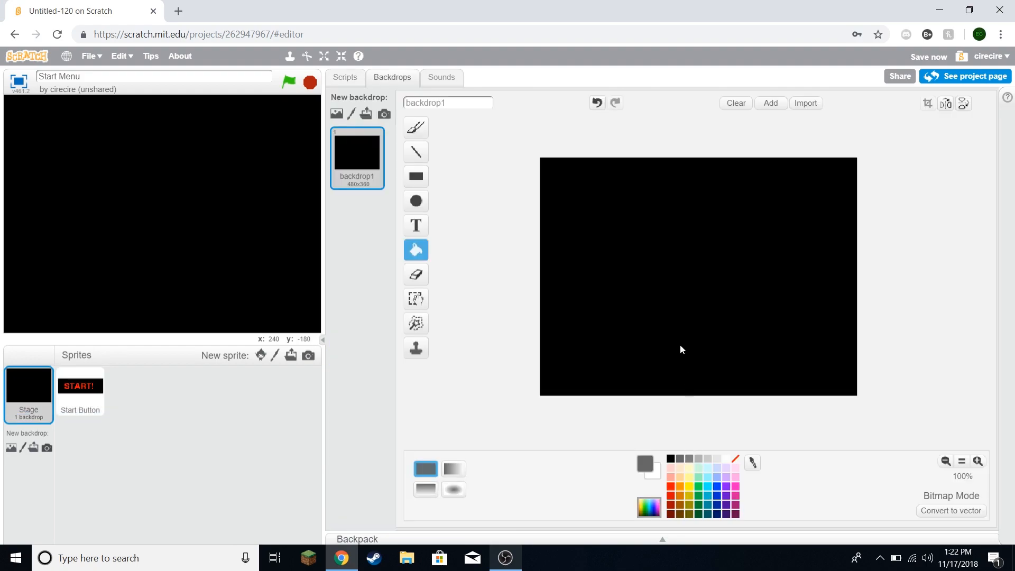
pyautogui.click(415, 226)
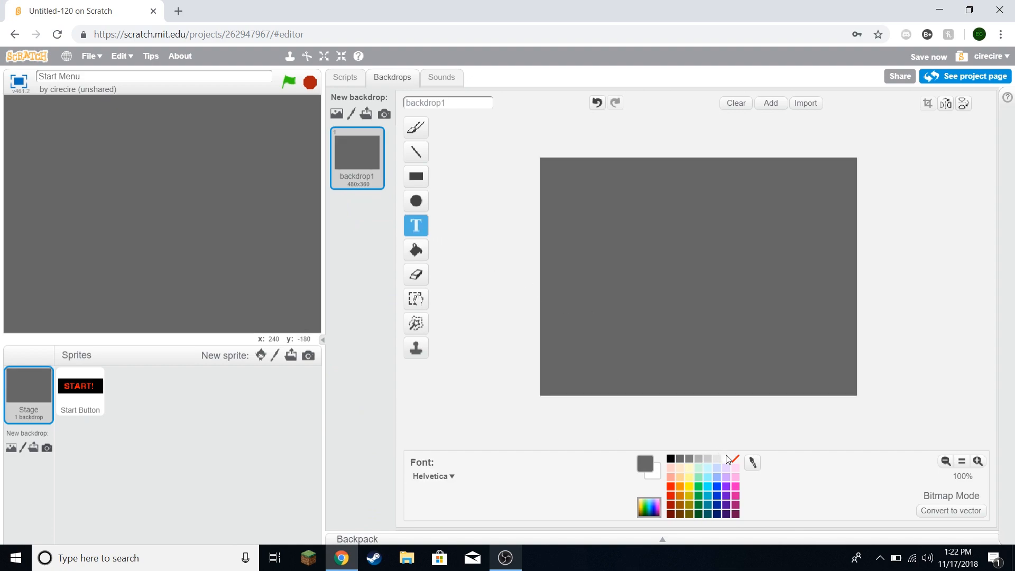
pyautogui.click(585, 178)
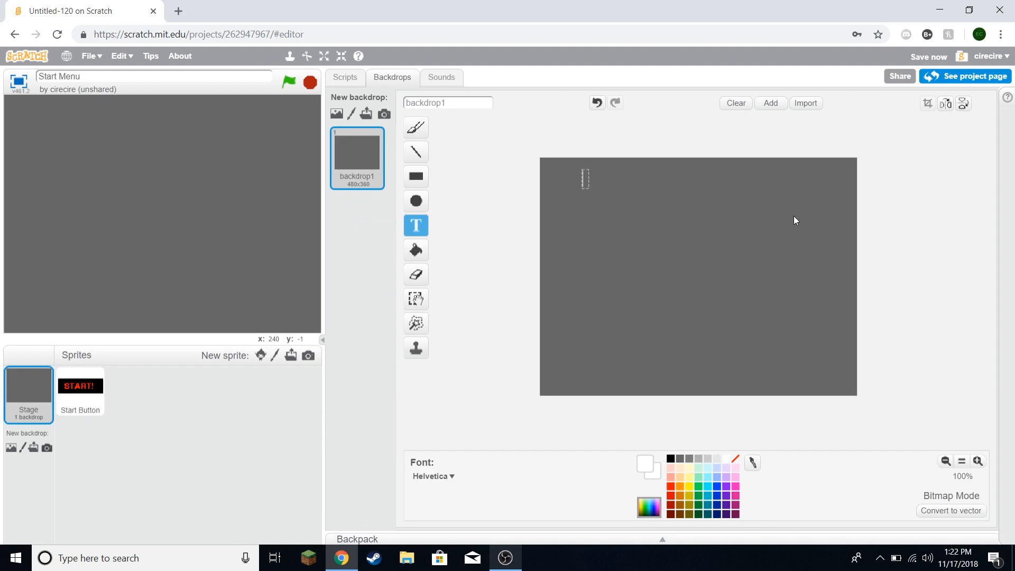
pyautogui.write('AWE')
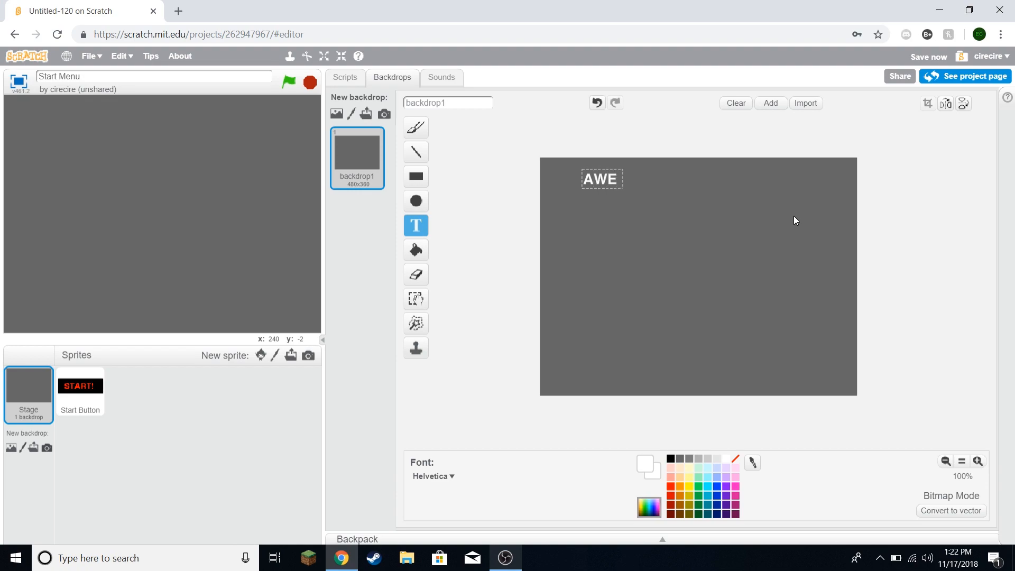
pyautogui.write('SOME GAME')
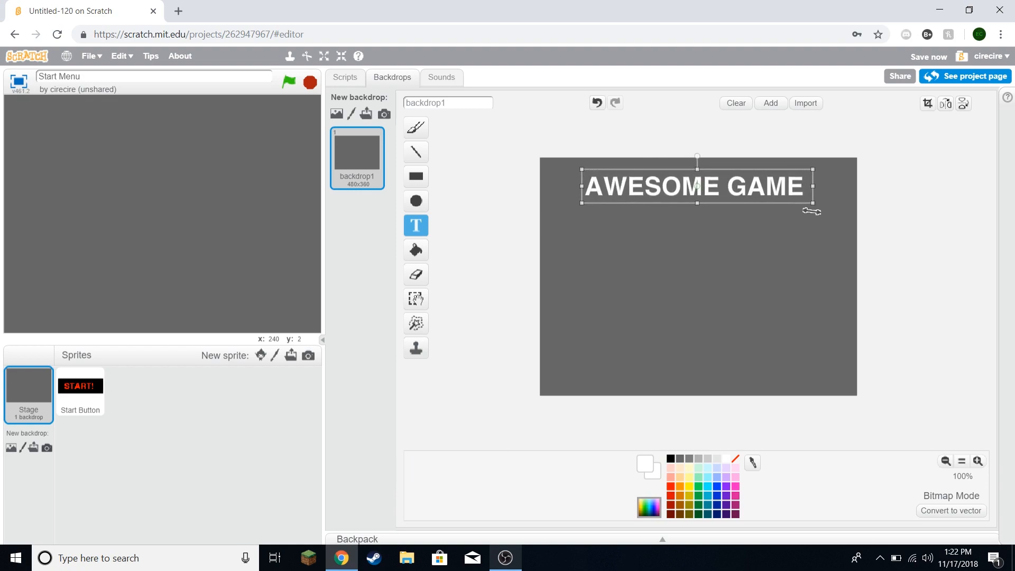
# Step: Paint a new backdrop filled green with white PLAYING text near the top
pyautogui.click(351, 114)
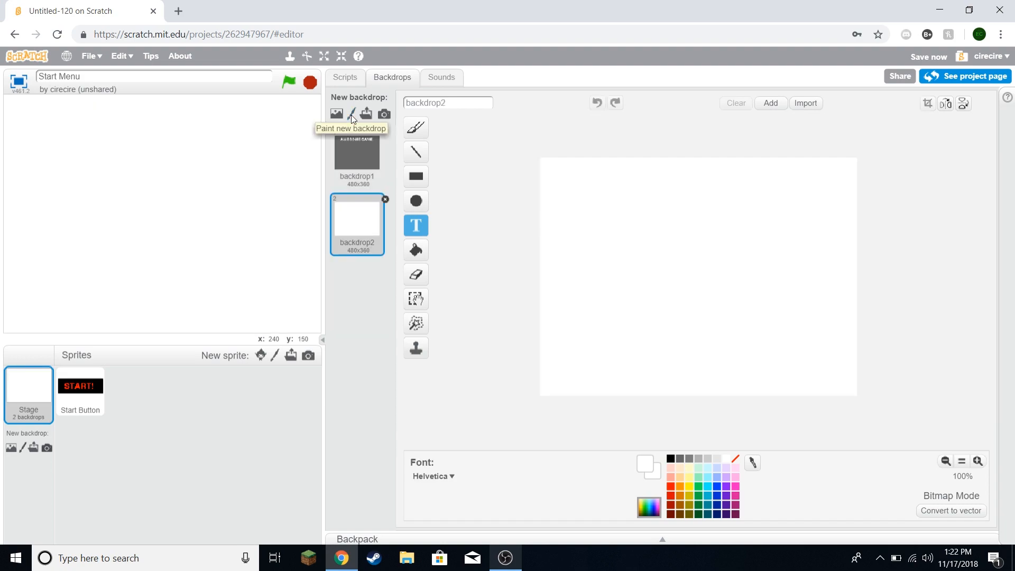
pyautogui.moveTo(618, 190)
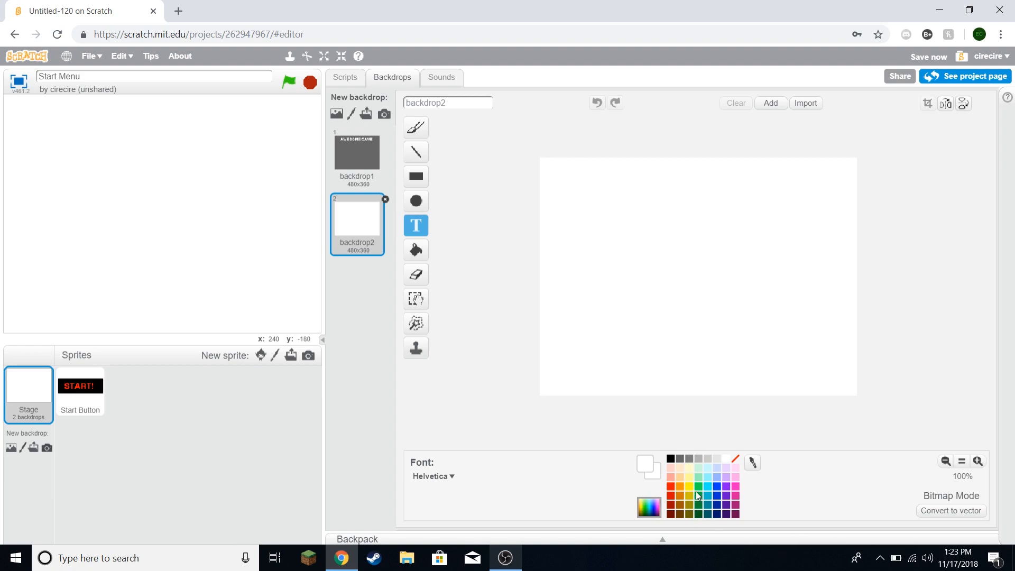
pyautogui.click(416, 249)
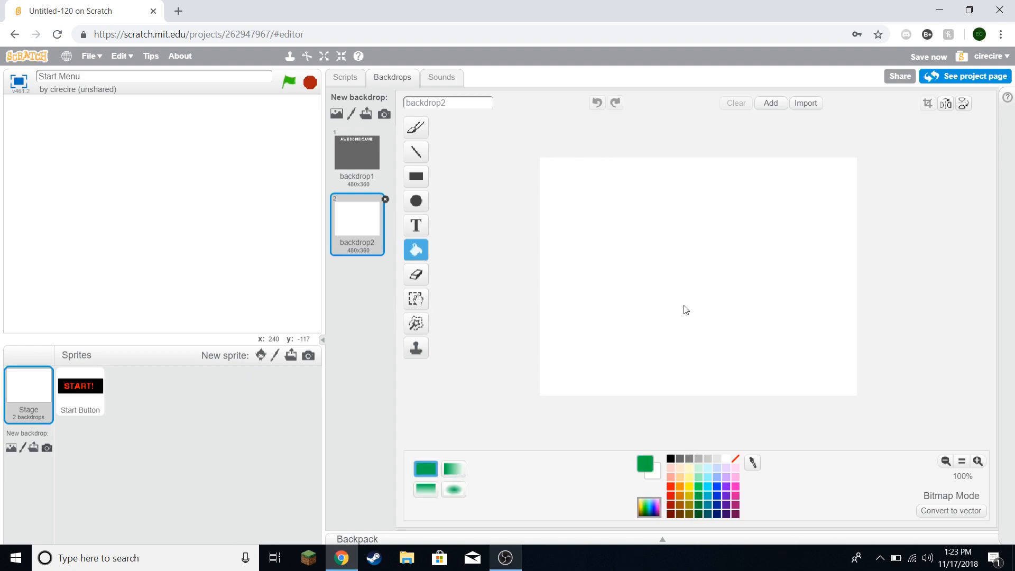
pyautogui.click(683, 309)
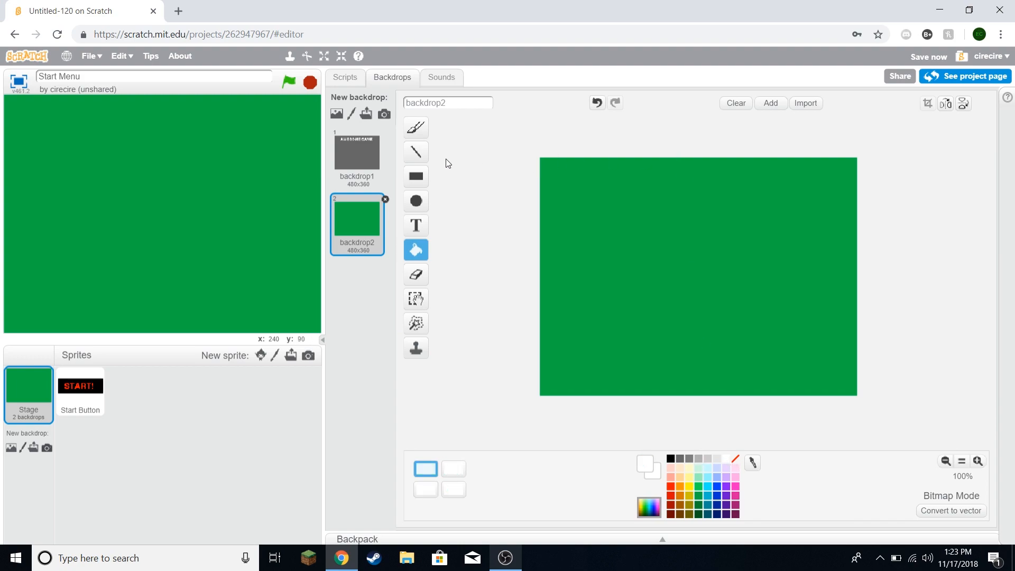
pyautogui.click(415, 226)
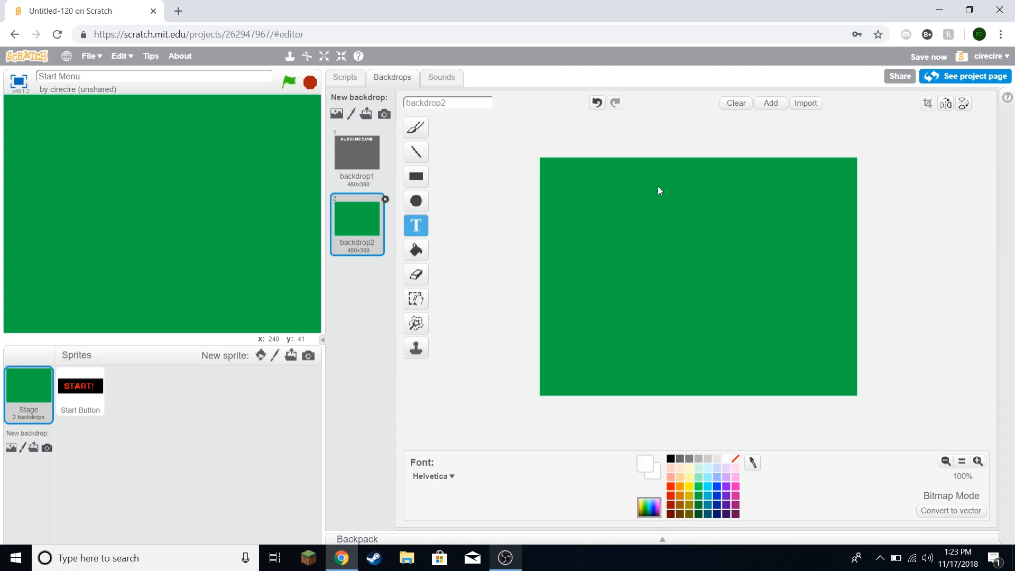
pyautogui.write('PLAYING')
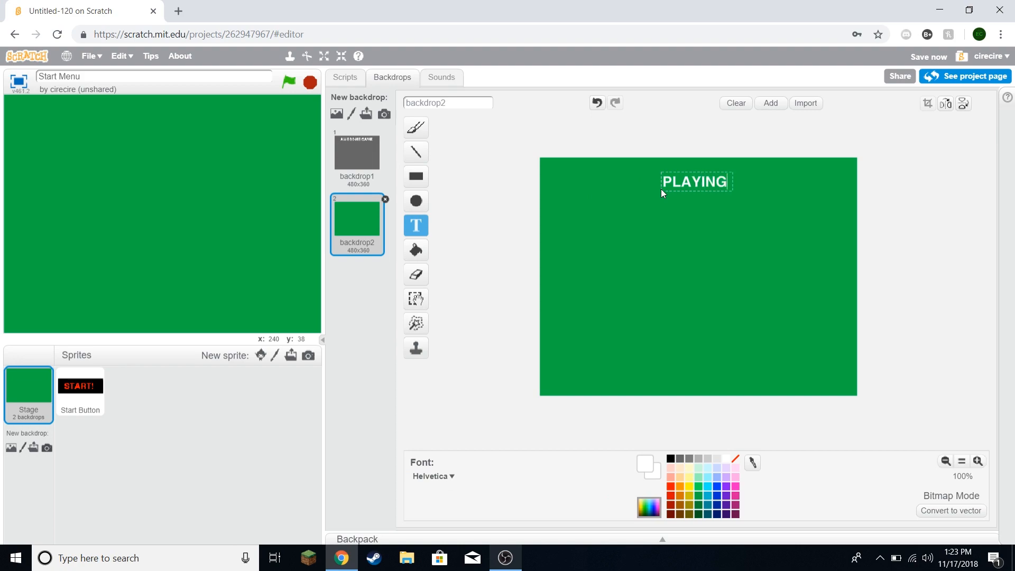
pyautogui.moveTo(810, 223)
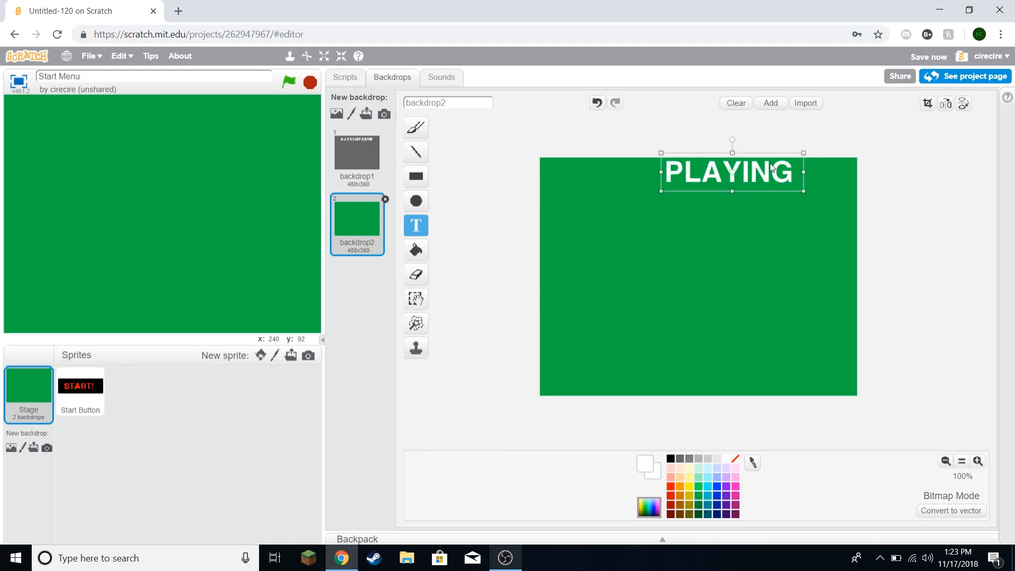
# Step: Make the stage switch to backdrop1, the AWESOME GAME backdrop, on green flag
pyautogui.click(344, 77)
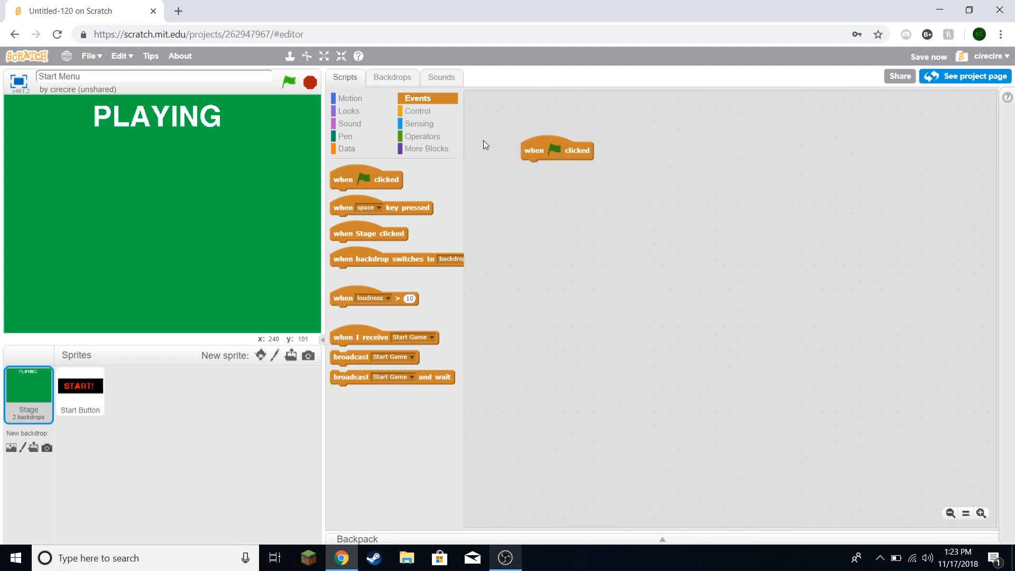
pyautogui.moveTo(428, 107)
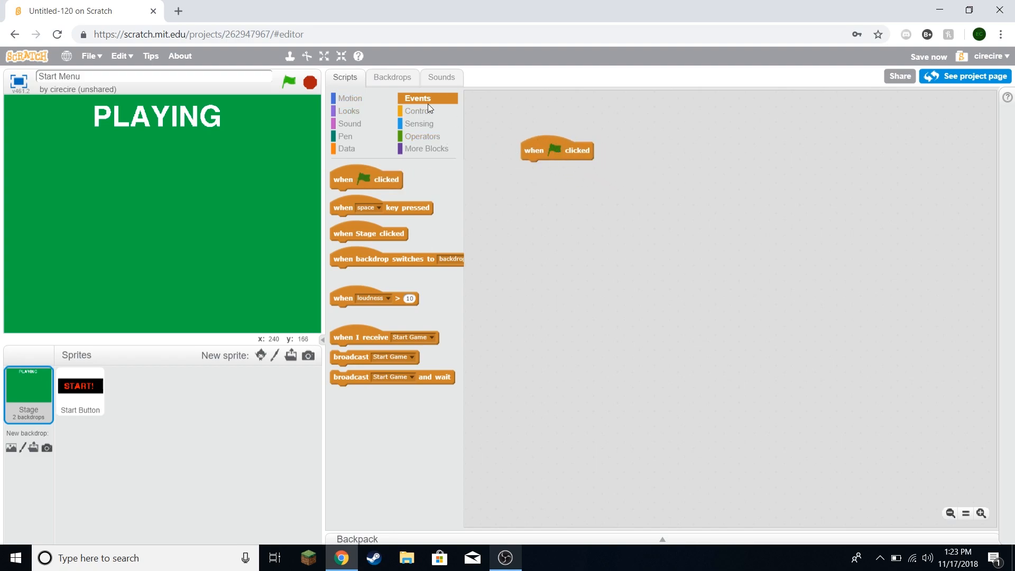
pyautogui.click(348, 110)
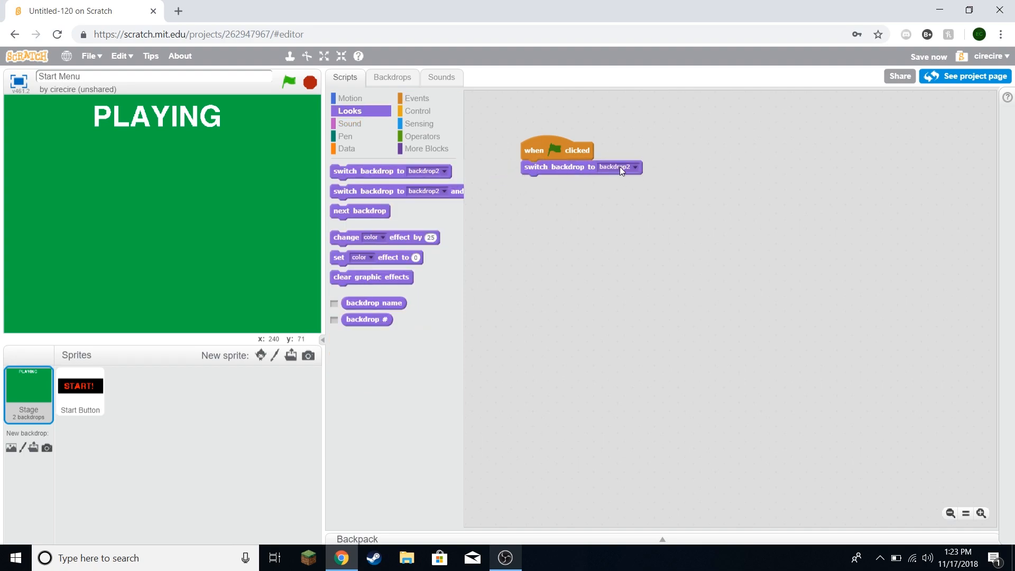
pyautogui.click(615, 167)
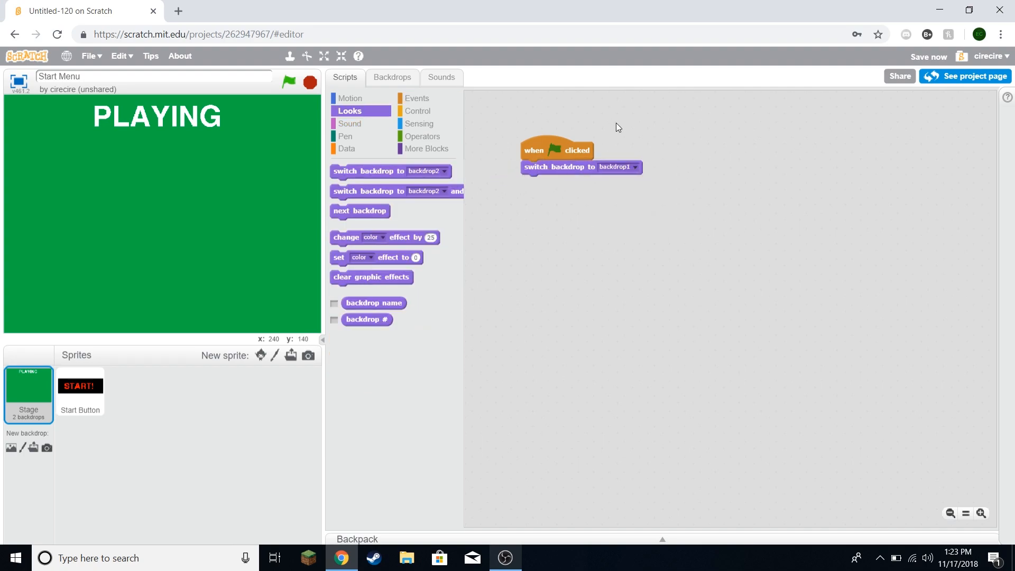
pyautogui.click(392, 77)
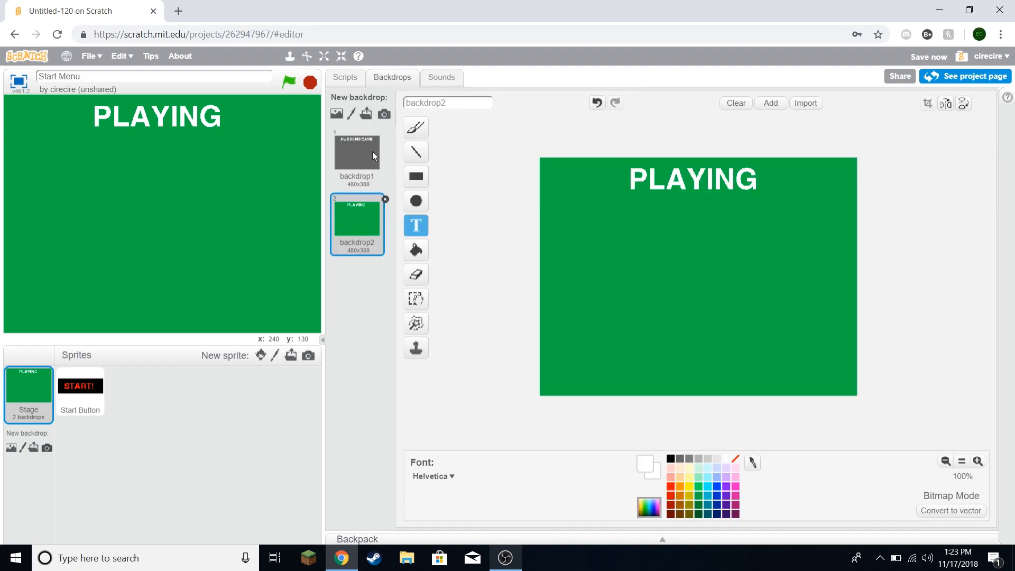
pyautogui.click(356, 153)
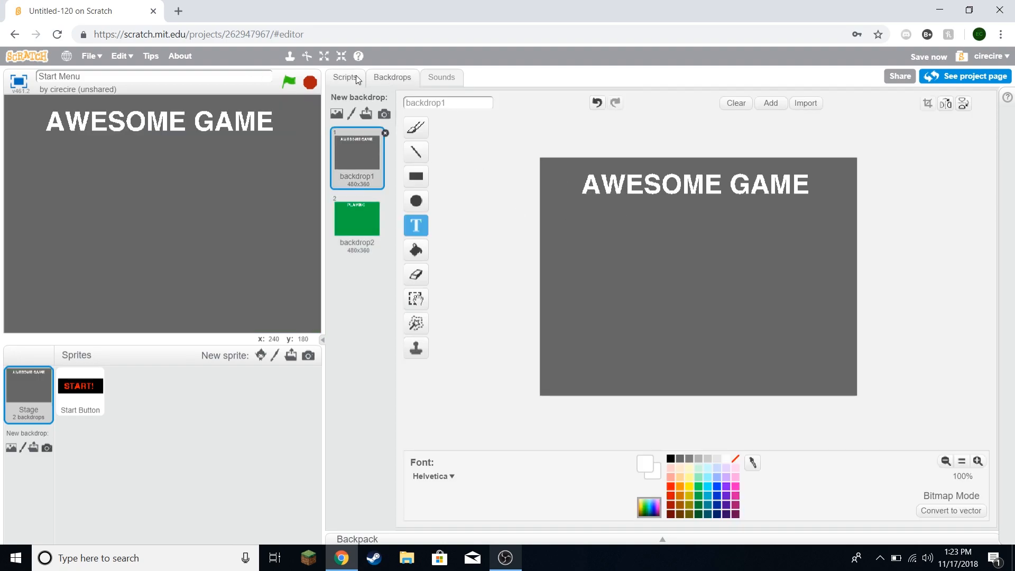
pyautogui.click(345, 77)
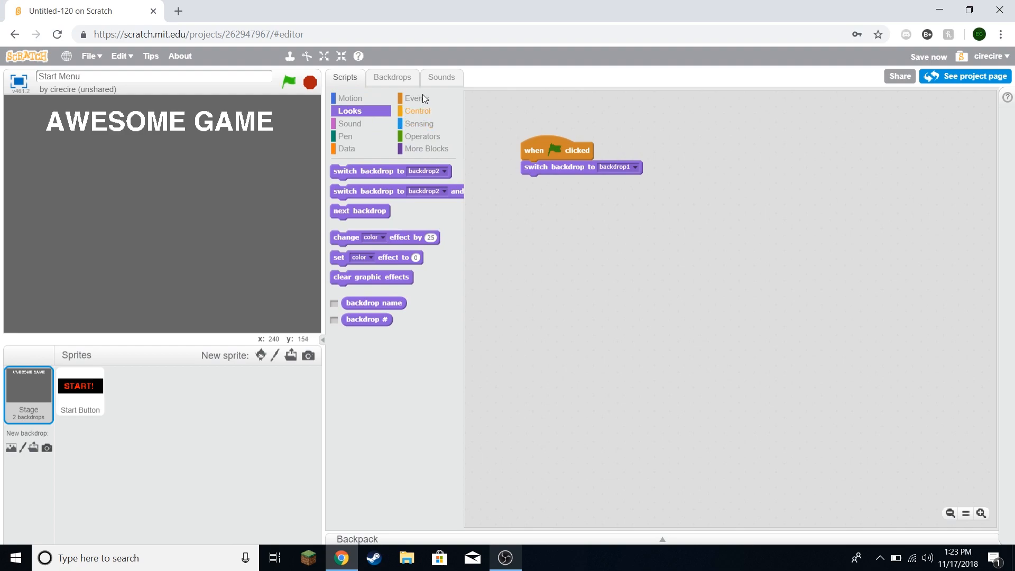
# Step: Switch to backdrop2 on receiving Start Game, then run the game to test
pyautogui.click(417, 97)
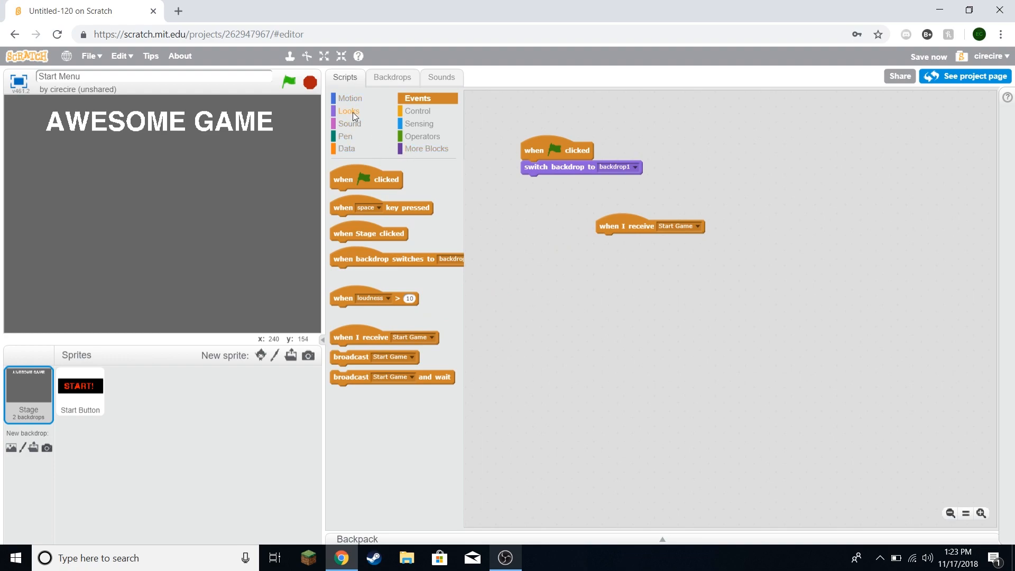
pyautogui.click(349, 110)
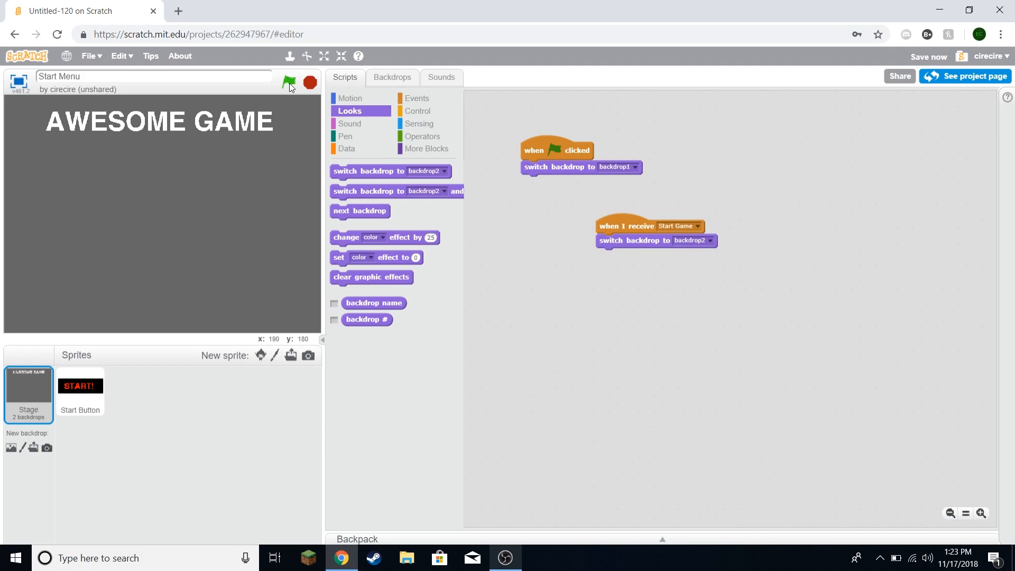
pyautogui.click(80, 391)
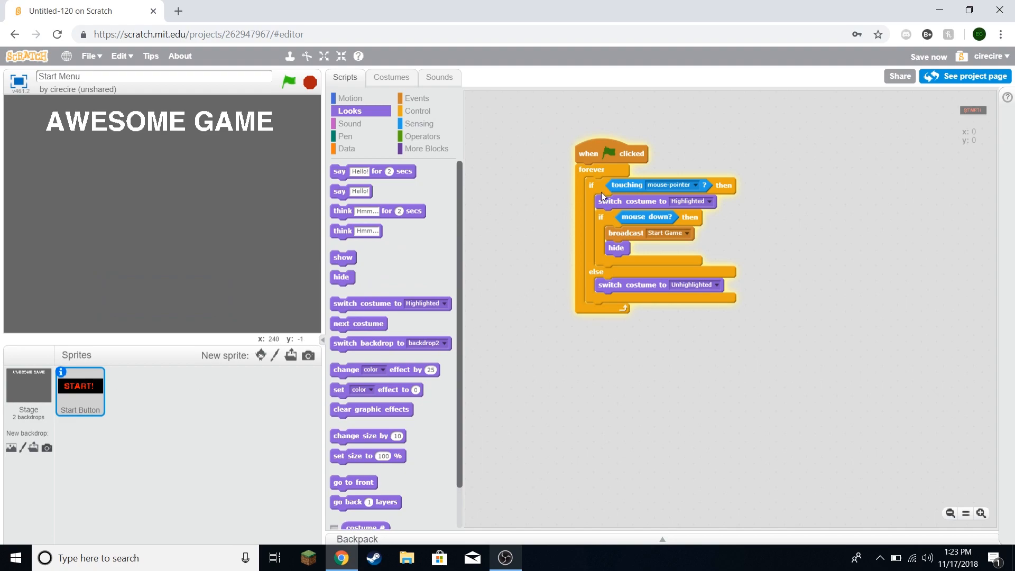
pyautogui.moveTo(578, 175)
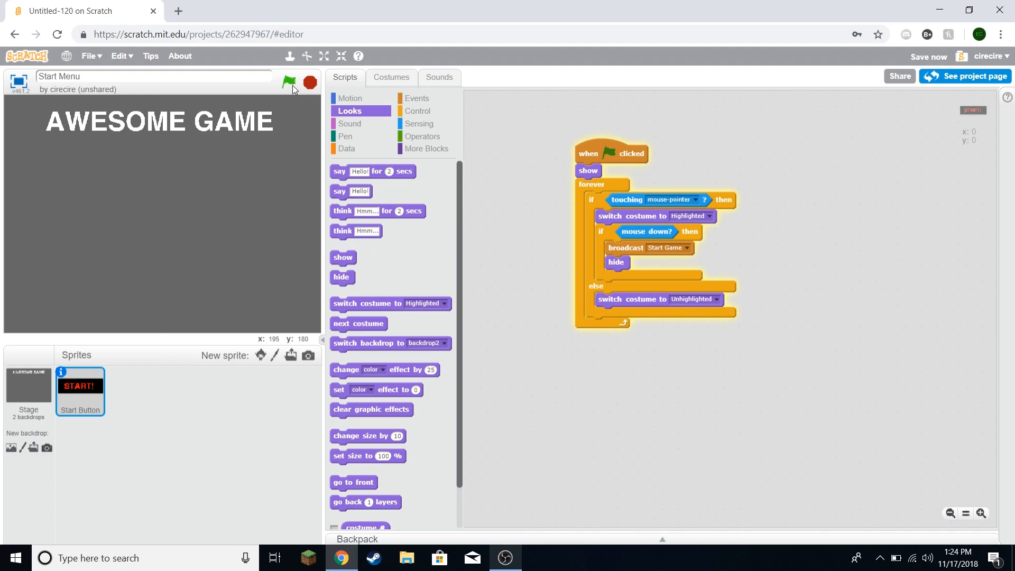
# Step: Test the game by clicking START to reach PLAYING, then start painting a new sprite
pyautogui.click(288, 82)
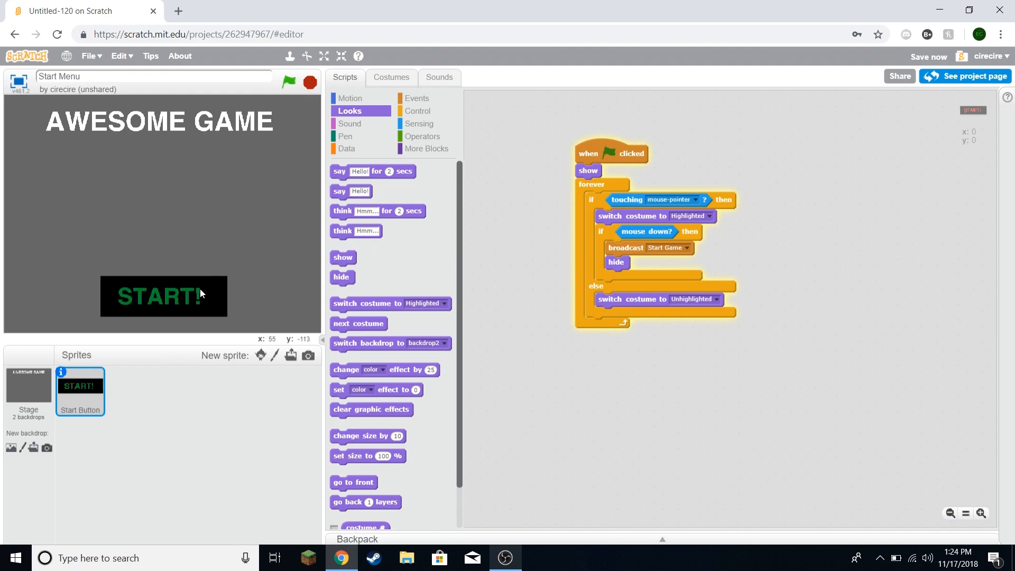
pyautogui.click(164, 296)
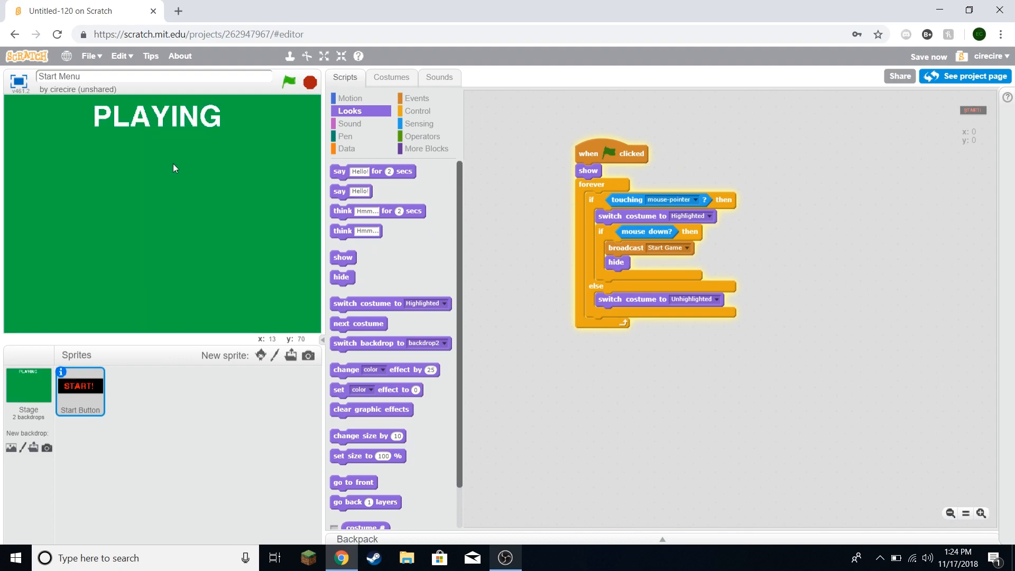
pyautogui.moveTo(253, 191)
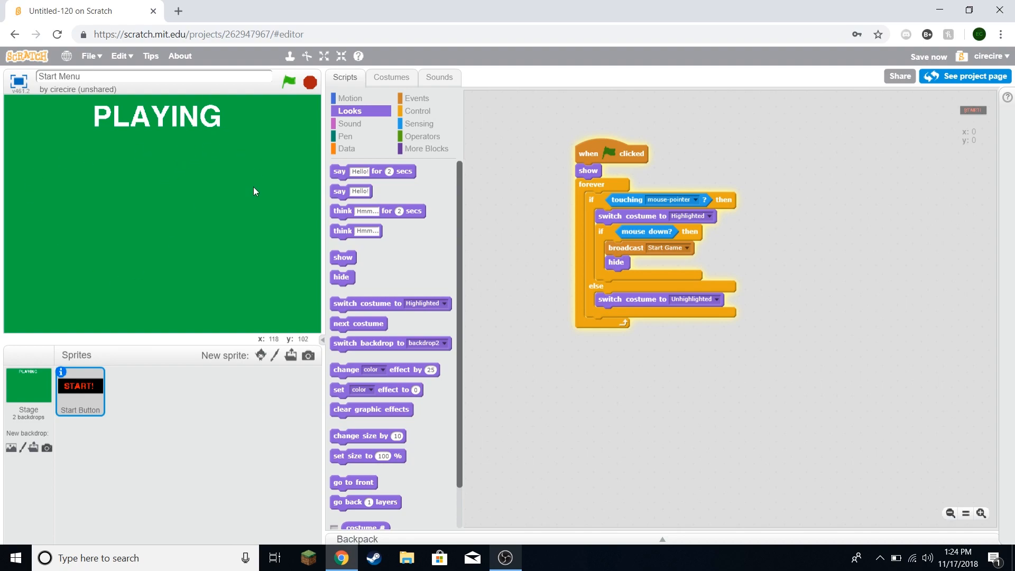
pyautogui.click(274, 354)
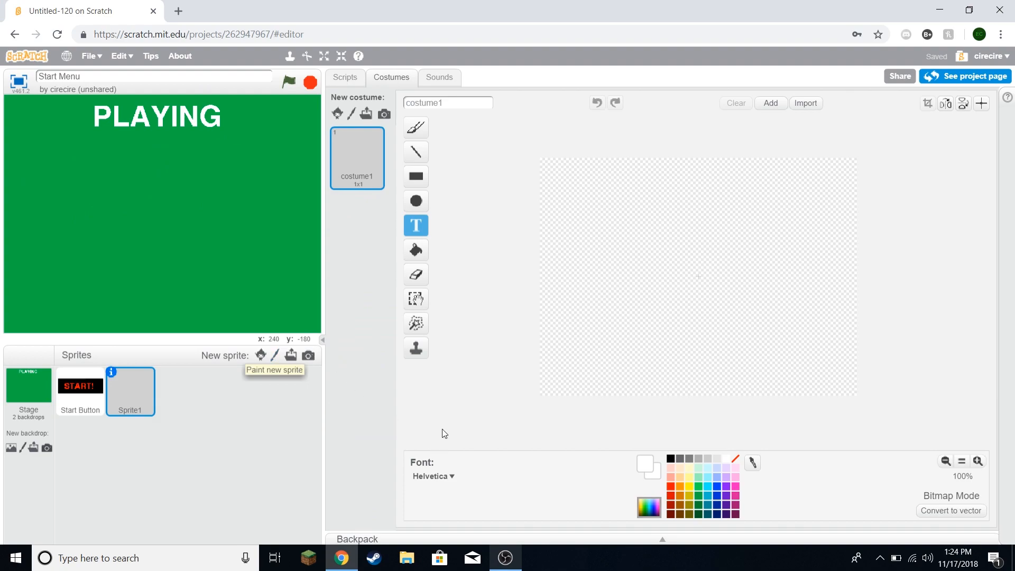
pyautogui.moveTo(430, 208)
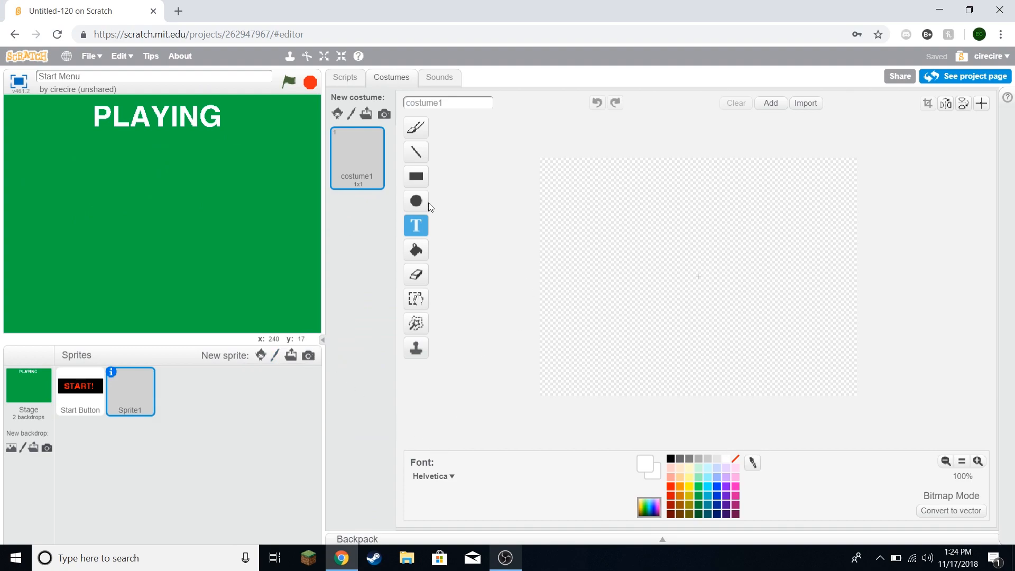
pyautogui.moveTo(415, 201)
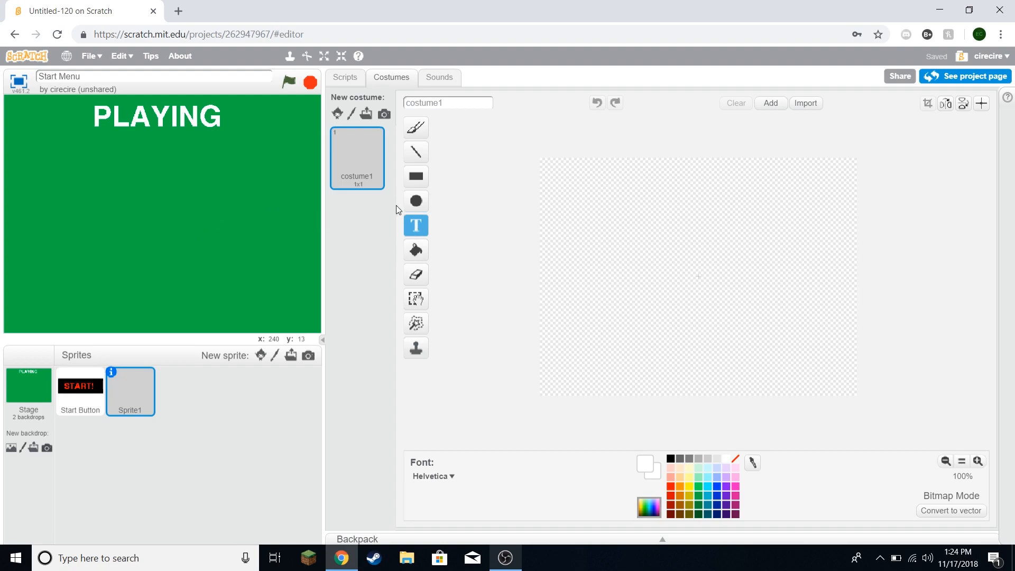
pyautogui.moveTo(416, 201)
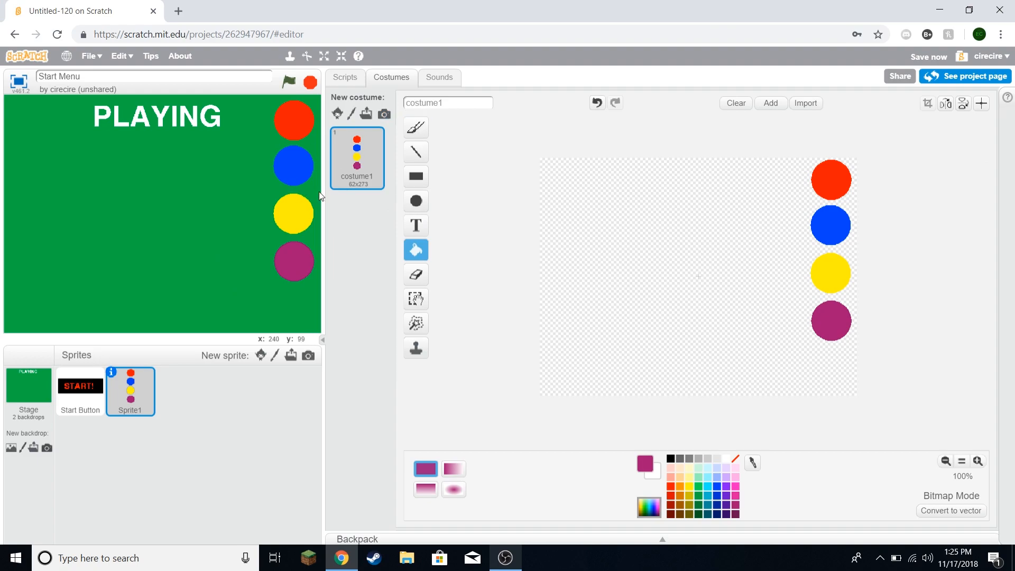
pyautogui.moveTo(270, 238)
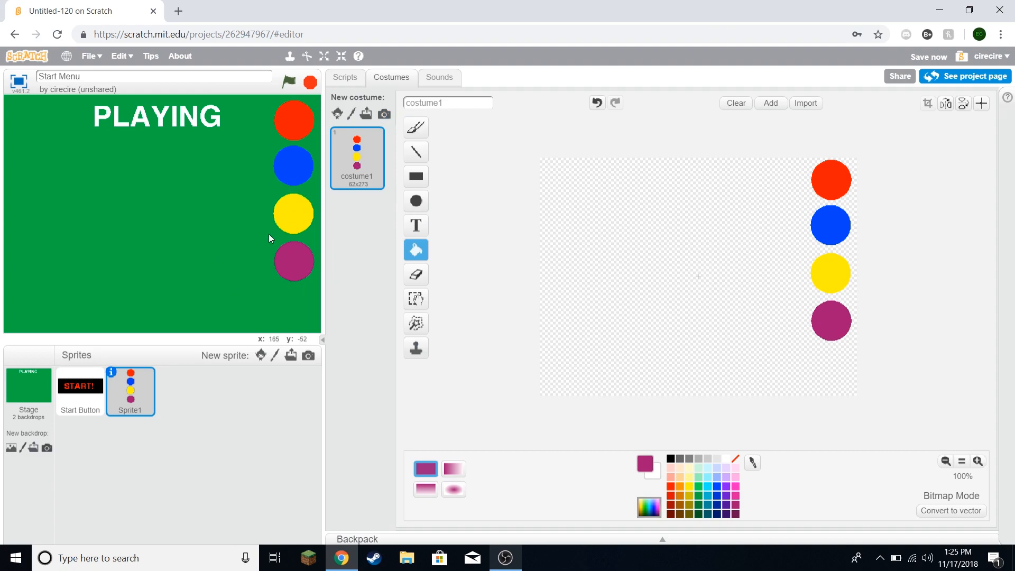
pyautogui.moveTo(299, 172)
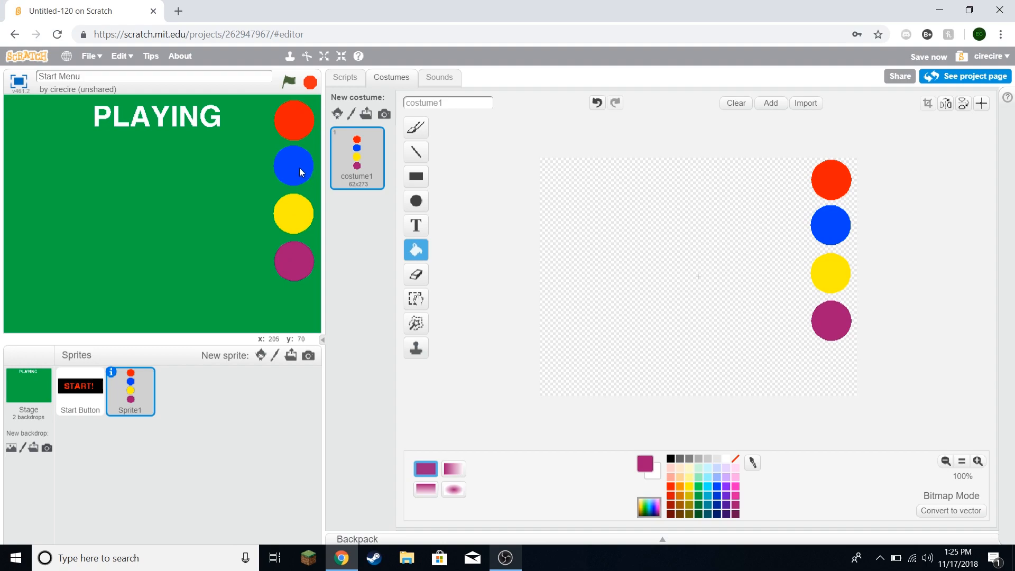
pyautogui.moveTo(289, 139)
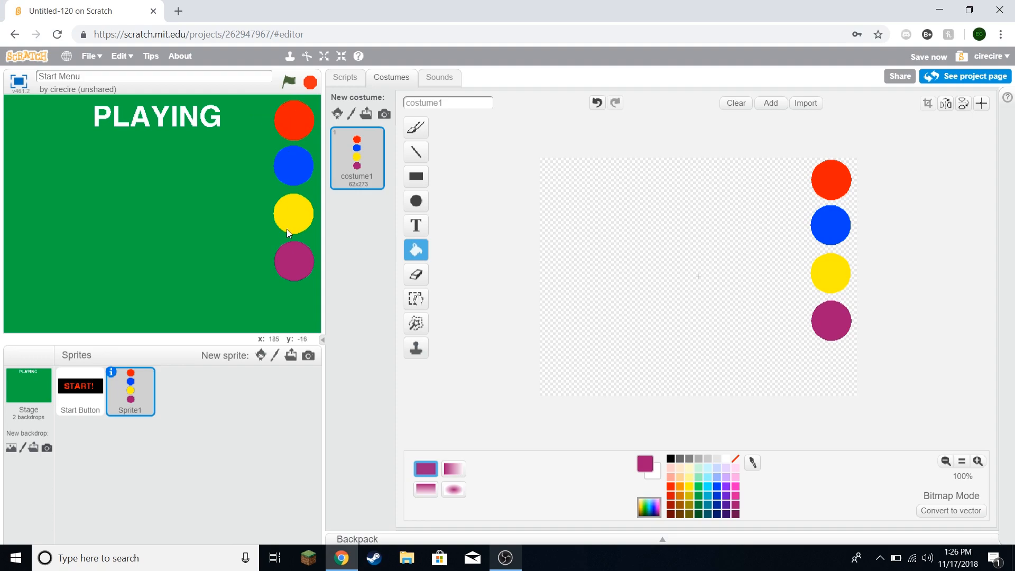
pyautogui.moveTo(191, 169)
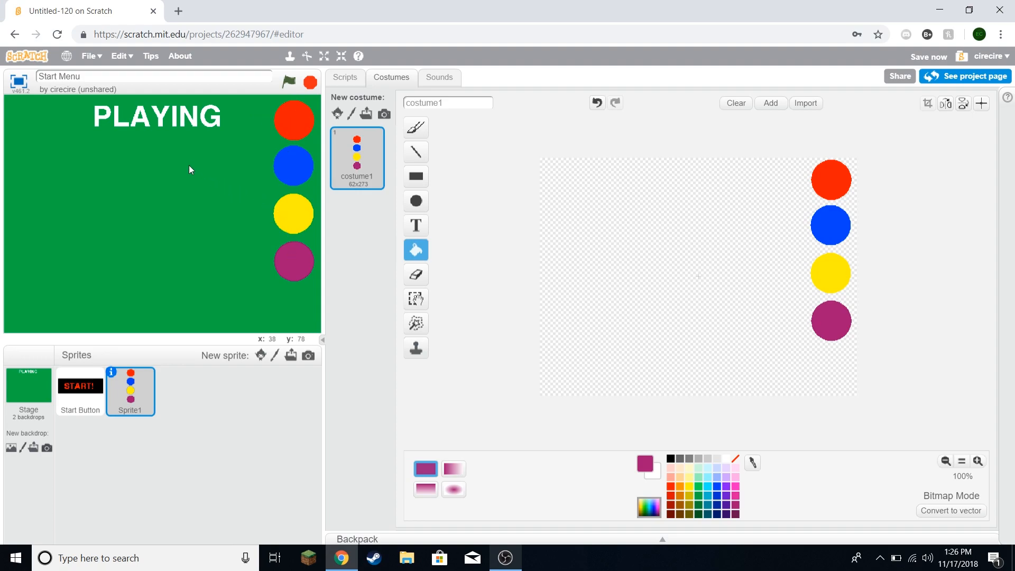
pyautogui.moveTo(141, 195)
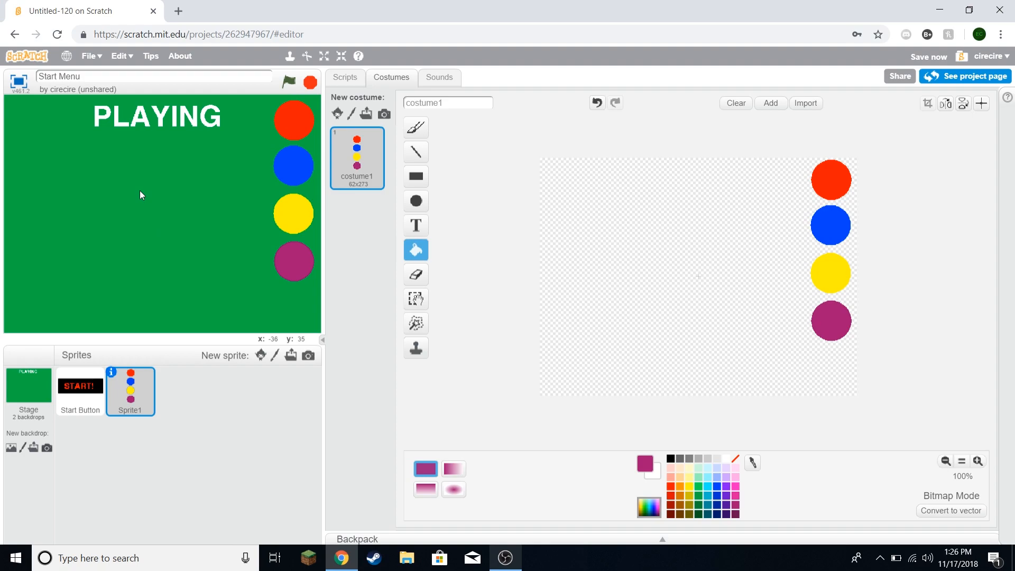
pyautogui.moveTo(335, 137)
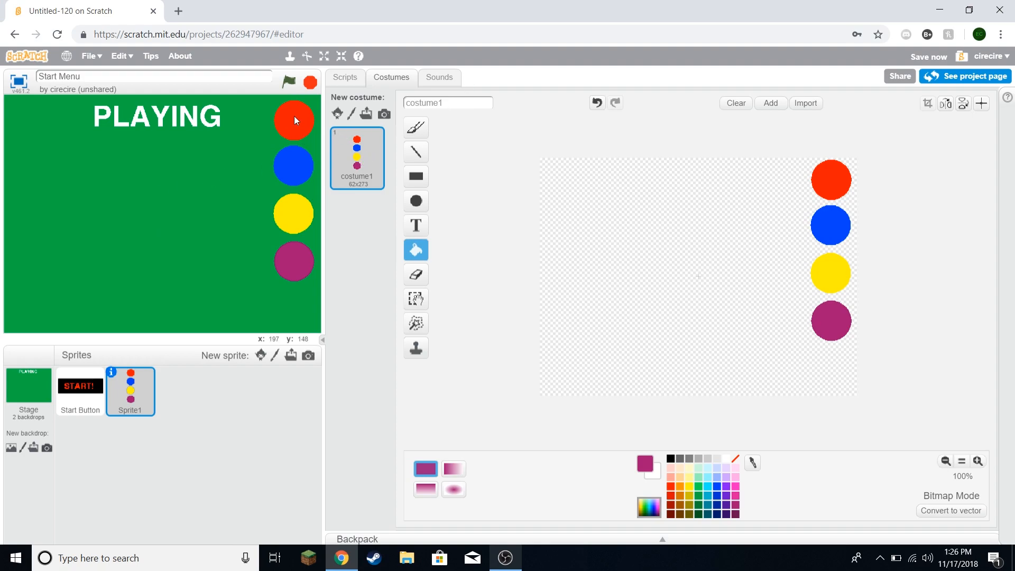
pyautogui.moveTo(830, 192)
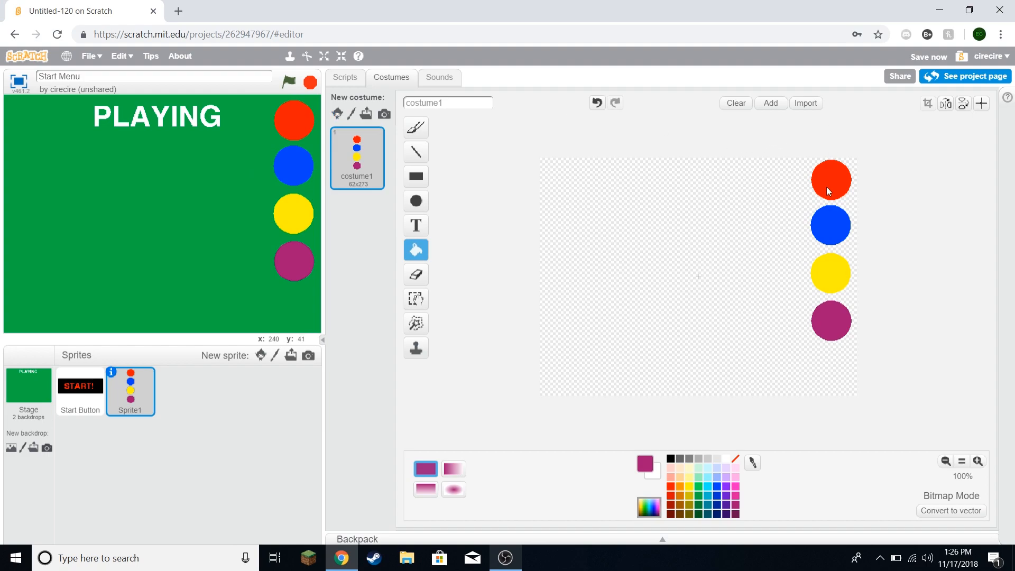
pyautogui.moveTo(277, 193)
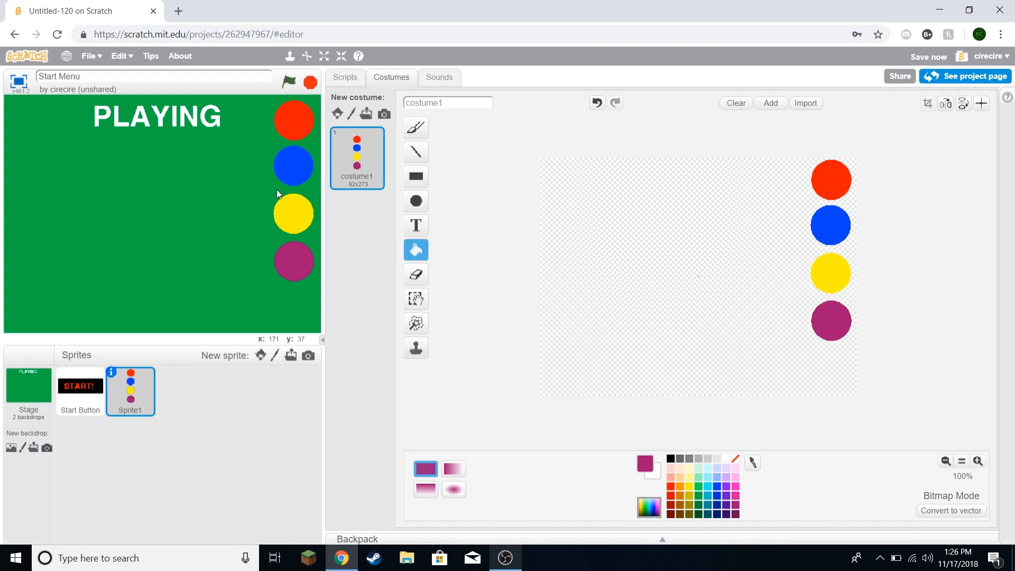
pyautogui.moveTo(187, 408)
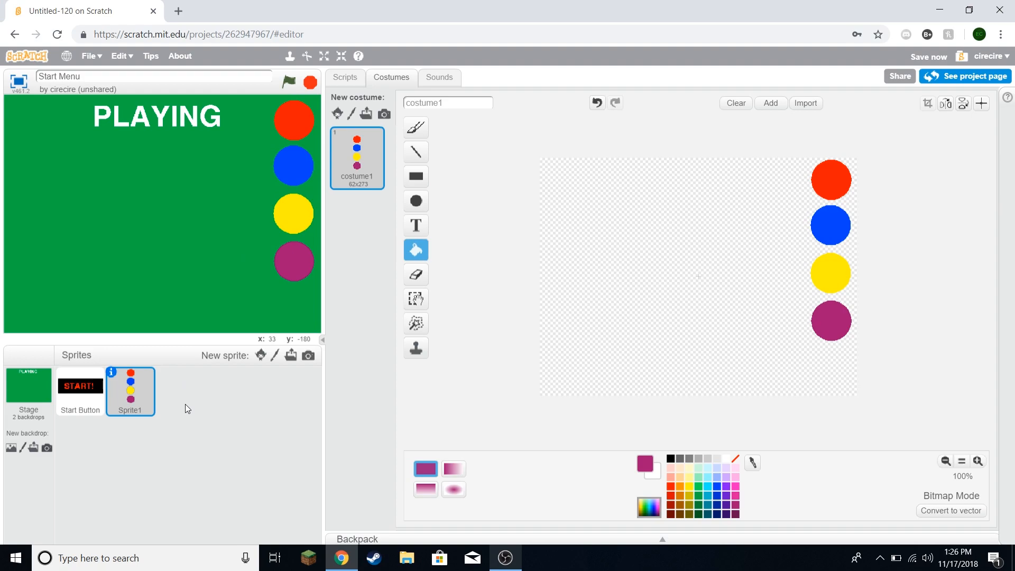
pyautogui.moveTo(314, 273)
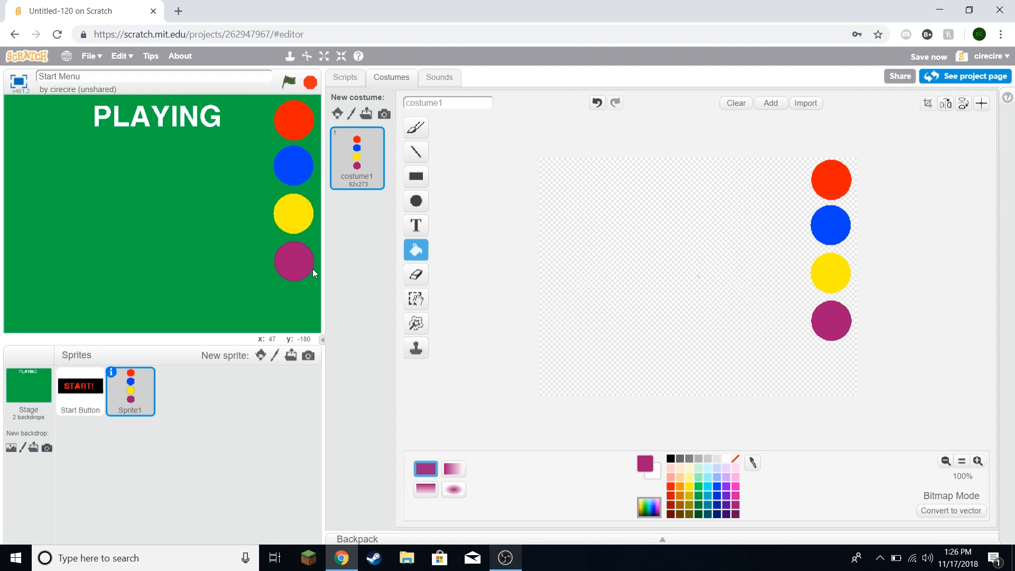
pyautogui.moveTo(851, 361)
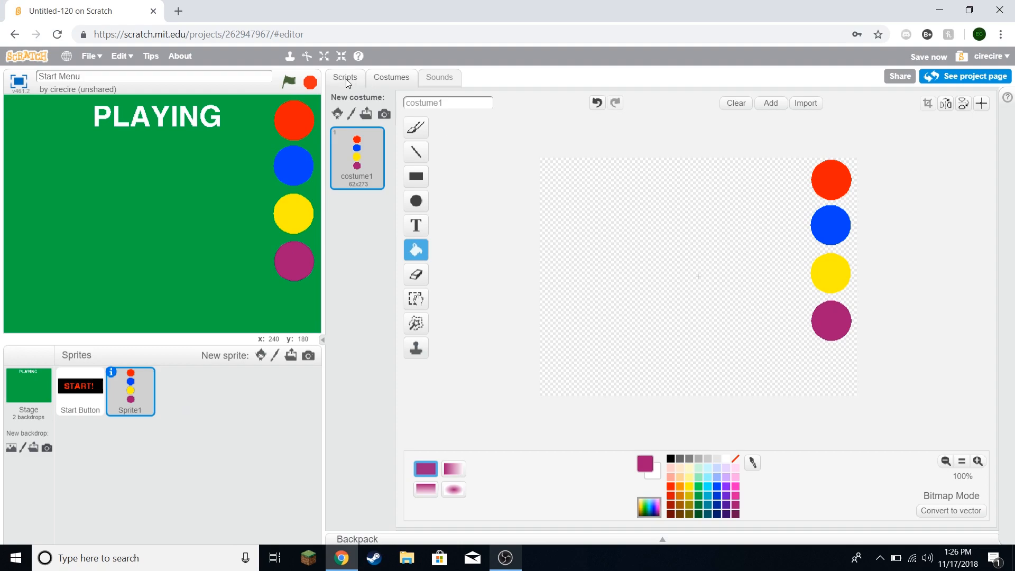
# Step: Add 'when green flag clicked' + show and 'when I receive Start Game' + hide, testing with the flag
pyautogui.click(344, 77)
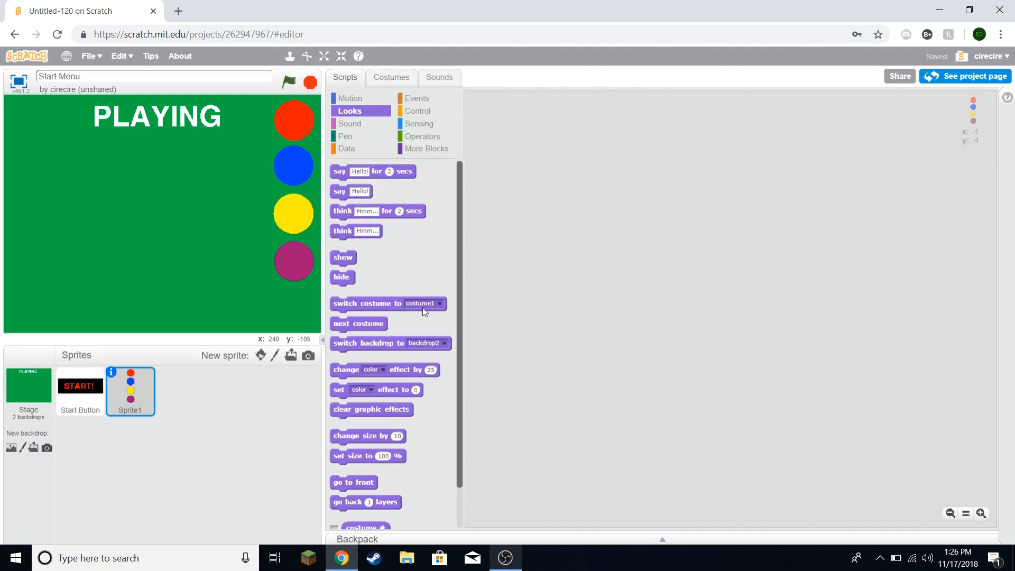
pyautogui.click(417, 98)
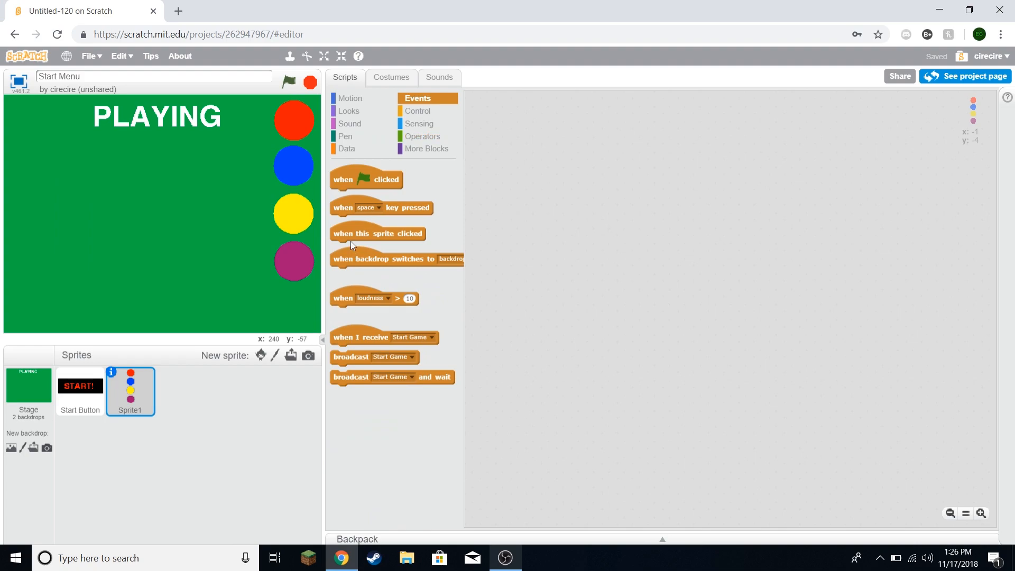
pyautogui.click(348, 110)
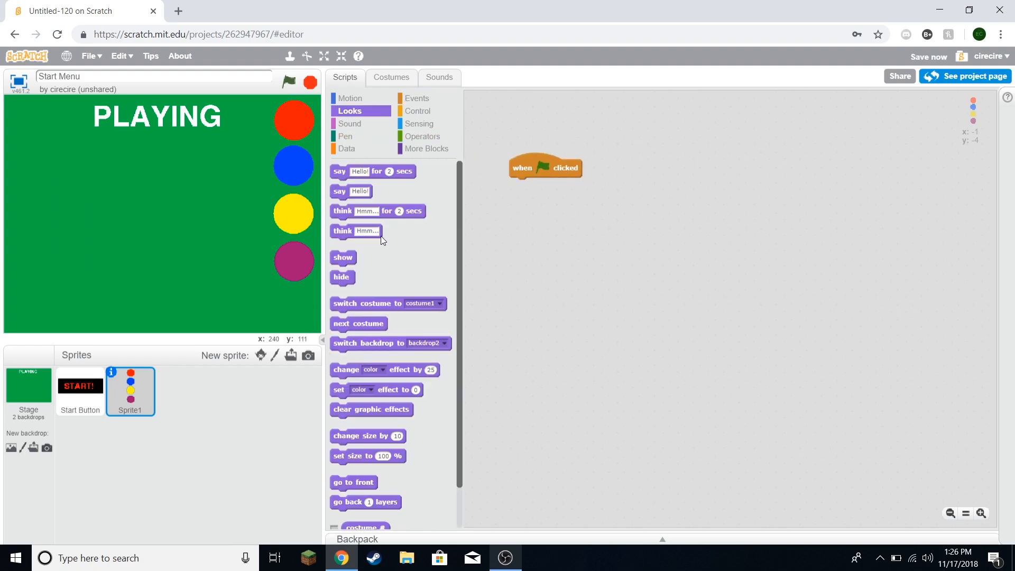
pyautogui.moveTo(346, 262)
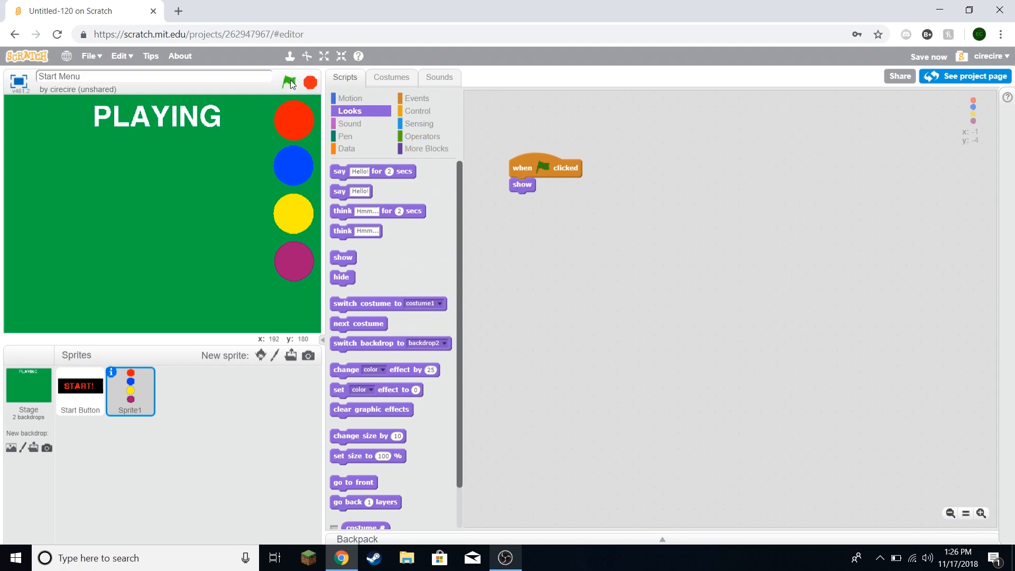
pyautogui.click(288, 83)
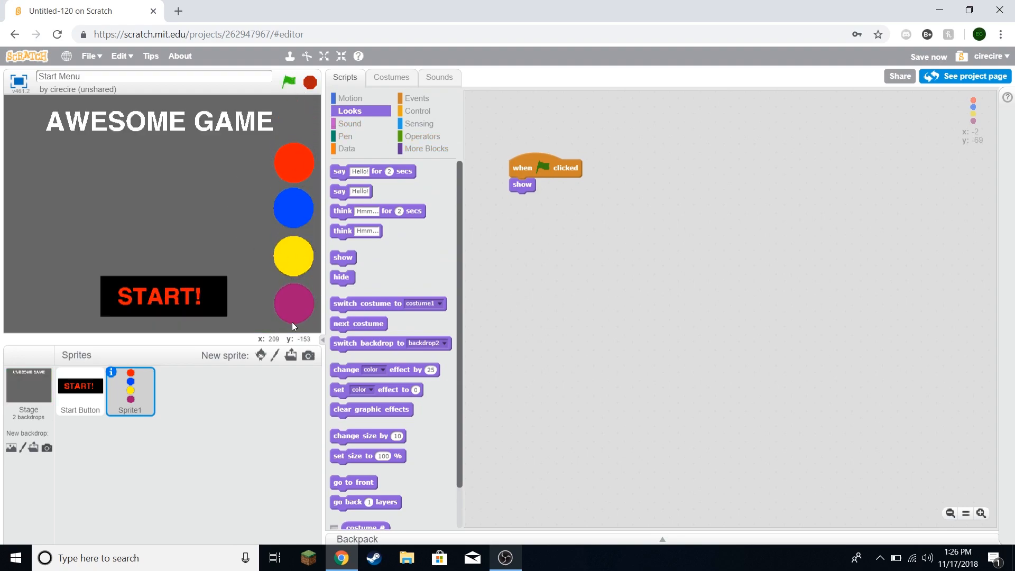
pyautogui.moveTo(258, 208)
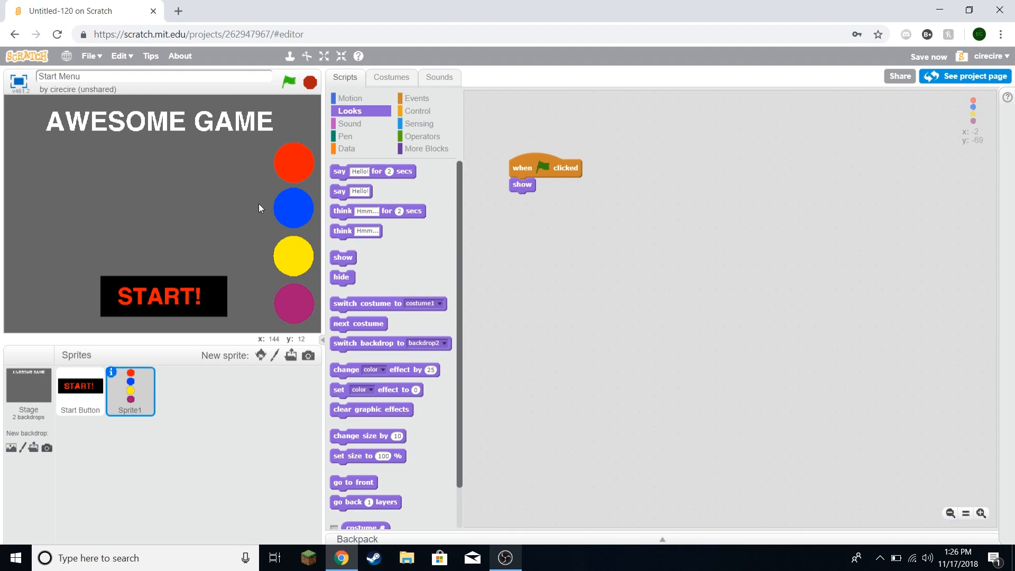
pyautogui.moveTo(456, 201)
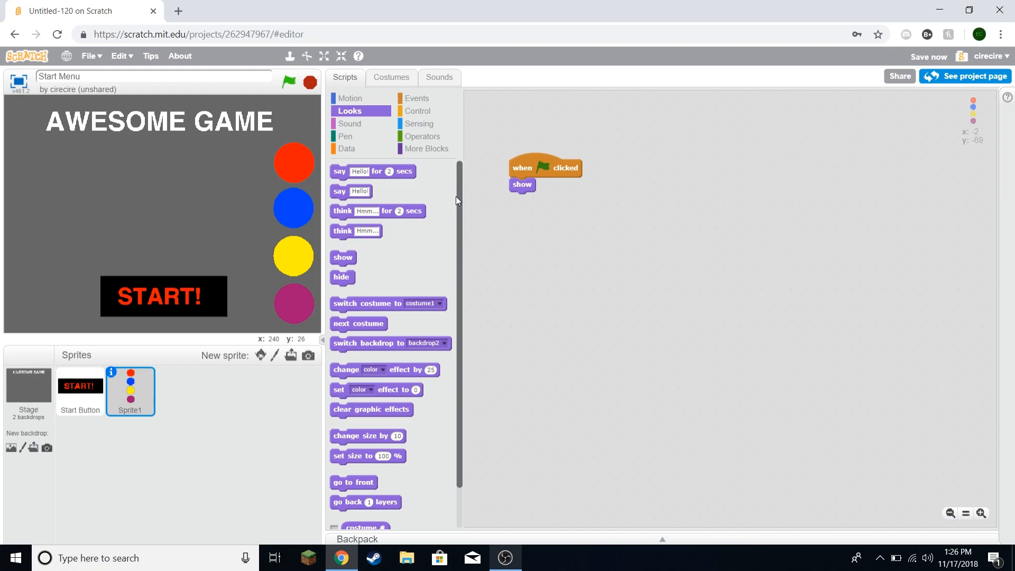
pyautogui.moveTo(419, 124)
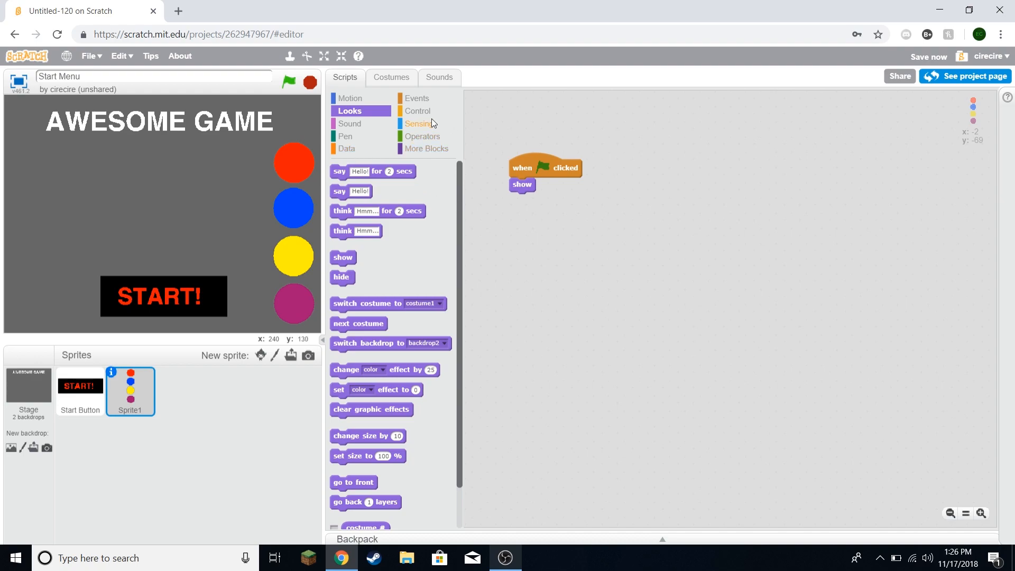
pyautogui.click(417, 97)
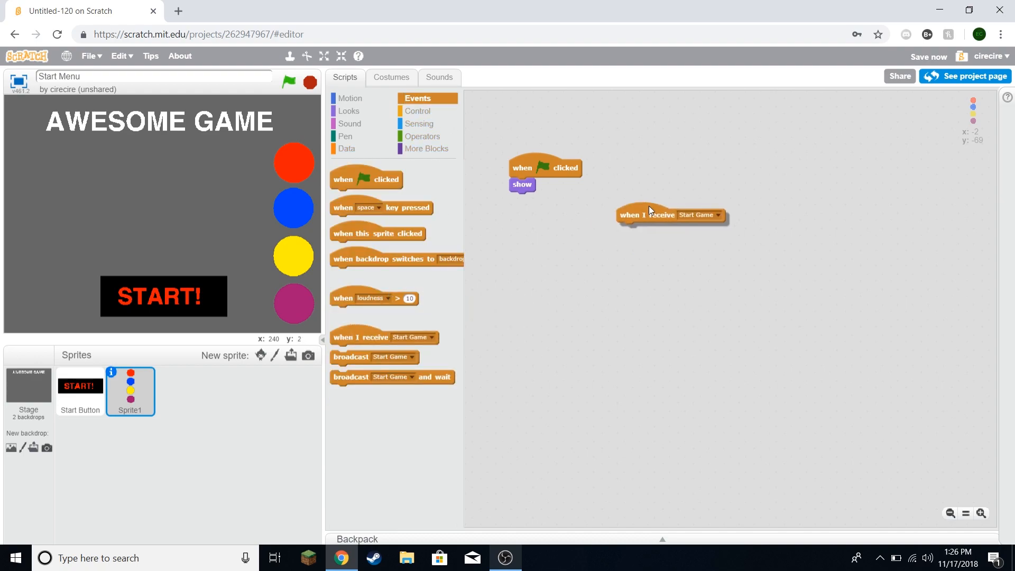
pyautogui.click(348, 111)
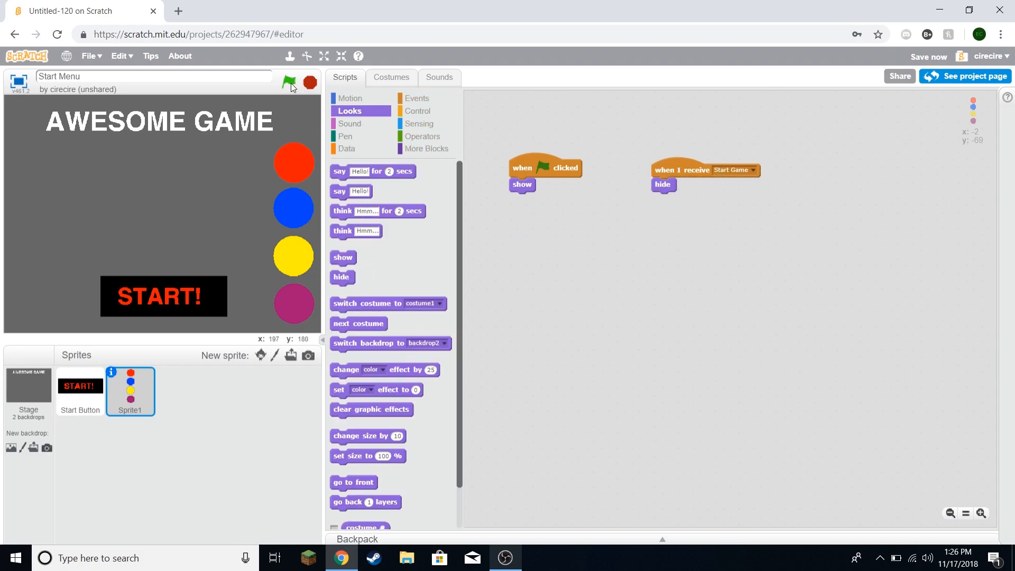
pyautogui.moveTo(294, 162)
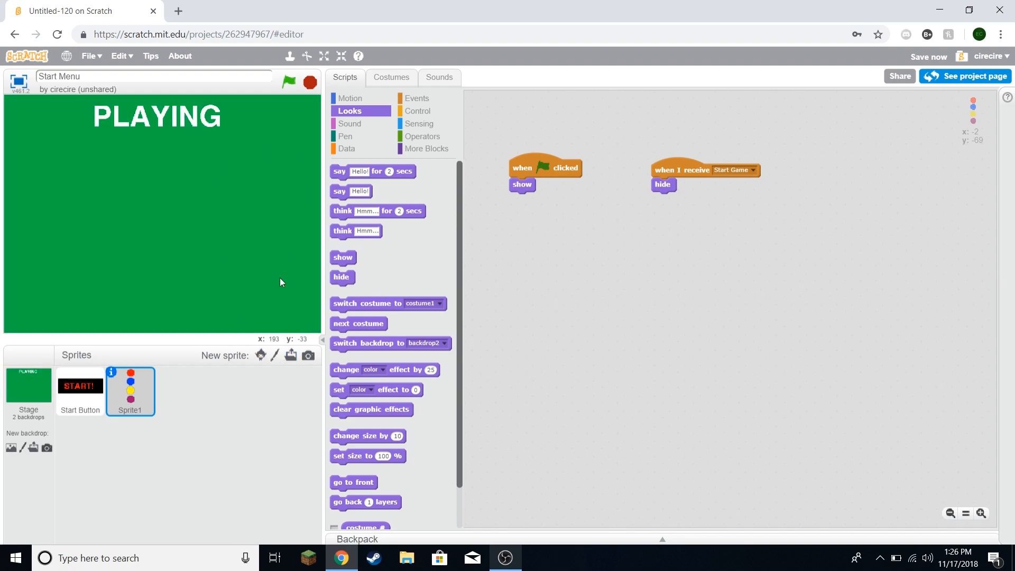
pyautogui.moveTo(375, 159)
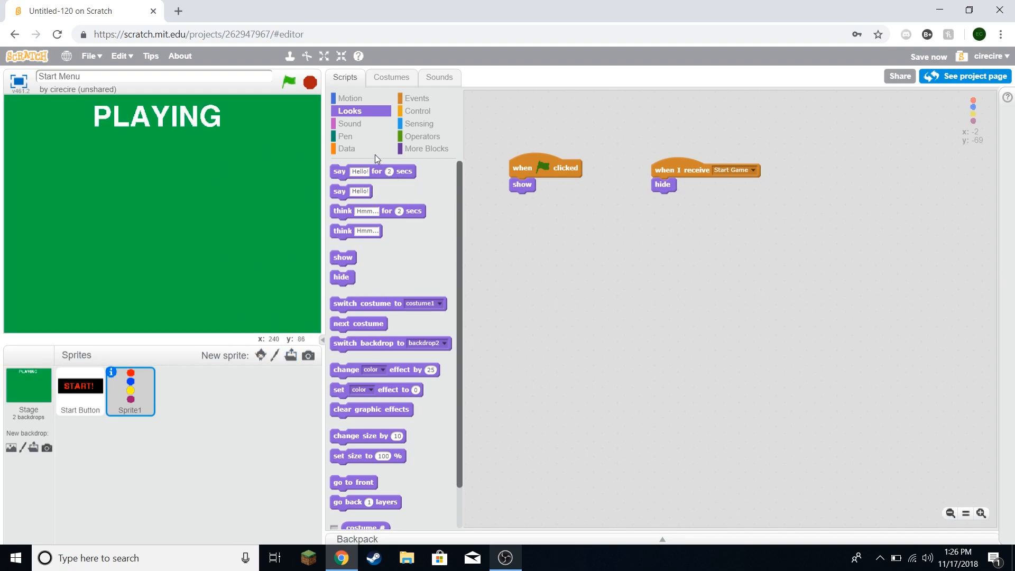
# Step: Make a variable named Character, keeping 'For all sprites'
pyautogui.click(347, 148)
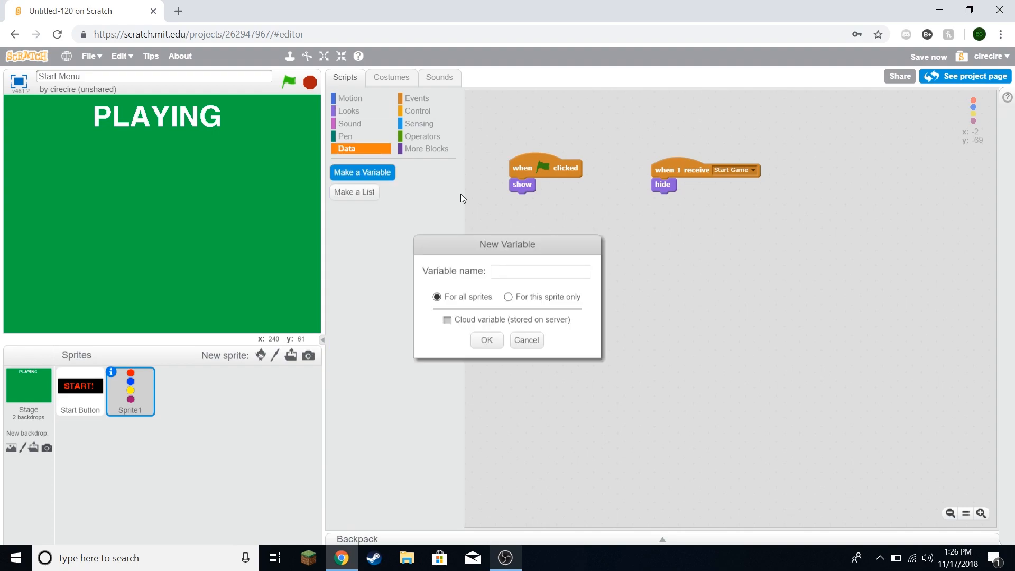
pyautogui.write('Charact')
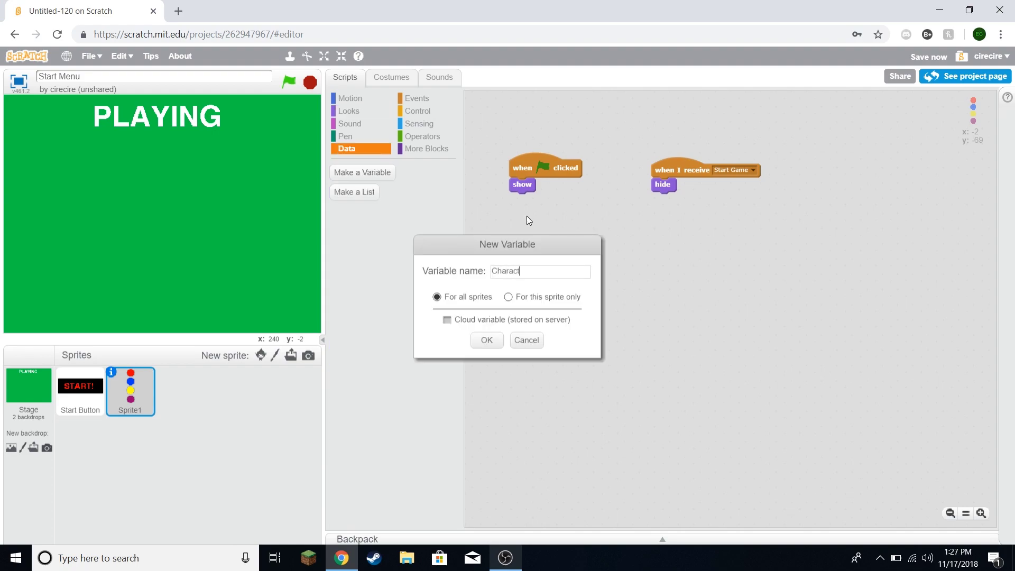
pyautogui.click(486, 340)
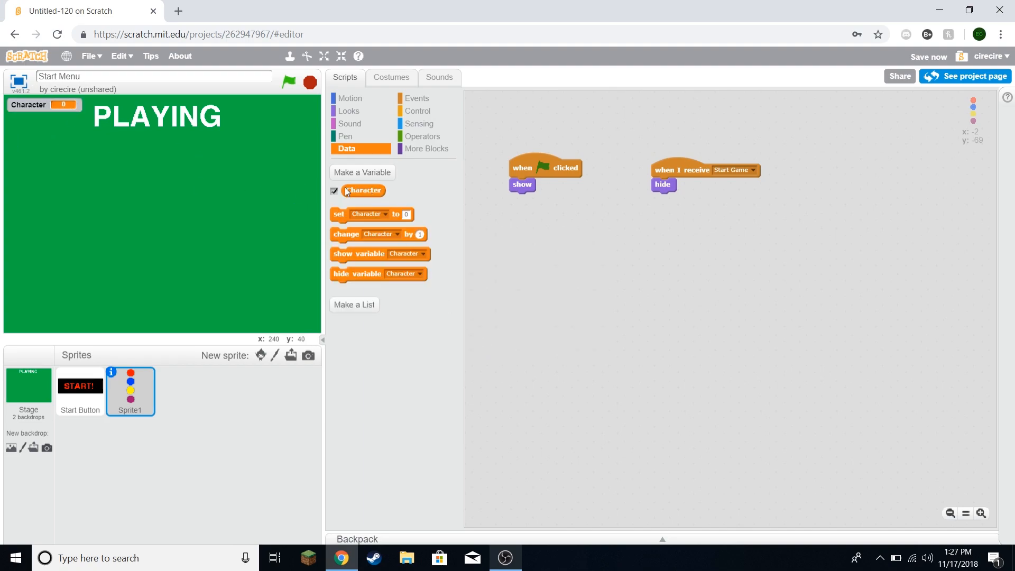
# Step: Hide the Character readout and put an if-else testing Character = Red → costume1 in forever
pyautogui.click(334, 191)
pyautogui.write('Red')
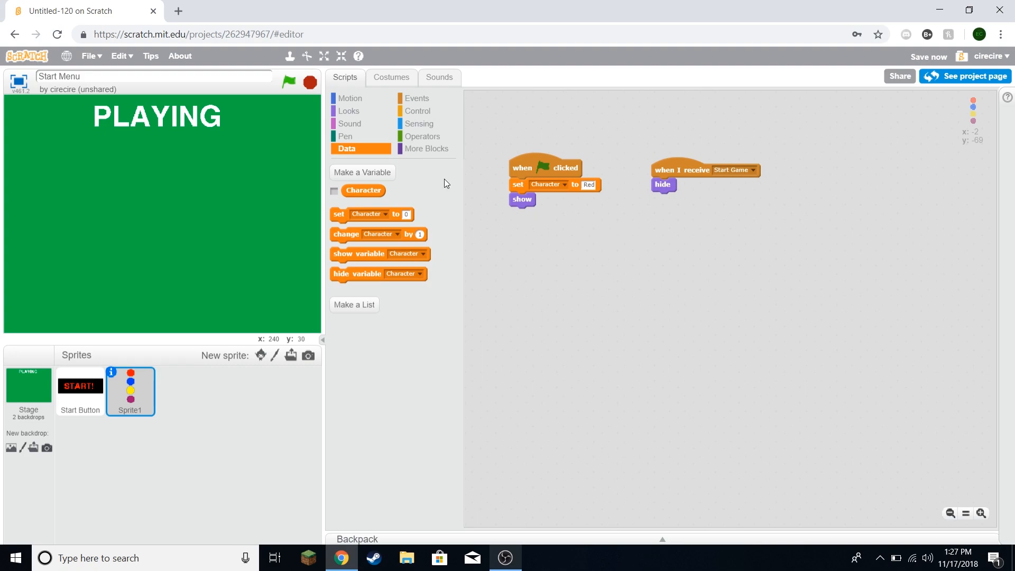
pyautogui.click(418, 110)
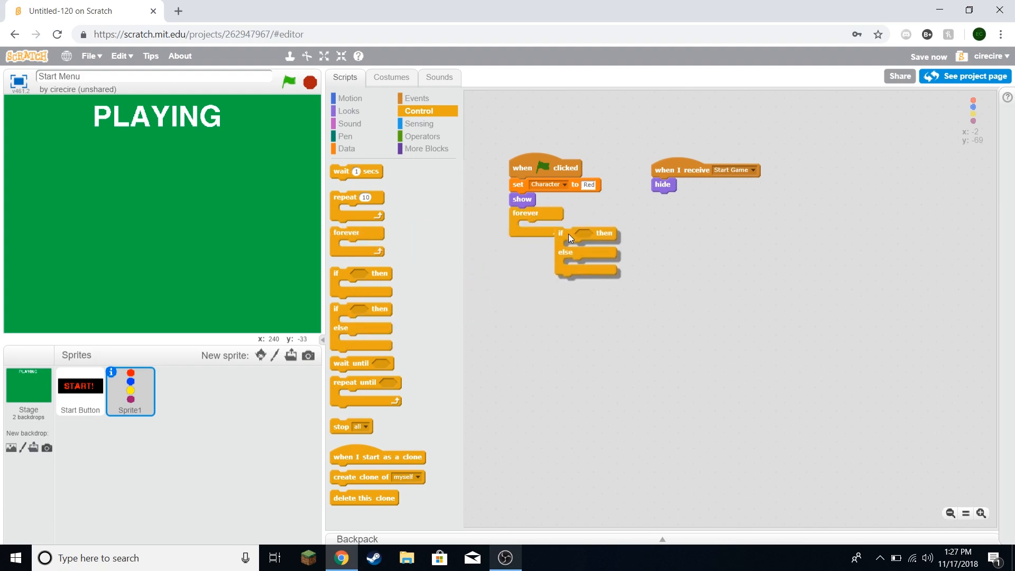
pyautogui.moveTo(560, 233); pyautogui.dragTo(531, 227)
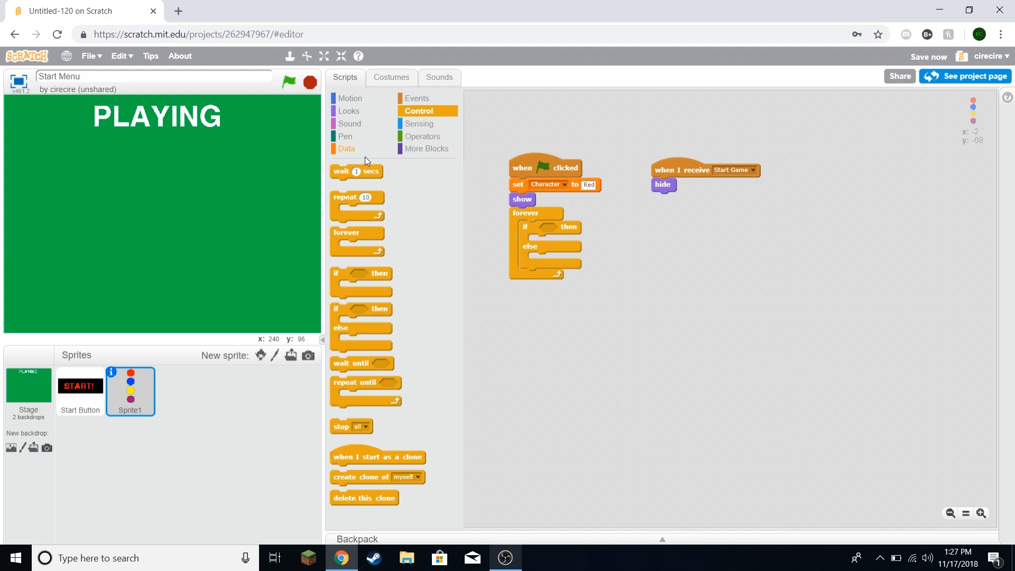
pyautogui.click(346, 148)
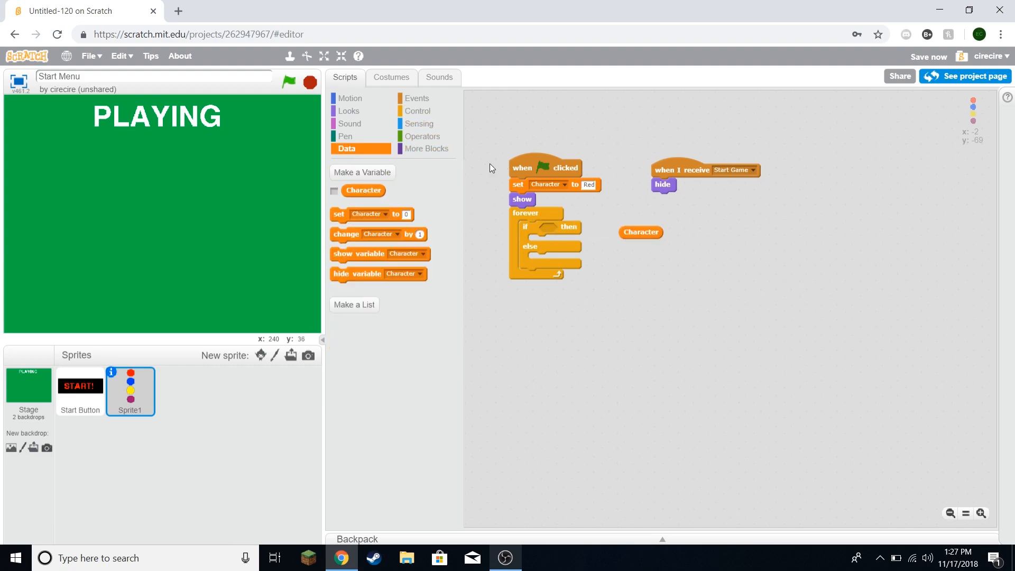
pyautogui.click(422, 135)
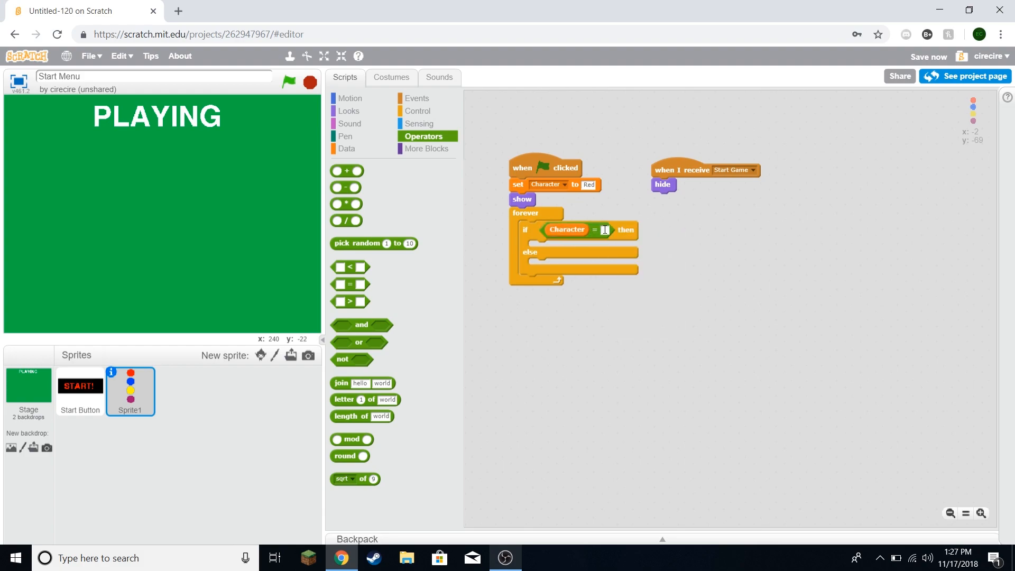
pyautogui.click(348, 111)
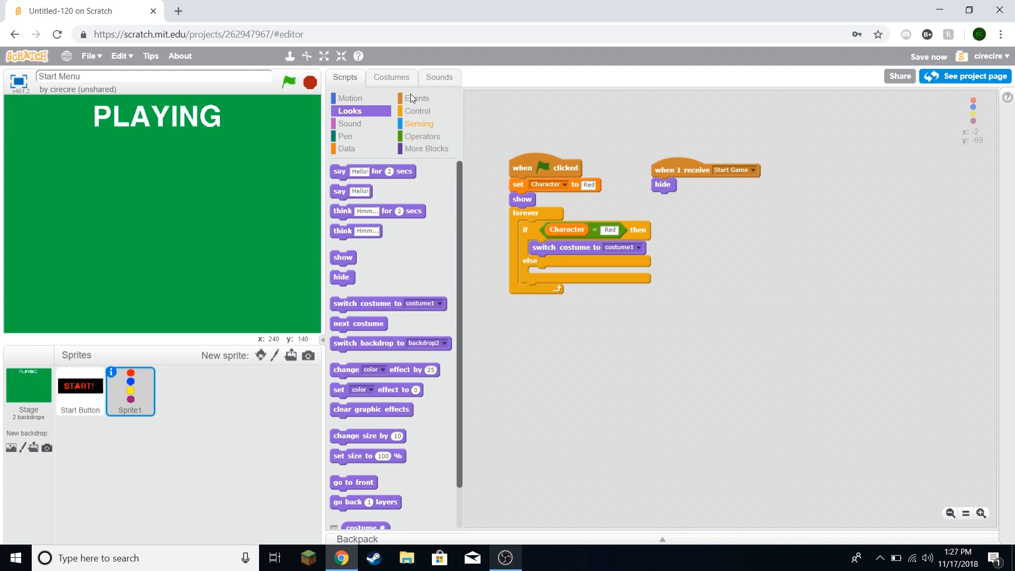
# Step: Duplicate the circles costume up to costume4, then reopen costume1 zoomed in
pyautogui.click(391, 77)
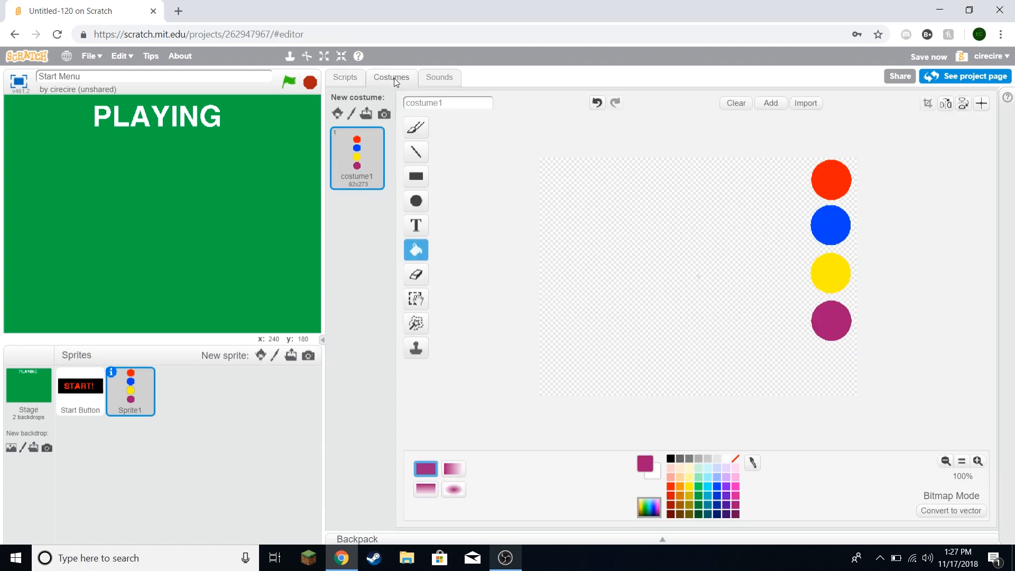
pyautogui.moveTo(382, 204)
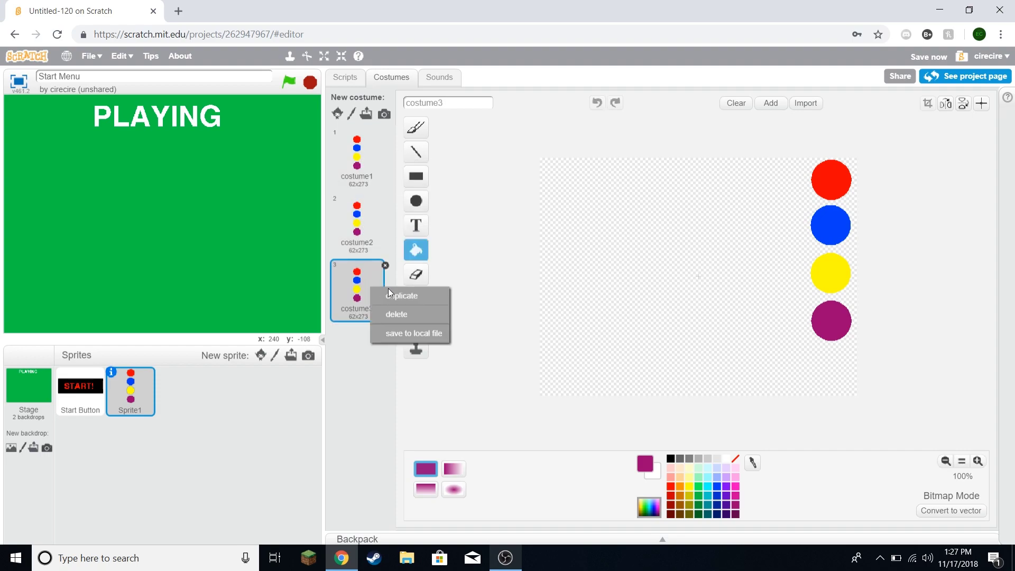
pyautogui.click(403, 295)
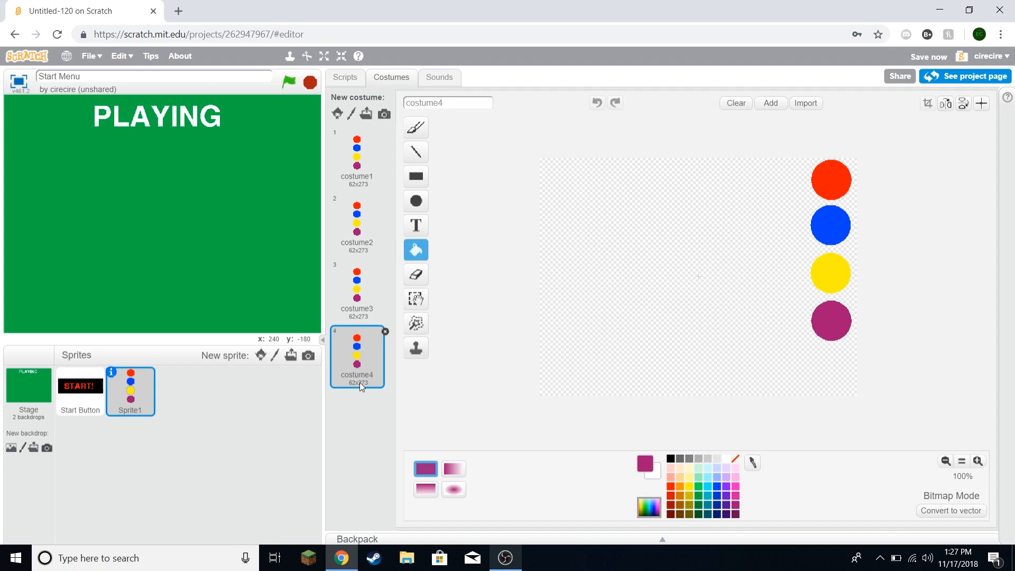
pyautogui.click(357, 157)
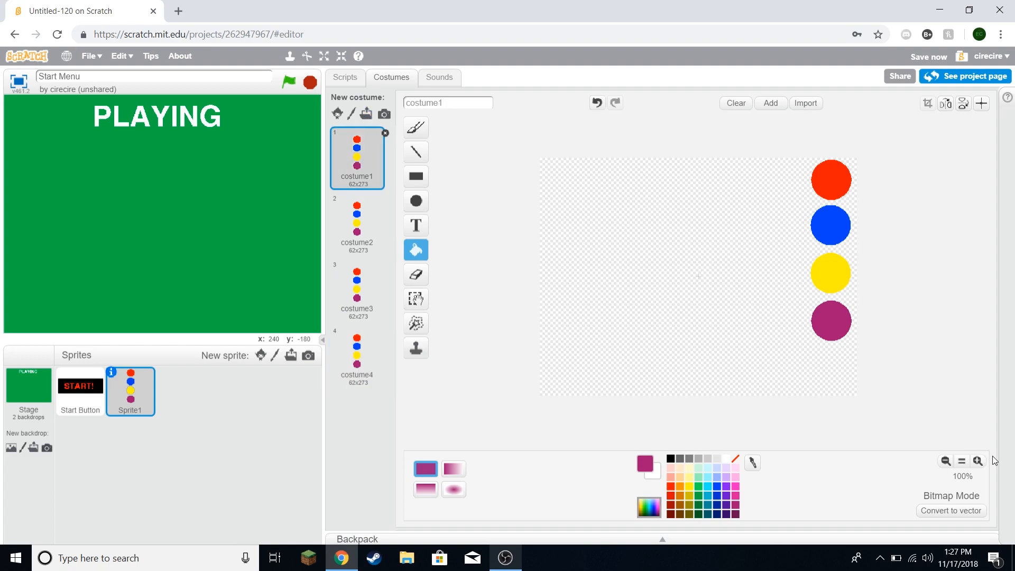
pyautogui.click(977, 460)
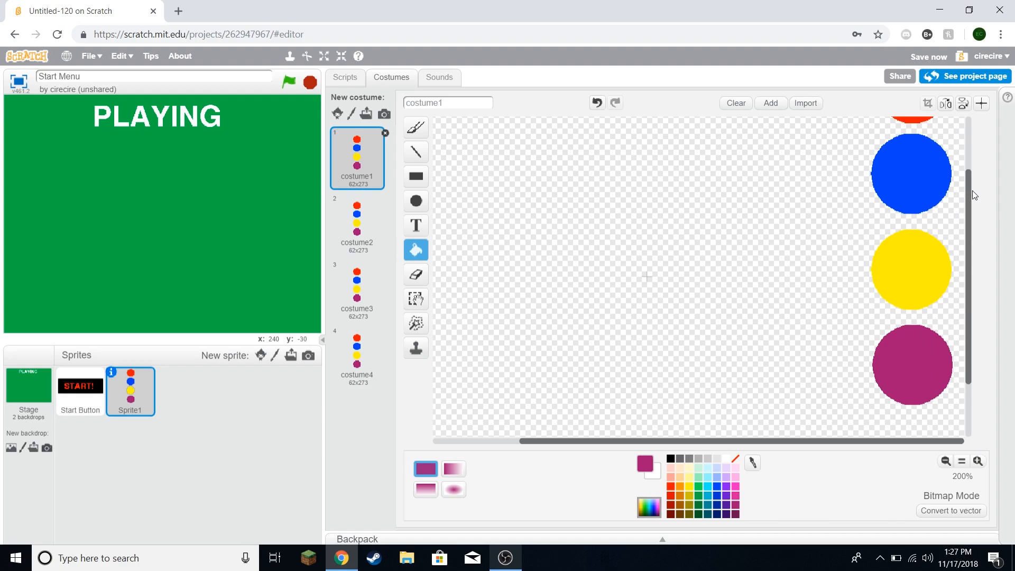
# Step: Draw a black rectangle outline around the red circle in costume1
pyautogui.scroll(3)
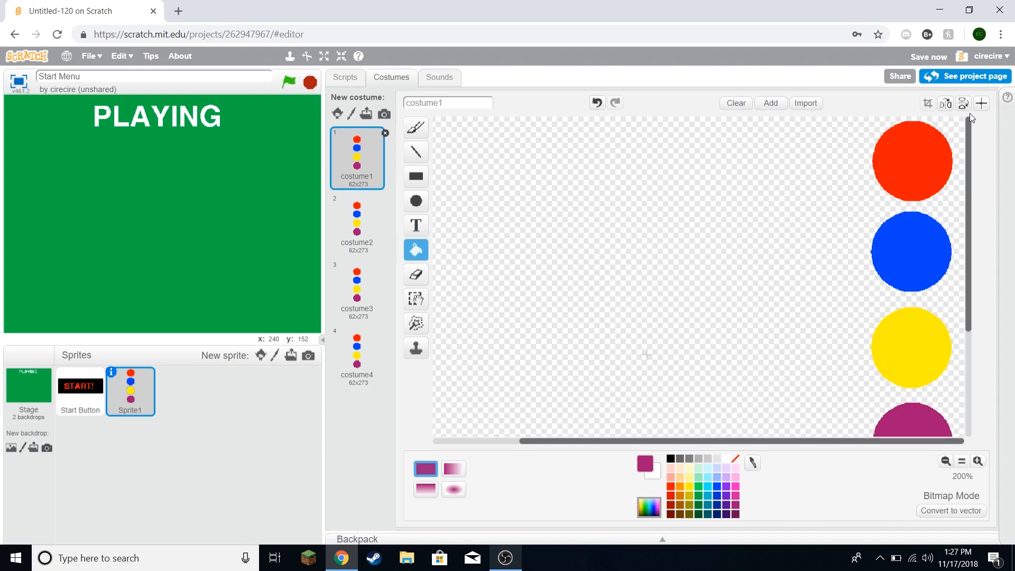
pyautogui.click(415, 127)
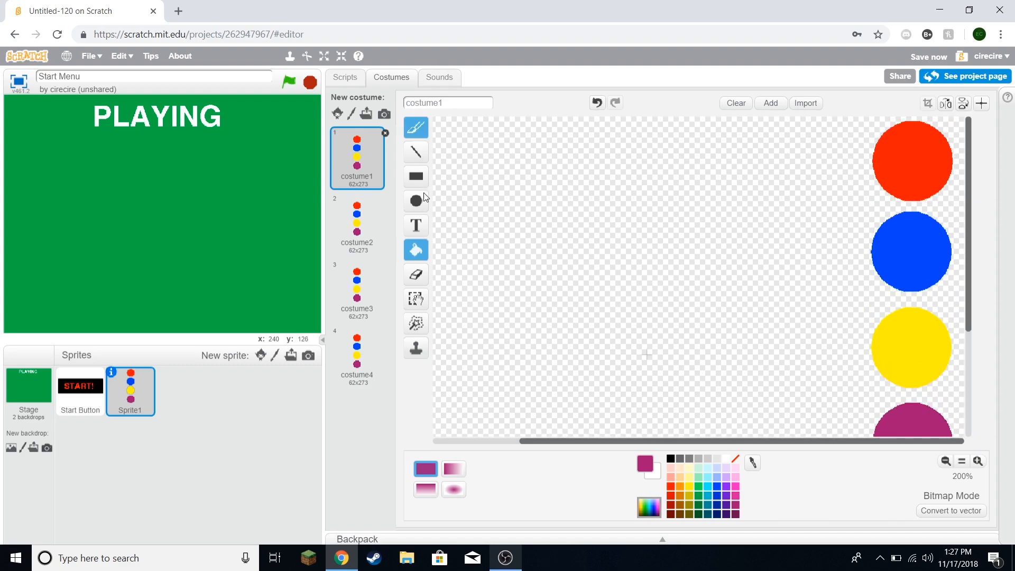
pyautogui.click(415, 176)
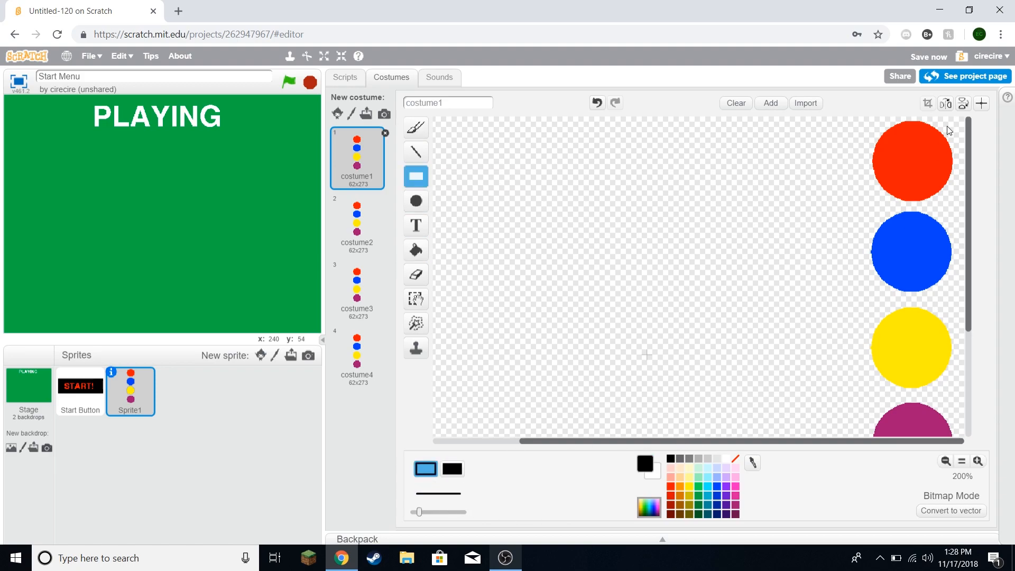
pyautogui.moveTo(954, 126)
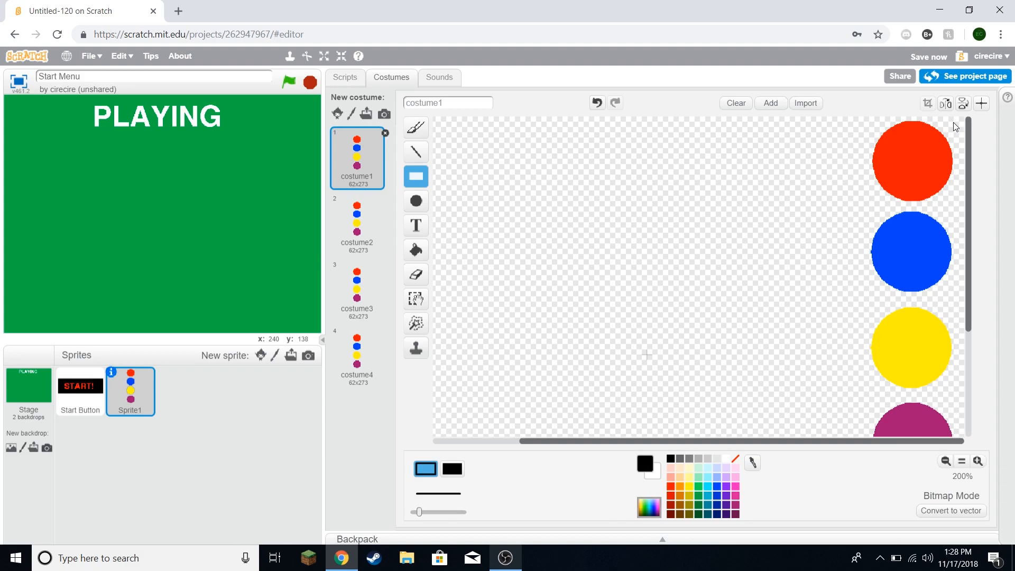
pyautogui.click(910, 162)
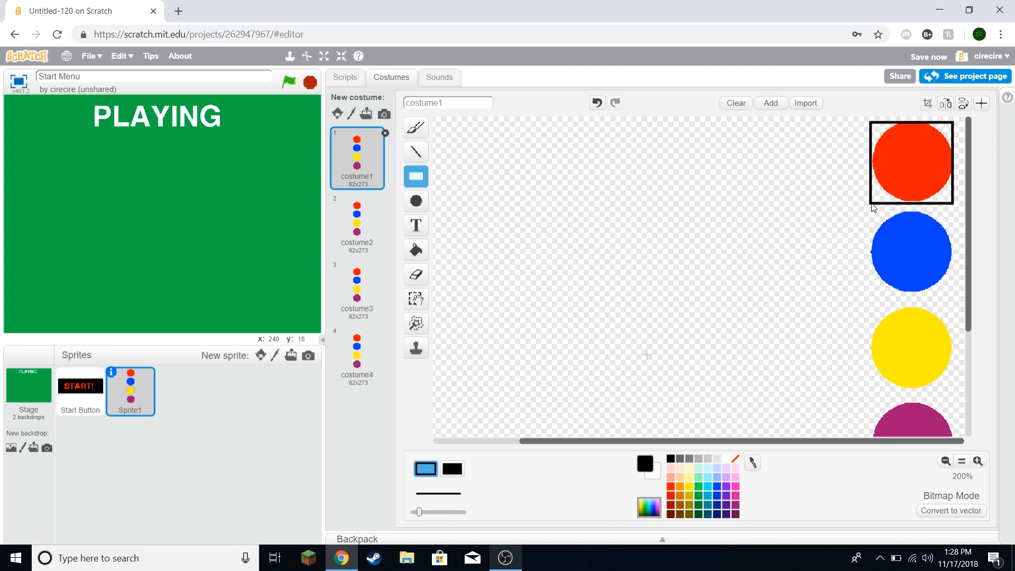
# Step: Frame each later costume's circle and nest a second Character check in the else branch
pyautogui.click(357, 224)
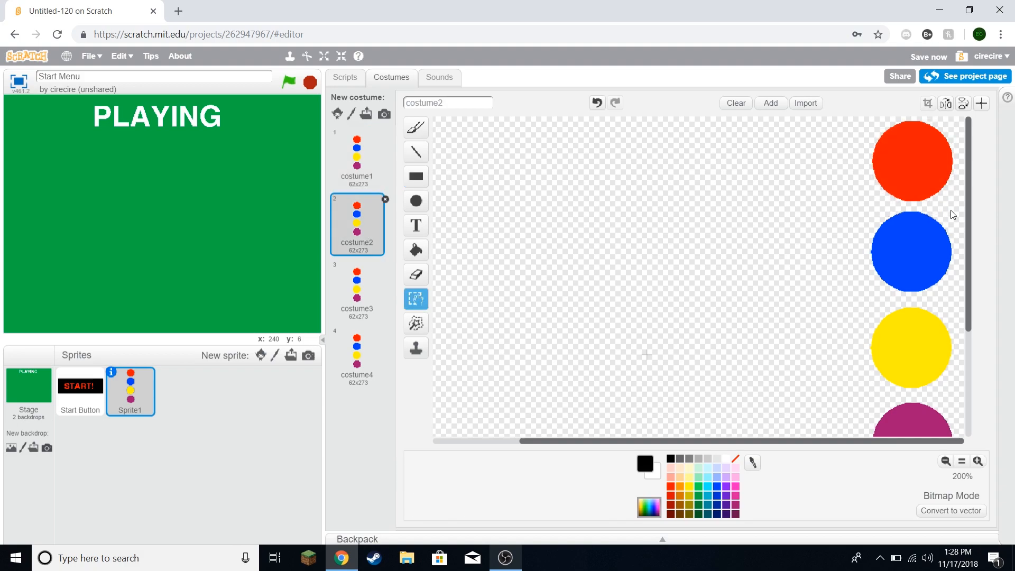
pyautogui.click(344, 78)
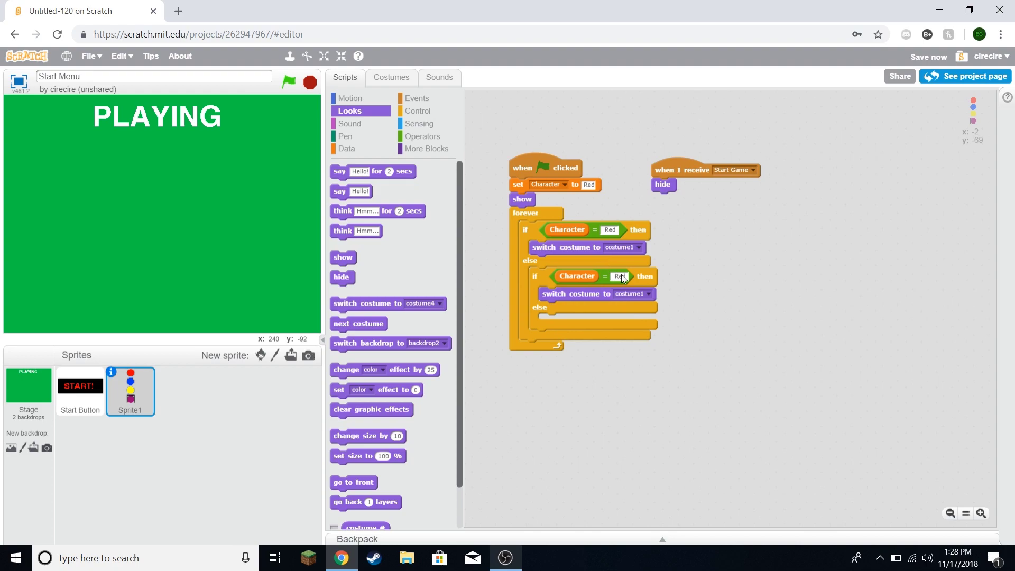
pyautogui.click(391, 77)
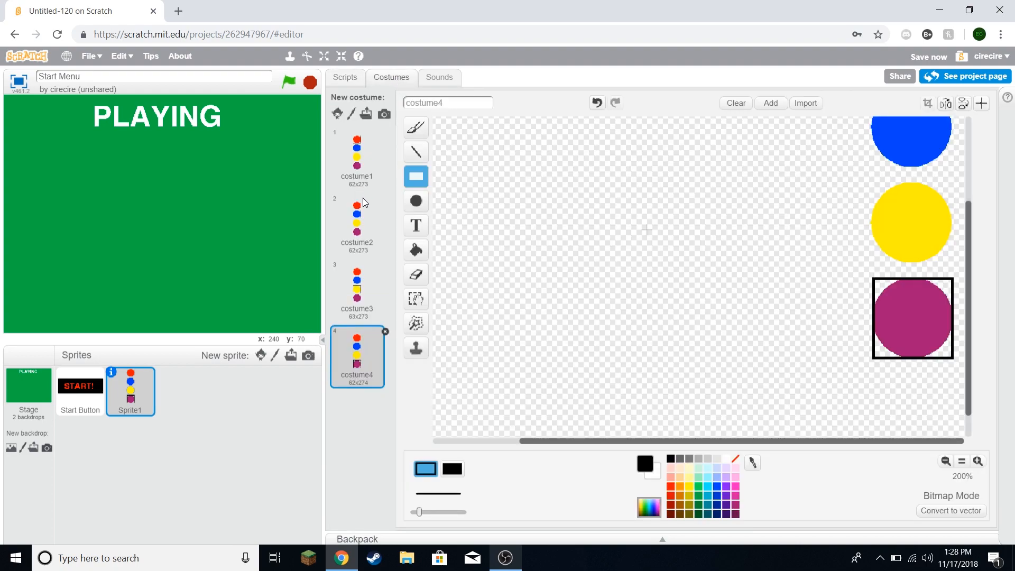
pyautogui.click(344, 77)
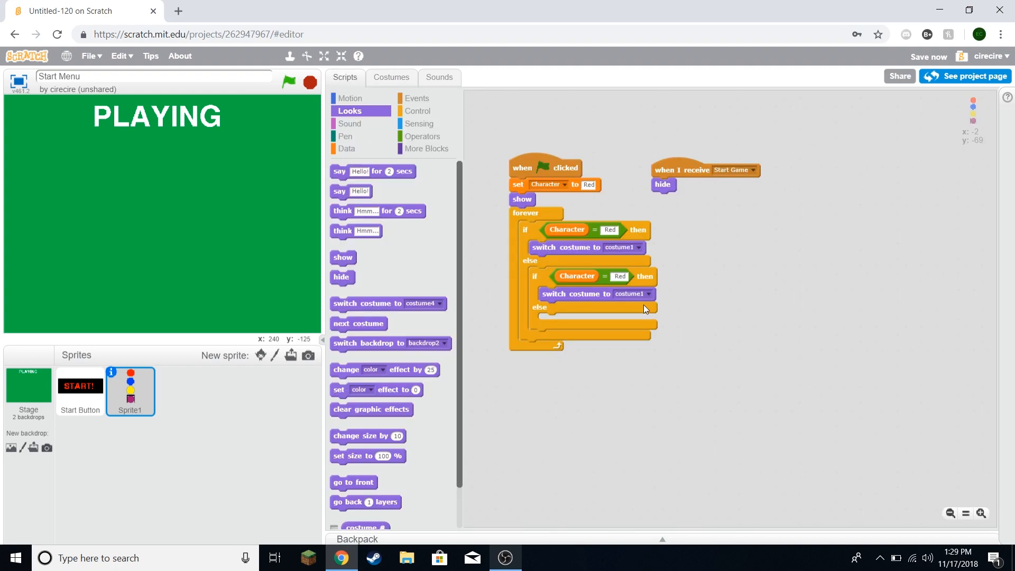
# Step: Set the nested test to Blue → costume2, then duplicate it as Yellow → costume3
pyautogui.click(612, 276)
pyautogui.write('Blue')
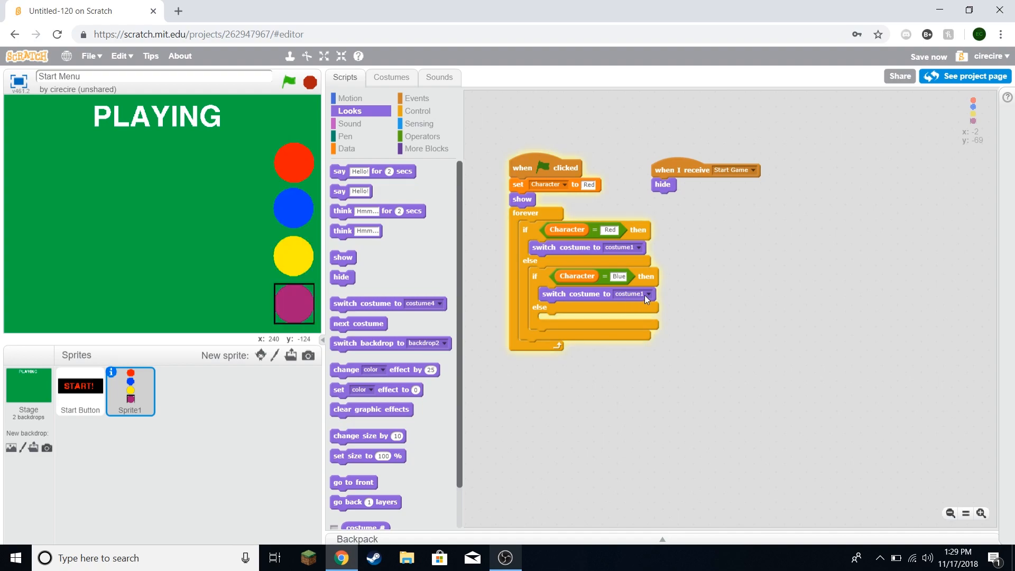
pyautogui.click(646, 294)
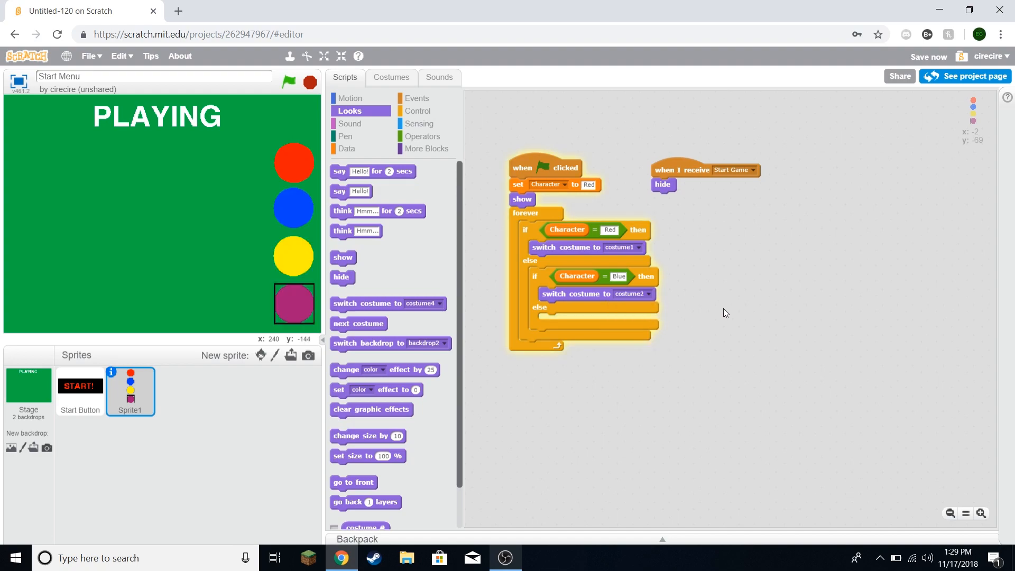
pyautogui.rightClick(540, 279)
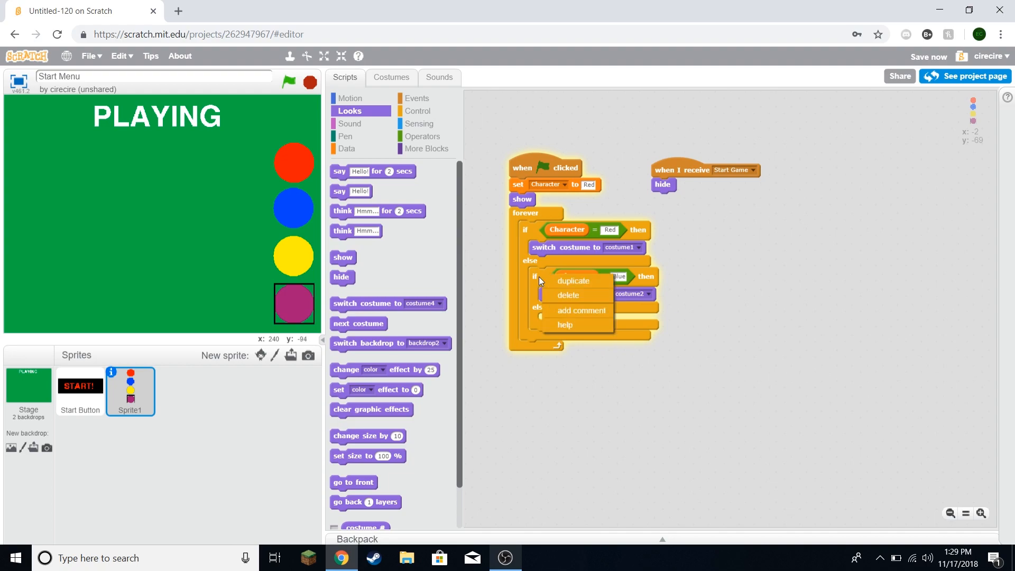
pyautogui.click(572, 280)
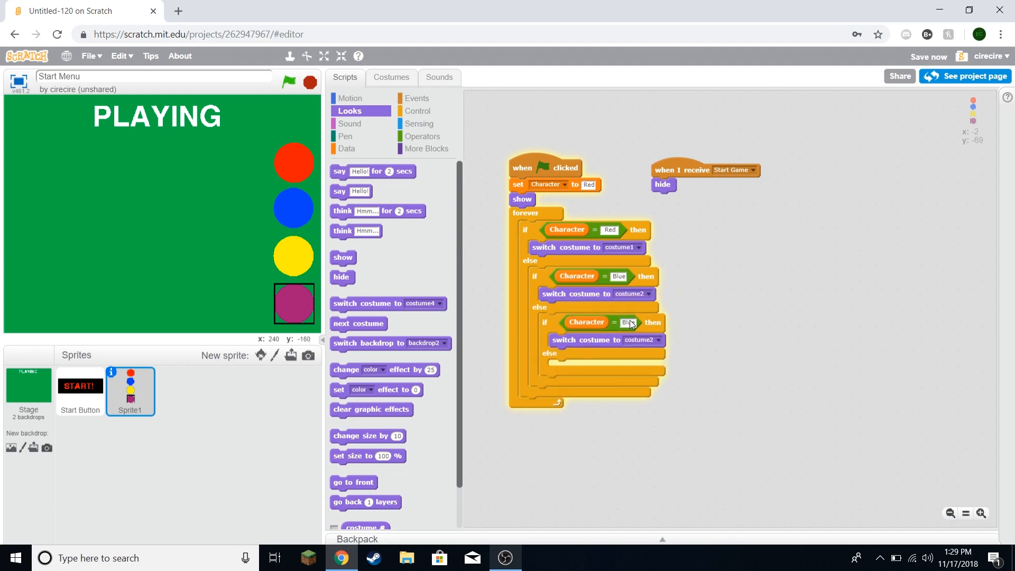
pyautogui.click(627, 322)
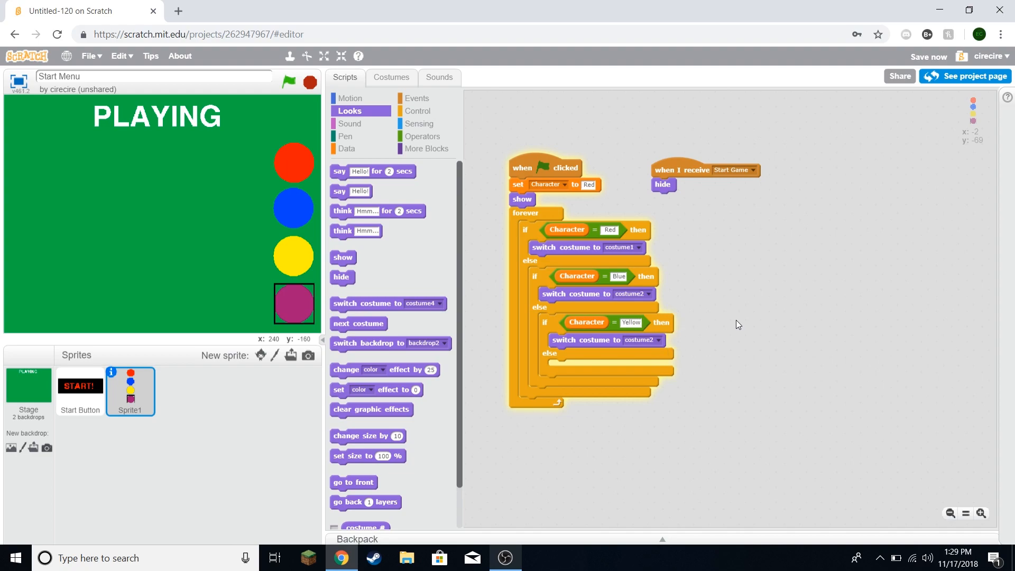
pyautogui.click(654, 340)
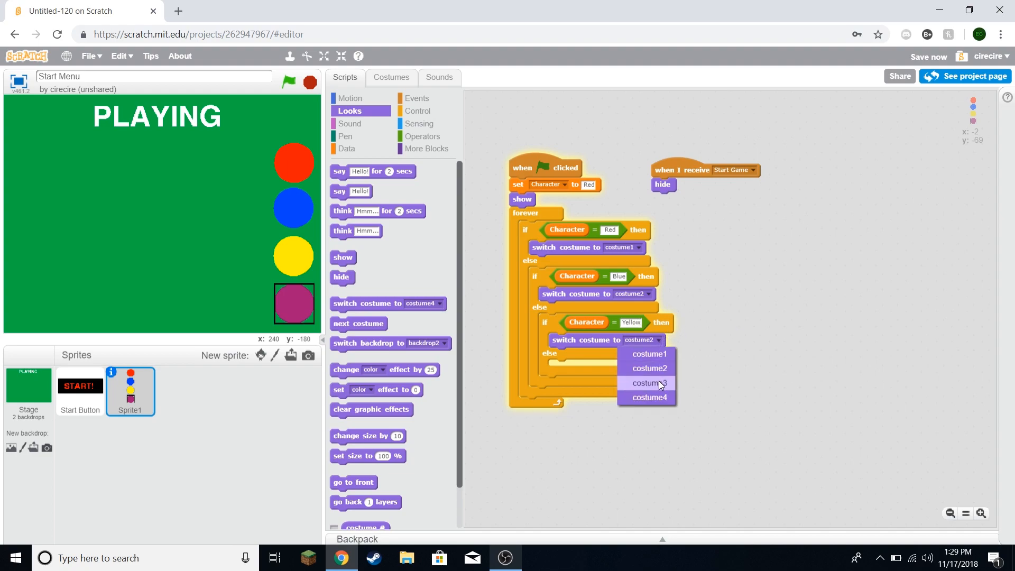
pyautogui.click(646, 382)
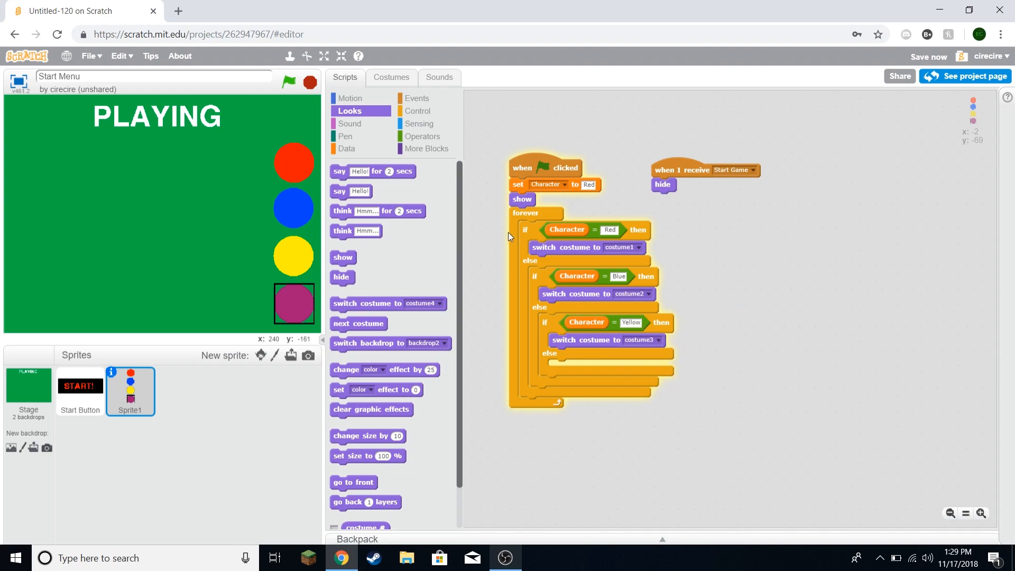
# Step: Add switch costume to costume4 in the final else and run the green flag
pyautogui.click(419, 111)
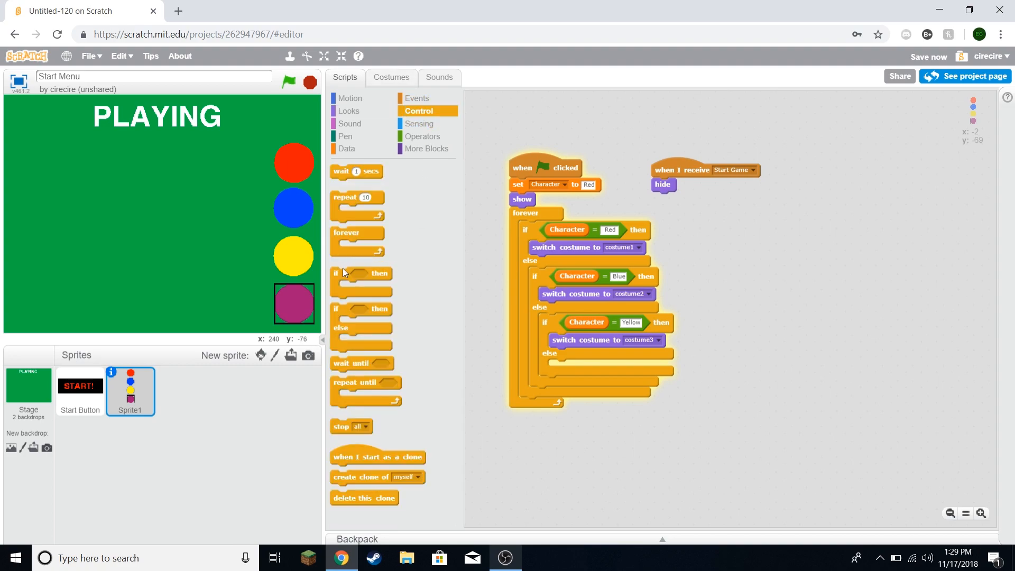
pyautogui.moveTo(417, 159)
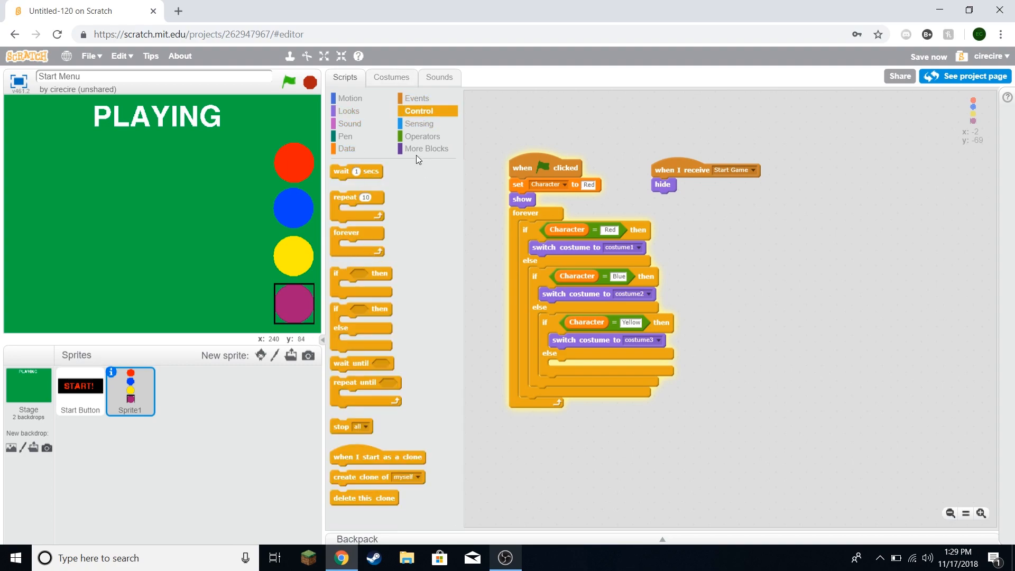
pyautogui.click(350, 110)
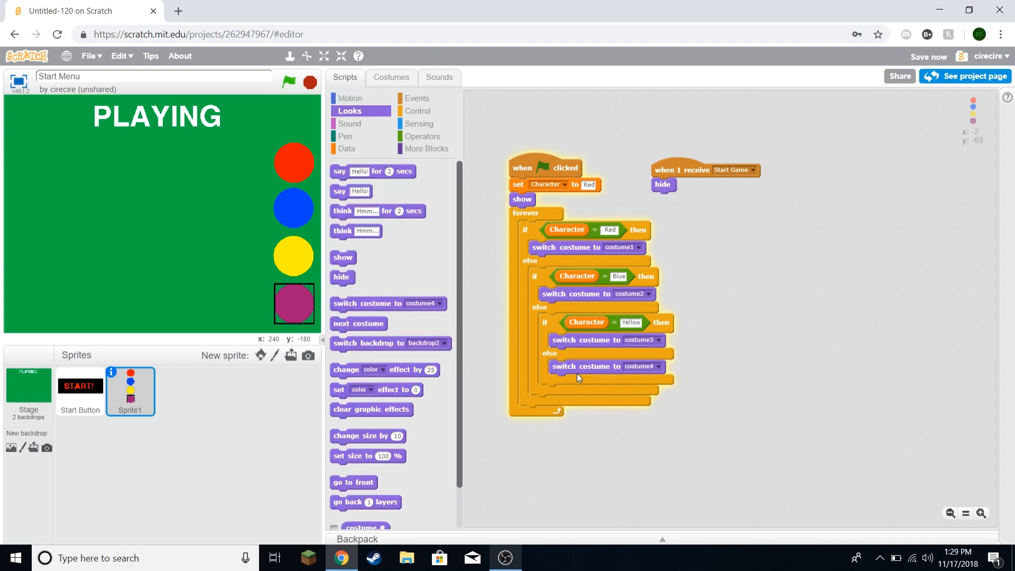
pyautogui.click(288, 82)
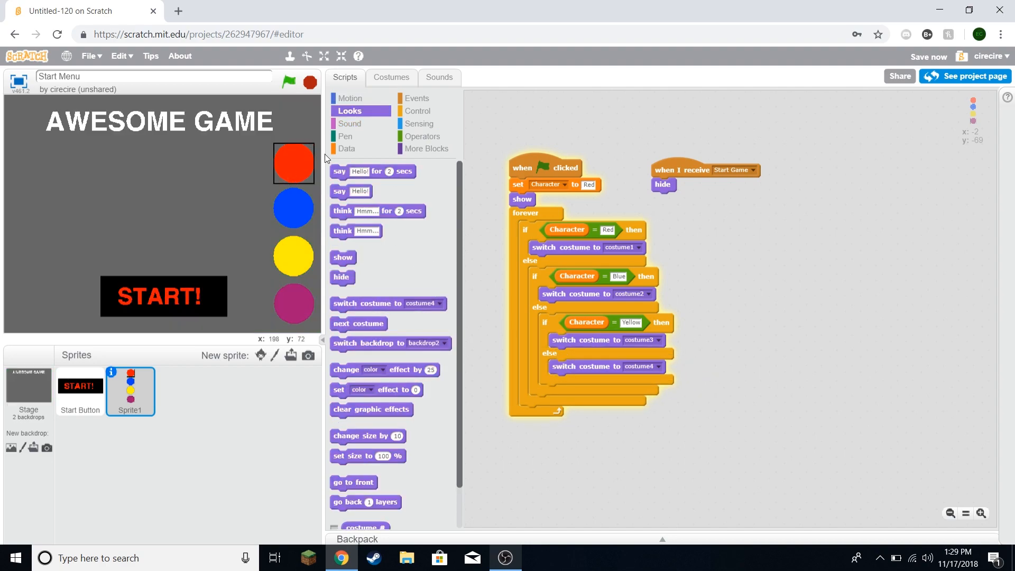
pyautogui.moveTo(594, 199)
pyautogui.write('Blue')
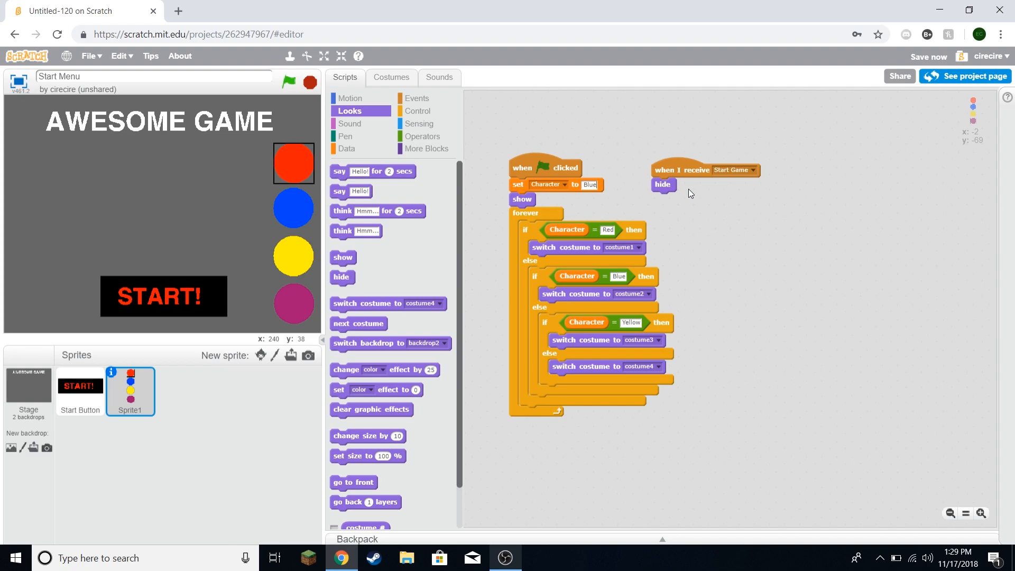
# Step: Rerun the game with Character set to Blue to see the frame on the blue circle
pyautogui.click(289, 82)
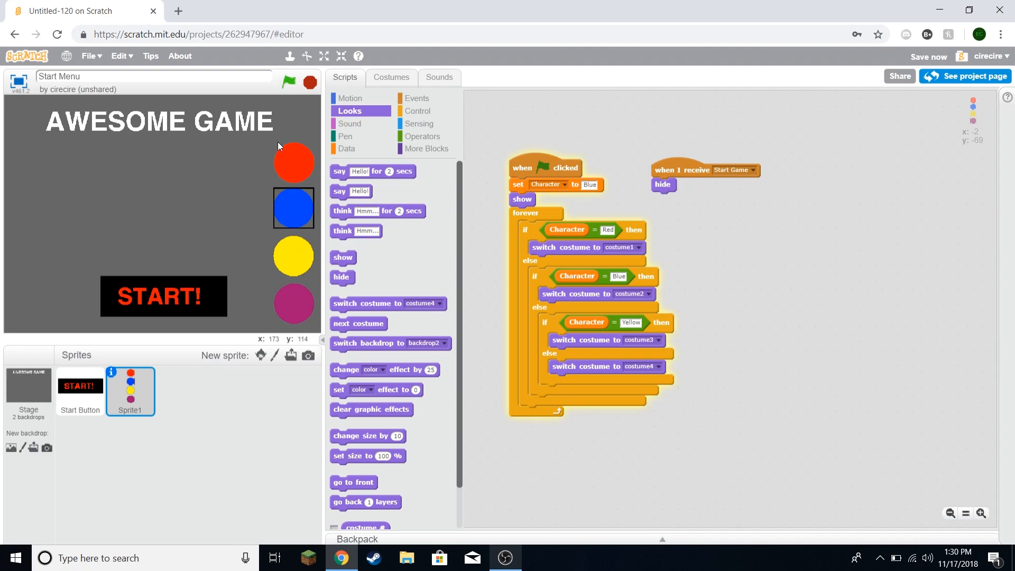
pyautogui.moveTo(295, 175)
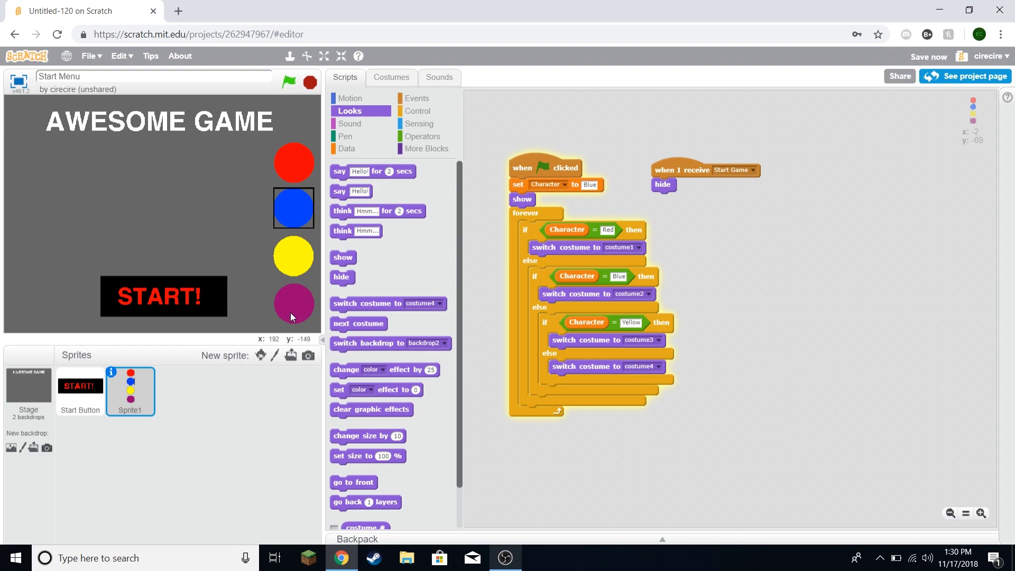
pyautogui.moveTo(472, 100)
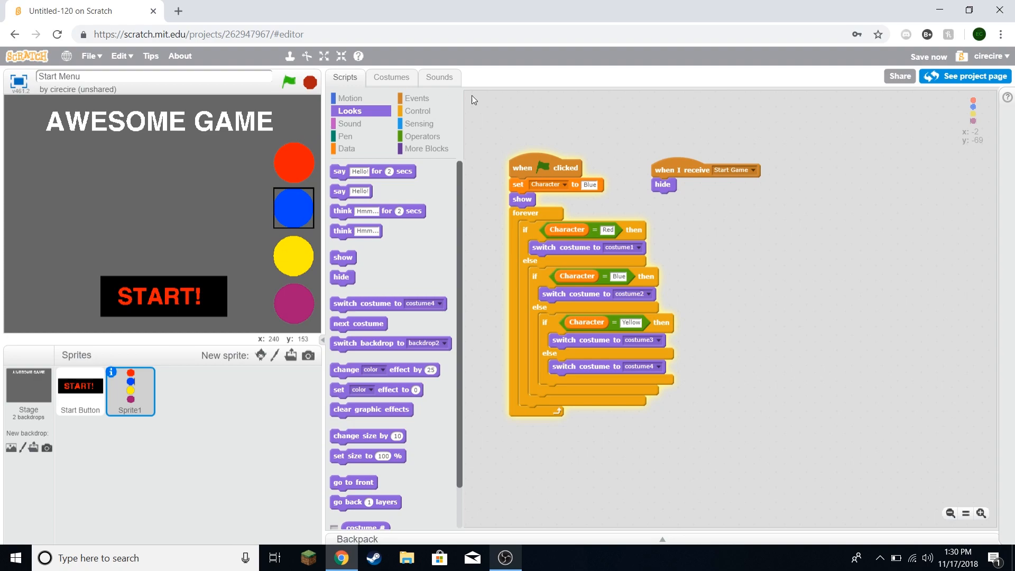
pyautogui.moveTo(417, 111)
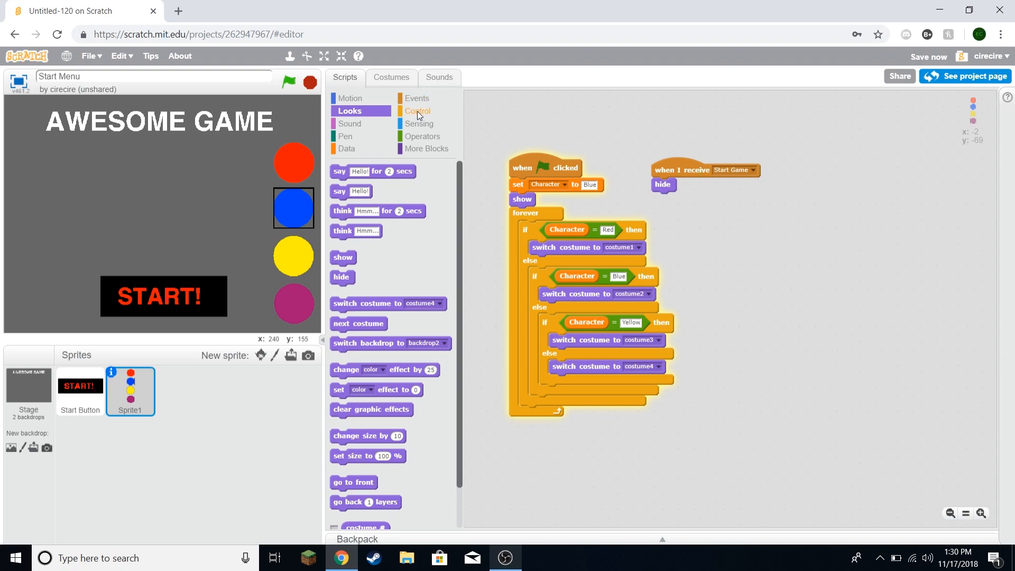
# Step: Add an if testing touching mouse-pointer and mouse down, plus a mouse y reporter
pyautogui.click(417, 110)
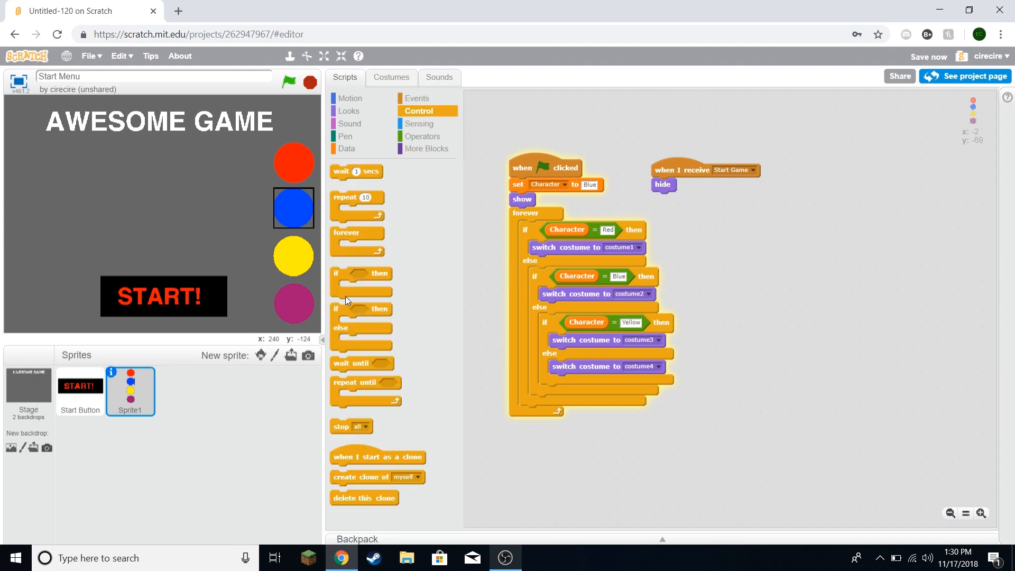
pyautogui.moveTo(326, 267)
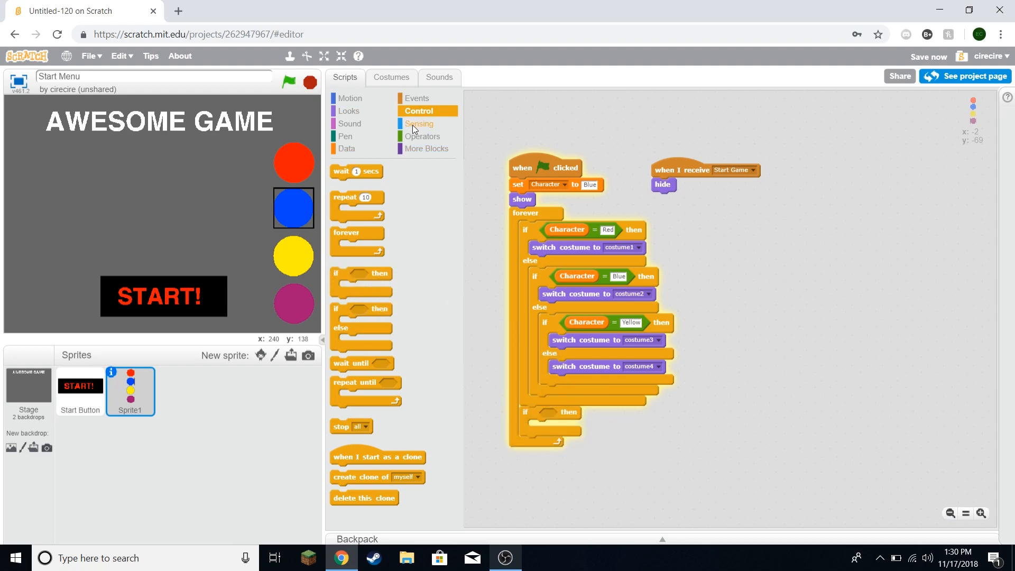
pyautogui.click(419, 124)
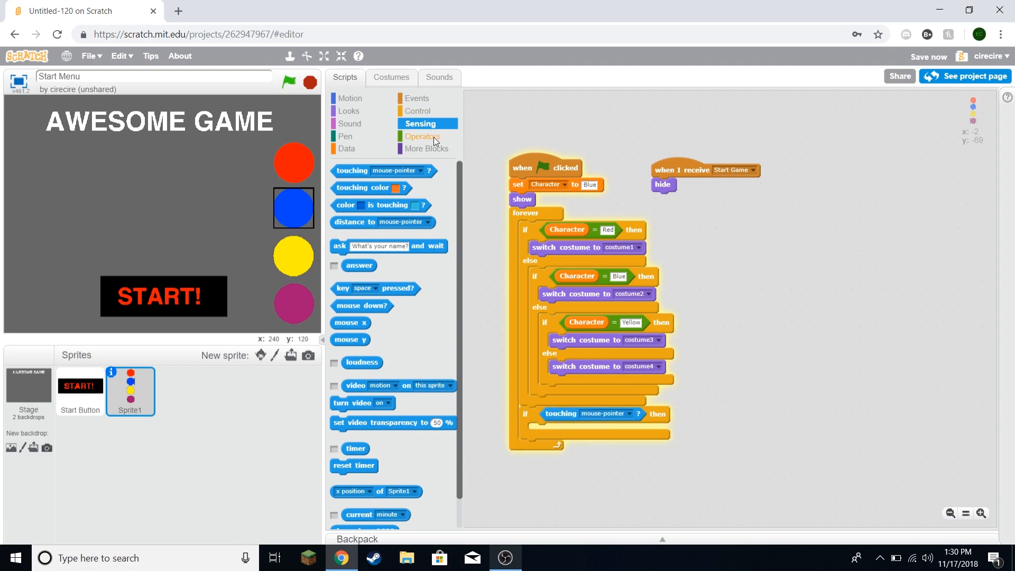
pyautogui.click(422, 135)
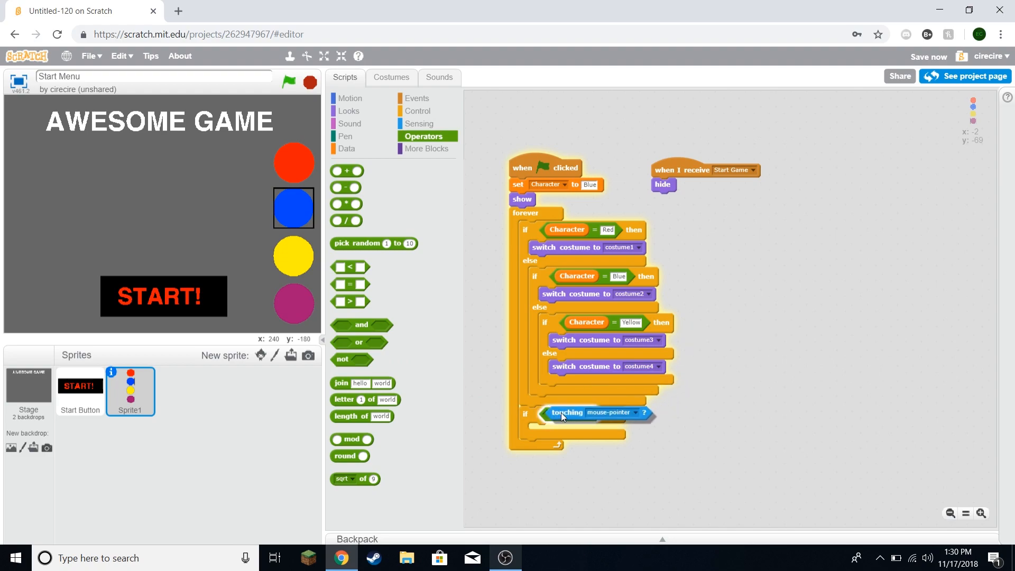
pyautogui.click(420, 124)
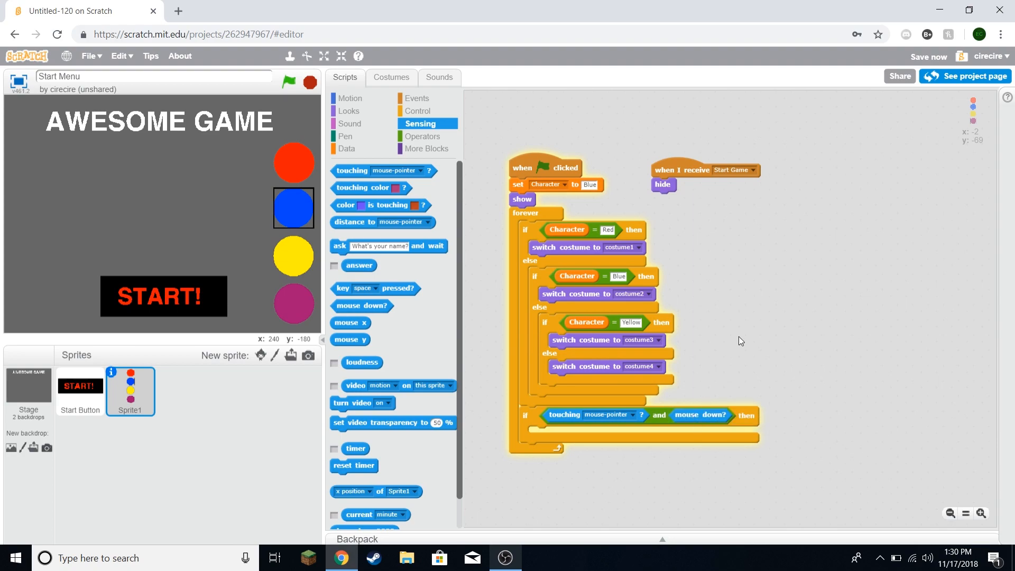
pyautogui.moveTo(554, 484)
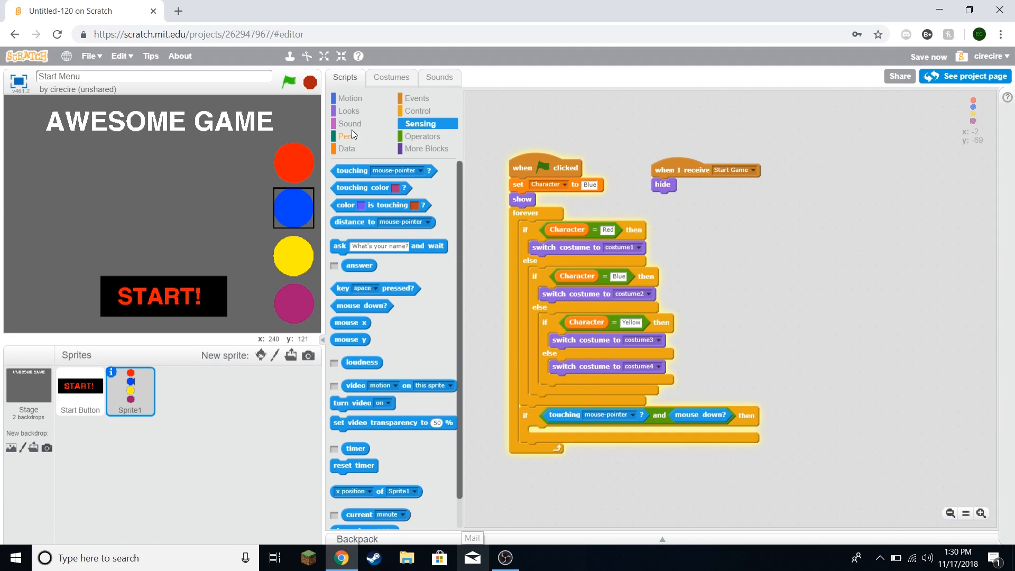
pyautogui.moveTo(286, 128)
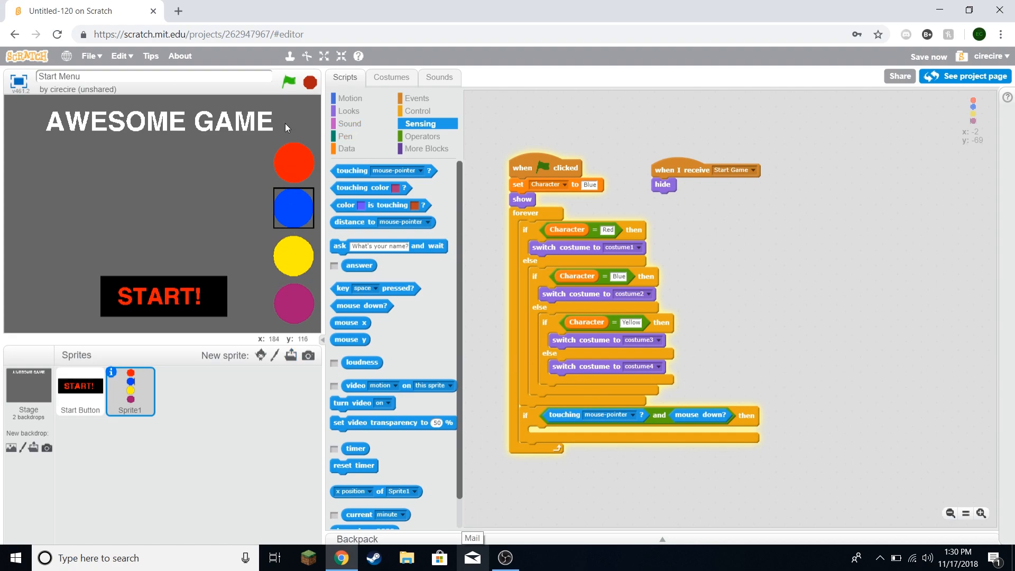
pyautogui.moveTo(295, 350)
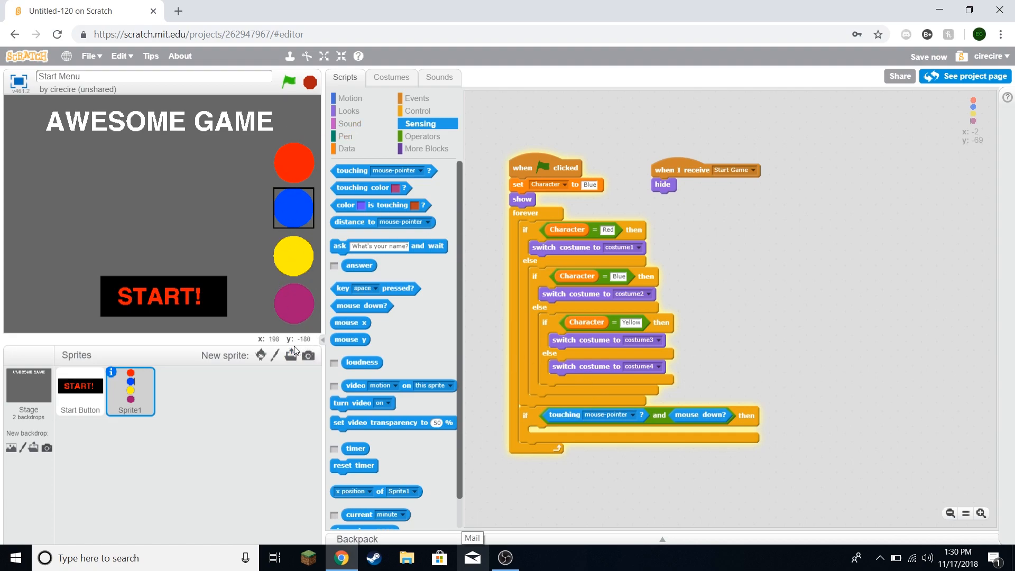
pyautogui.moveTo(293, 179)
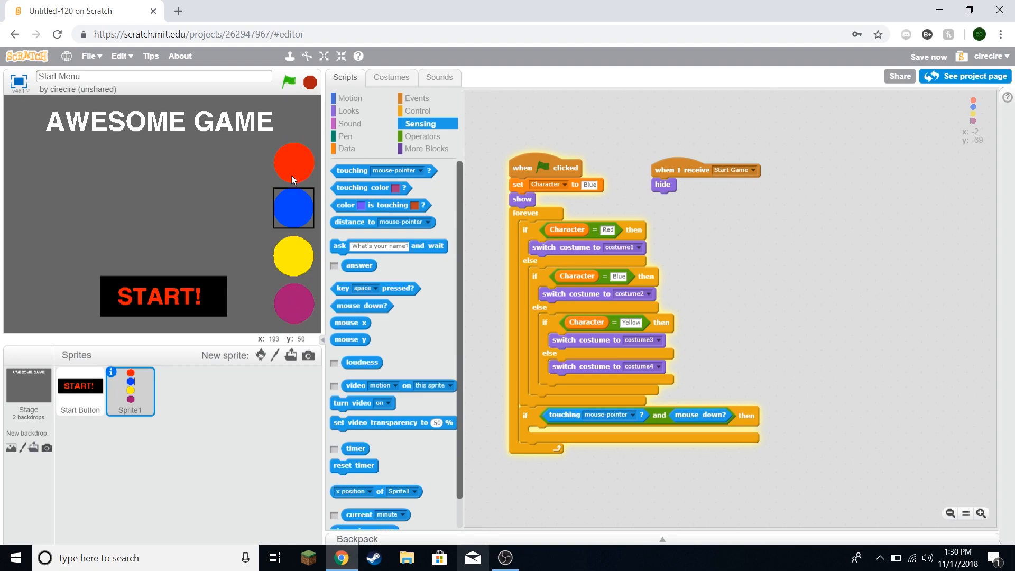
pyautogui.moveTo(297, 161)
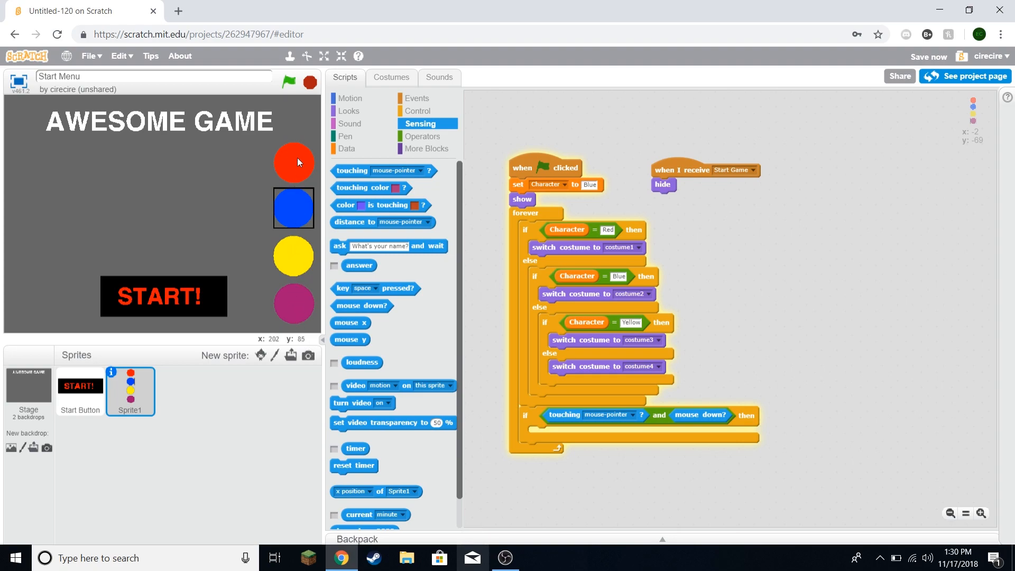
pyautogui.moveTo(287, 174)
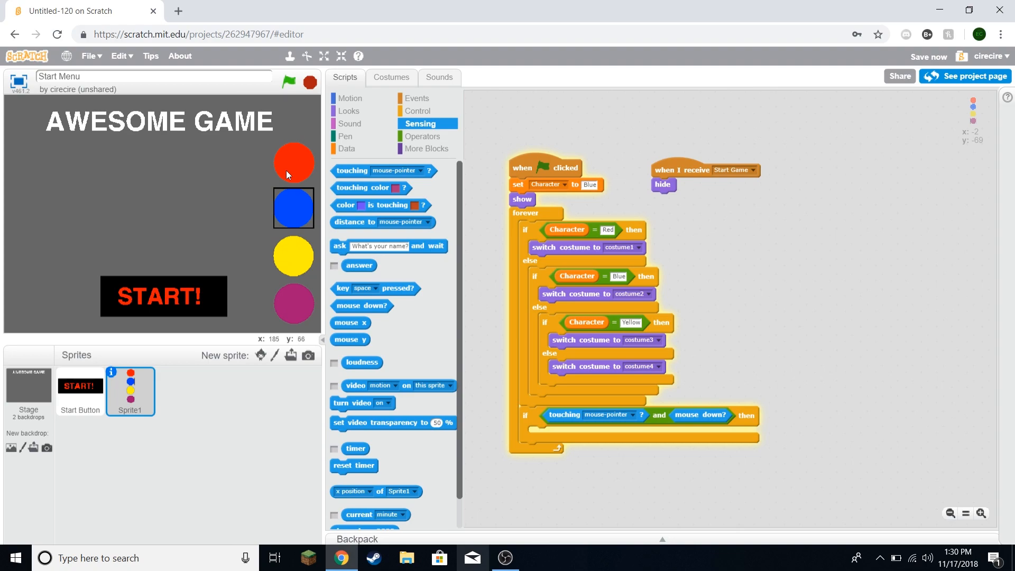
pyautogui.moveTo(392, 249)
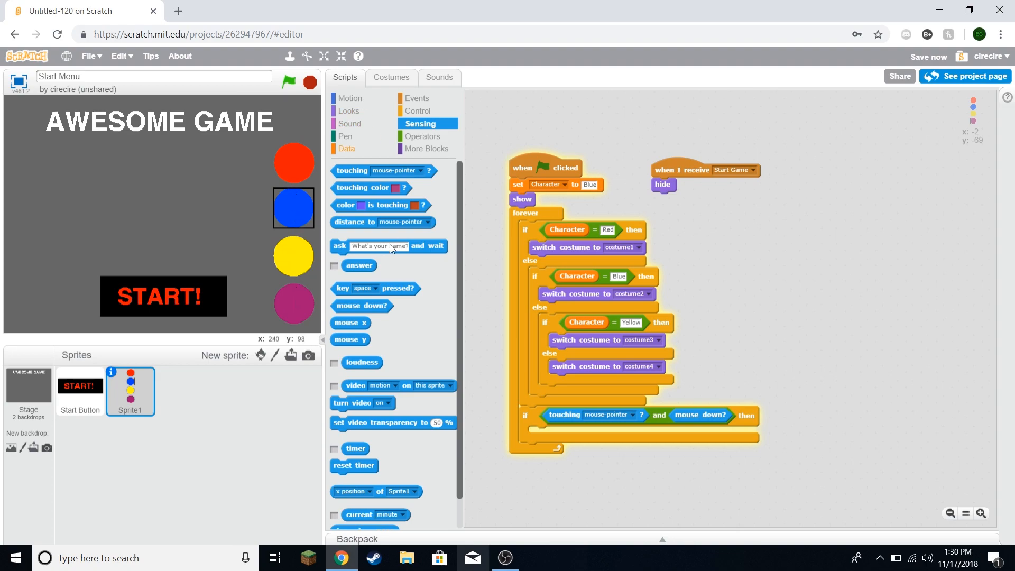
pyautogui.moveTo(348, 328)
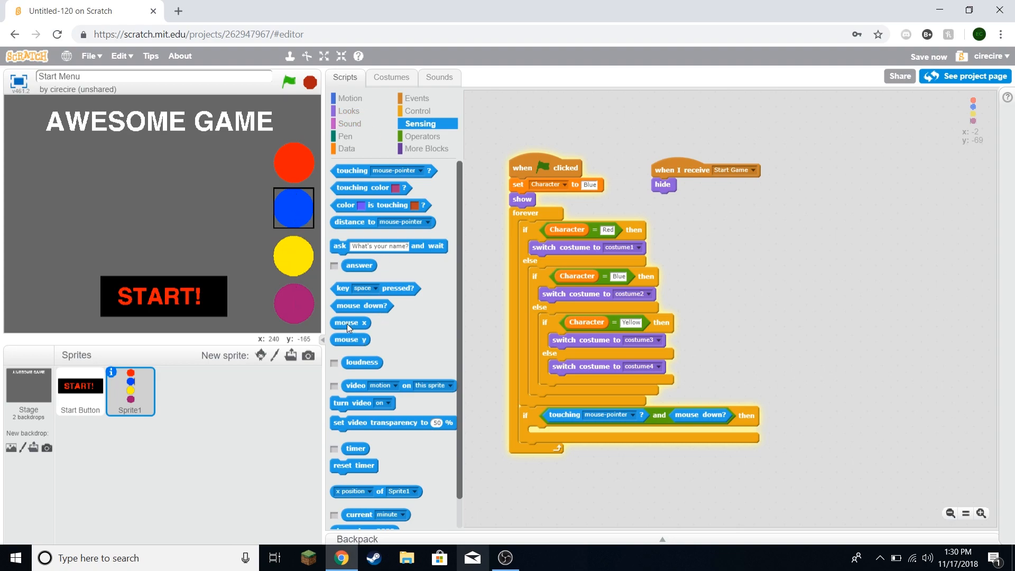
pyautogui.moveTo(348, 341)
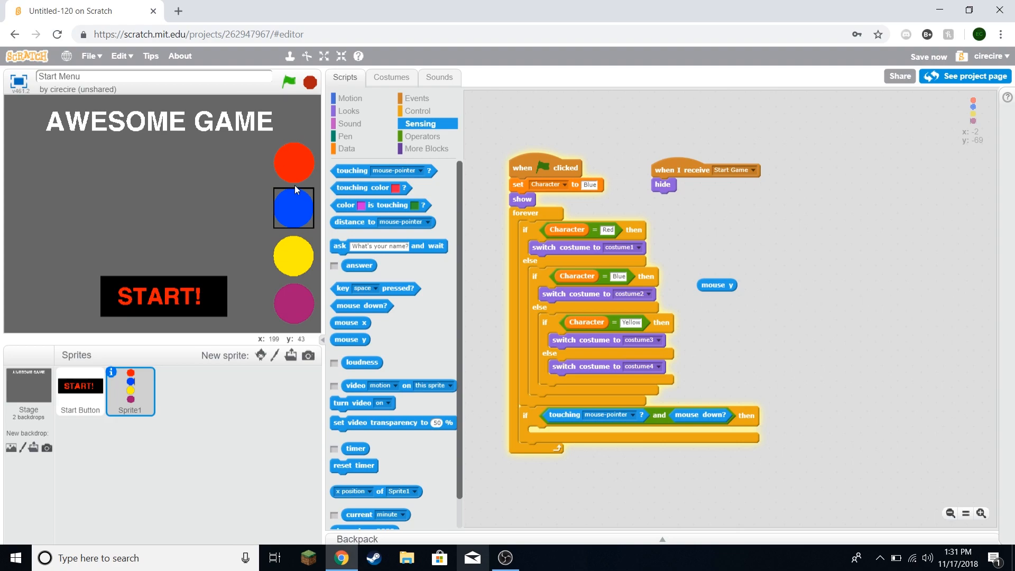
pyautogui.moveTo(289, 123)
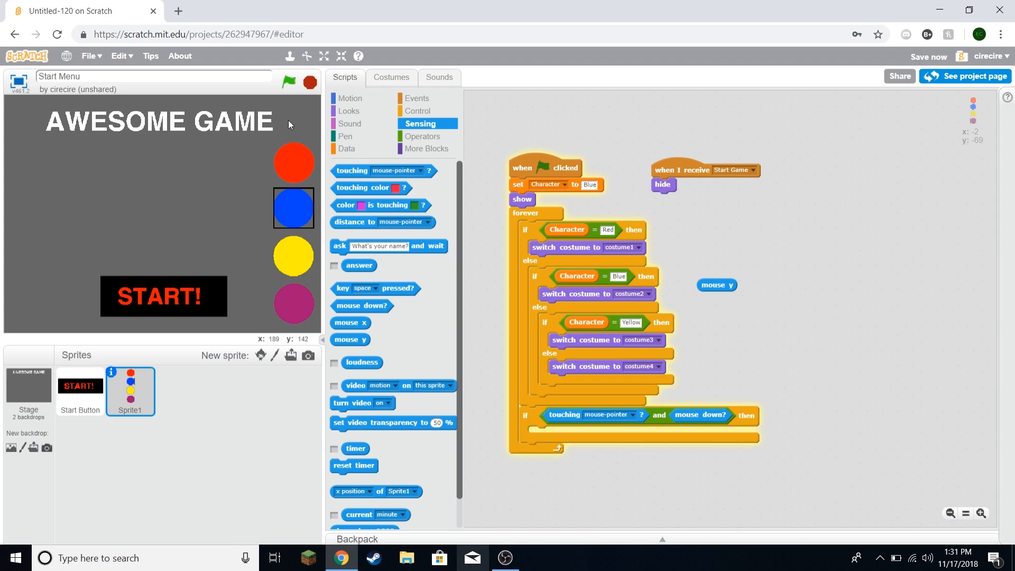
pyautogui.moveTo(298, 188)
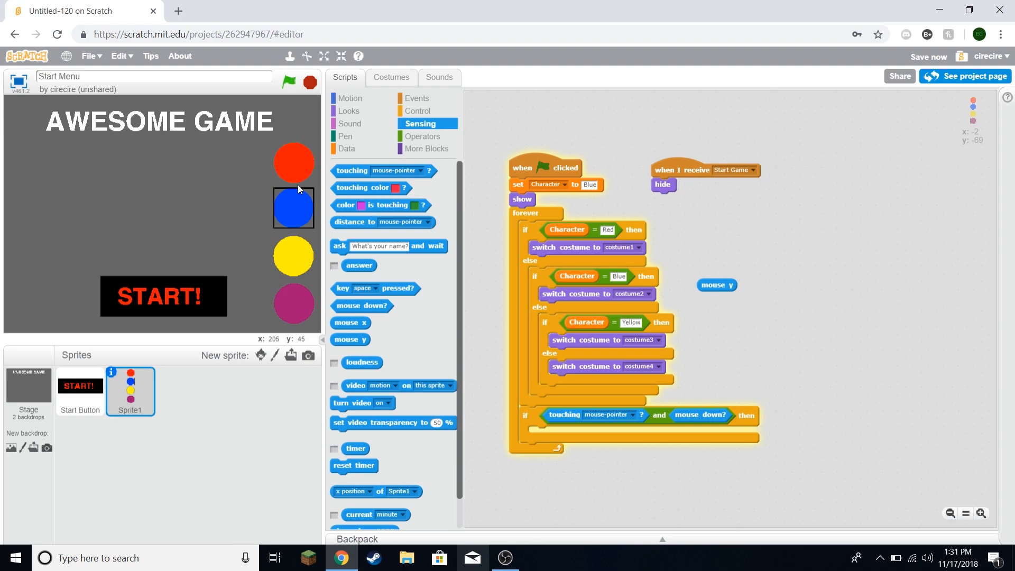
pyautogui.moveTo(298, 190)
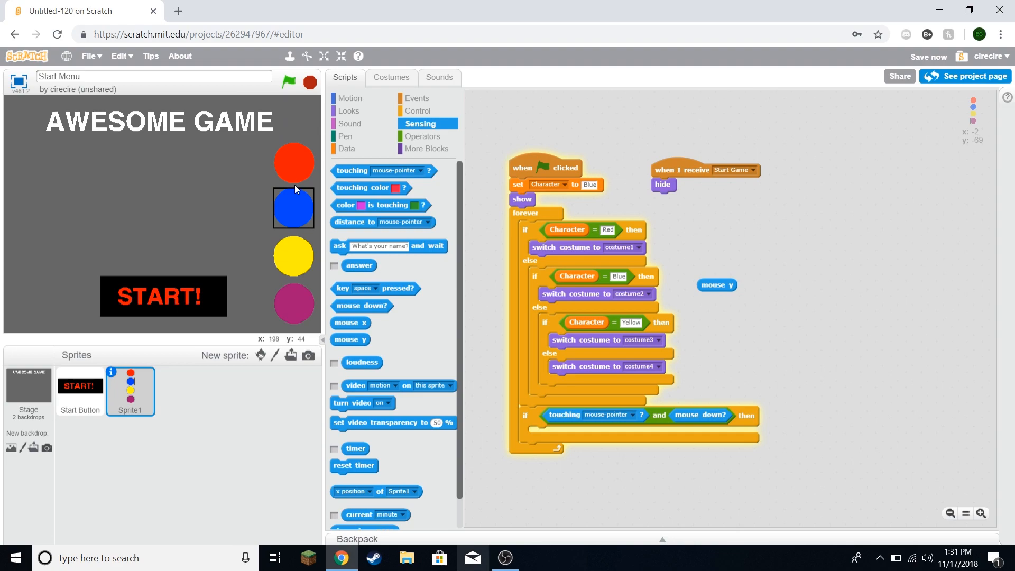
pyautogui.moveTo(294, 140)
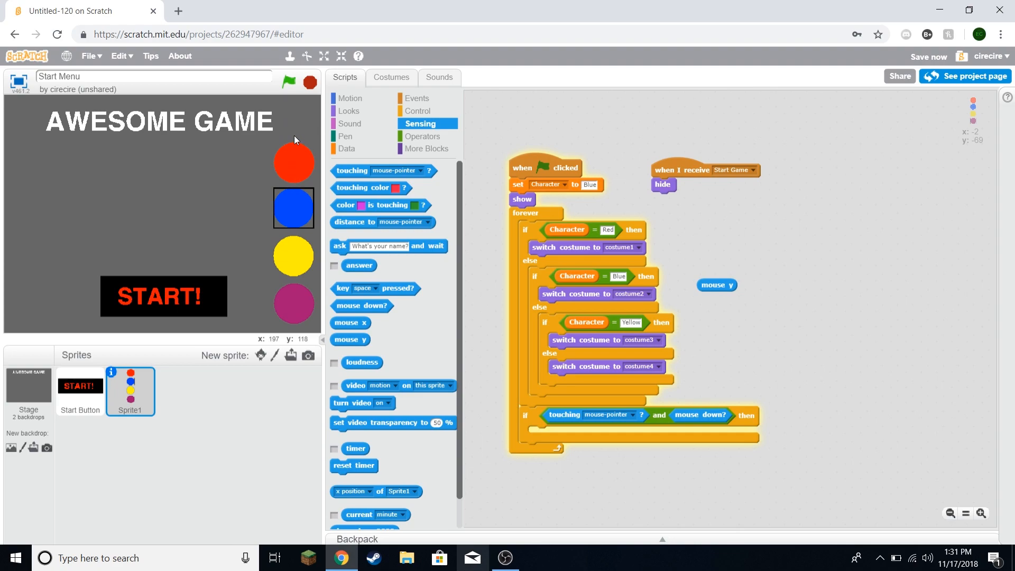
pyautogui.moveTo(289, 187)
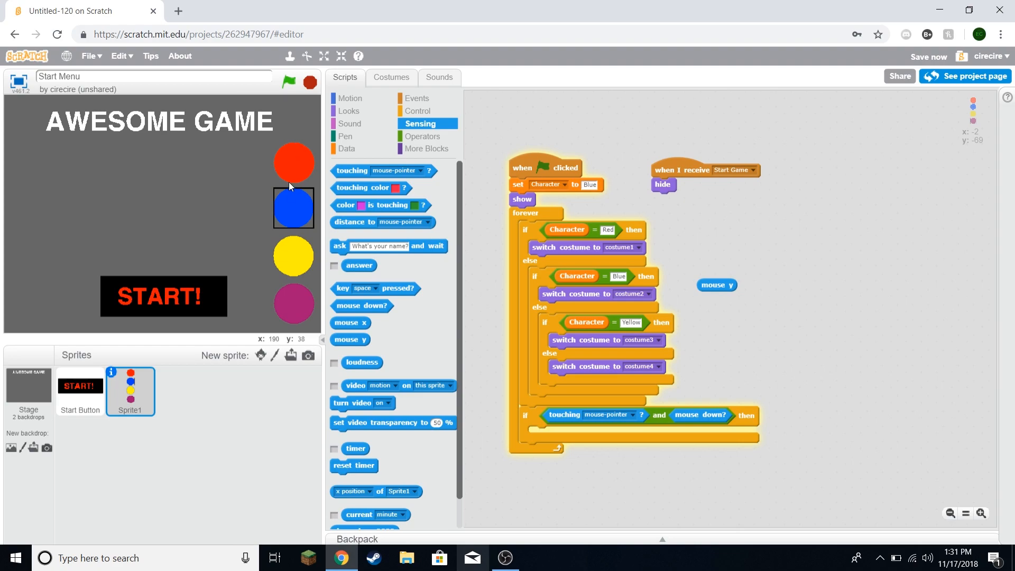
pyautogui.moveTo(395, 113)
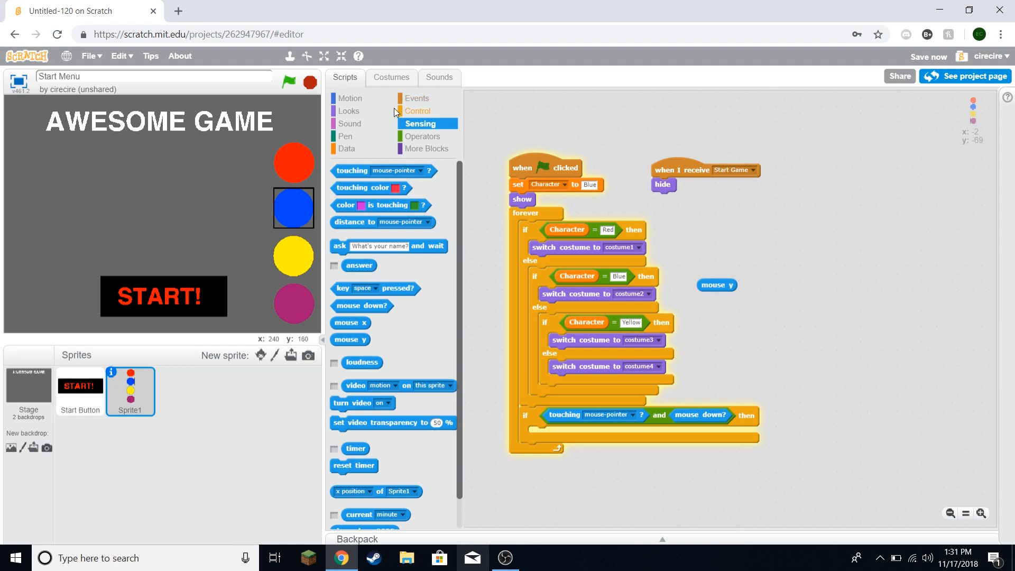
# Step: Nest mouse y tests setting Character to Red (>44), Blue (>-25), Yellow (>-98), else Purple
pyautogui.click(418, 111)
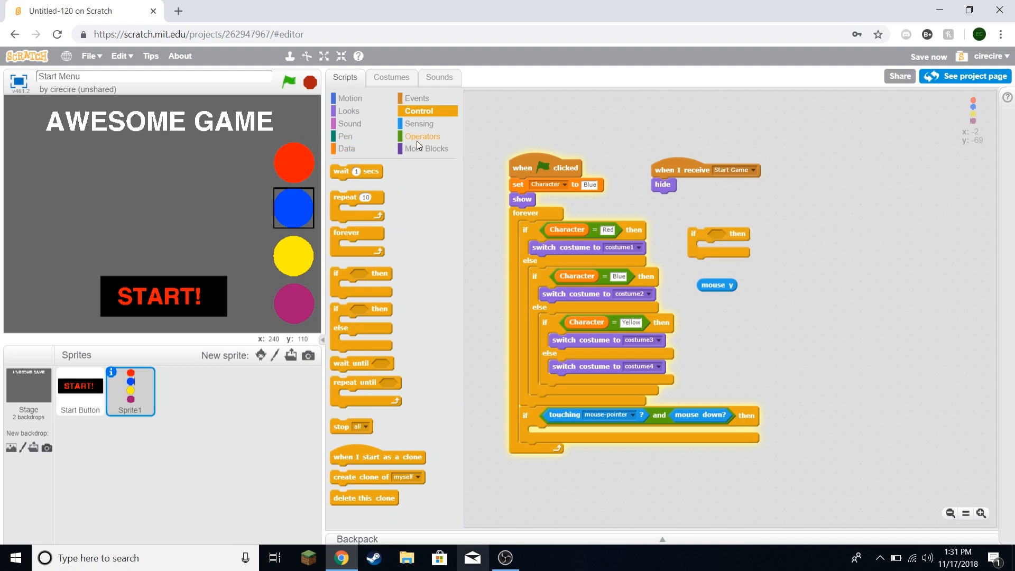
pyautogui.click(422, 136)
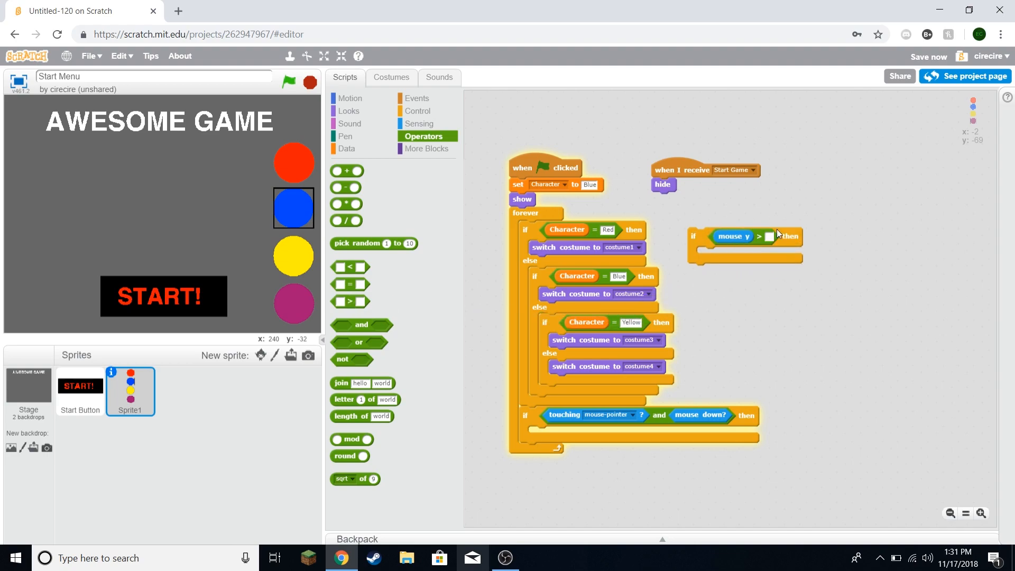
pyautogui.click(769, 236)
pyautogui.write('44')
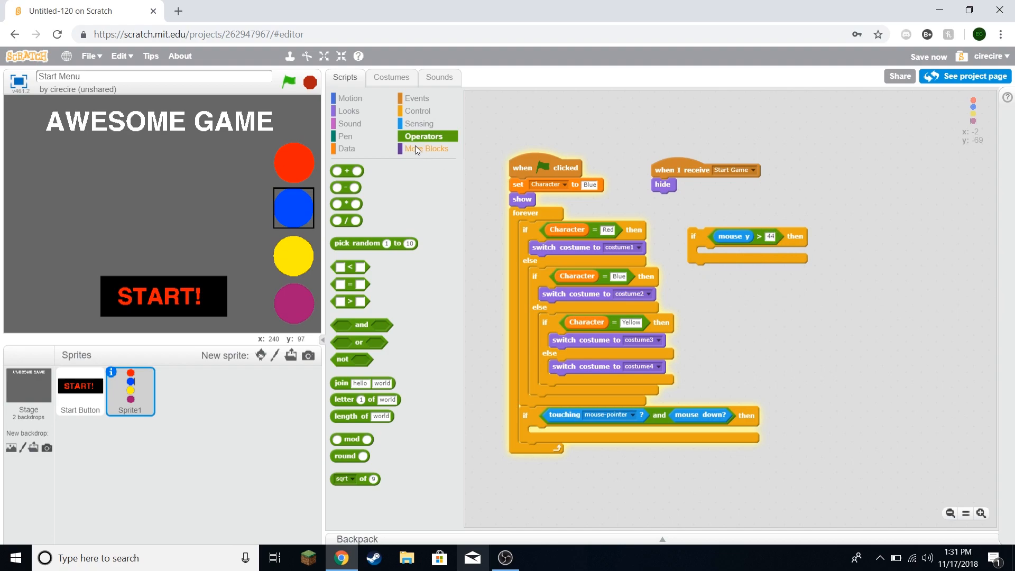
pyautogui.click(346, 148)
pyautogui.write('Red')
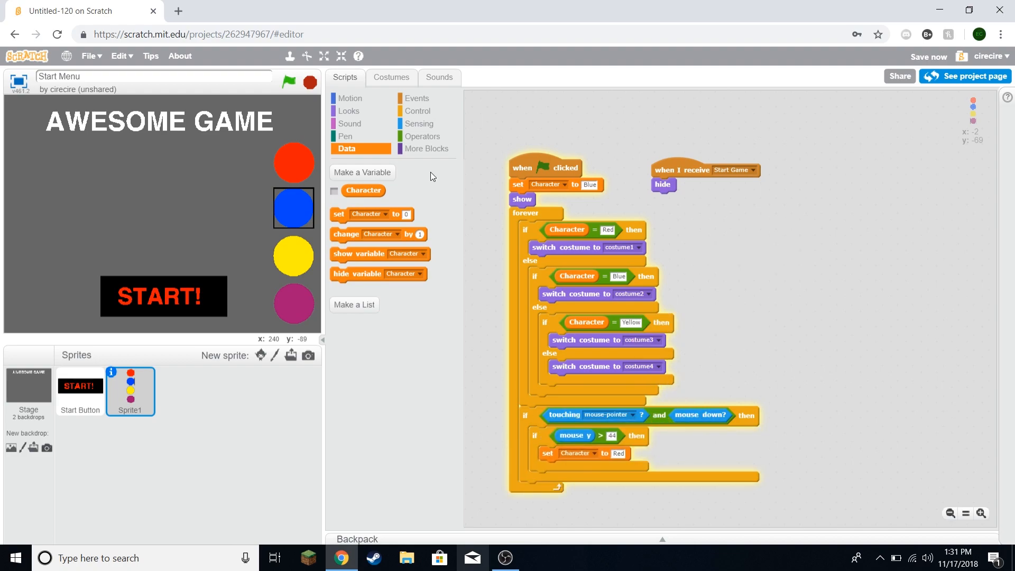
pyautogui.click(419, 110)
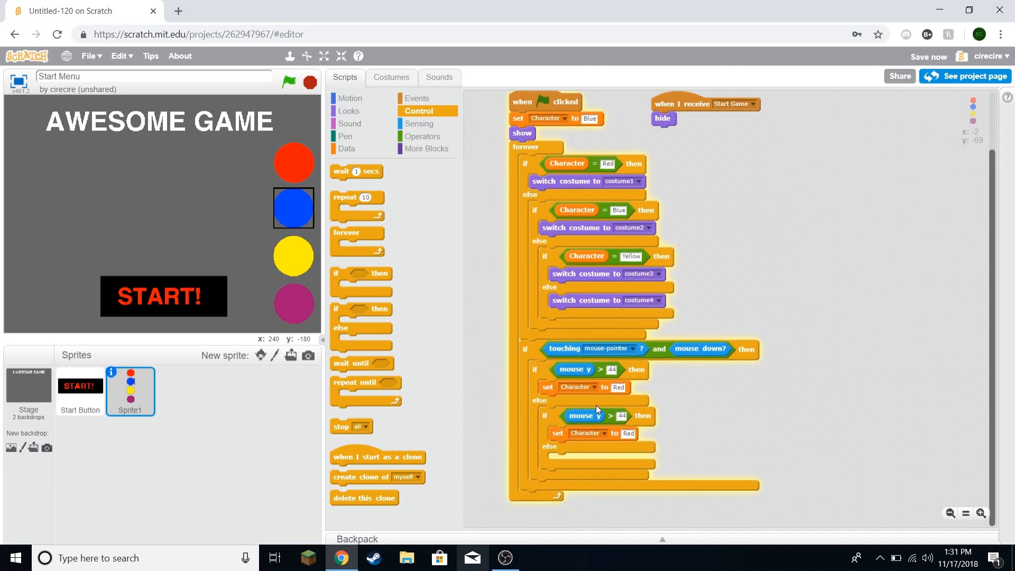
pyautogui.moveTo(296, 235)
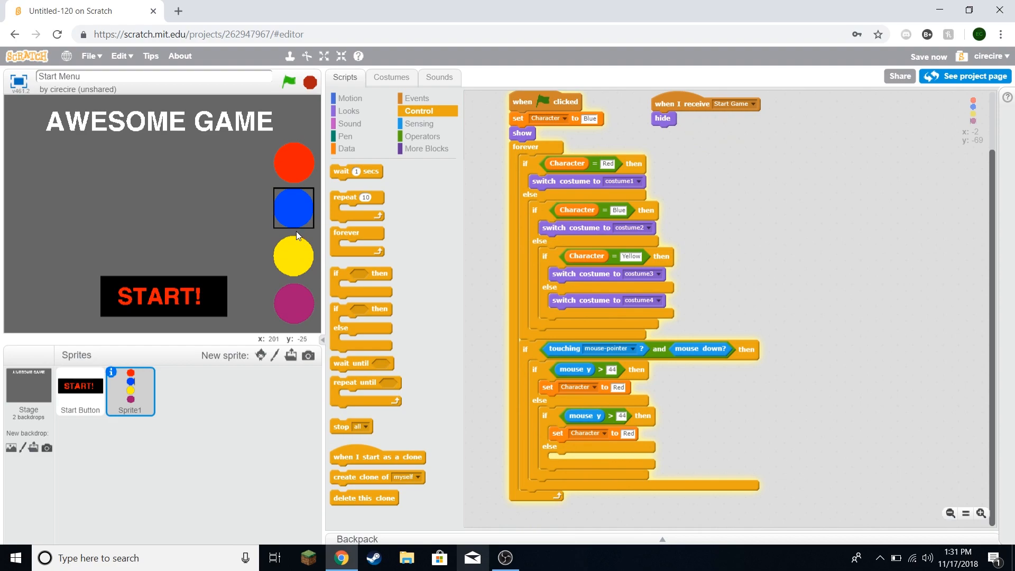
pyautogui.moveTo(293, 193)
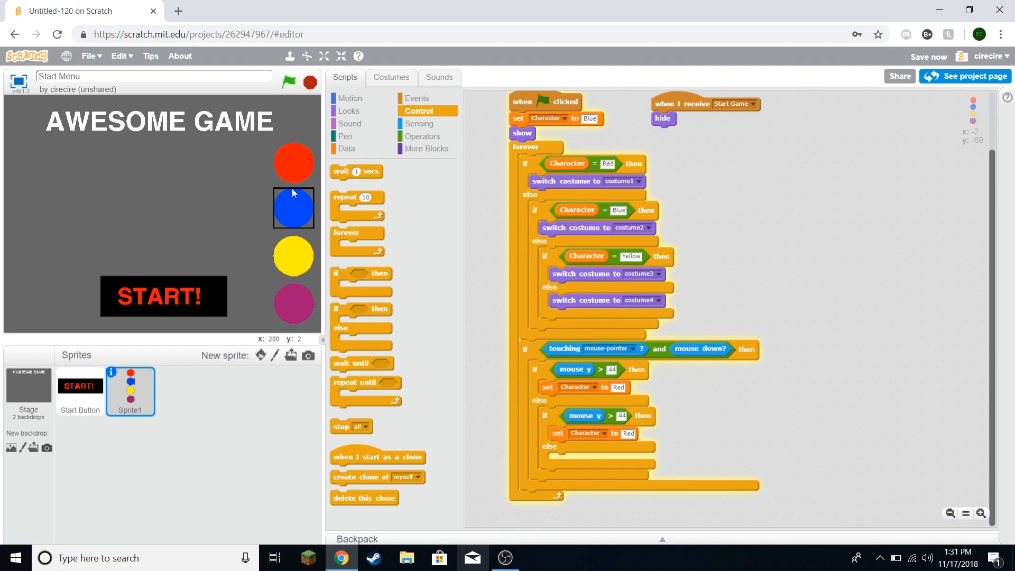
pyautogui.moveTo(298, 209)
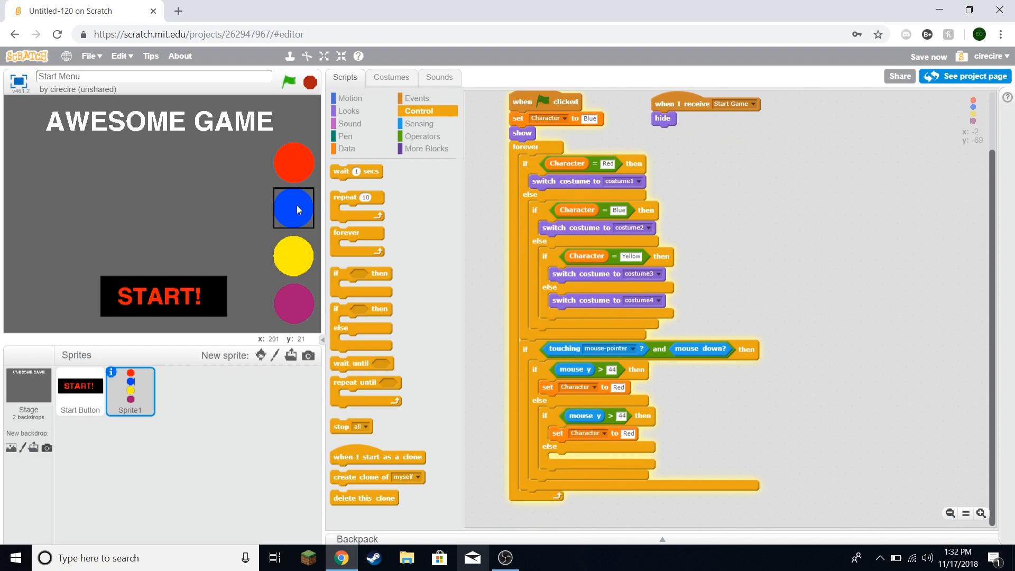
pyautogui.moveTo(306, 197)
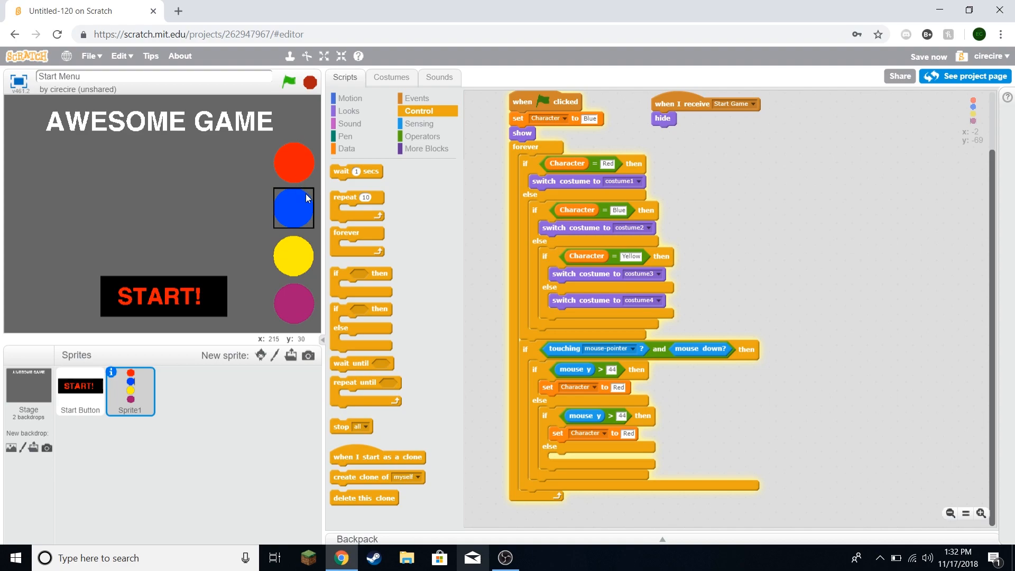
pyautogui.moveTo(299, 163)
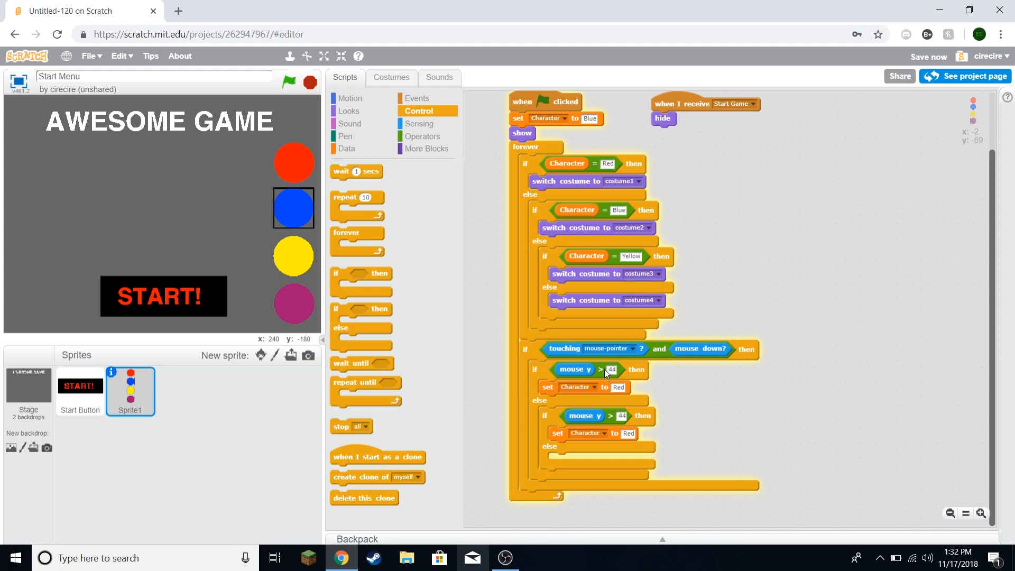
pyautogui.moveTo(623, 419)
pyautogui.write('-25')
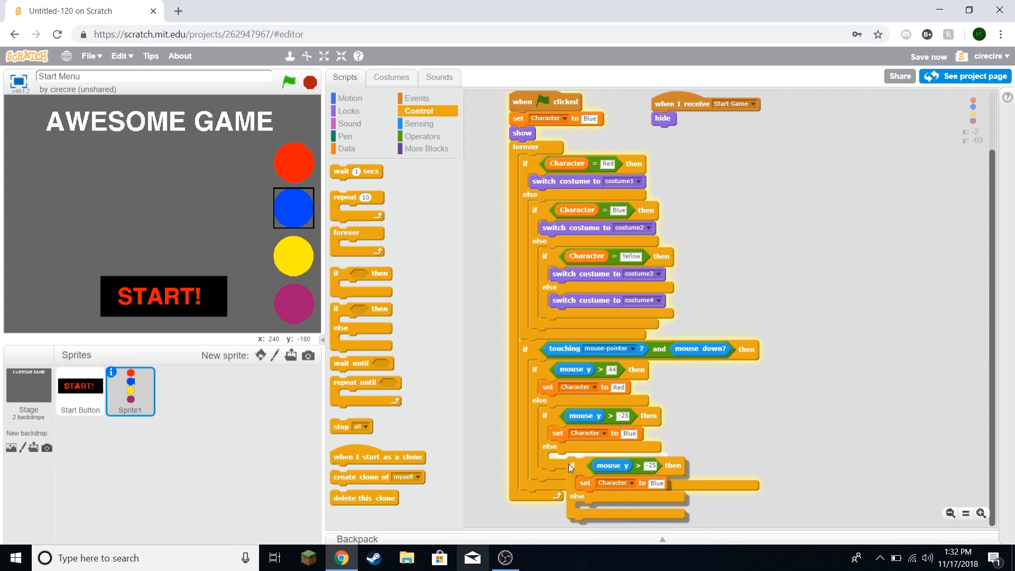
pyautogui.scroll(-3)
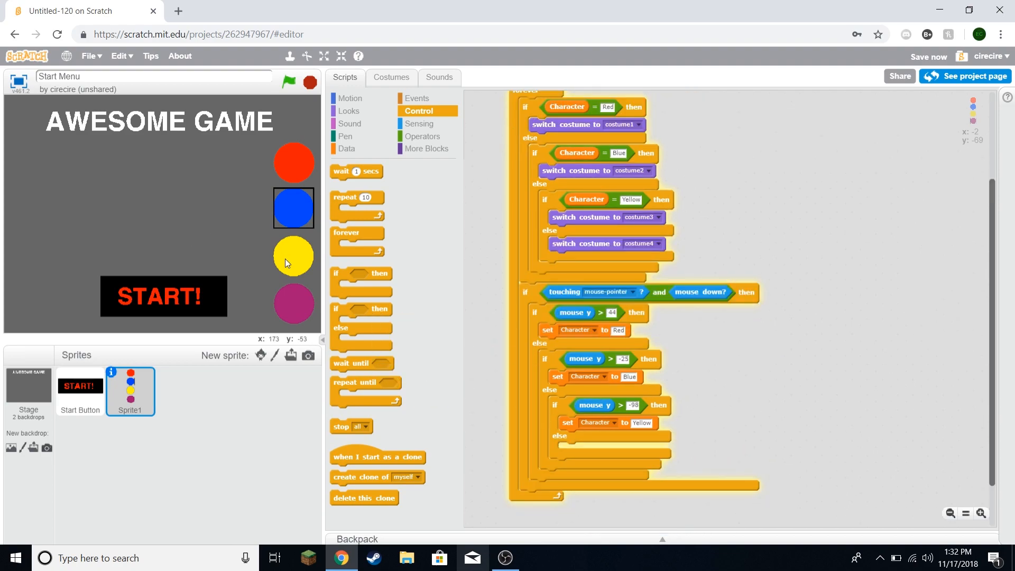
pyautogui.moveTo(316, 263)
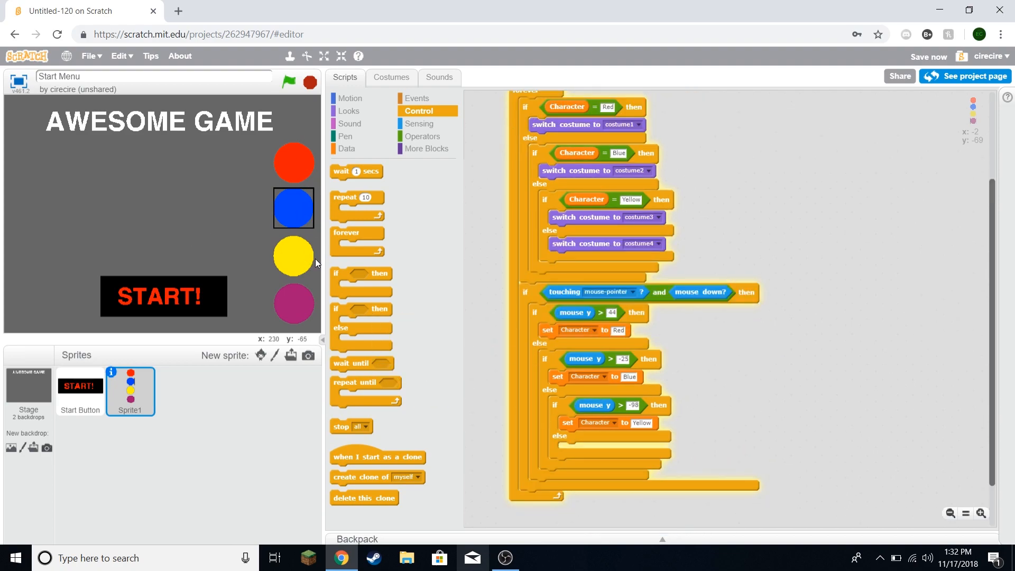
pyautogui.moveTo(371, 185)
pyautogui.write('Purple')
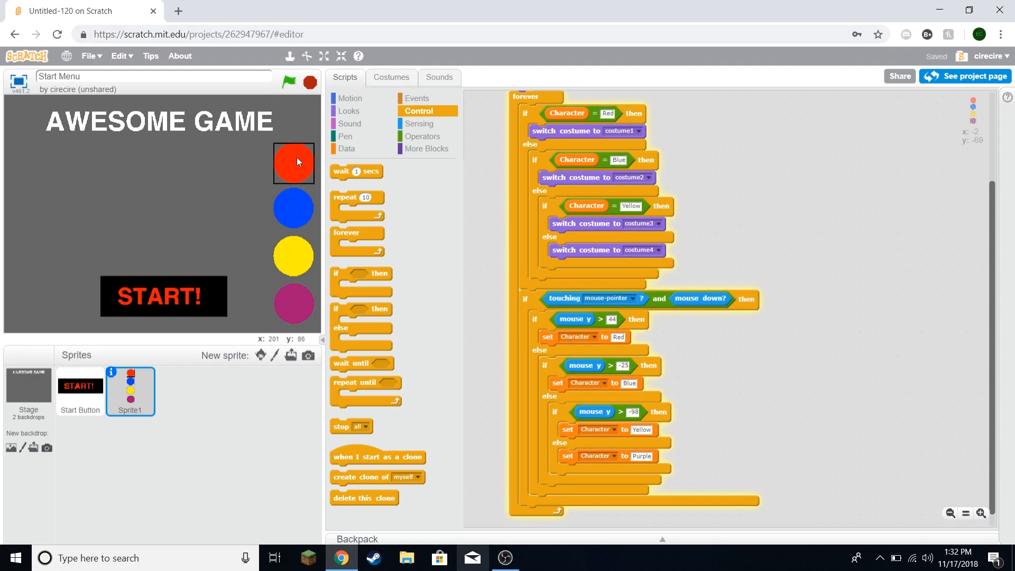
pyautogui.moveTo(304, 254)
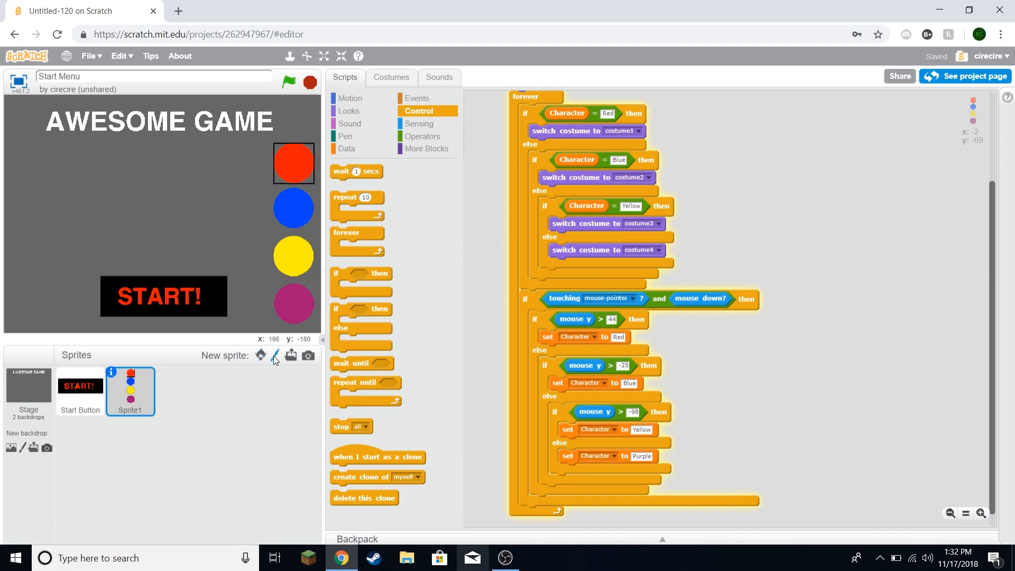
# Step: Paint Sprite2 with a red circle costume and copies recoloured blue, yellow and purple
pyautogui.click(274, 355)
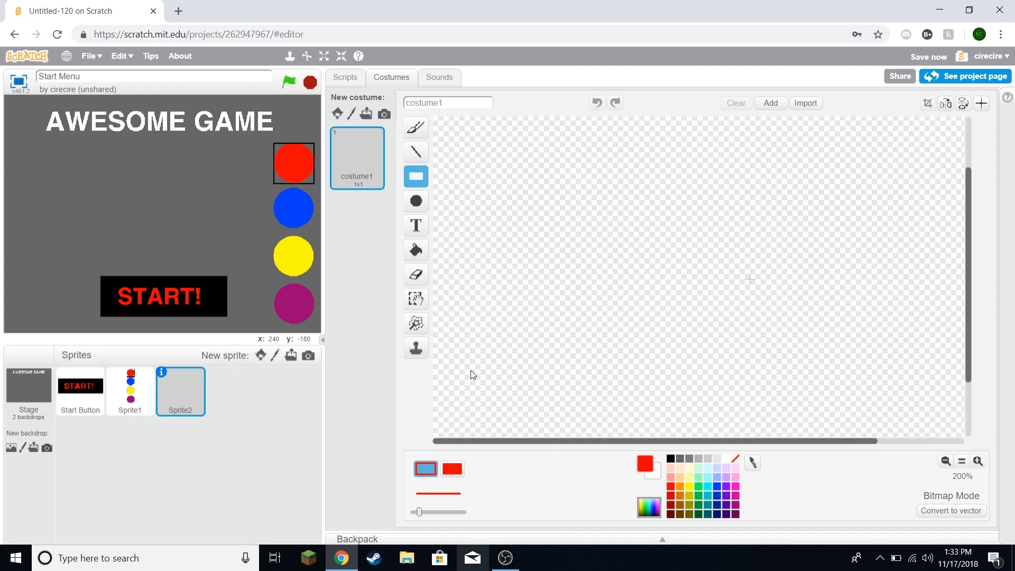
pyautogui.click(415, 202)
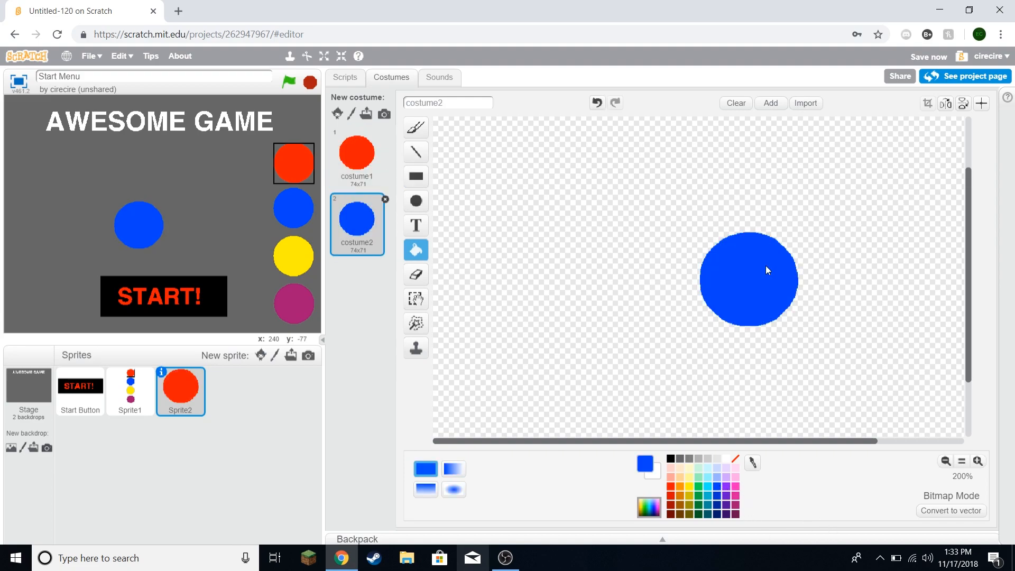
pyautogui.click(769, 103)
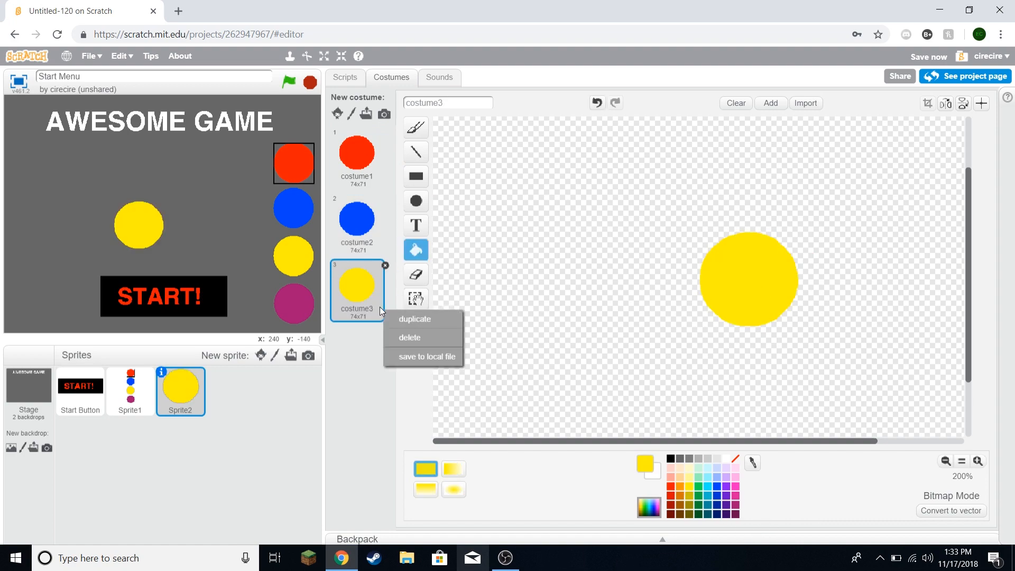
pyautogui.click(413, 319)
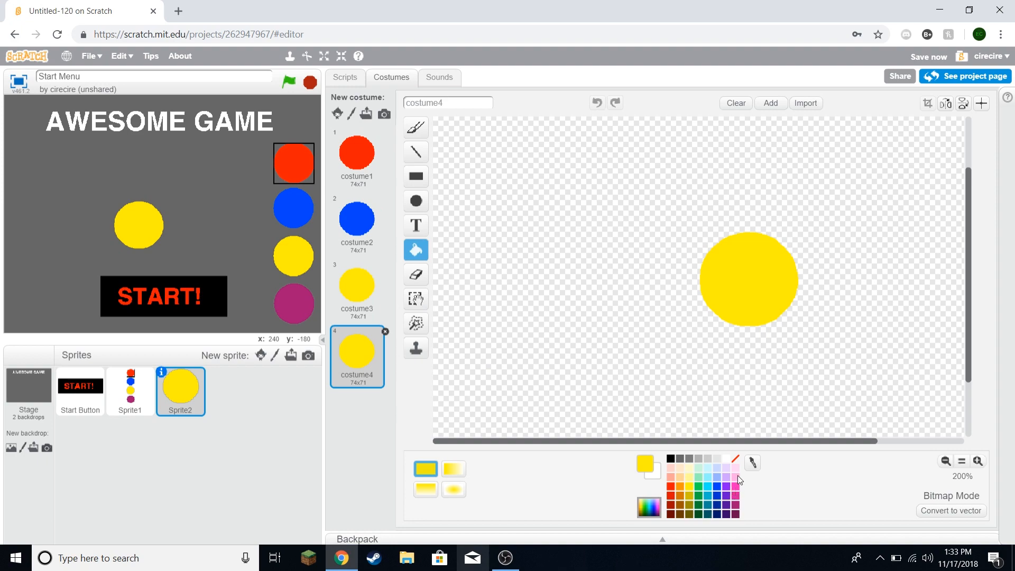
pyautogui.click(738, 482)
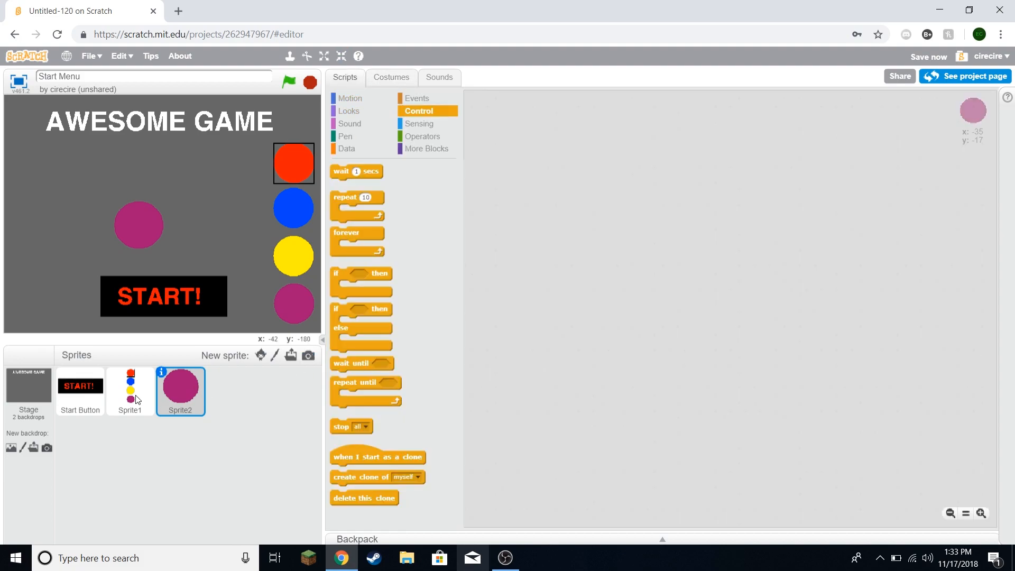
# Step: Give Sprite2 a green-flag hide script and a Start Game script that shows it and picks its costume by Character
pyautogui.click(130, 391)
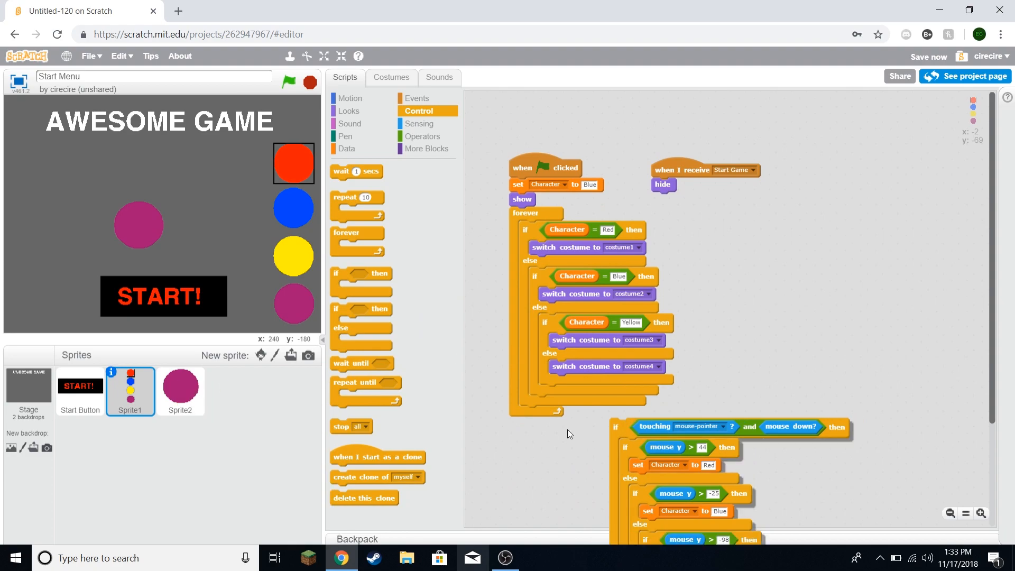
pyautogui.click(181, 391)
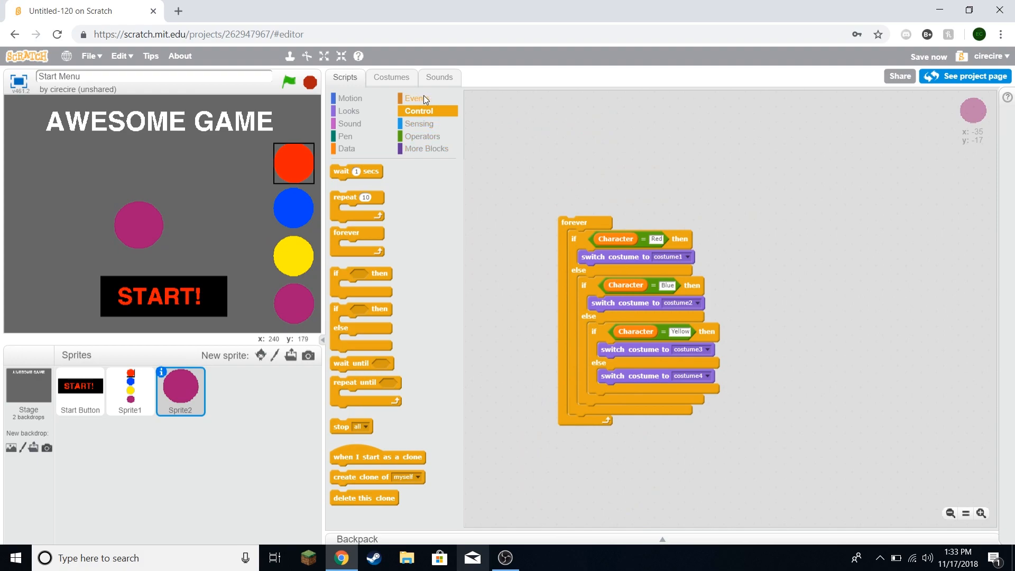
pyautogui.click(416, 97)
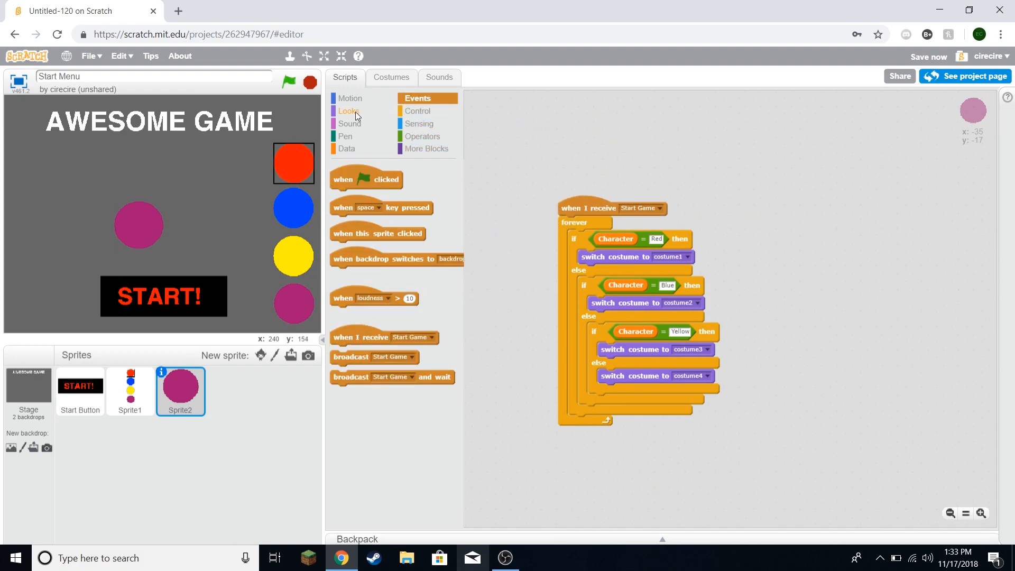
pyautogui.click(349, 110)
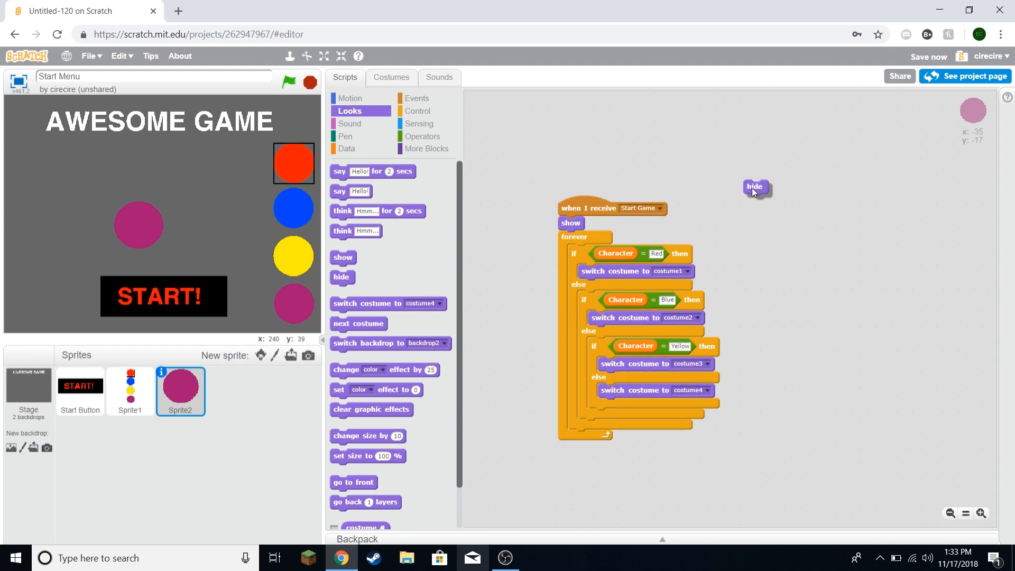
pyautogui.click(417, 98)
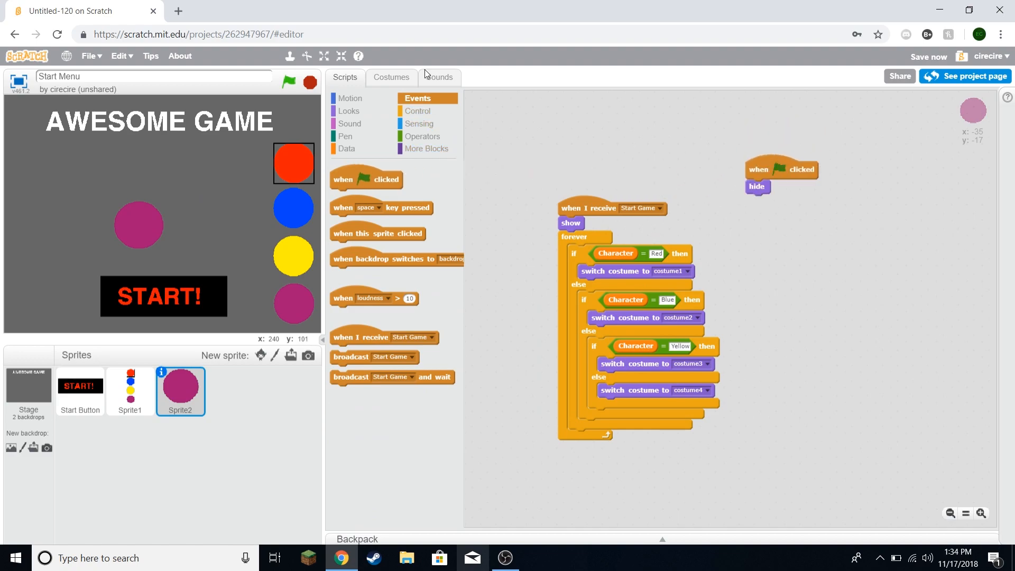
# Step: Run the game, choose a character circle and start it to reach the PLAYING screen
pyautogui.click(287, 83)
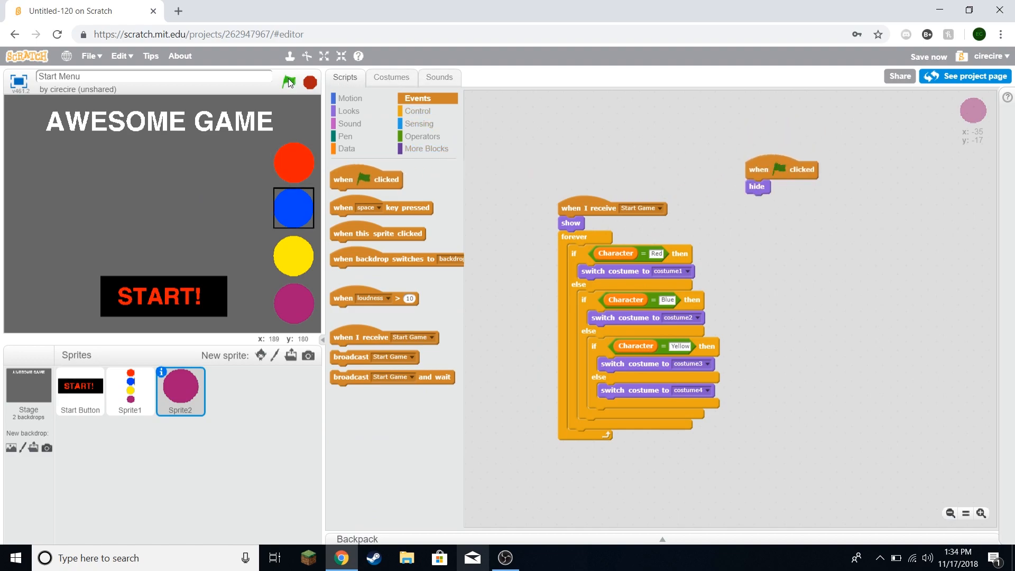
pyautogui.click(289, 83)
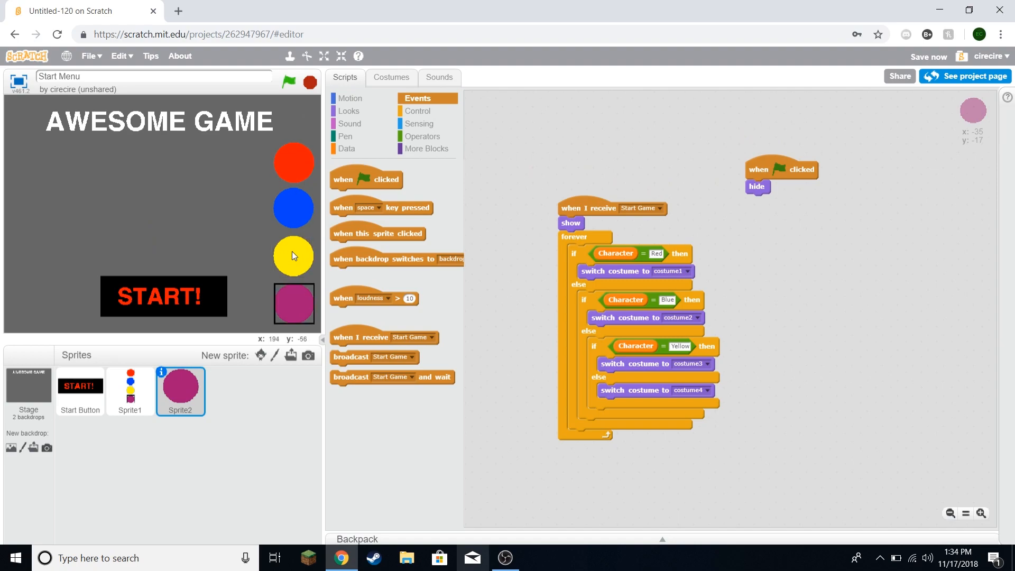
pyautogui.click(163, 296)
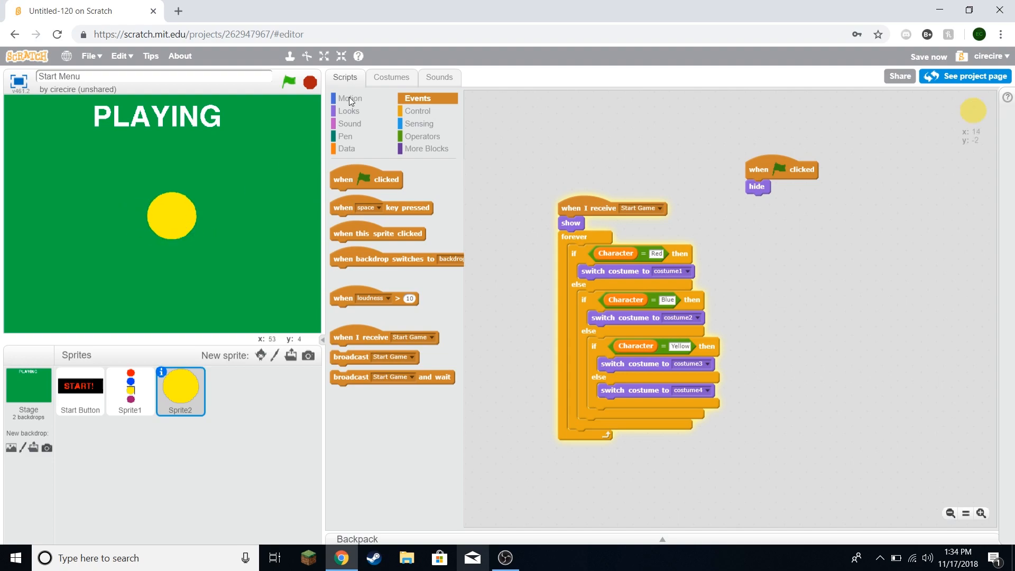
pyautogui.click(288, 83)
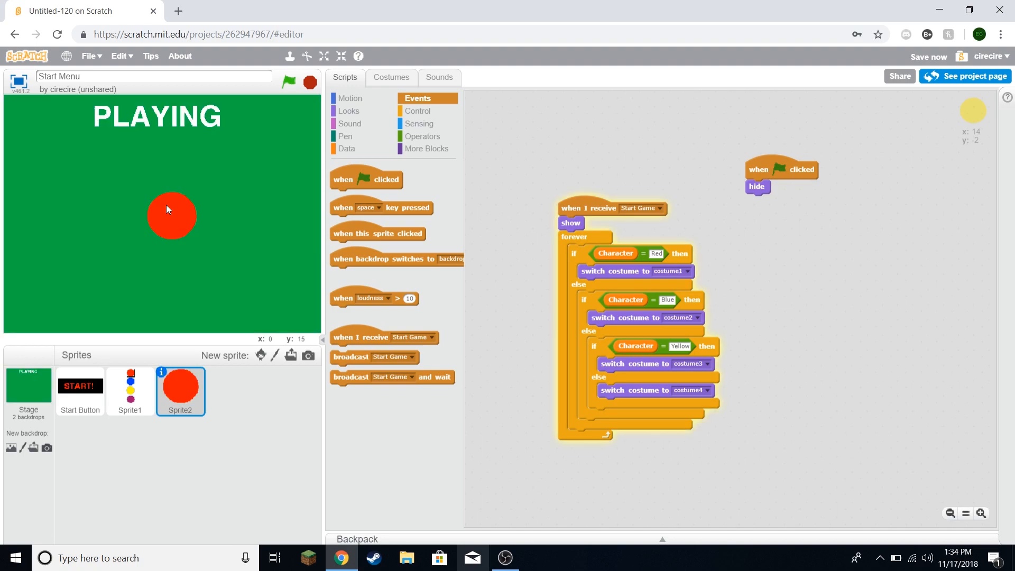
pyautogui.moveTo(161, 187)
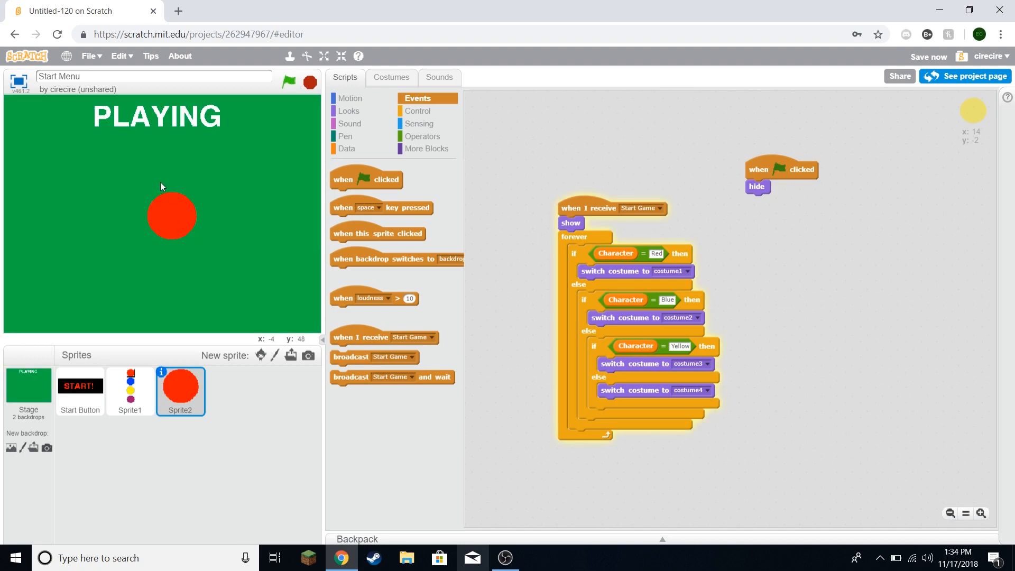
# Step: Inspect Sprite1's red circle costume, then return to its scripts
pyautogui.click(130, 391)
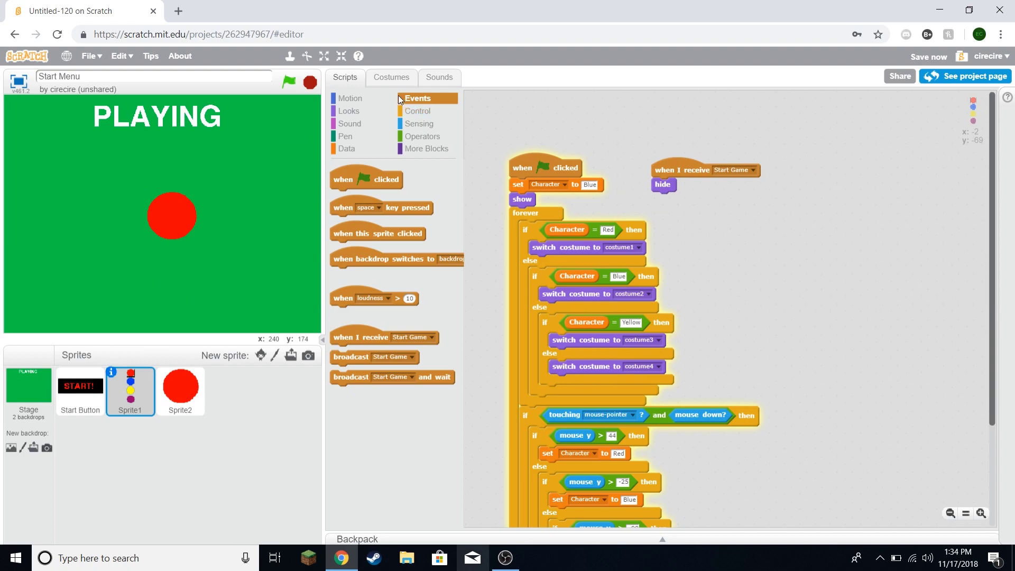
pyautogui.click(390, 78)
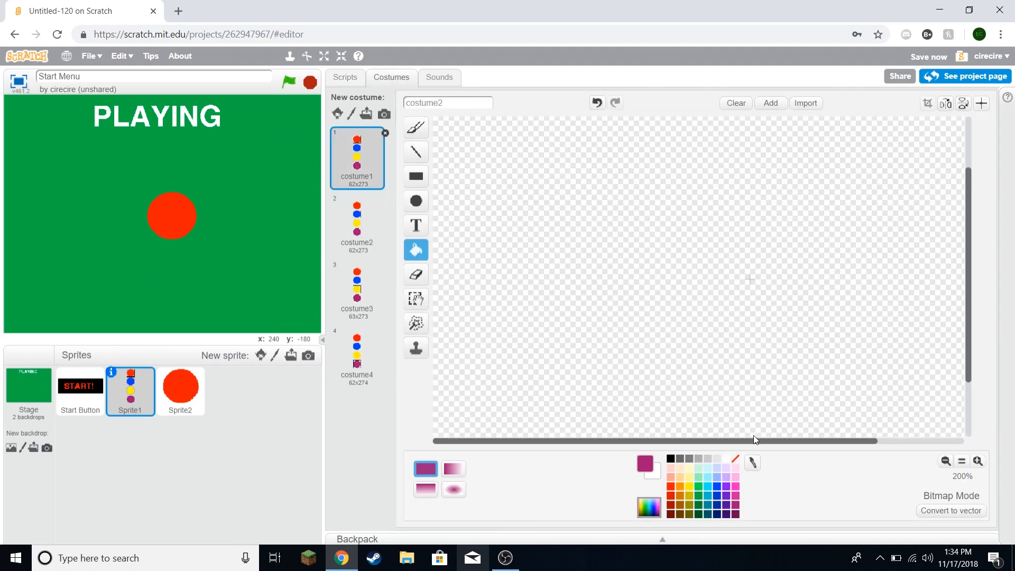
pyautogui.click(945, 461)
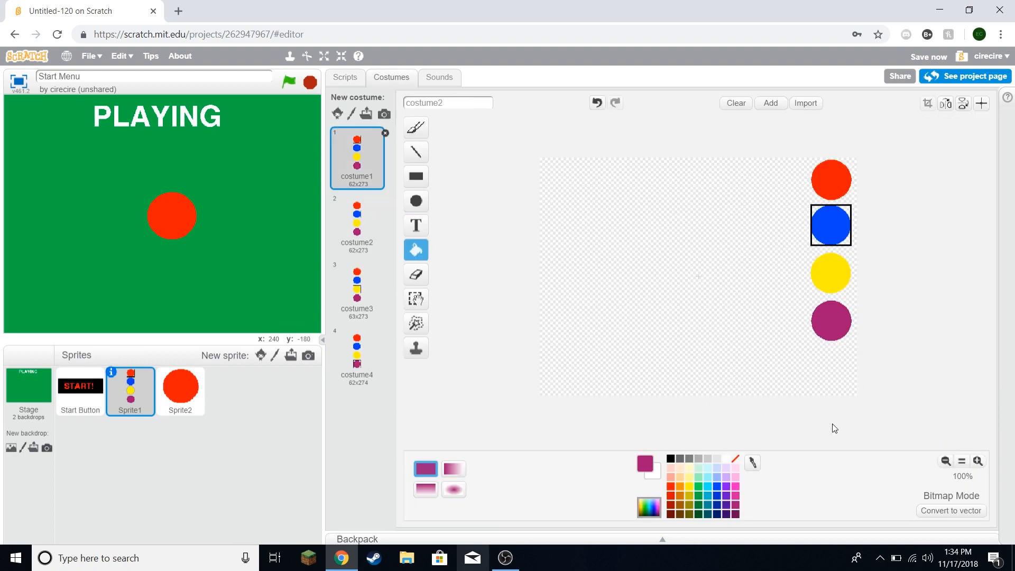
pyautogui.click(345, 77)
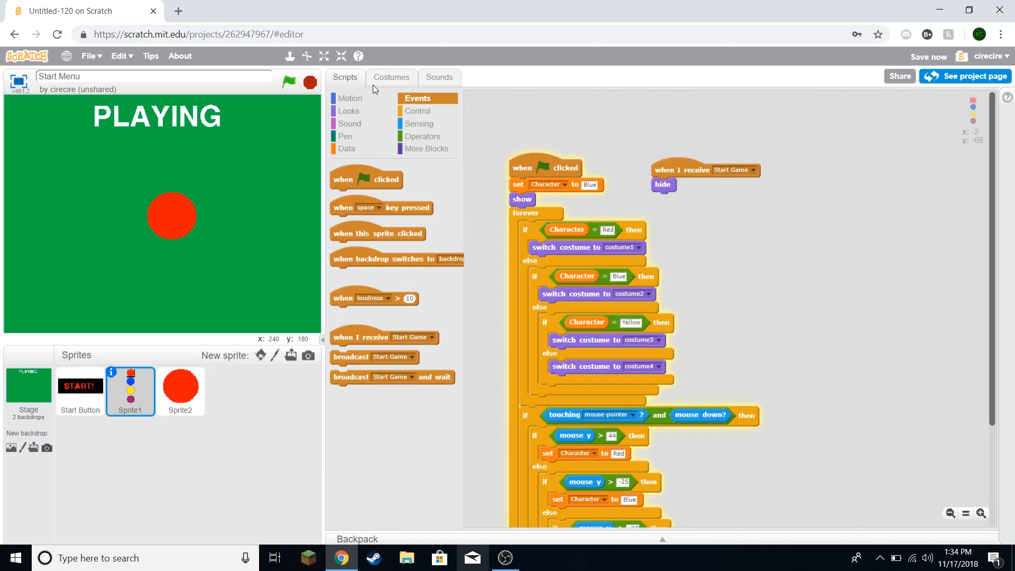
pyautogui.moveTo(285, 381)
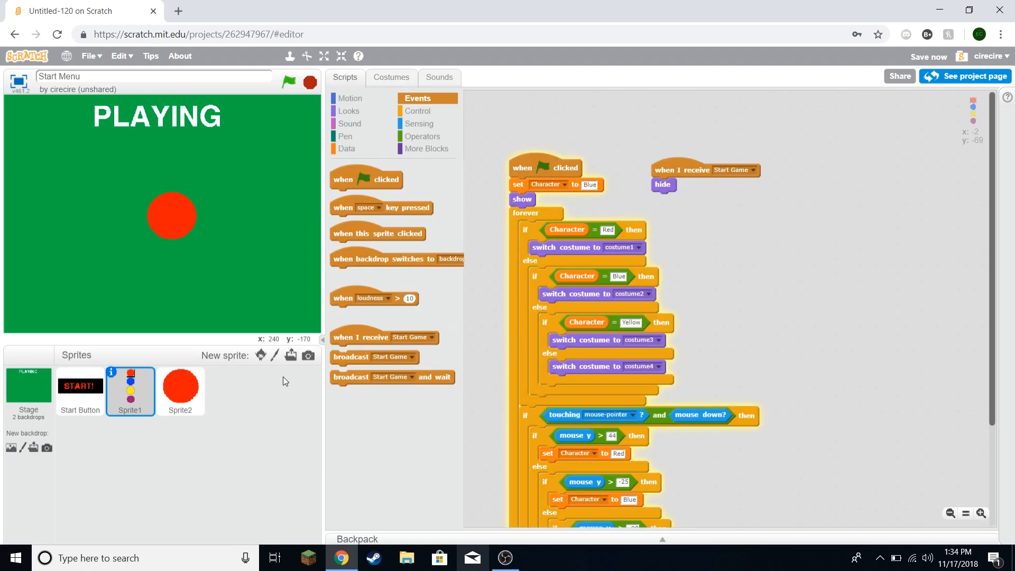
pyautogui.click(179, 389)
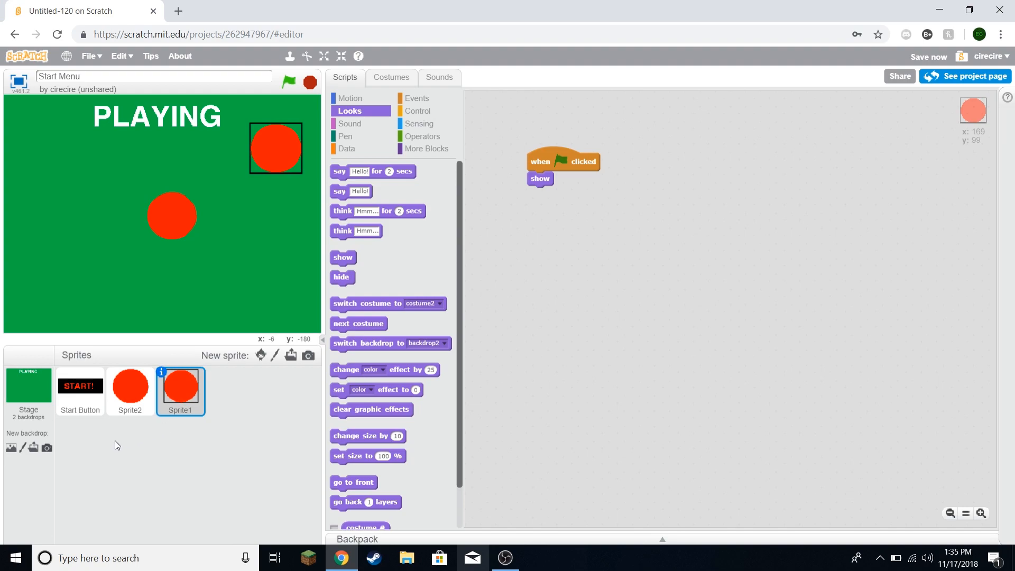
pyautogui.moveTo(331, 201)
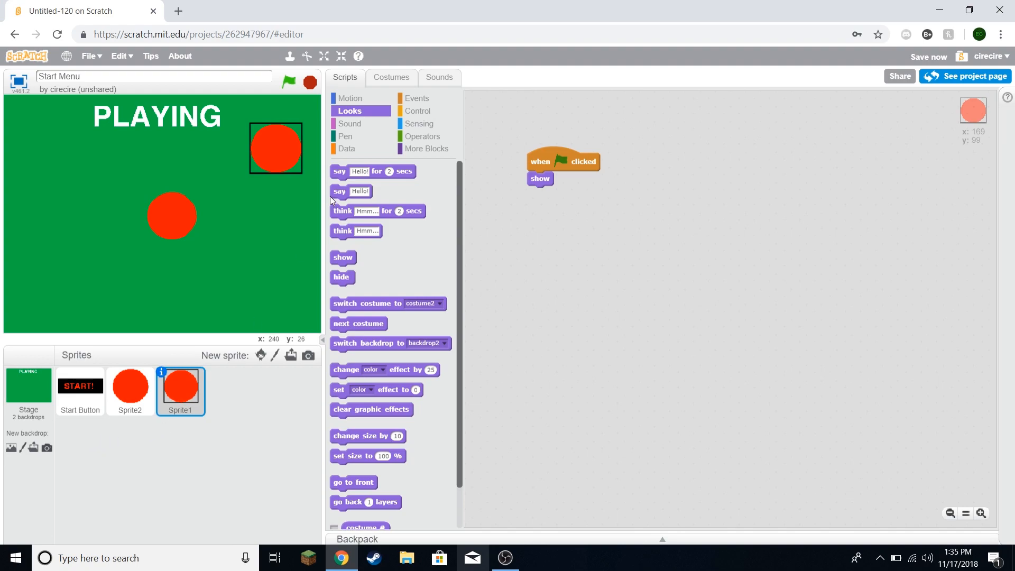
pyautogui.moveTo(477, 161)
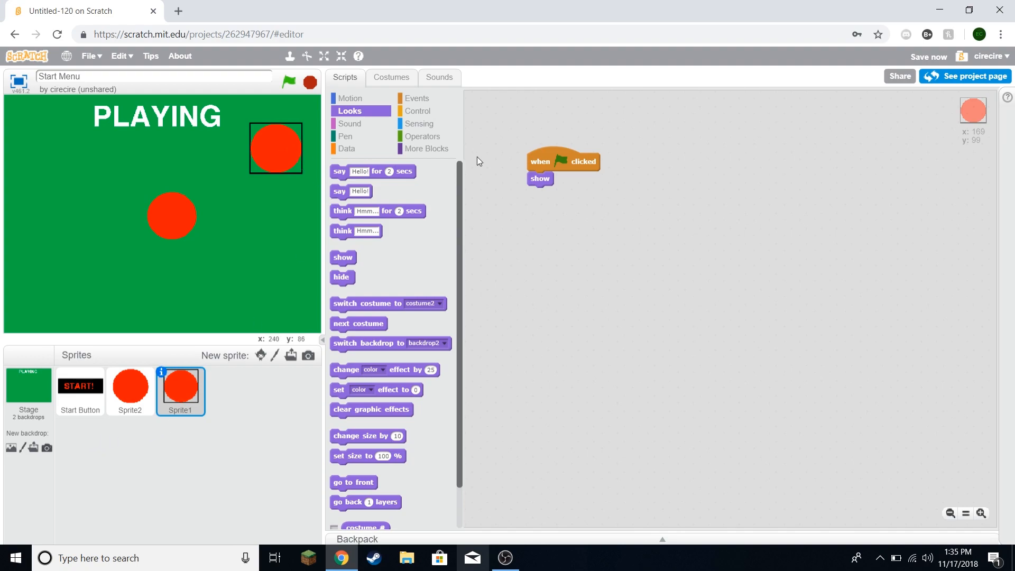
pyautogui.moveTo(565, 157)
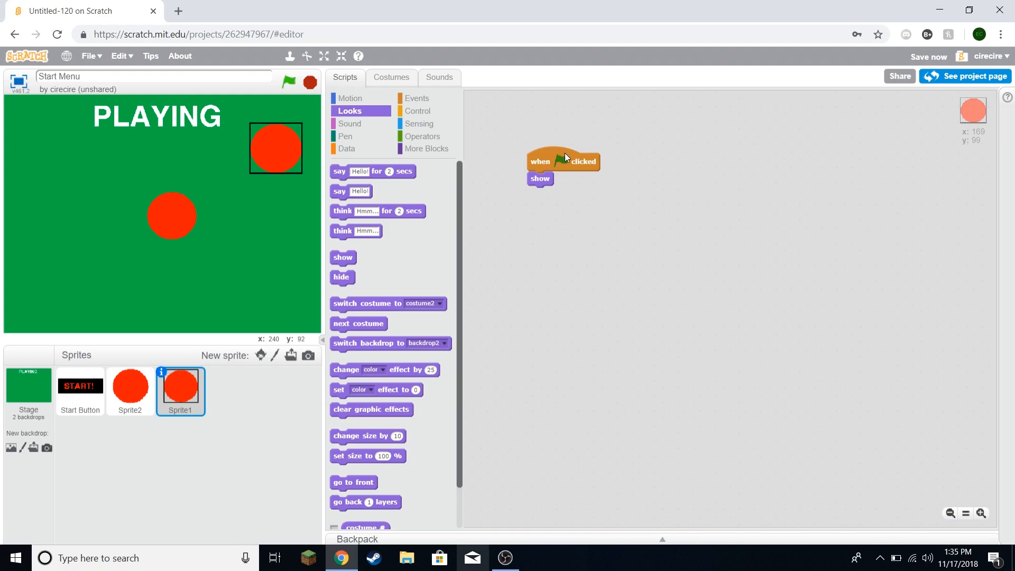
# Step: Build Sprite1's forever if condition checking Character = Red
pyautogui.click(417, 97)
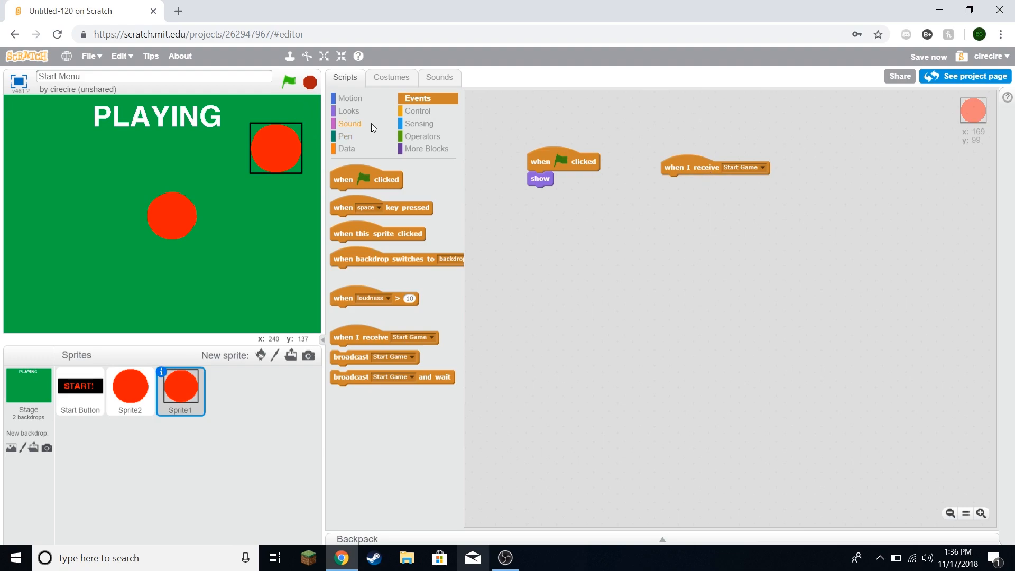
pyautogui.click(349, 110)
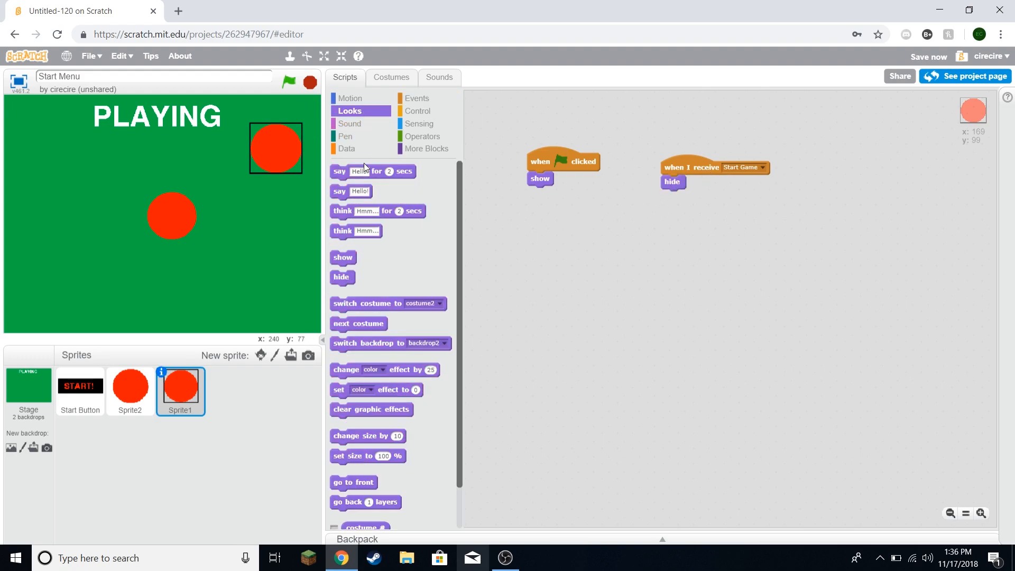
pyautogui.moveTo(417, 111)
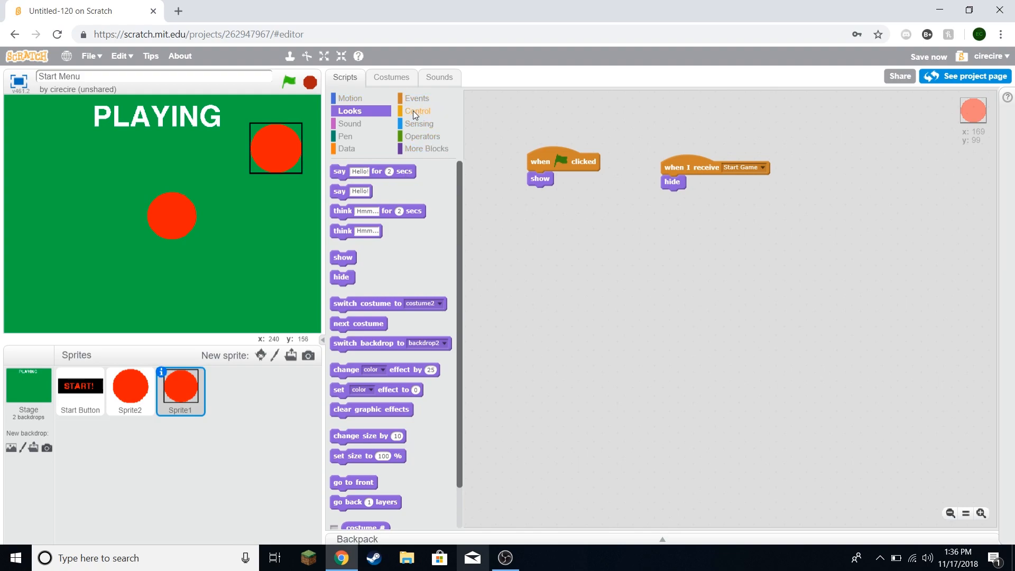
pyautogui.click(419, 111)
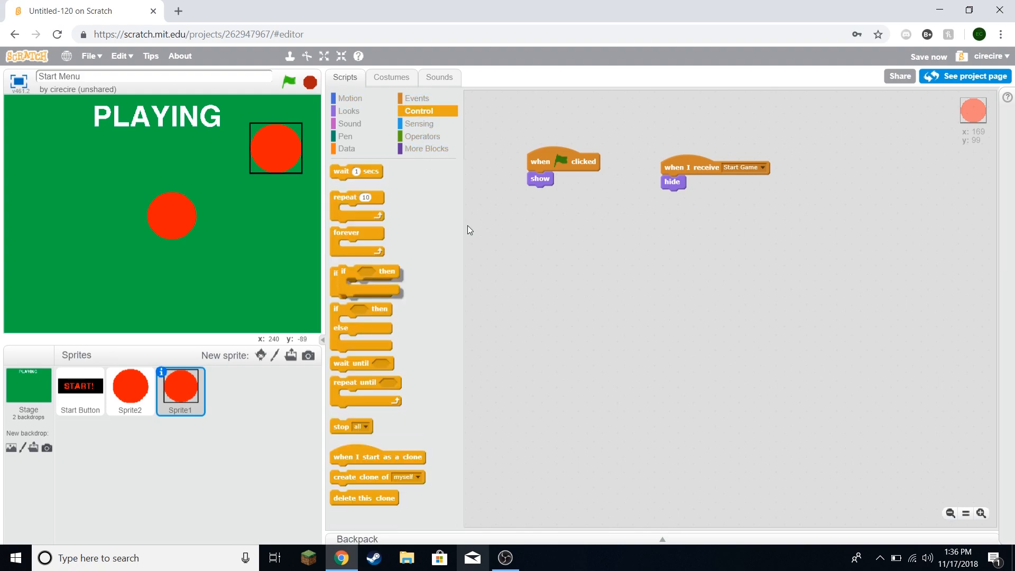
pyautogui.click(347, 148)
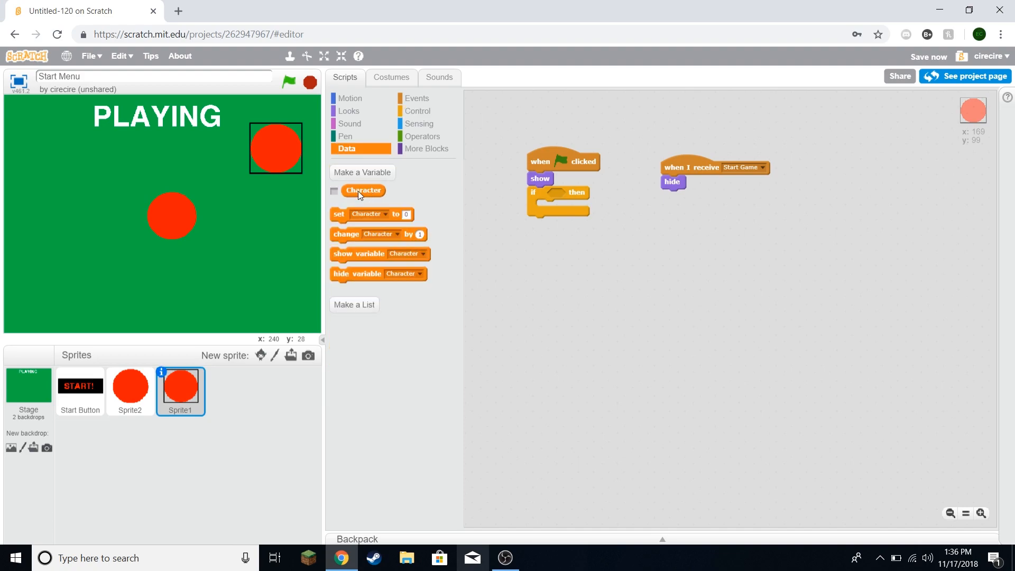
pyautogui.click(421, 136)
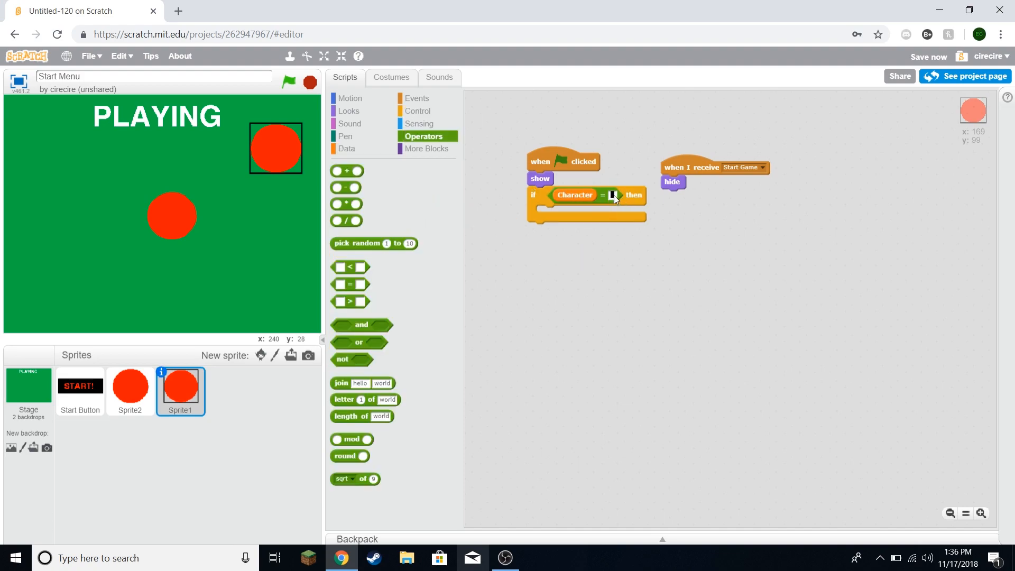
pyautogui.write('Red')
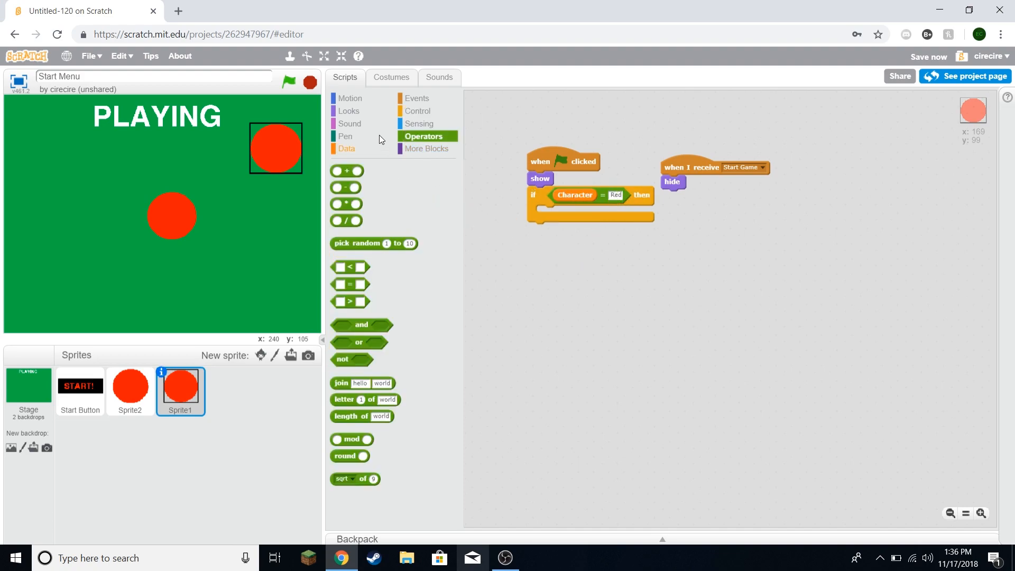
# Step: Add switch costume blocks: costume2 when Character is Red, costume1 in the else branch
pyautogui.click(349, 111)
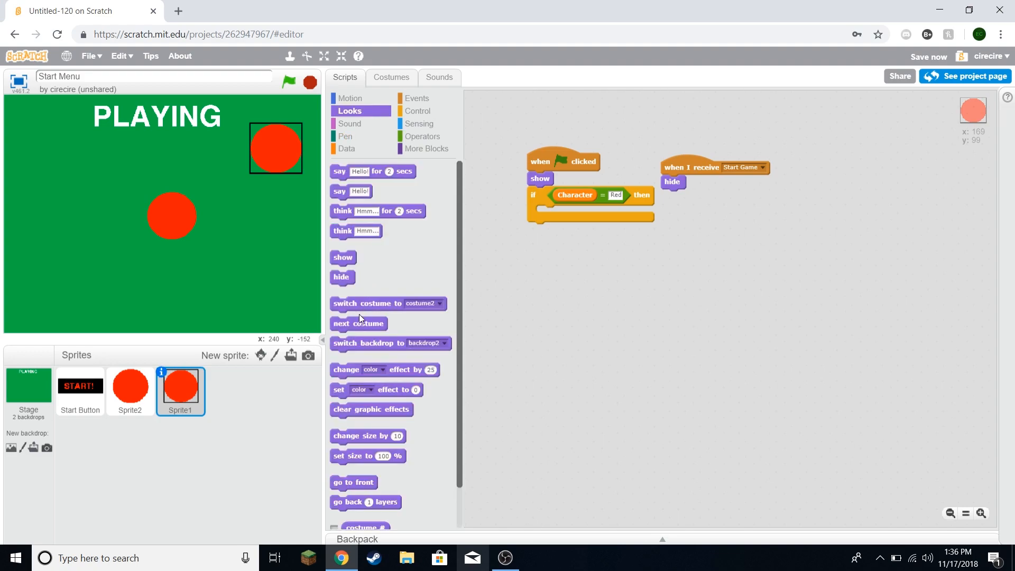
pyautogui.click(390, 77)
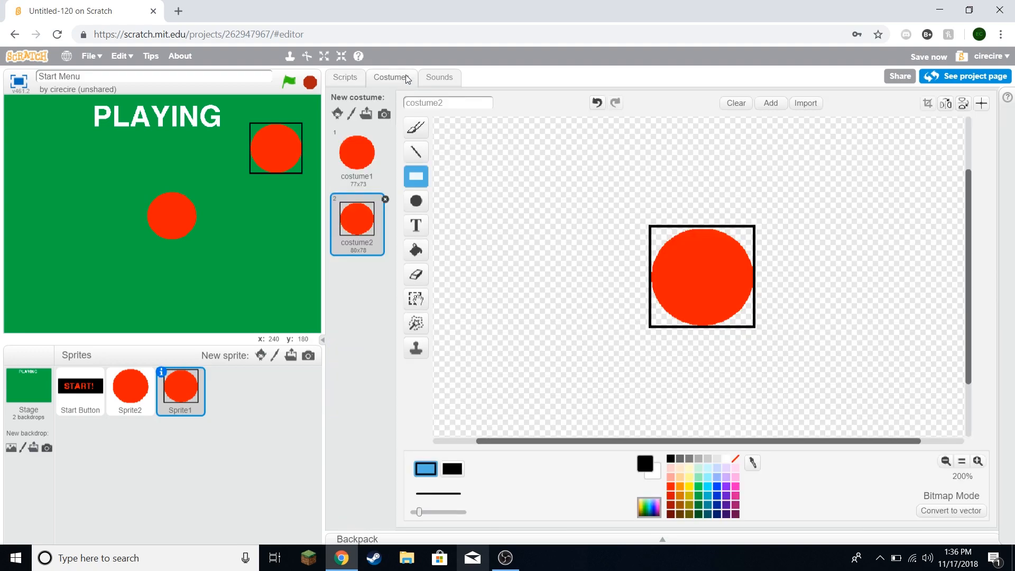
pyautogui.click(344, 77)
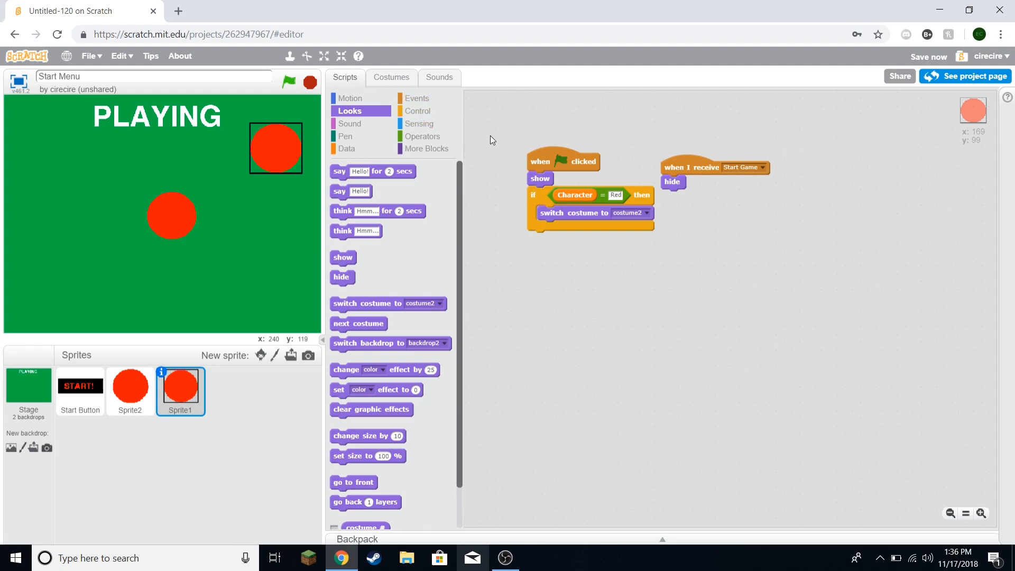
pyautogui.click(418, 110)
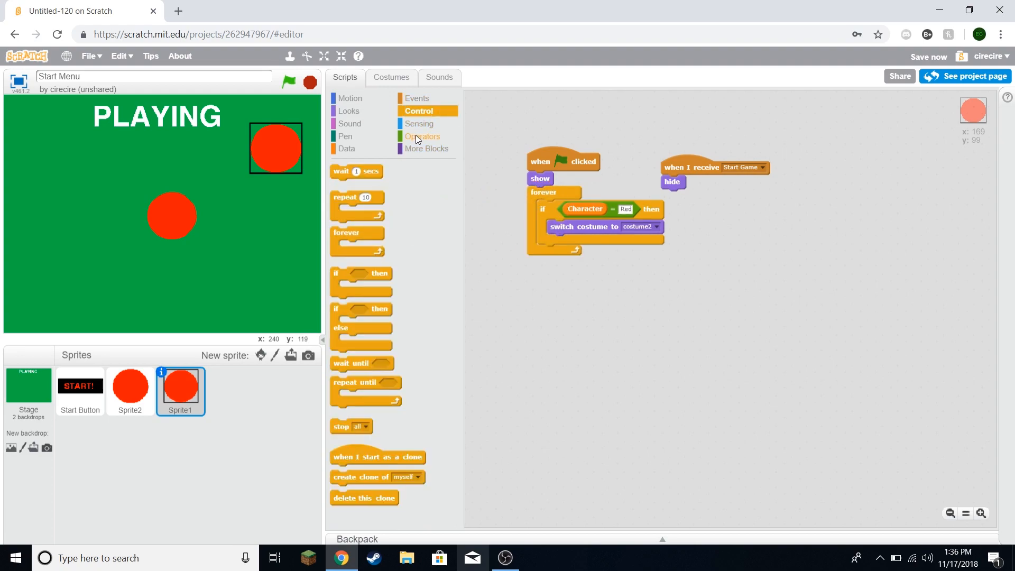
pyautogui.moveTo(373, 134)
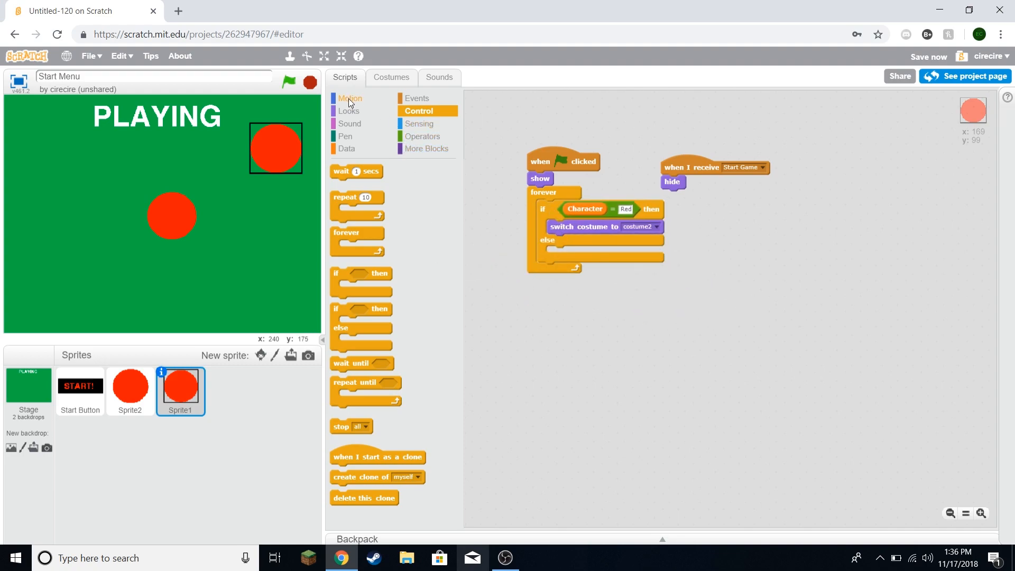
pyautogui.click(349, 111)
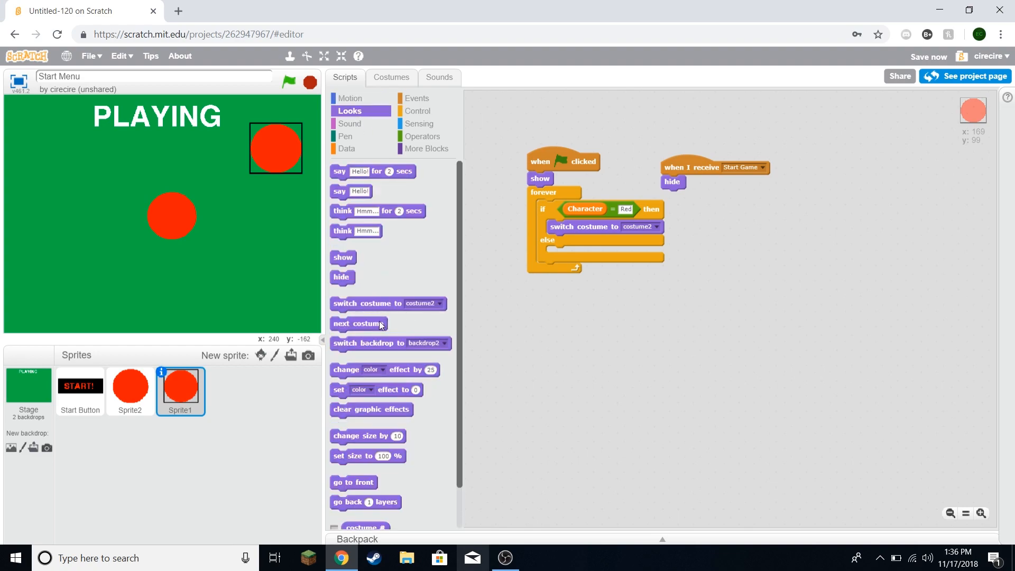
pyautogui.click(655, 253)
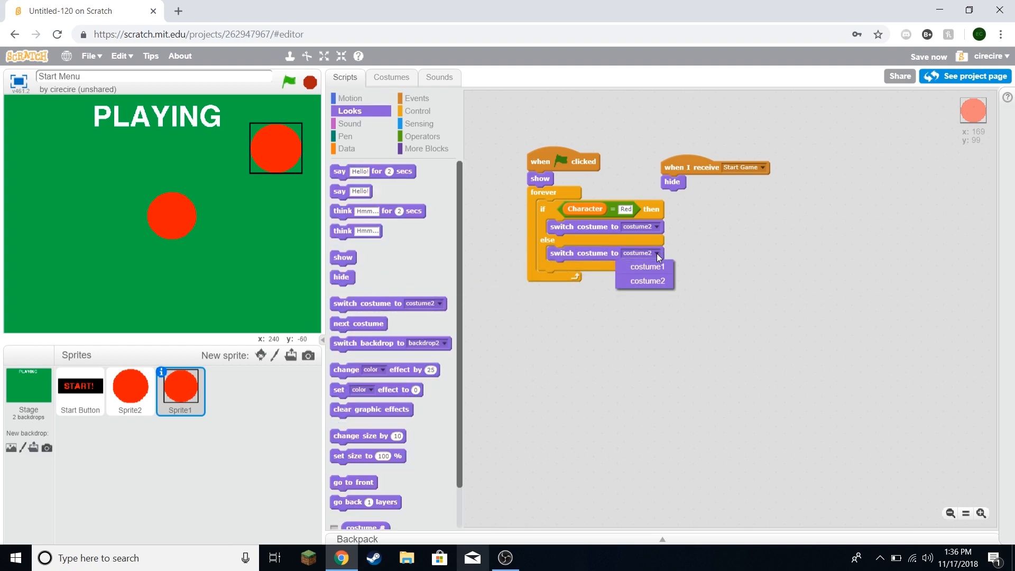
pyautogui.click(645, 265)
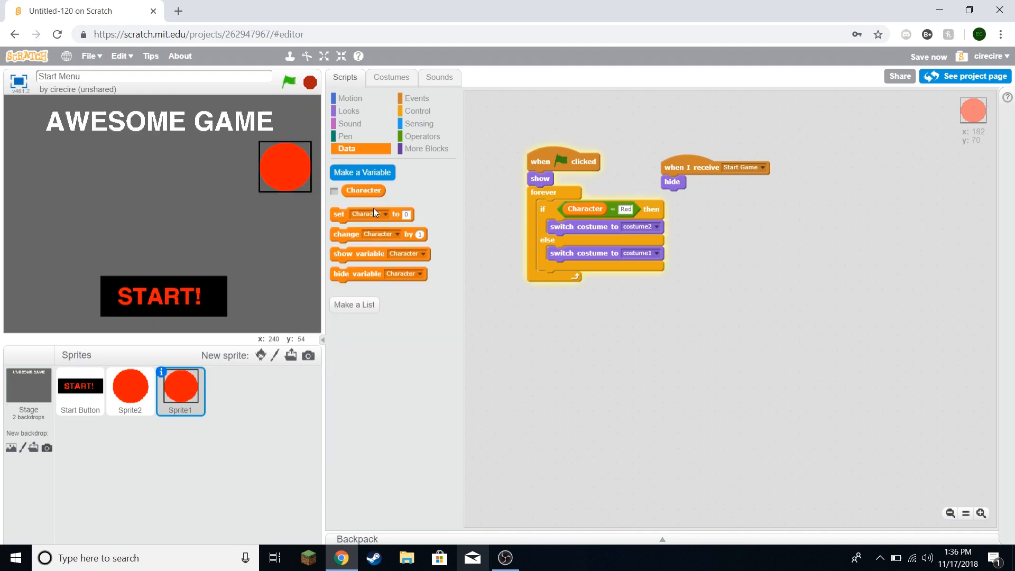
pyautogui.moveTo(335, 195)
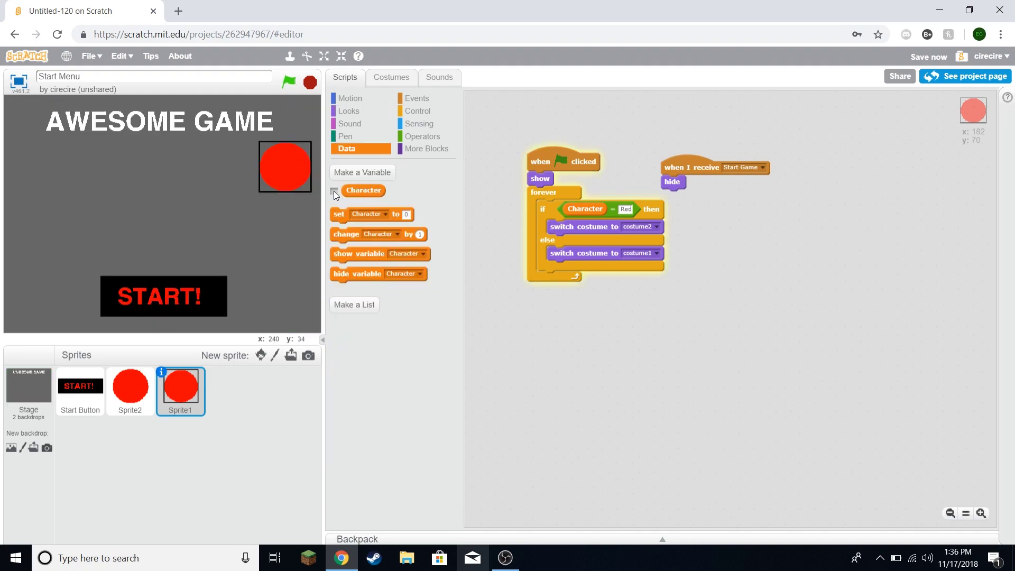
# Step: Add a 'when this sprite clicked' script that sets Character to Red
pyautogui.click(334, 191)
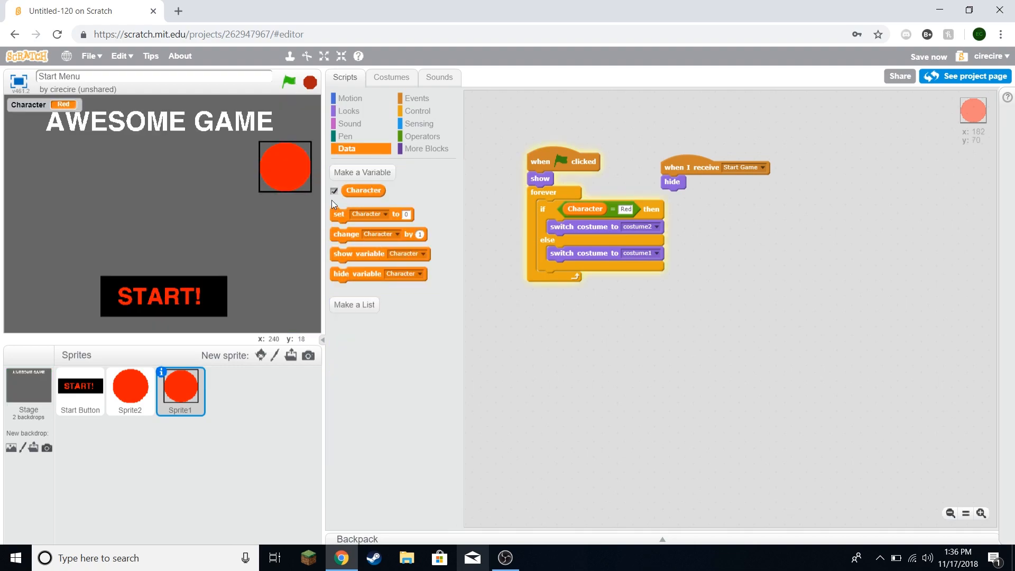
pyautogui.click(334, 190)
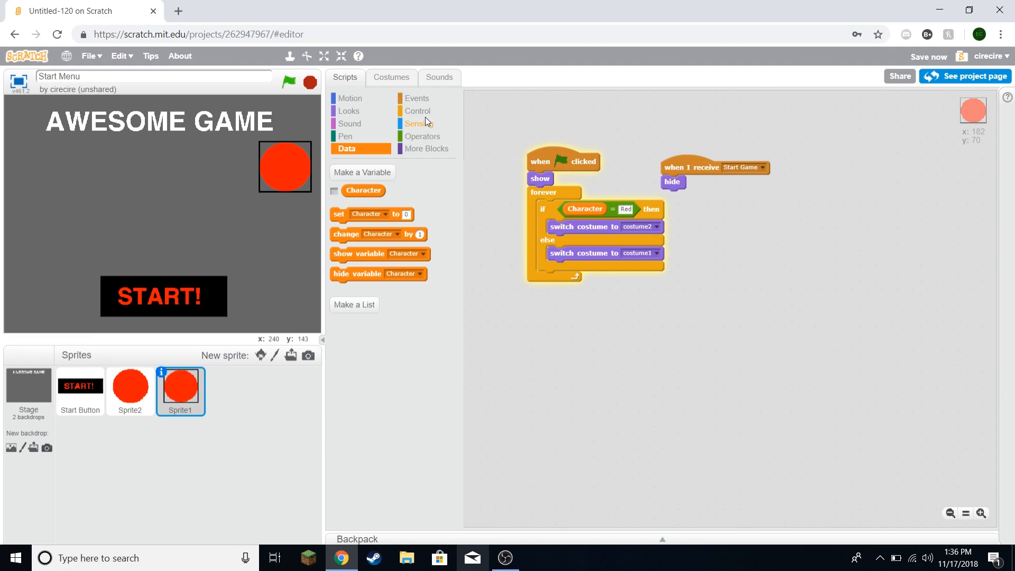
pyautogui.click(417, 98)
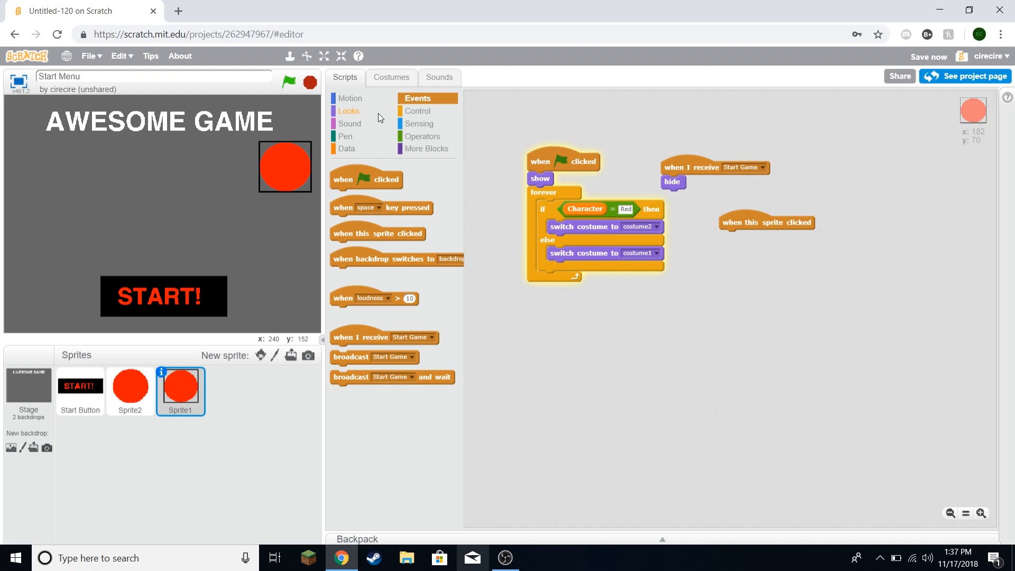
pyautogui.click(419, 111)
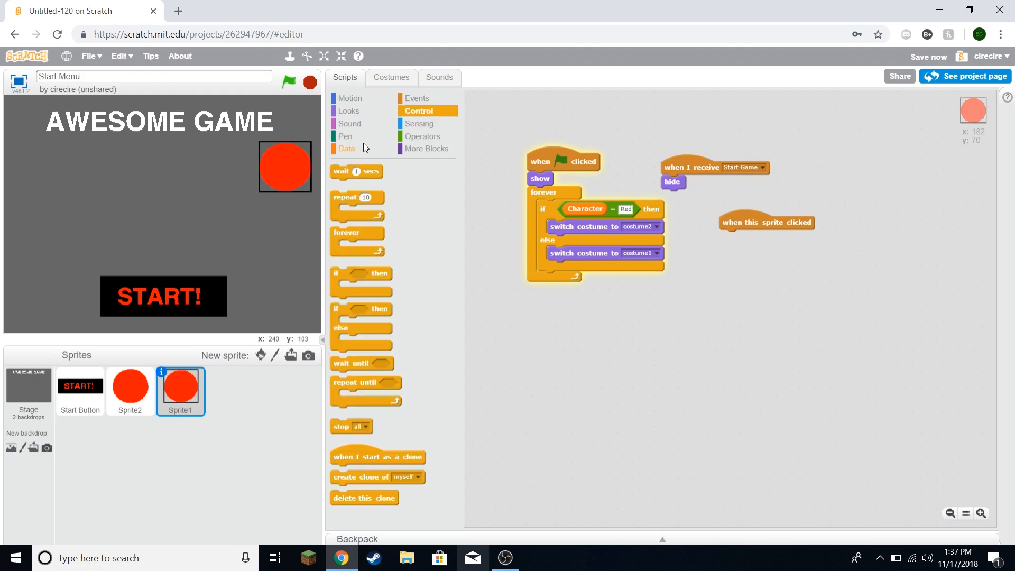
pyautogui.click(347, 148)
pyautogui.write('Red')
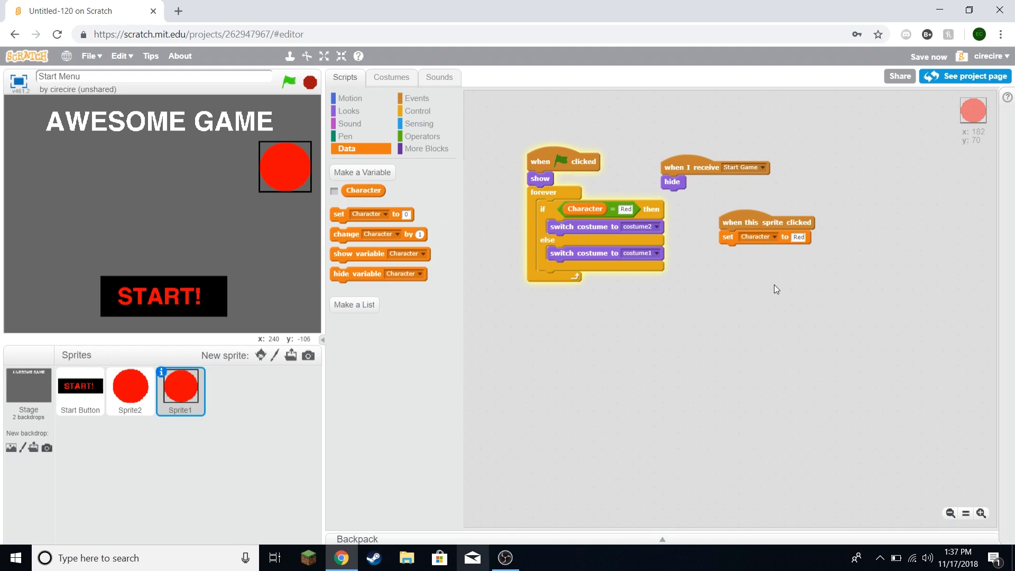
pyautogui.moveTo(512, 130)
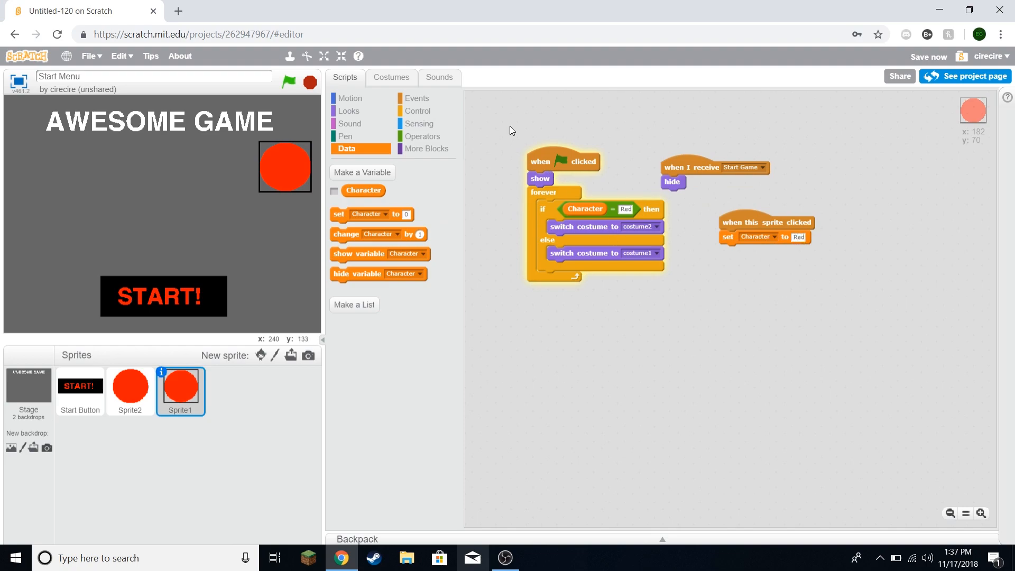
pyautogui.moveTo(298, 203)
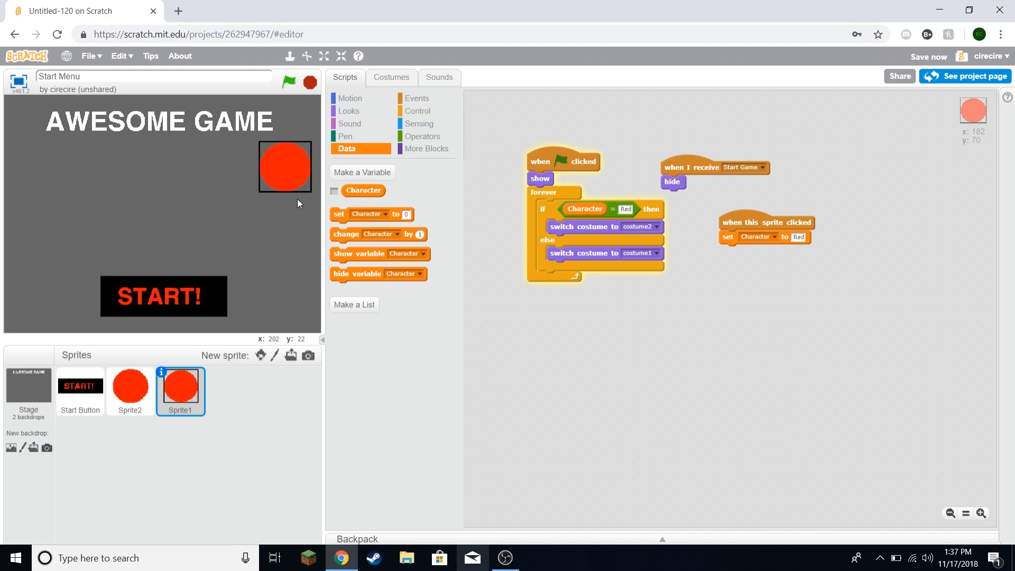
pyautogui.moveTo(418, 124)
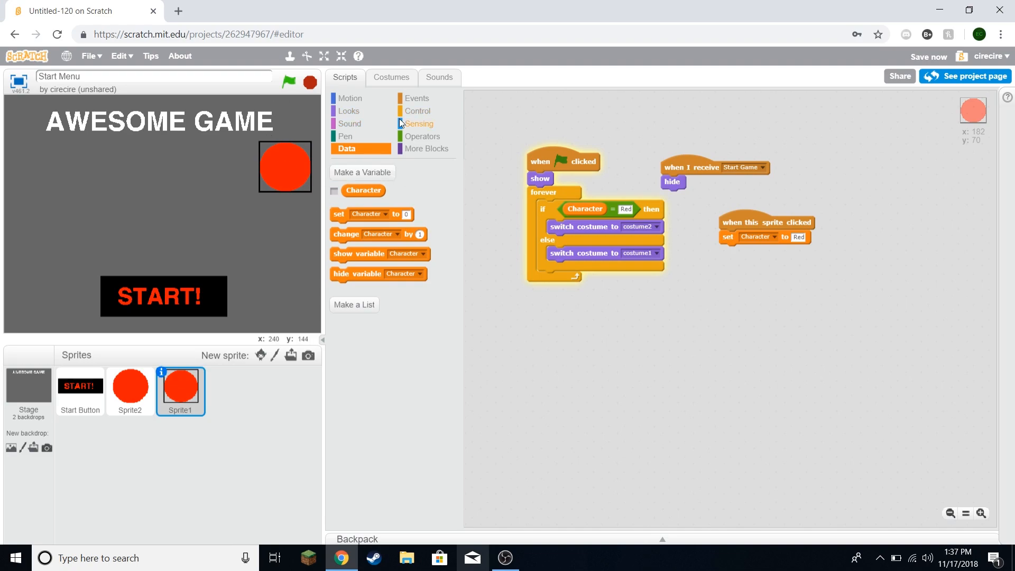
# Step: Duplicate costume2 into costume3 and paint its frame grey
pyautogui.click(391, 77)
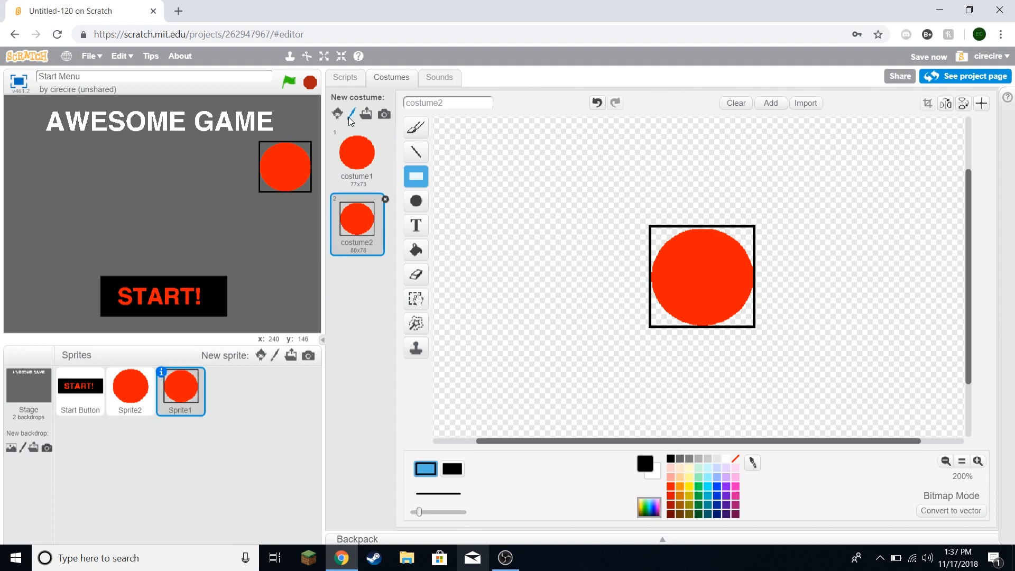
pyautogui.rightClick(357, 220)
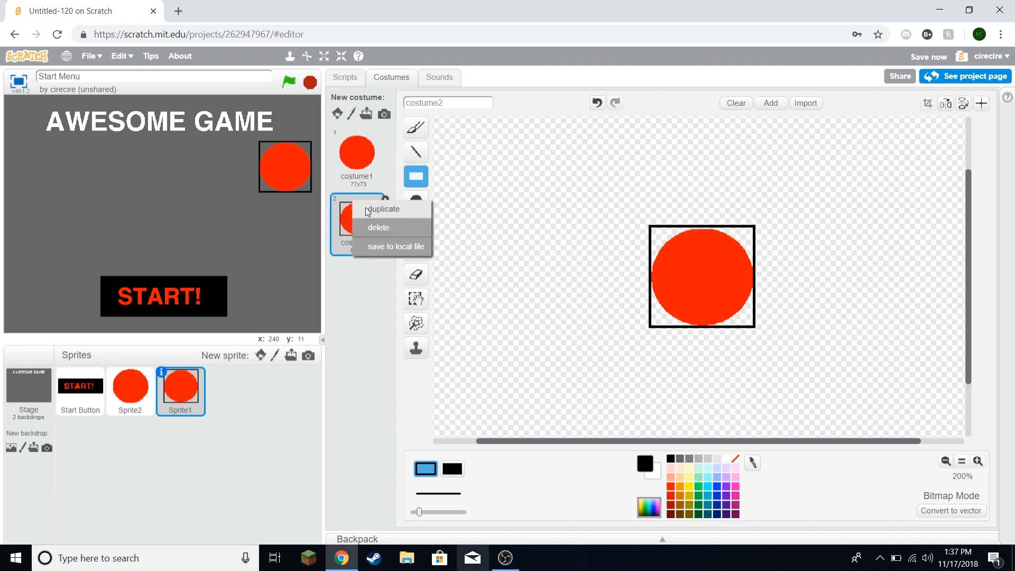
pyautogui.click(383, 208)
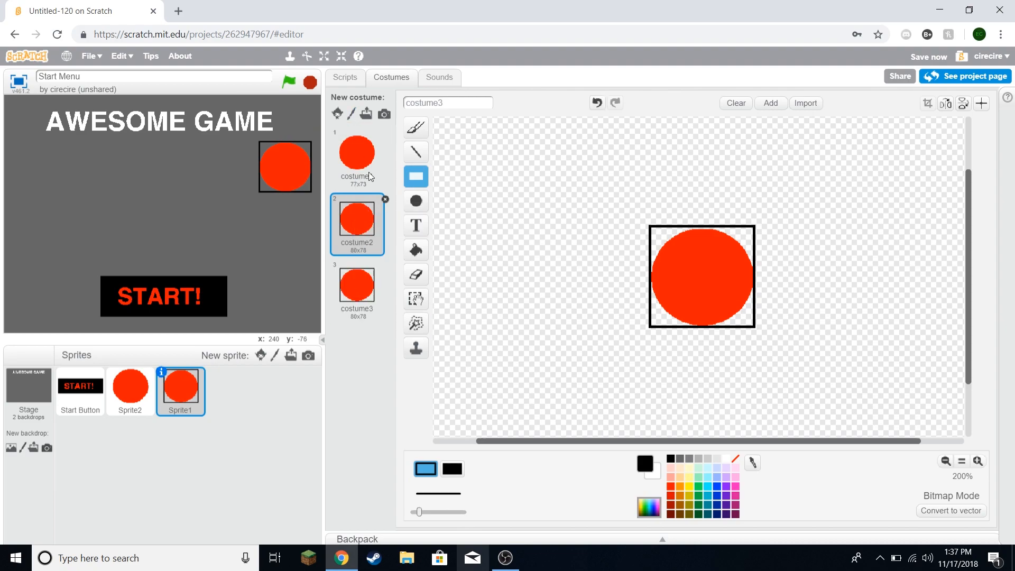
pyautogui.click(927, 56)
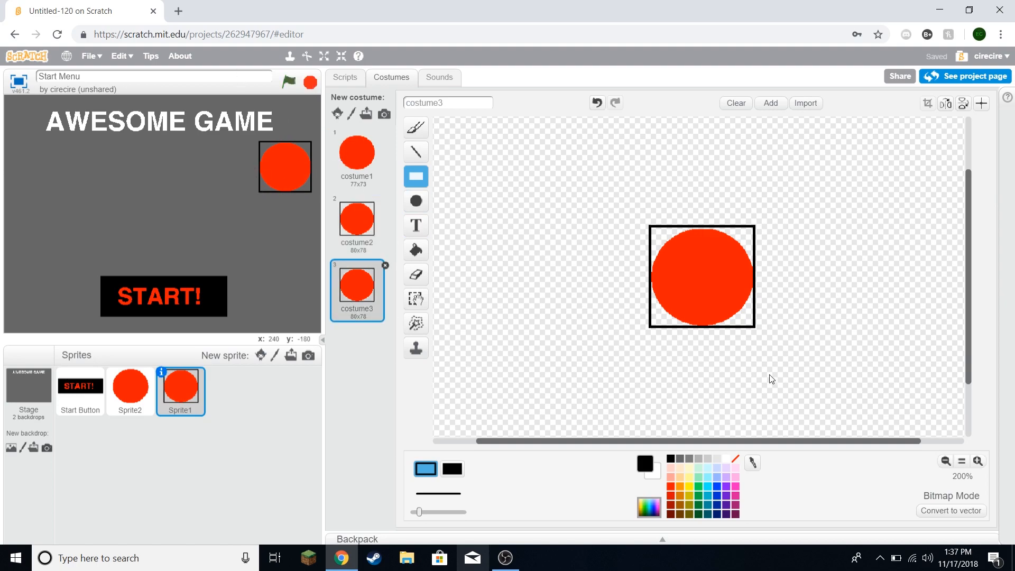
pyautogui.moveTo(718, 459)
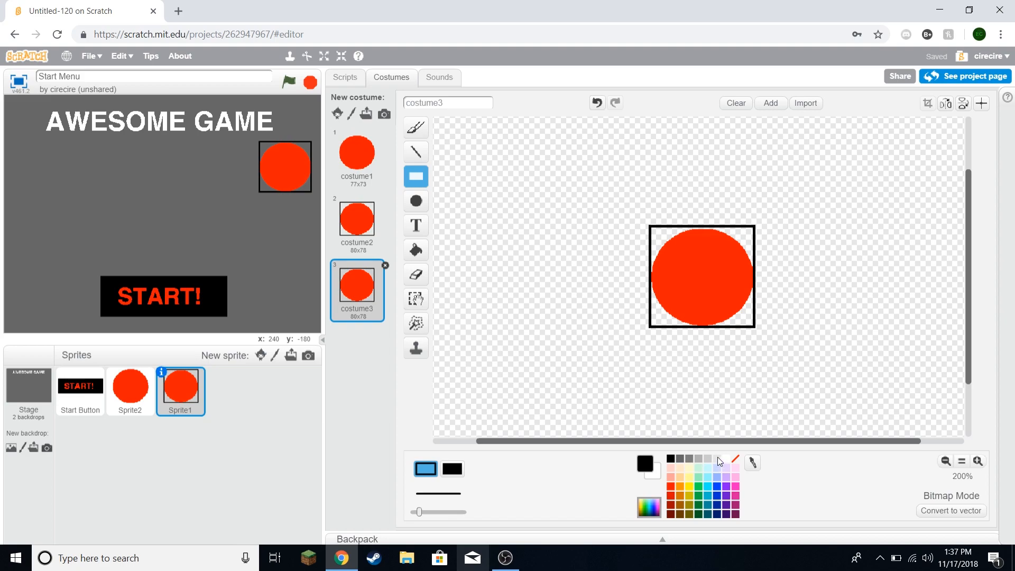
pyautogui.moveTo(691, 464)
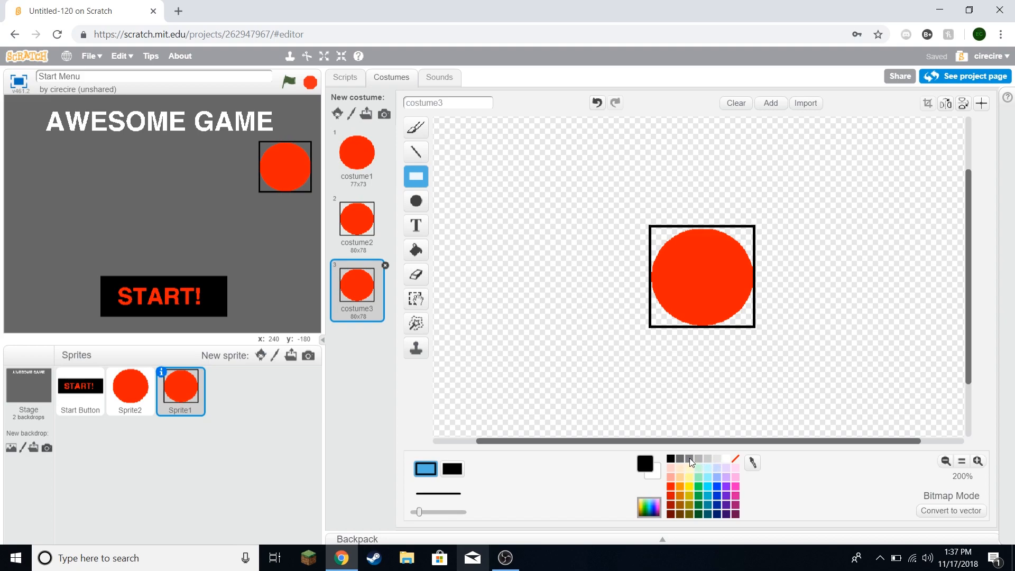
pyautogui.click(415, 250)
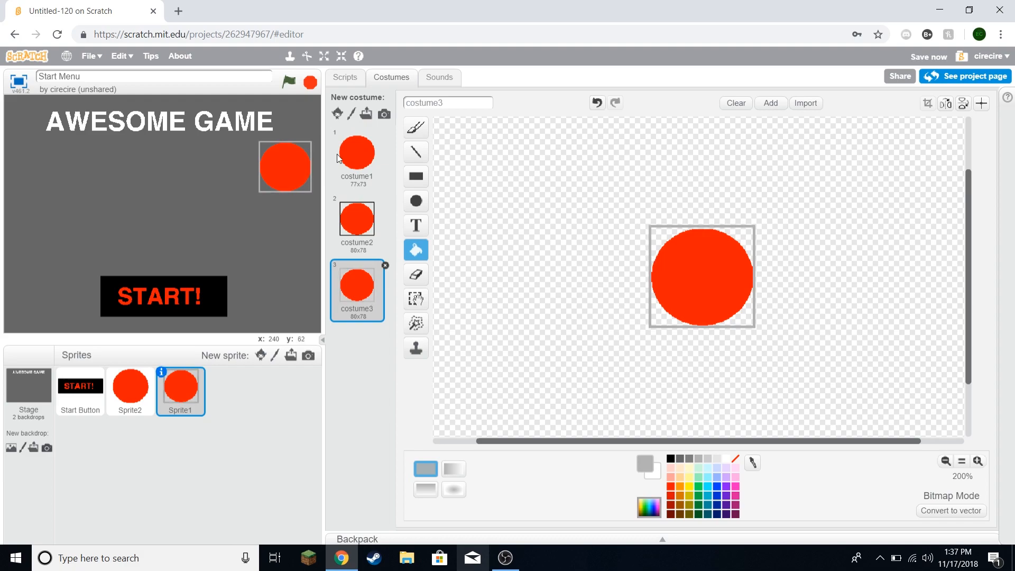
pyautogui.click(345, 77)
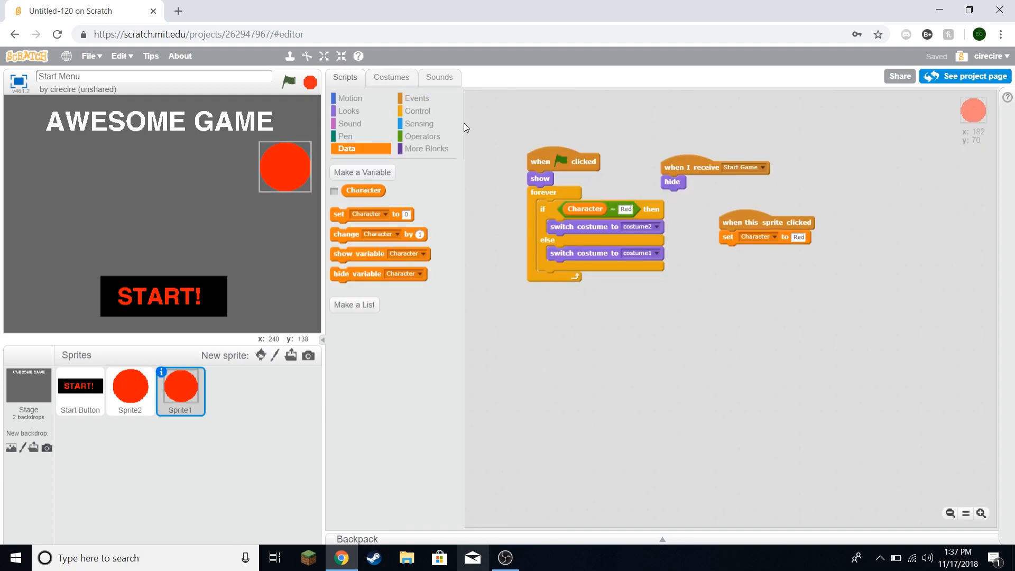
# Step: Place 'switch costume to costume3' inside Sprite1's 'if touching mouse-pointer' block
pyautogui.click(418, 111)
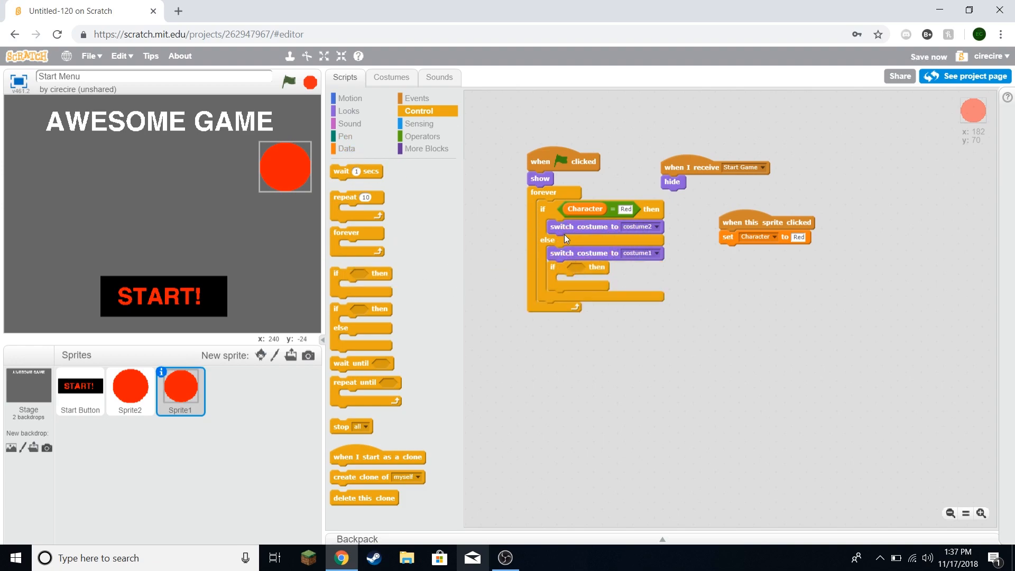
pyautogui.moveTo(278, 173)
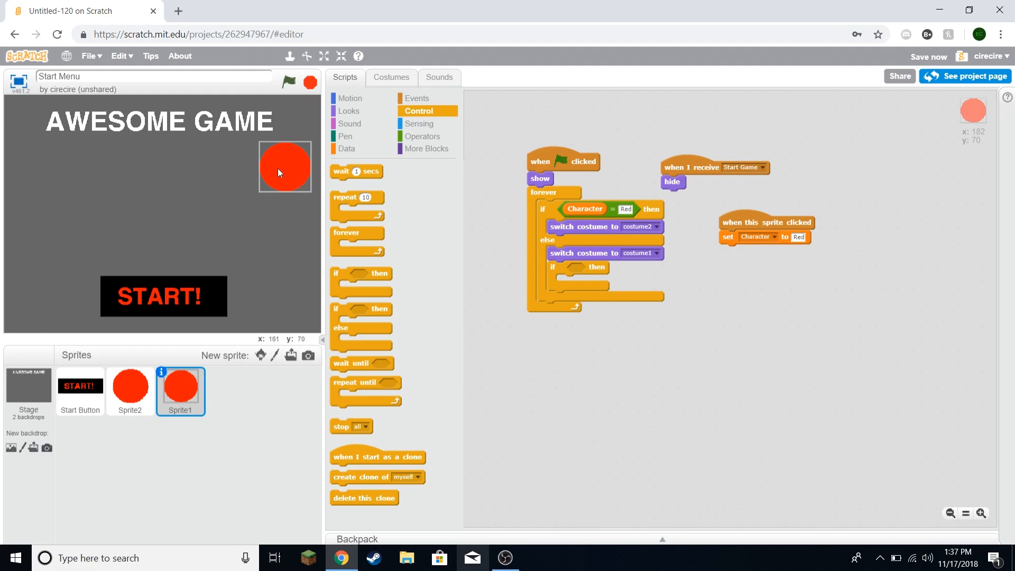
pyautogui.moveTo(434, 164)
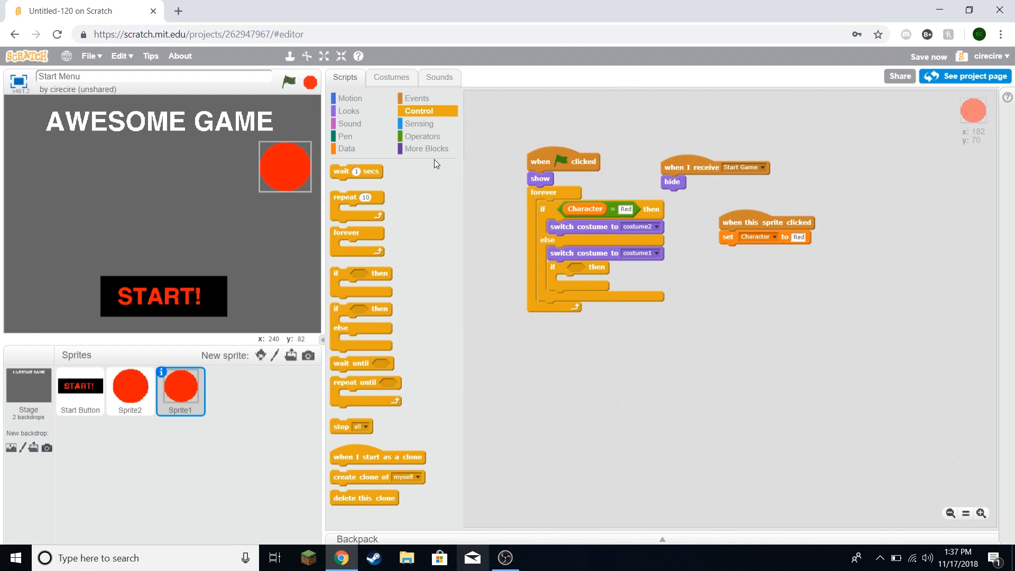
pyautogui.click(423, 136)
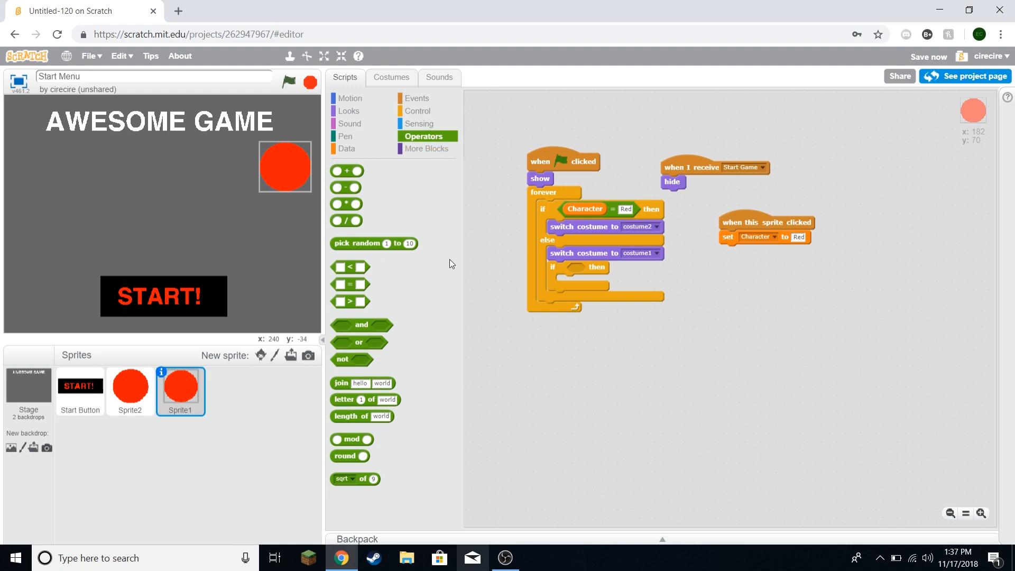
pyautogui.click(420, 123)
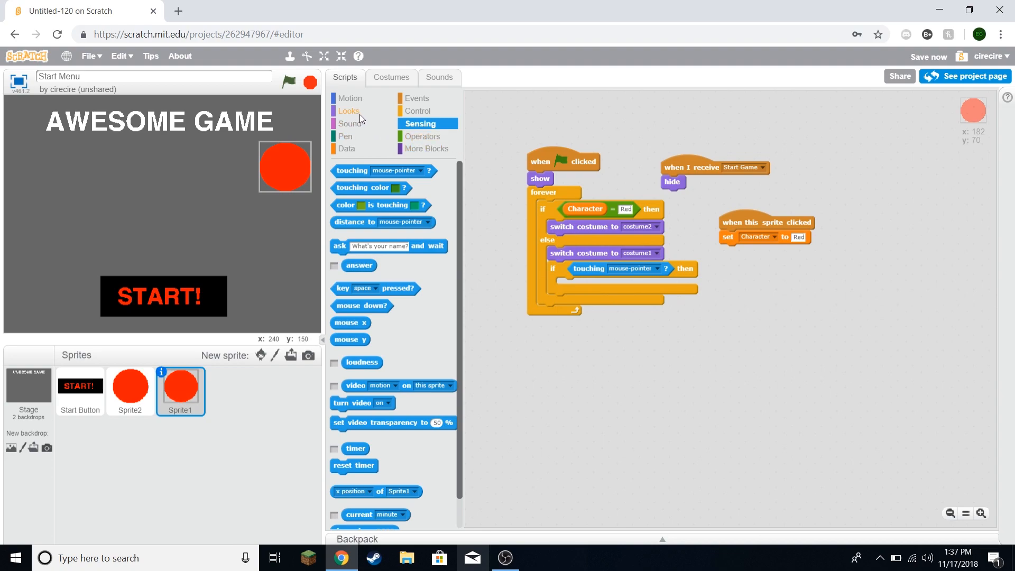
pyautogui.click(349, 111)
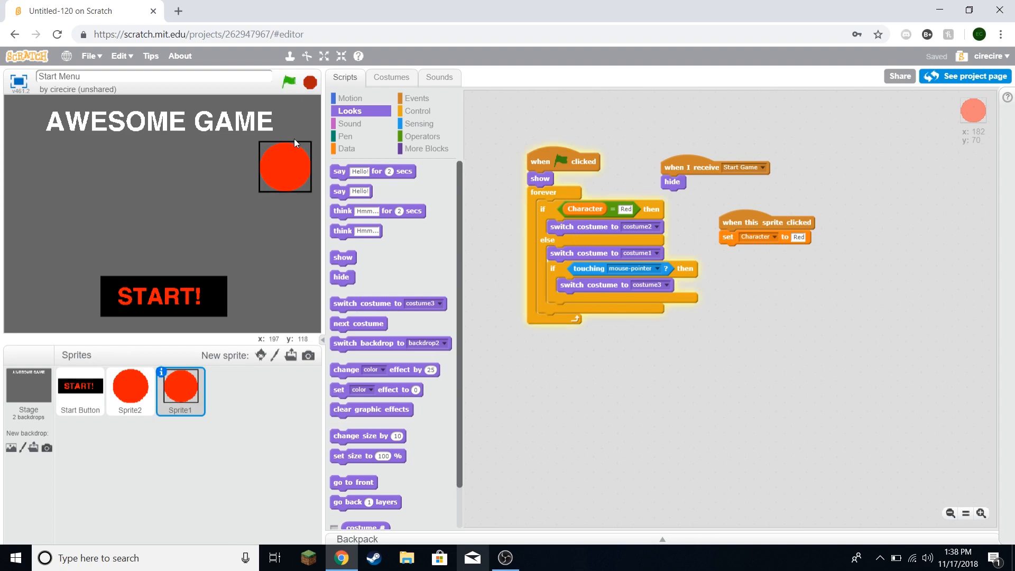
pyautogui.moveTo(299, 176)
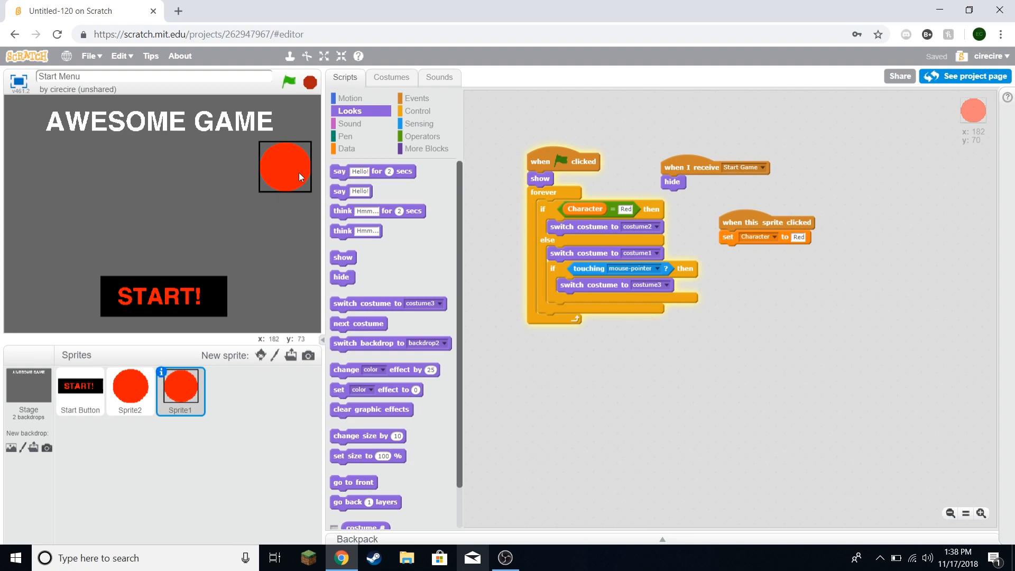
pyautogui.moveTo(541, 240)
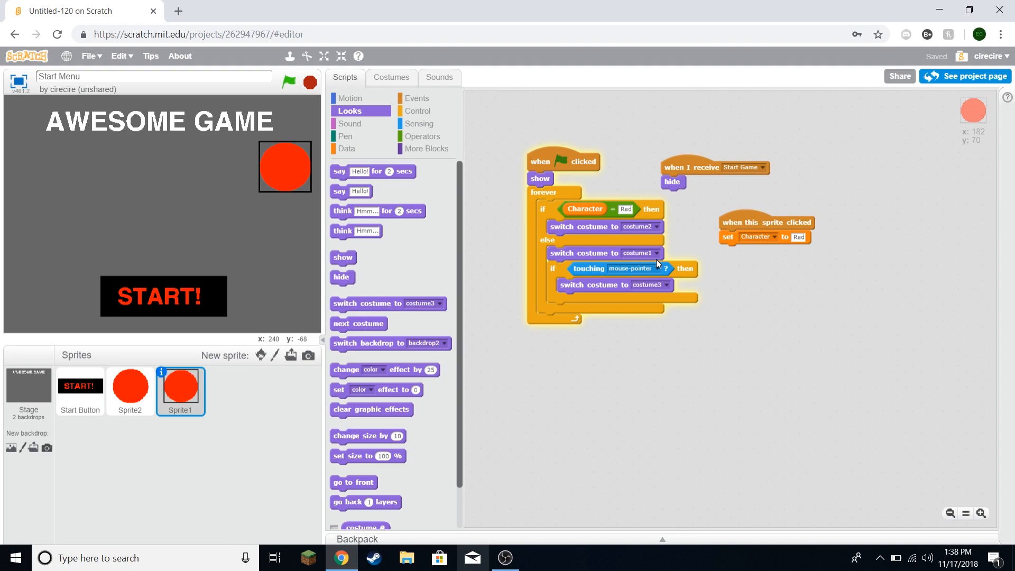
pyautogui.moveTo(646, 280)
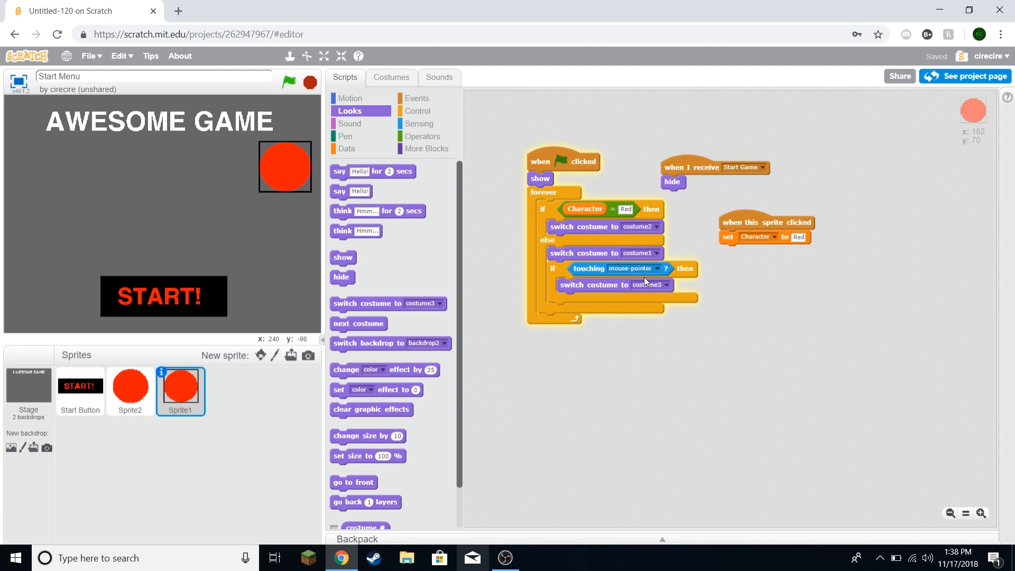
pyautogui.moveTo(294, 168)
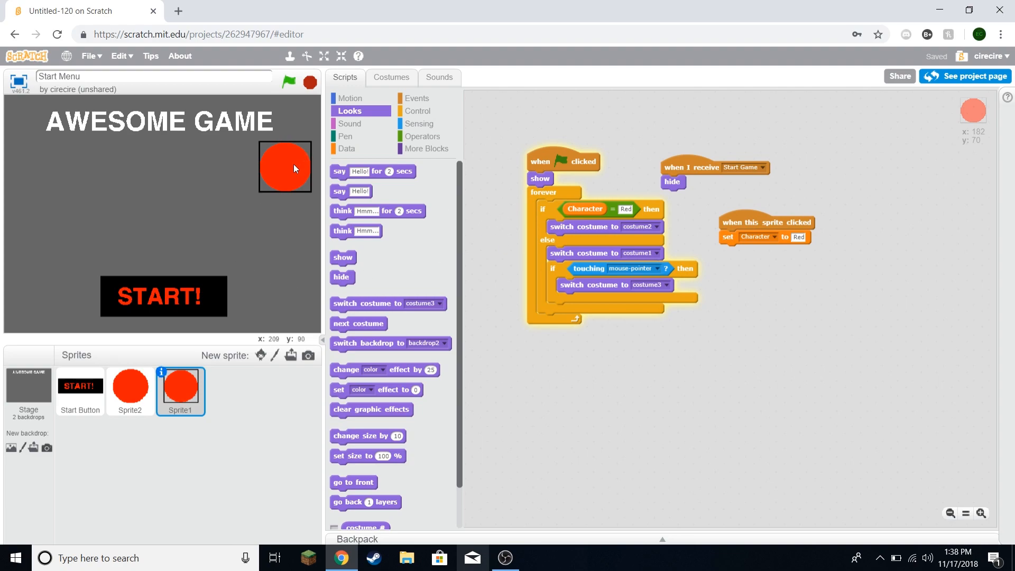
# Step: Duplicate Sprite1 into Sprite3, Sprite4 and Sprite5 and arrange the circles in two columns
pyautogui.moveTo(293, 168); pyautogui.dragTo(285, 160)
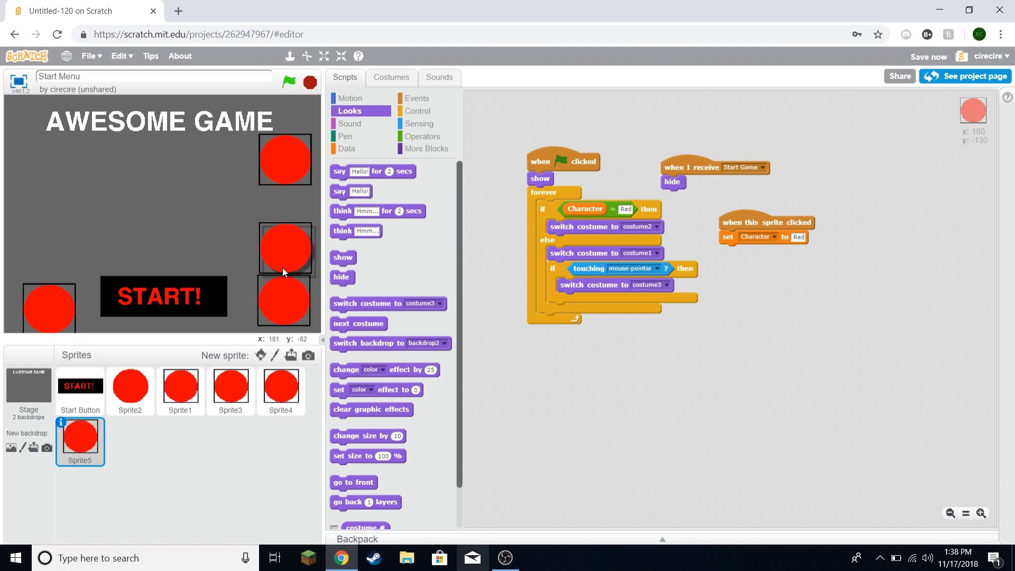
pyautogui.click(230, 389)
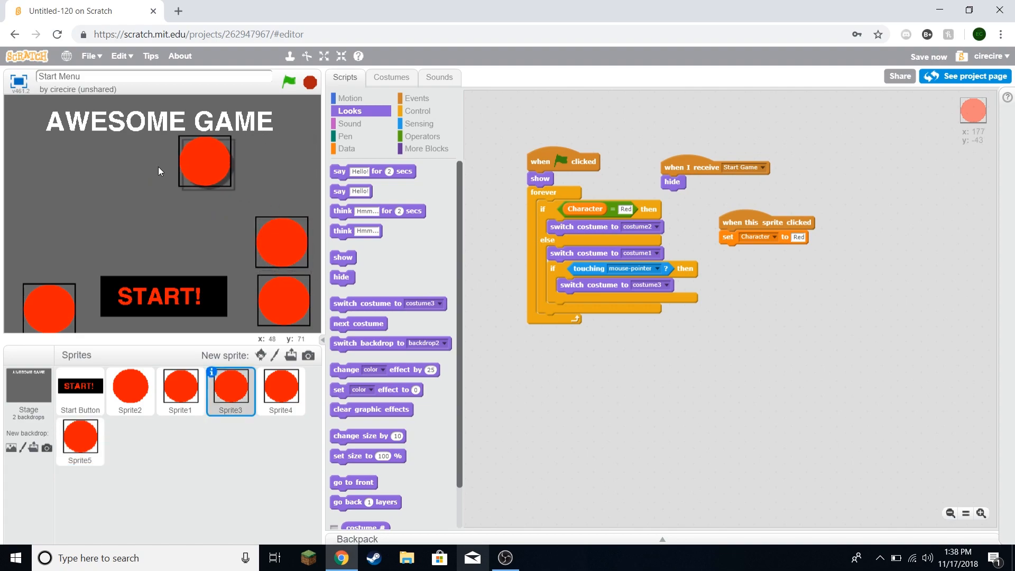
pyautogui.click(180, 389)
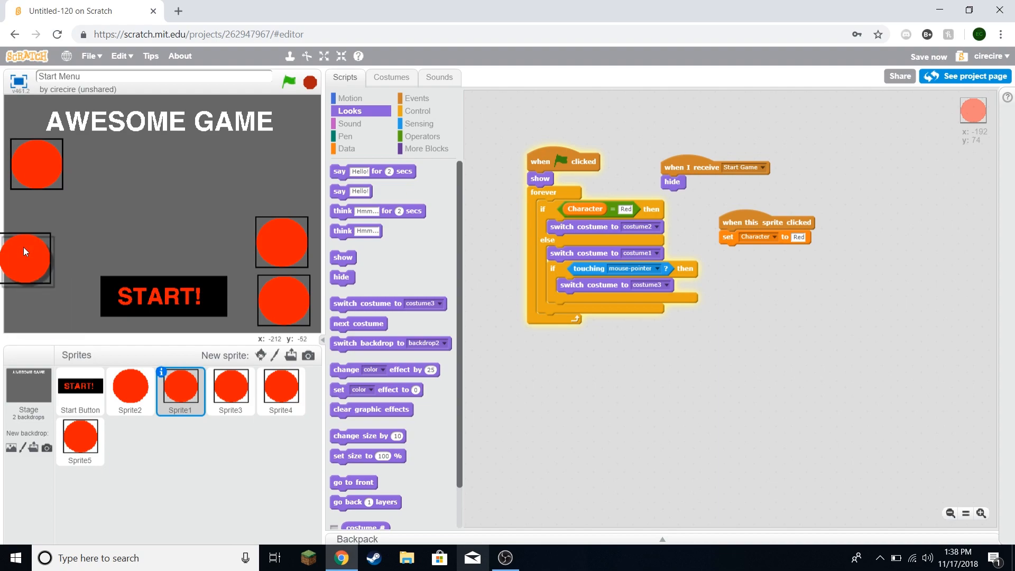
pyautogui.click(281, 390)
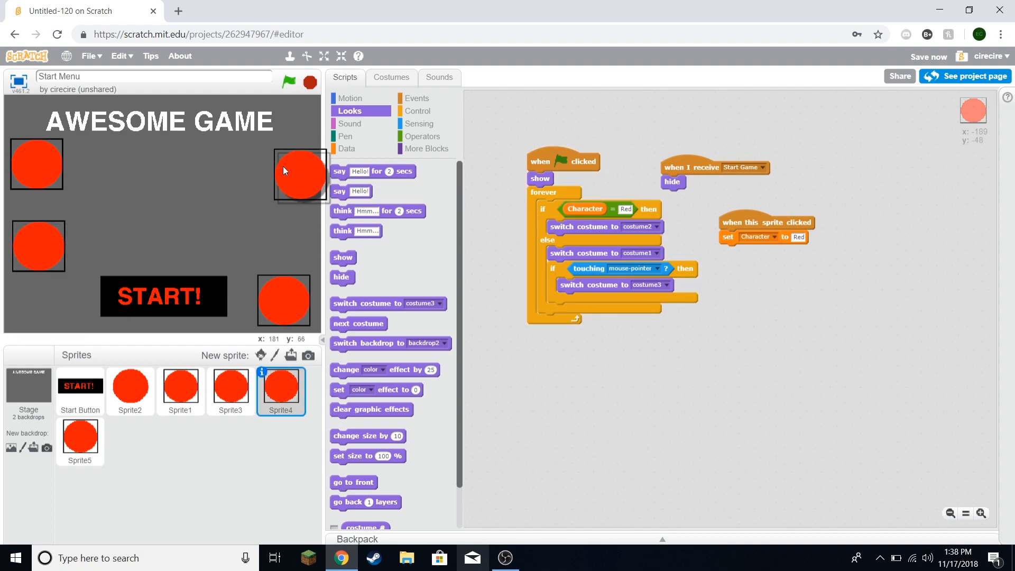
pyautogui.click(231, 391)
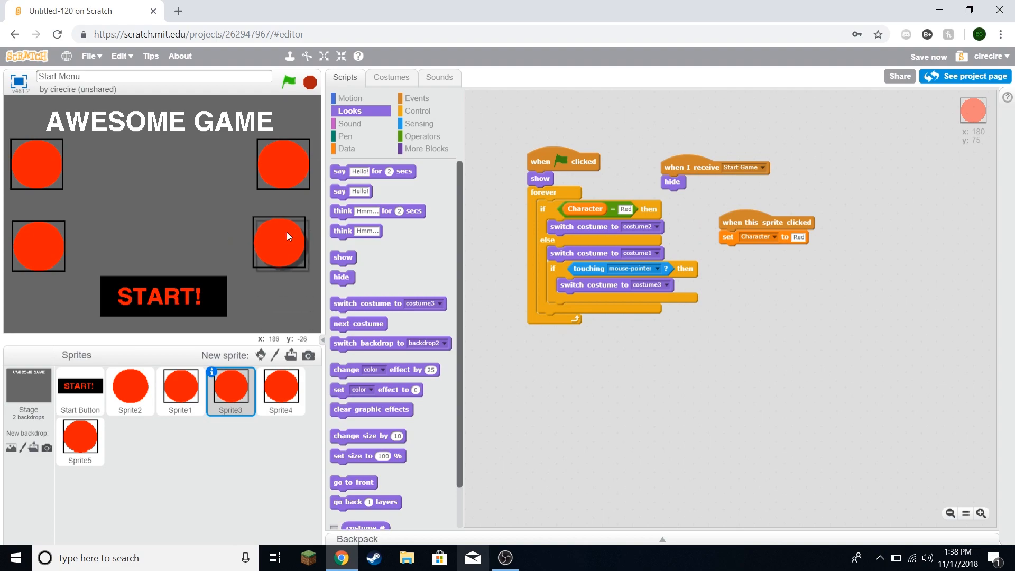
pyautogui.click(179, 389)
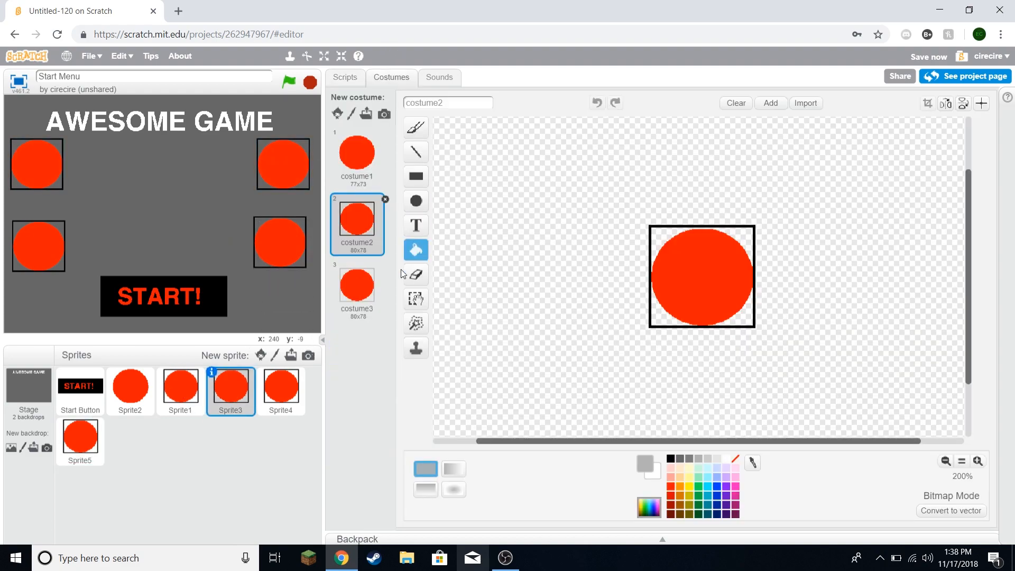
# Step: Recolour Sprite3 blue and Sprite4 yellow, with their scripts setting Character to Blue and Yellow
pyautogui.click(710, 476)
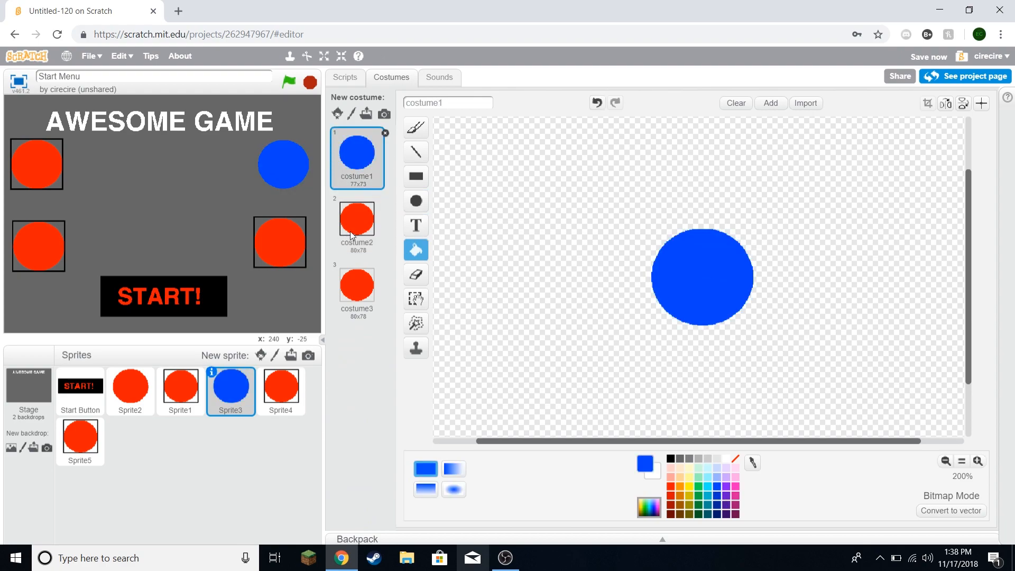
pyautogui.click(357, 285)
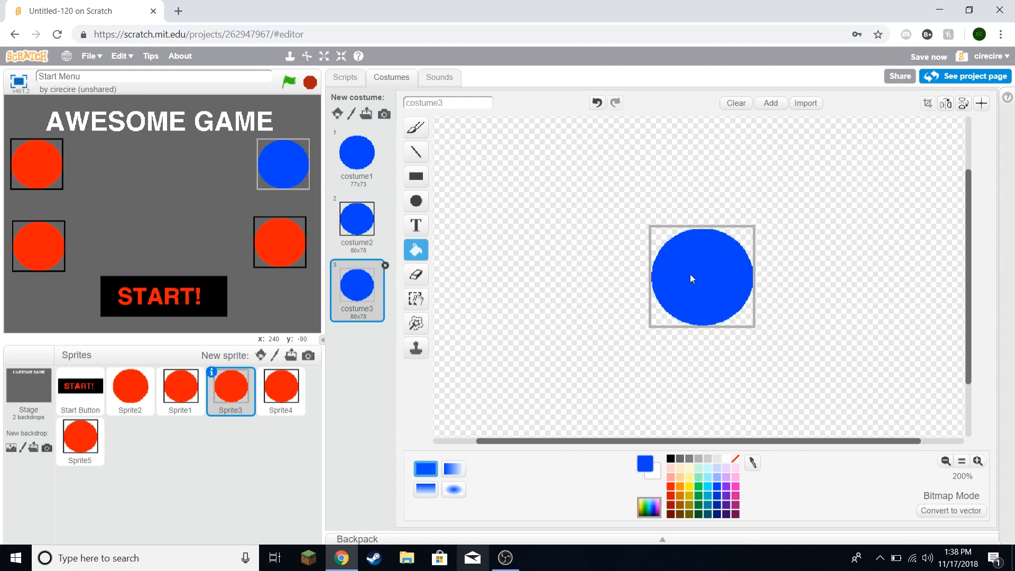
pyautogui.click(344, 77)
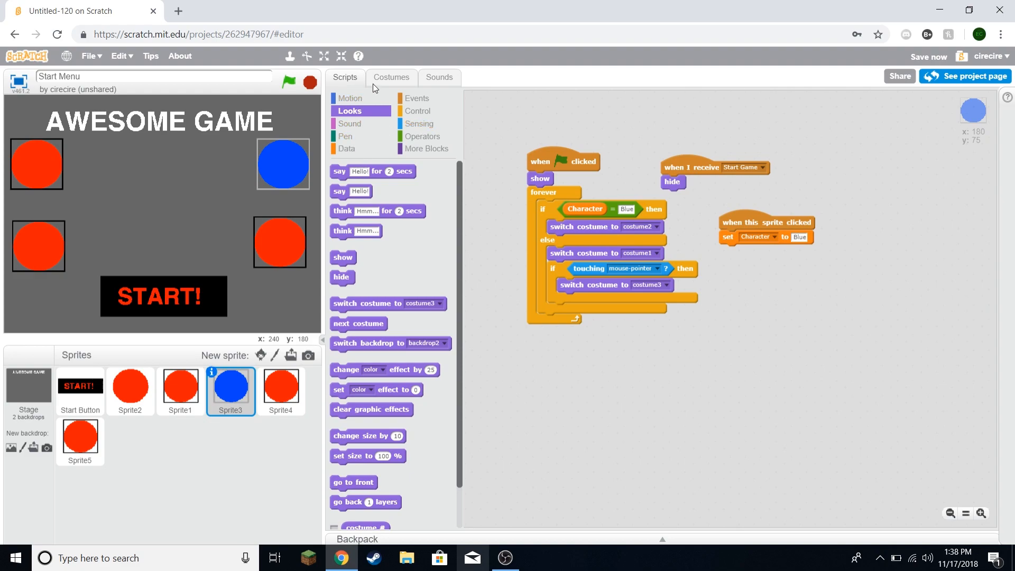
pyautogui.click(280, 388)
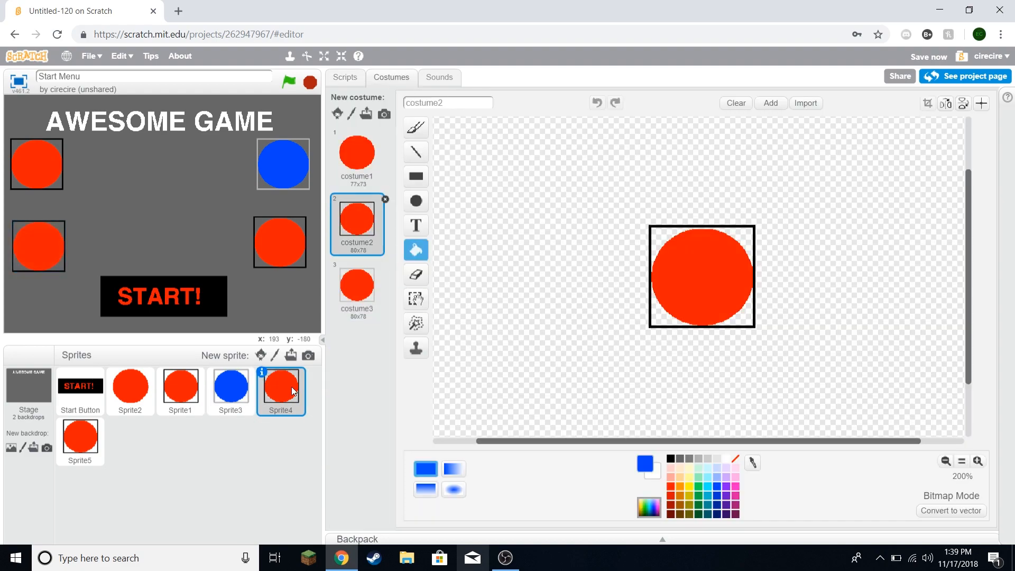
pyautogui.click(345, 77)
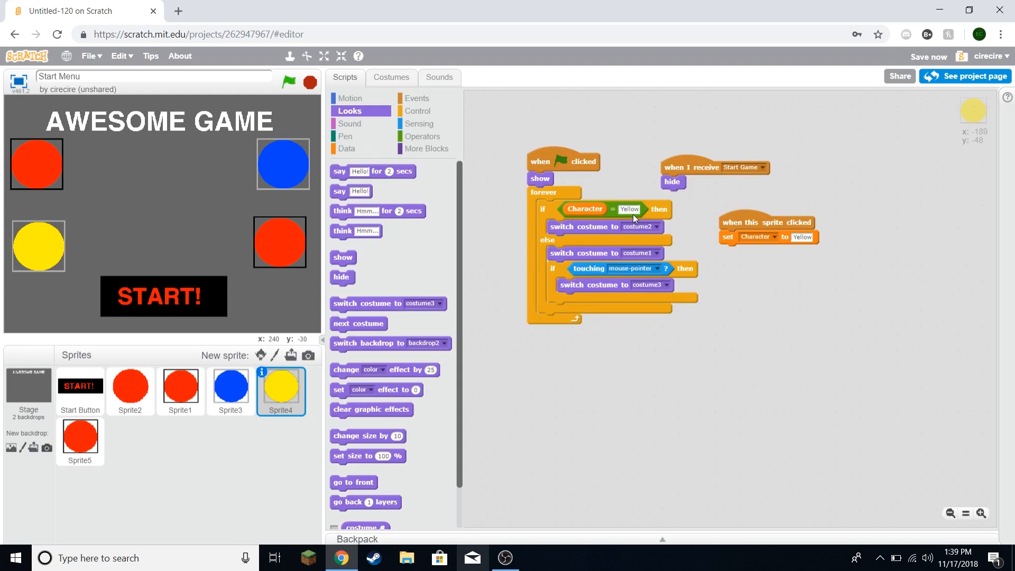
pyautogui.moveTo(739, 245)
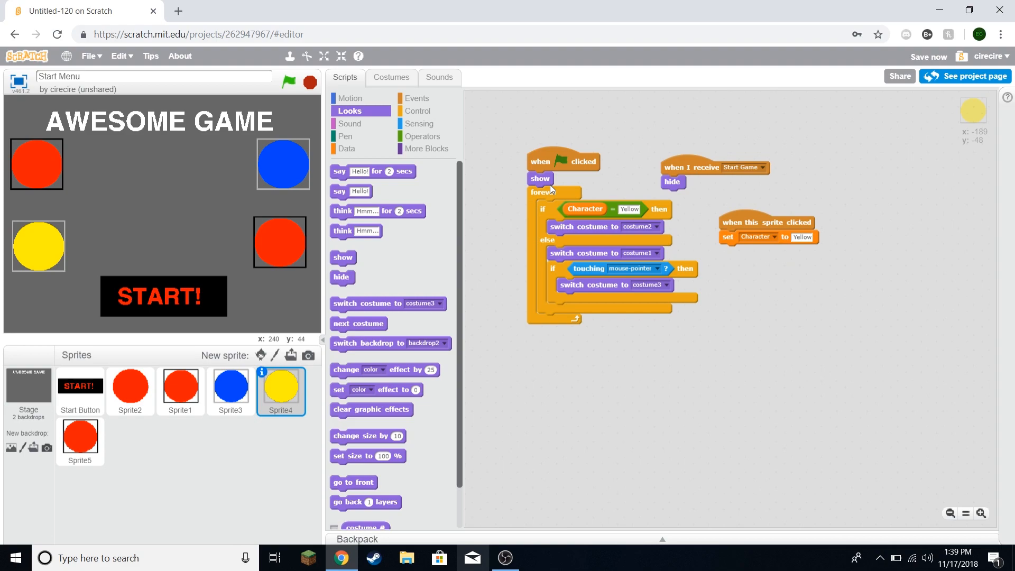
pyautogui.moveTo(720, 226)
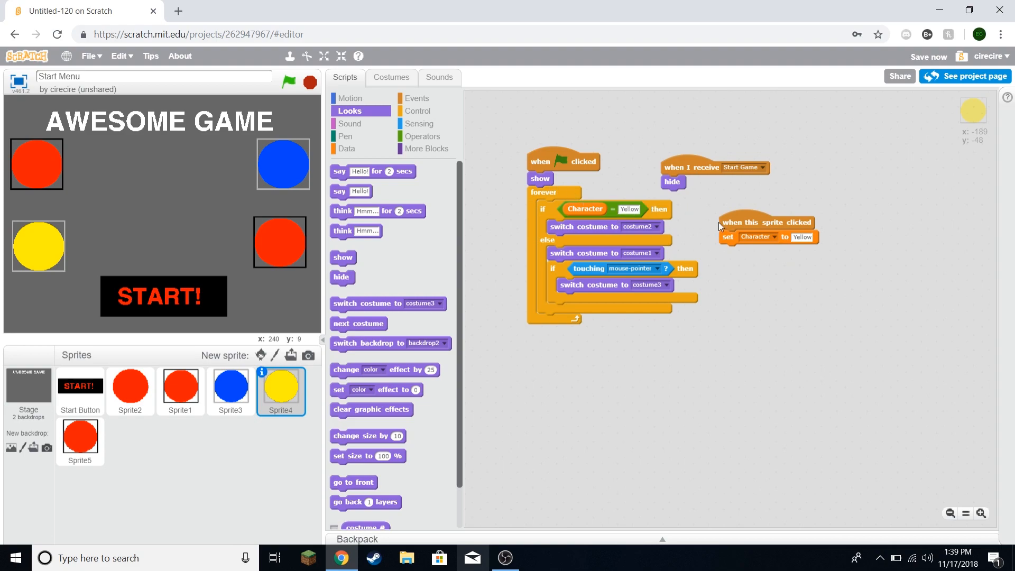
pyautogui.moveTo(507, 127)
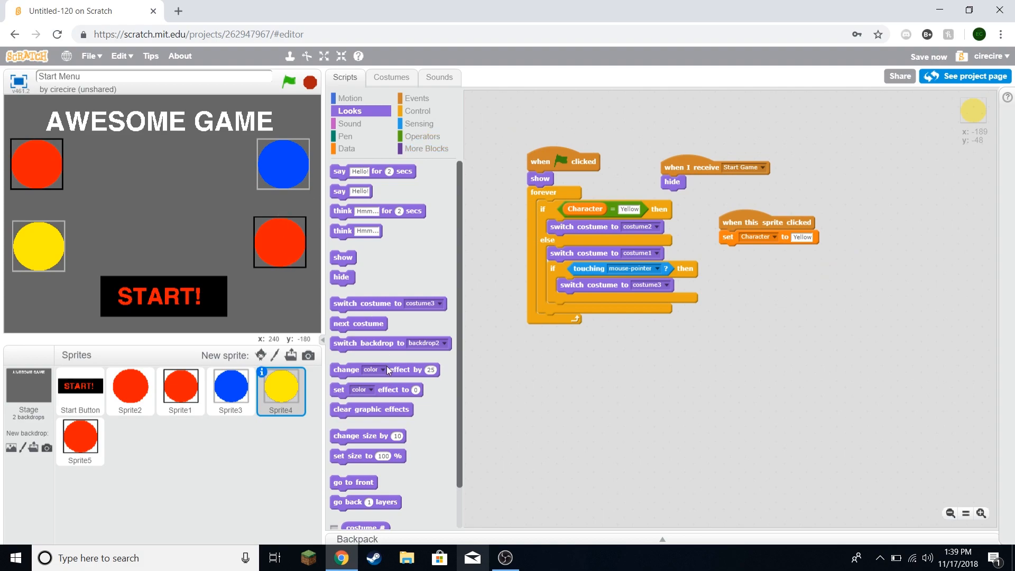
pyautogui.click(130, 390)
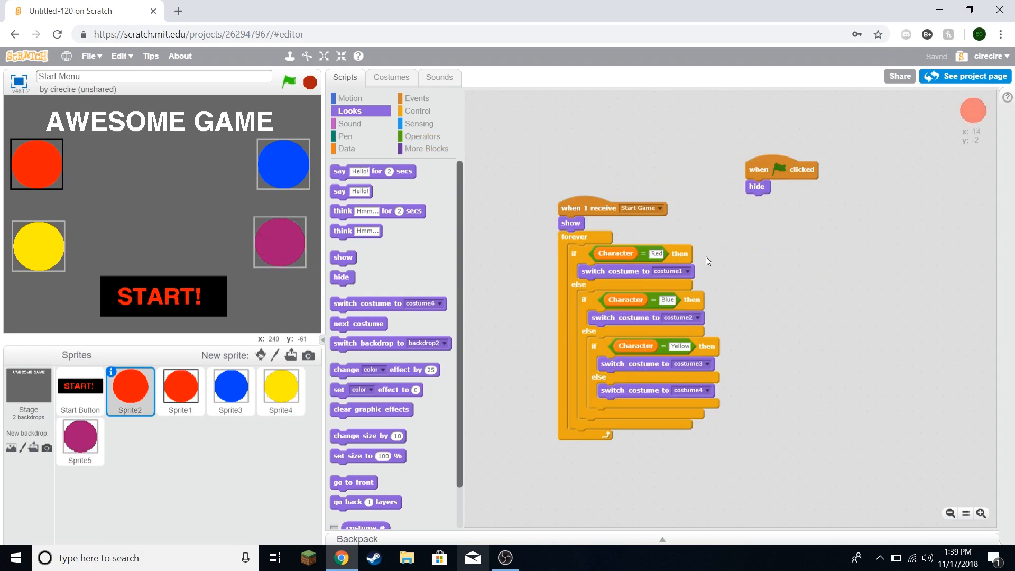
# Step: Check Sprite2's four costumes, pick the purple circle and press START
pyautogui.click(390, 77)
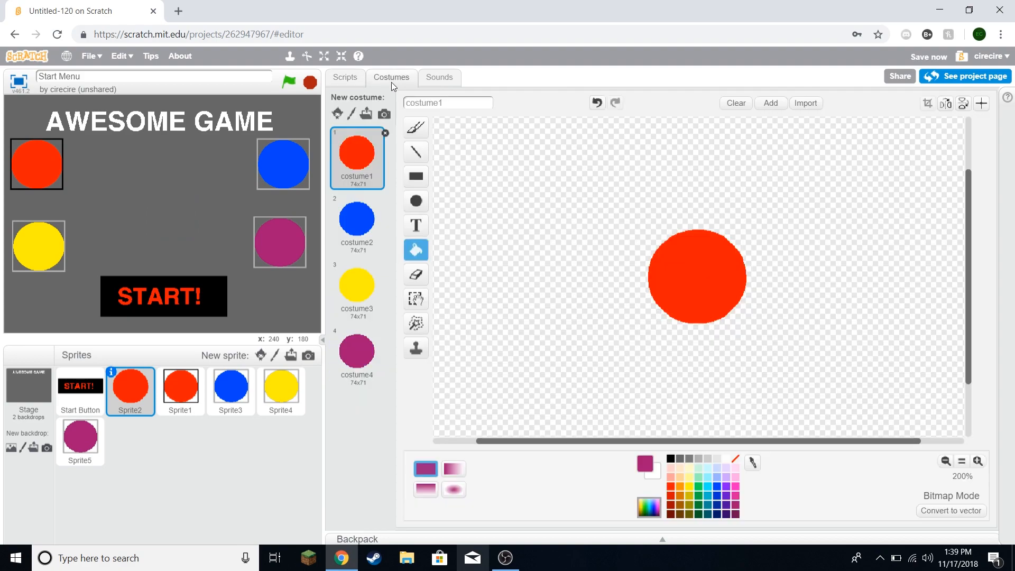
pyautogui.click(288, 82)
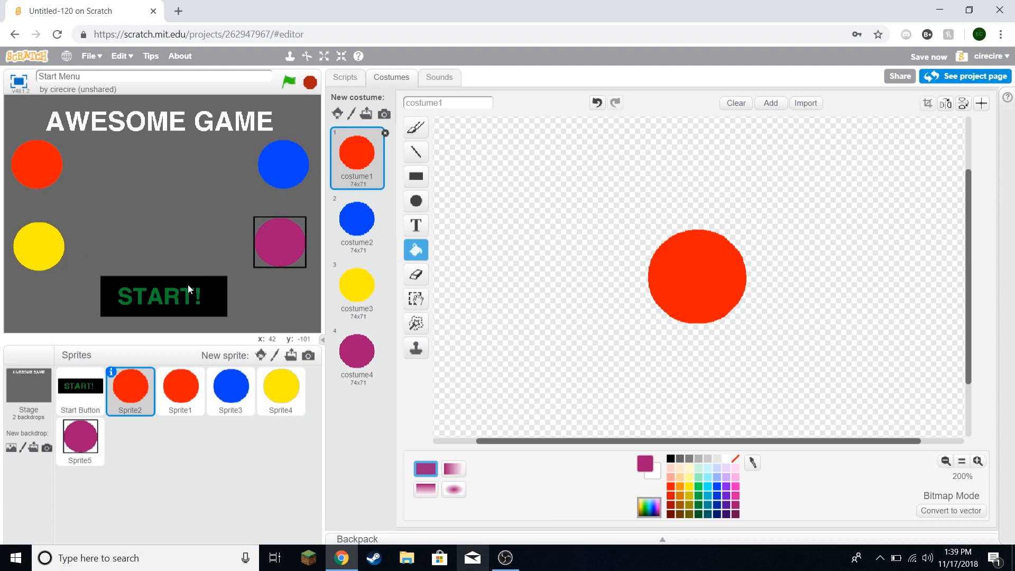
pyautogui.click(288, 82)
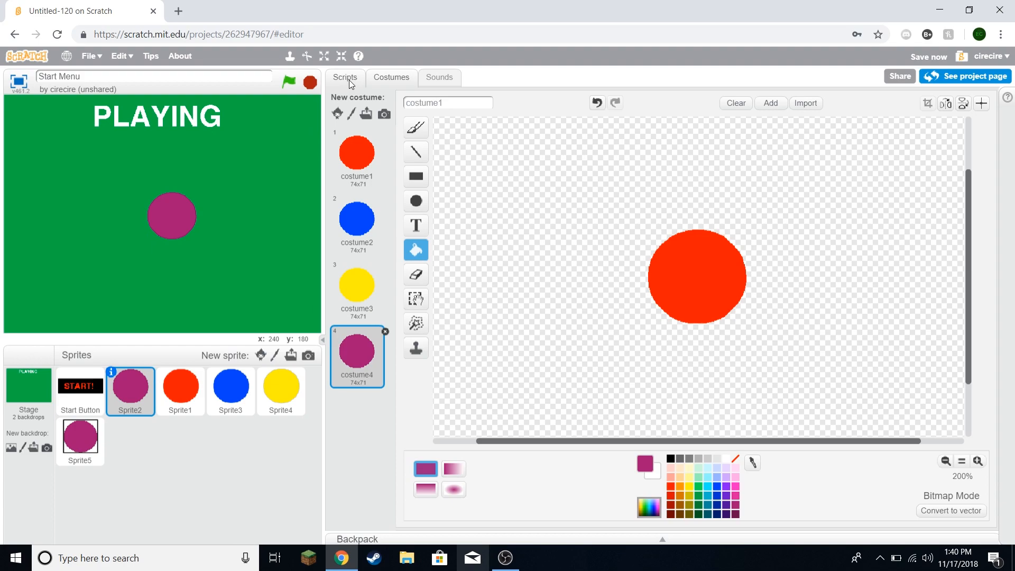
pyautogui.click(344, 78)
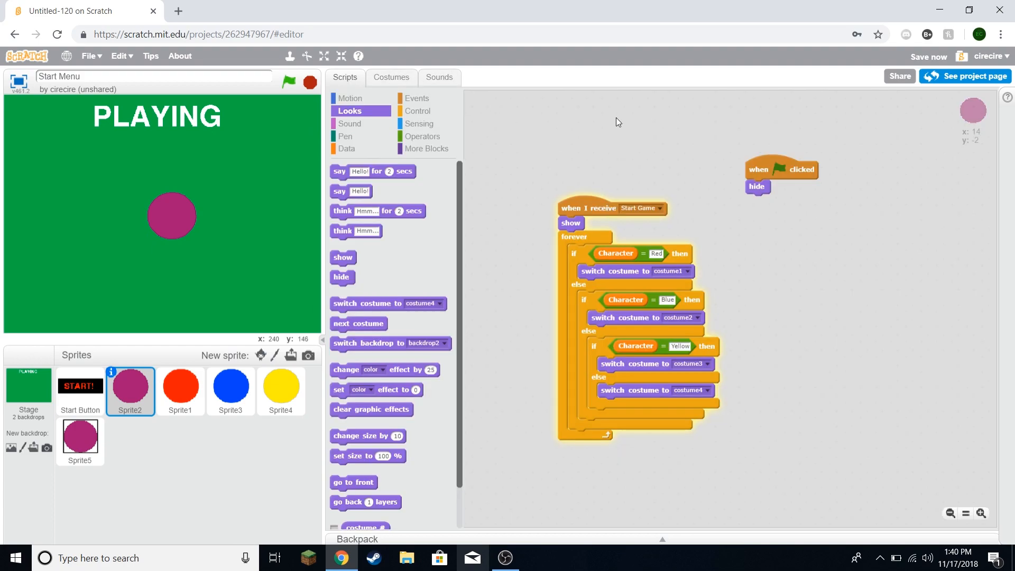